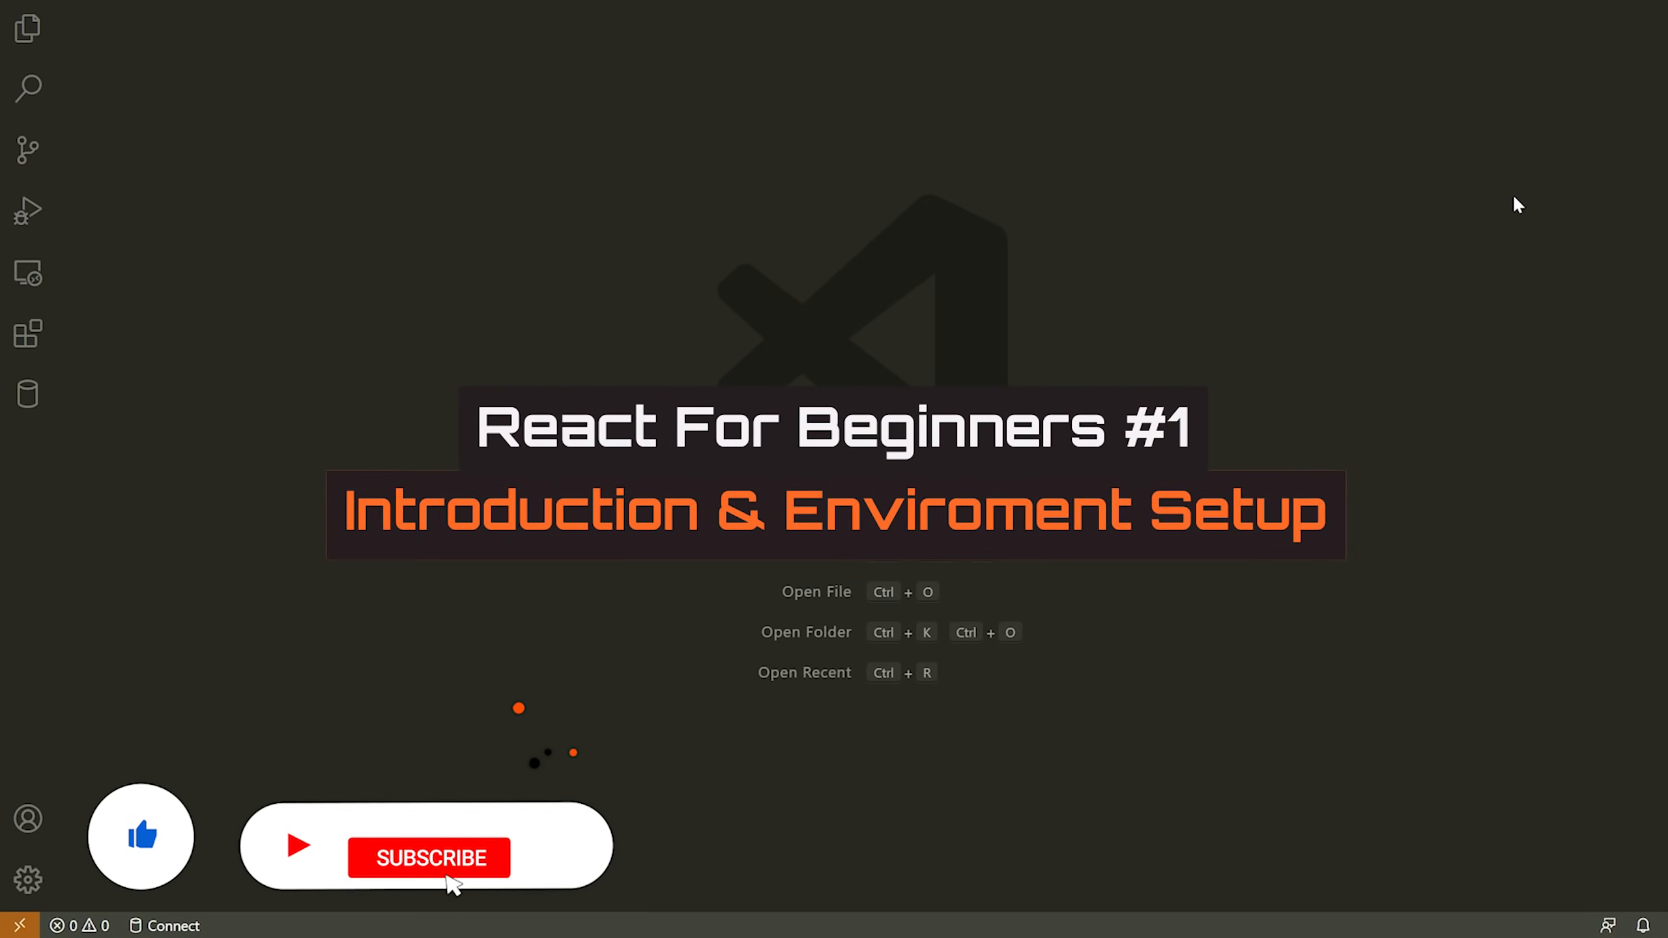
# Step: Switch to Chrome and view the nodejs.org download tab, then the React Developer Tools store tab
pyautogui.click(430, 857)
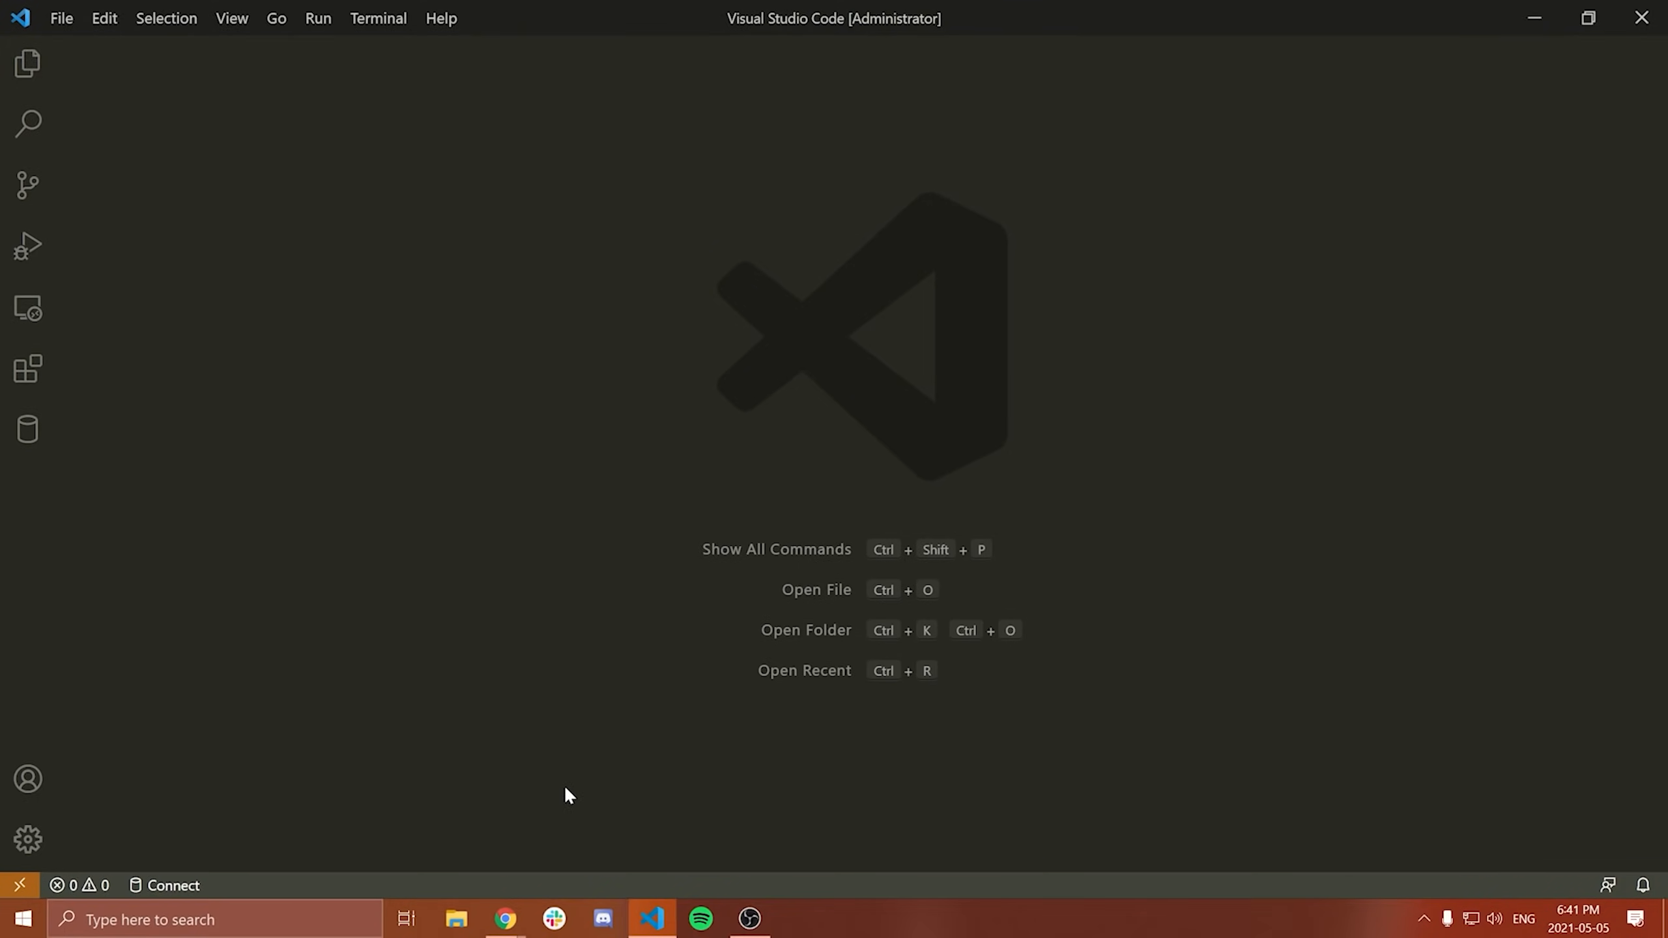
pyautogui.click(504, 918)
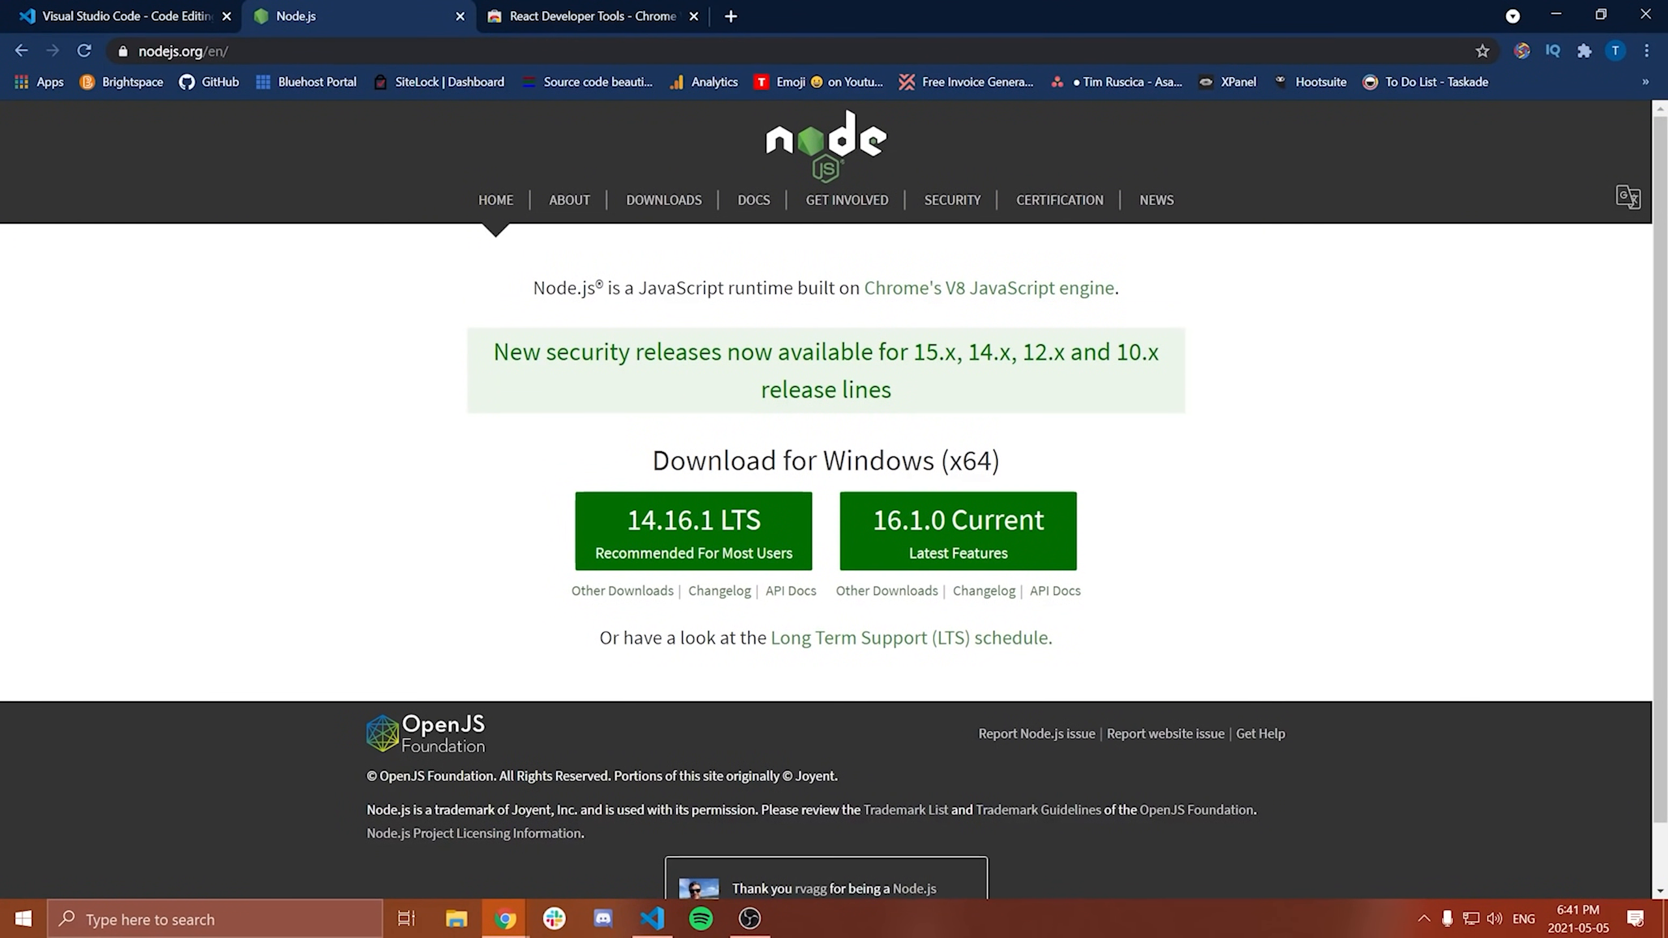
pyautogui.click(117, 16)
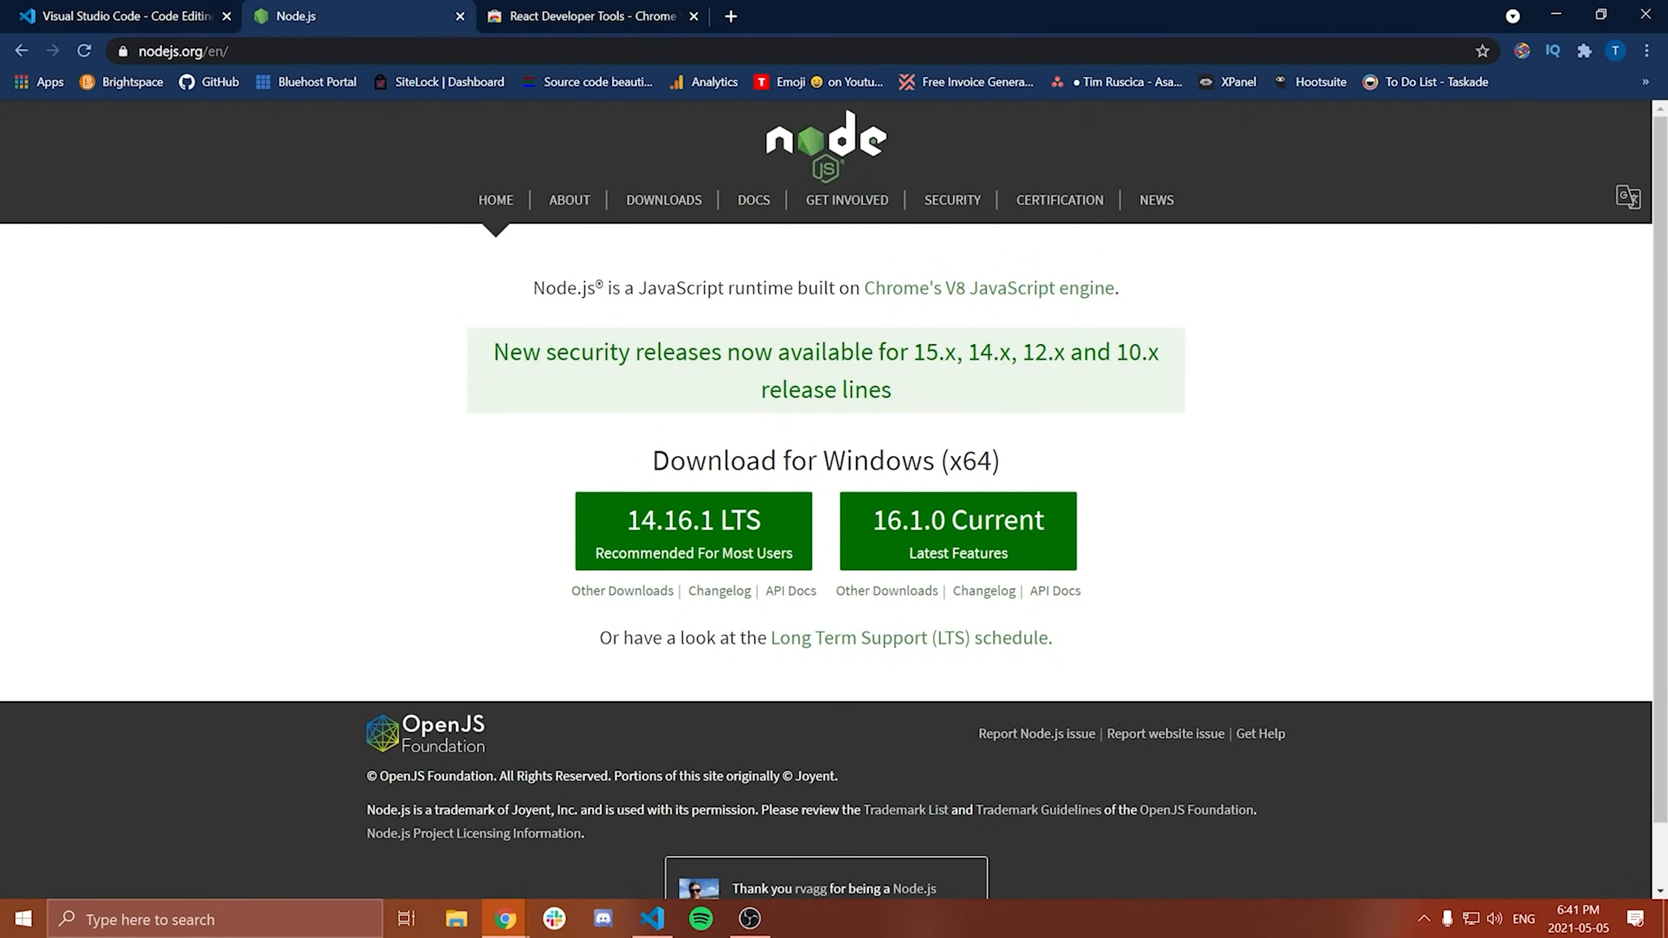
pyautogui.click(585, 16)
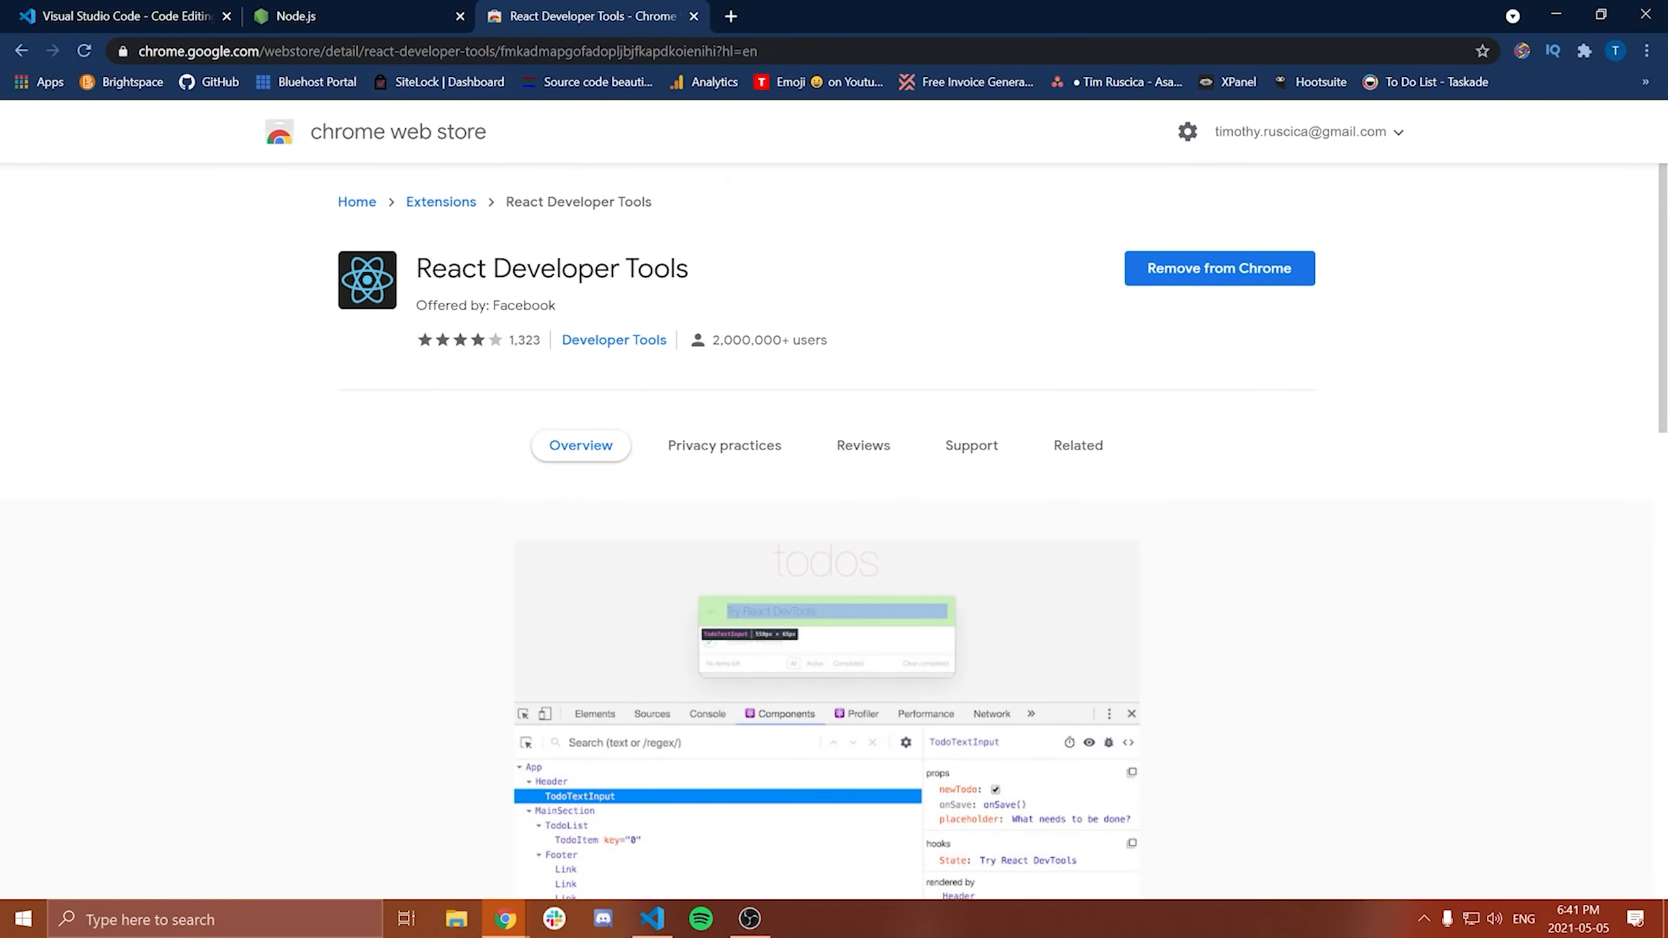
pyautogui.moveTo(878, 537)
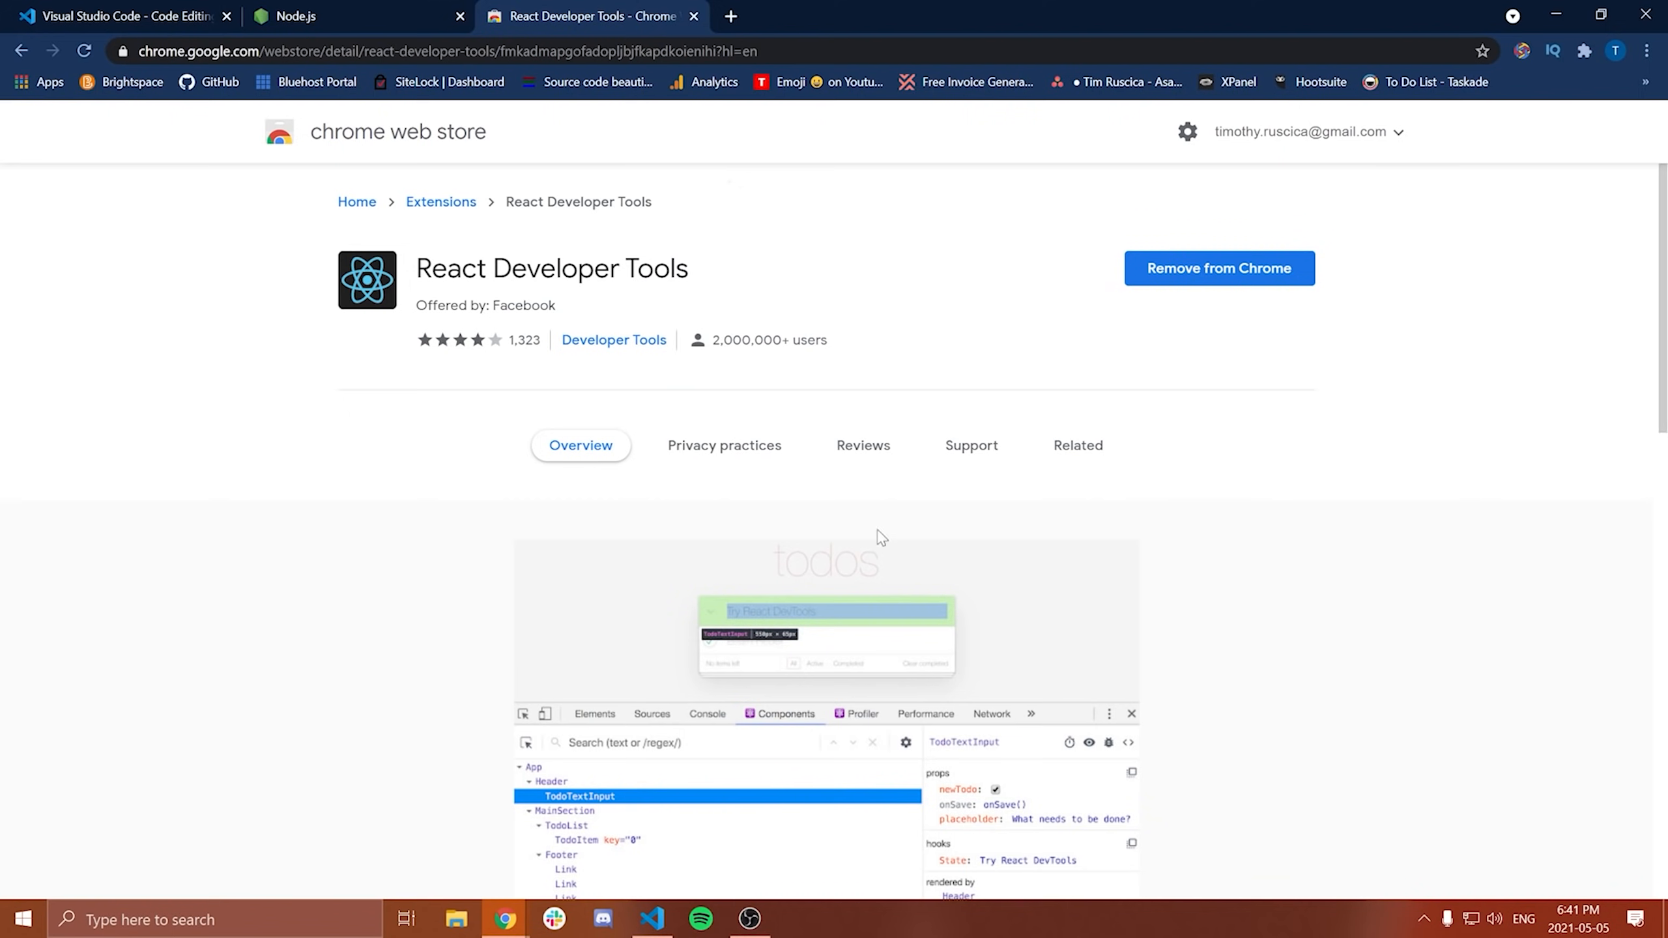
pyautogui.moveTo(646, 444)
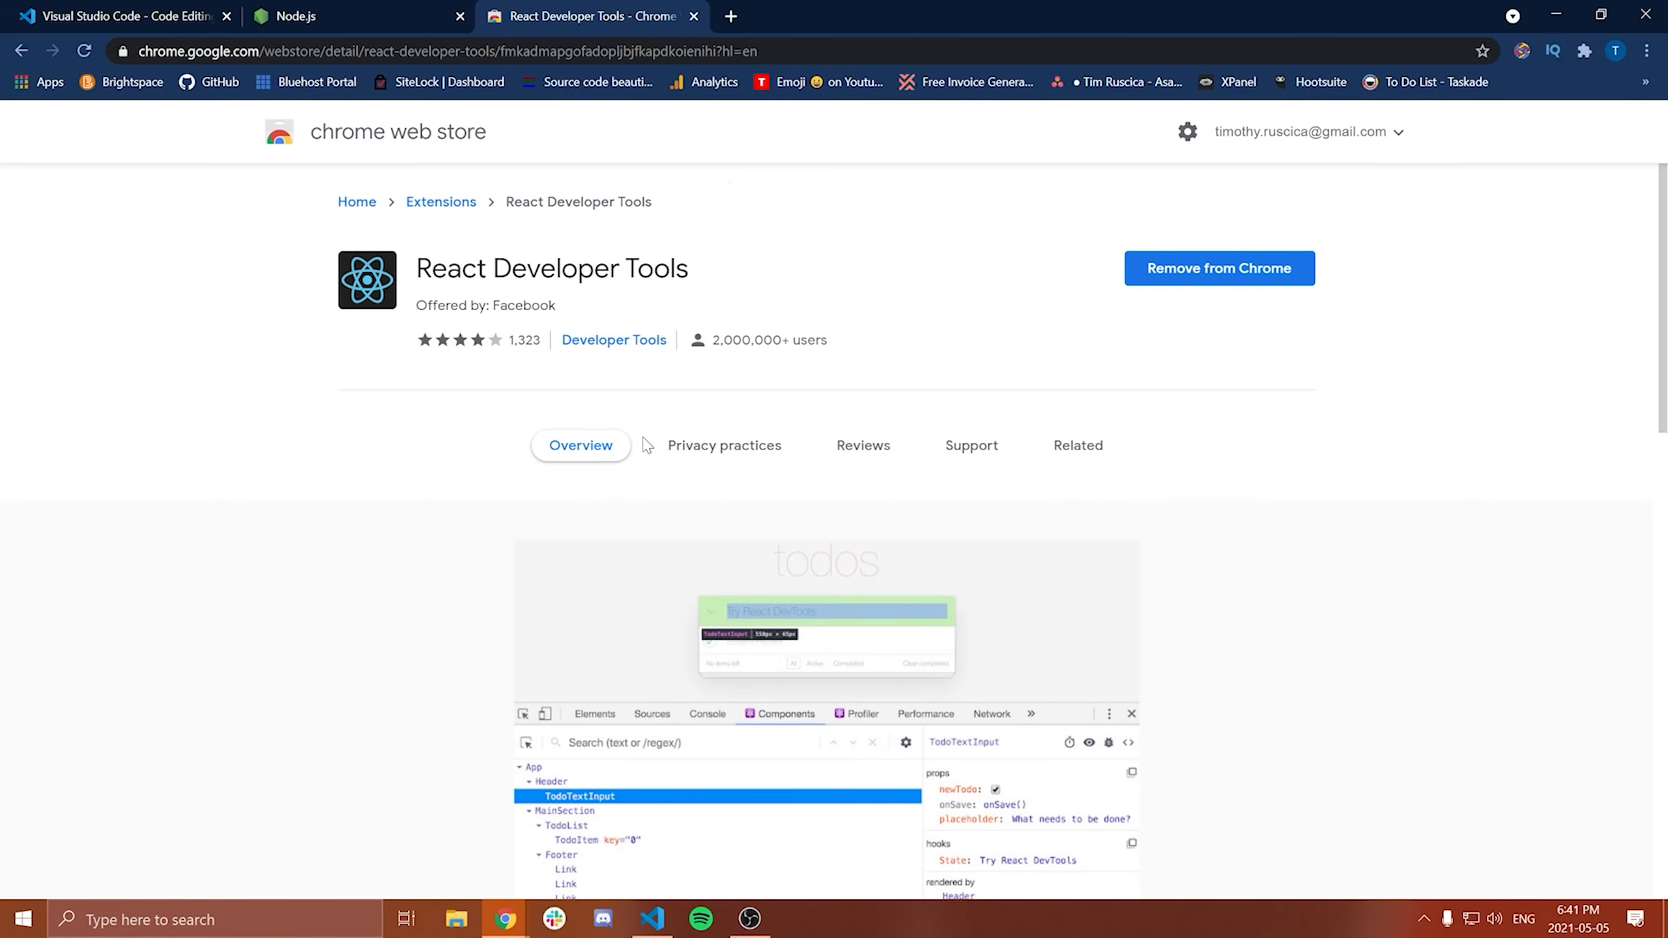
pyautogui.moveTo(582, 403)
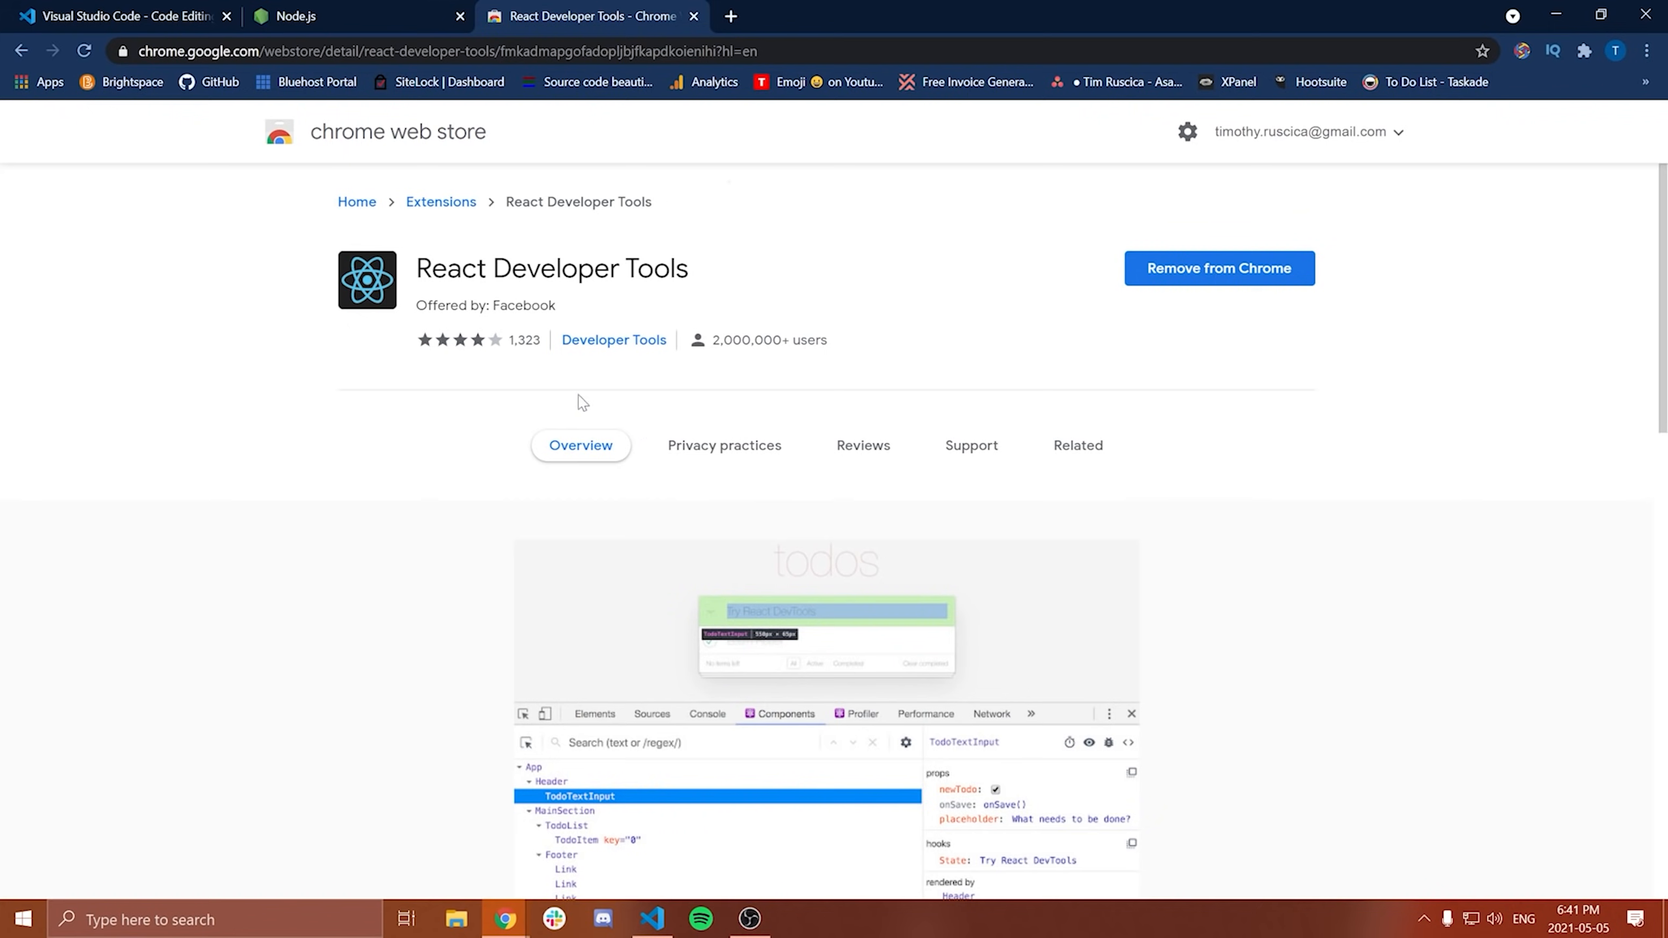
pyautogui.moveTo(439, 357)
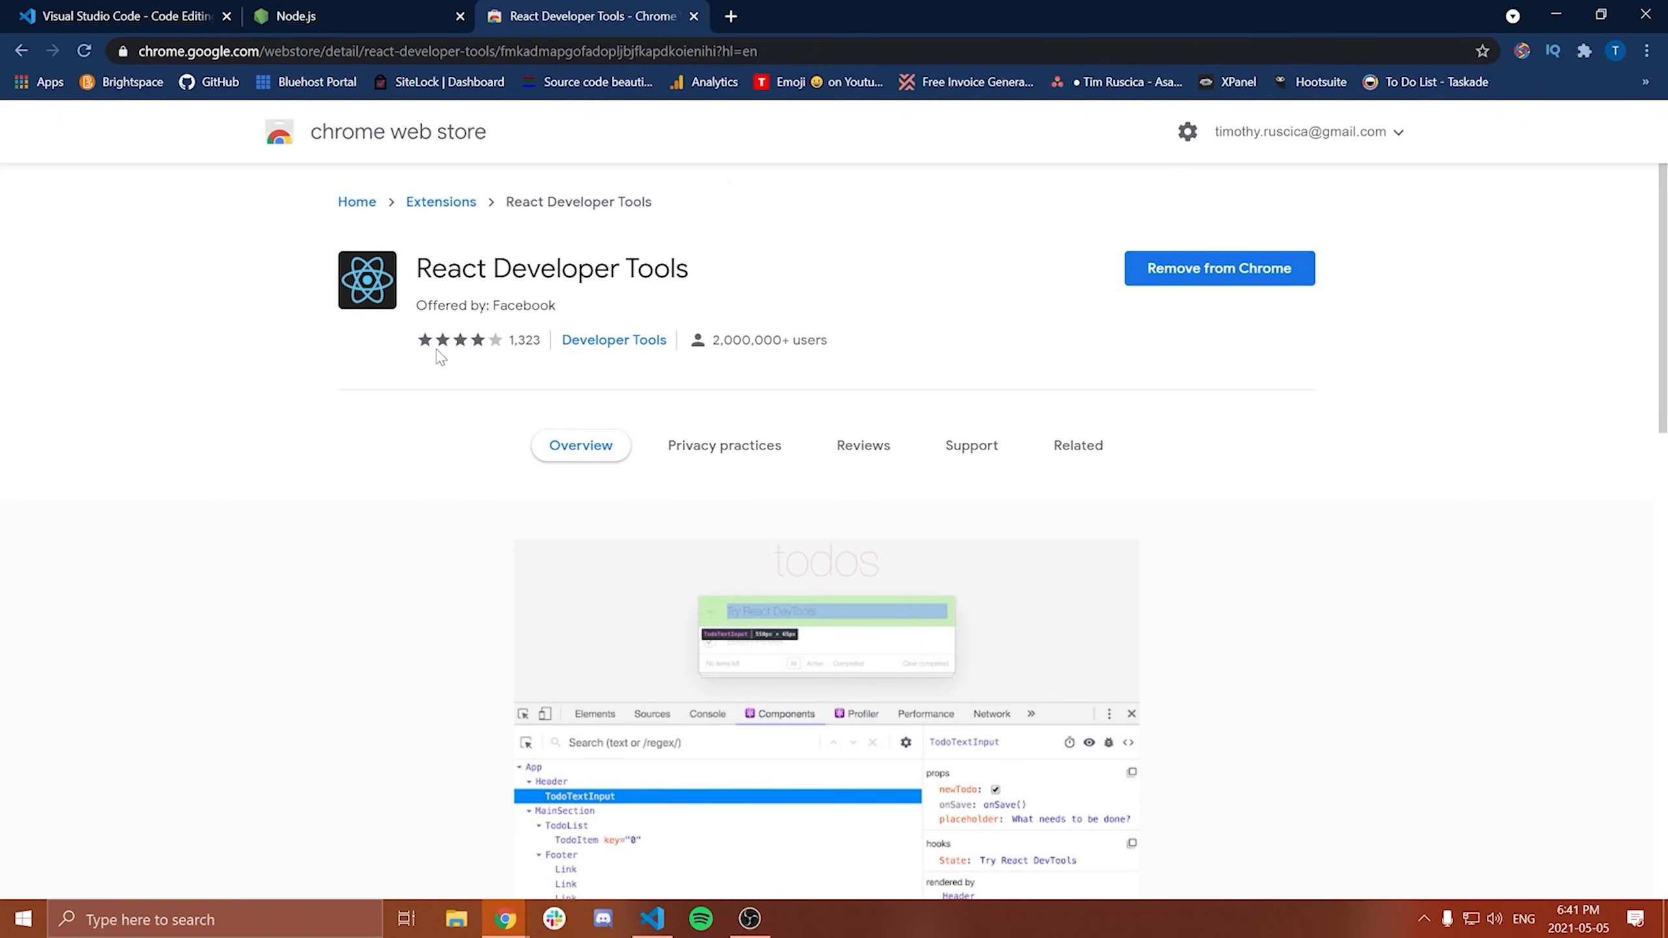
pyautogui.moveTo(739, 288)
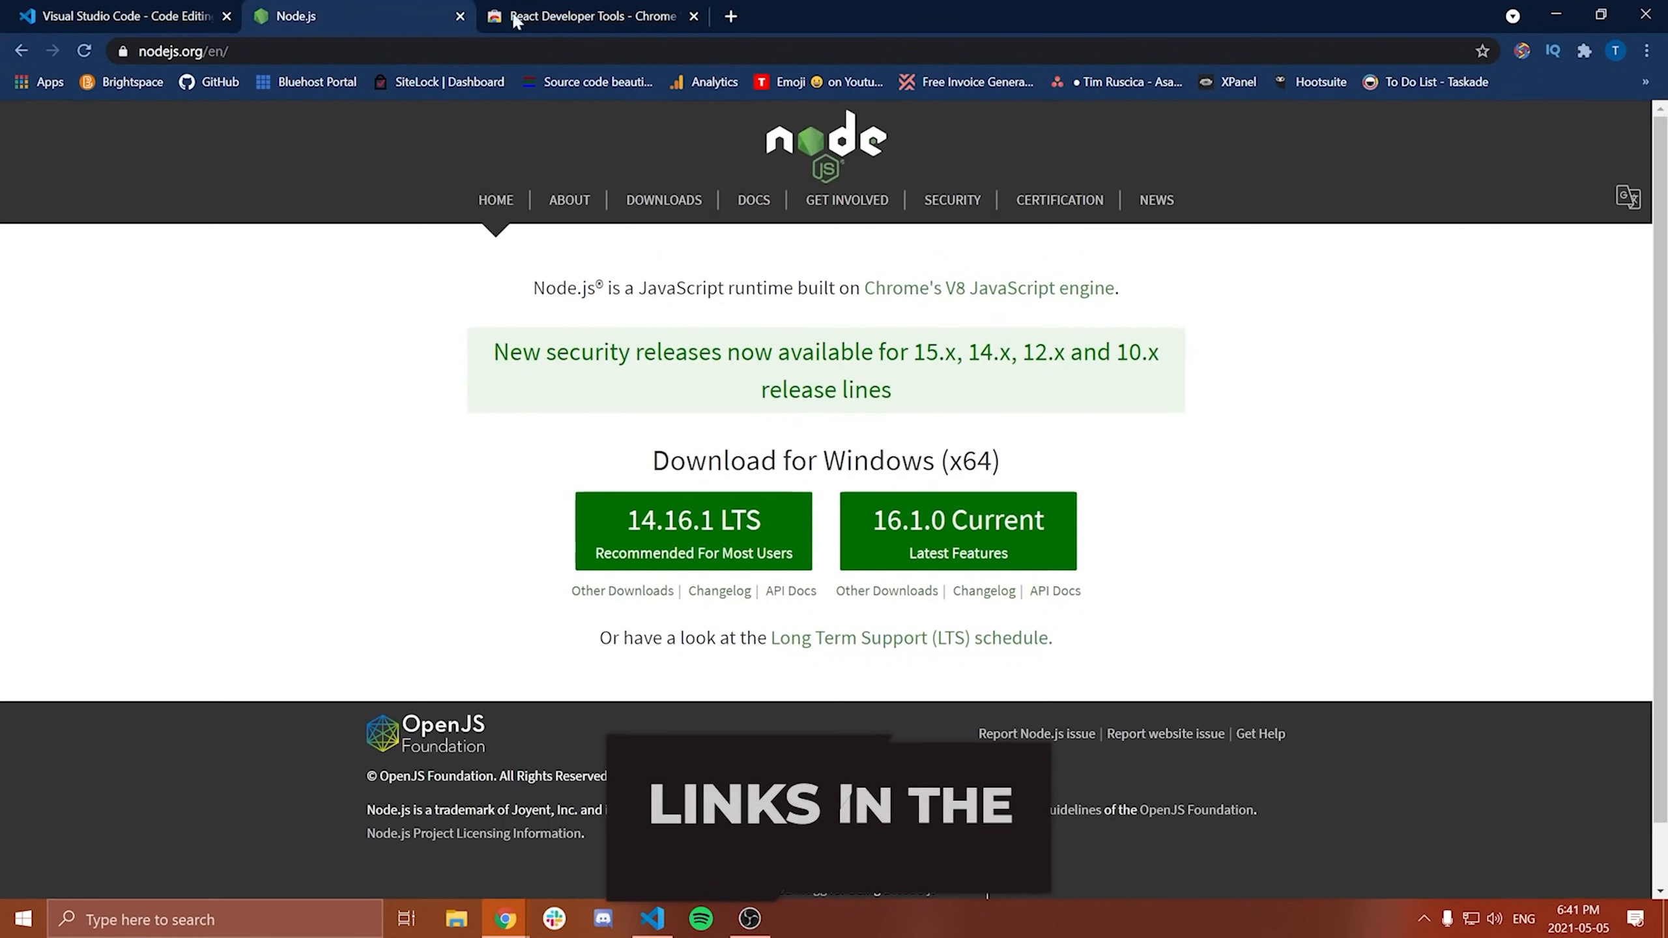
# Step: Revisit the Node.js tab and return to the React Developer Tools page, already added to Chrome
pyautogui.click(123, 16)
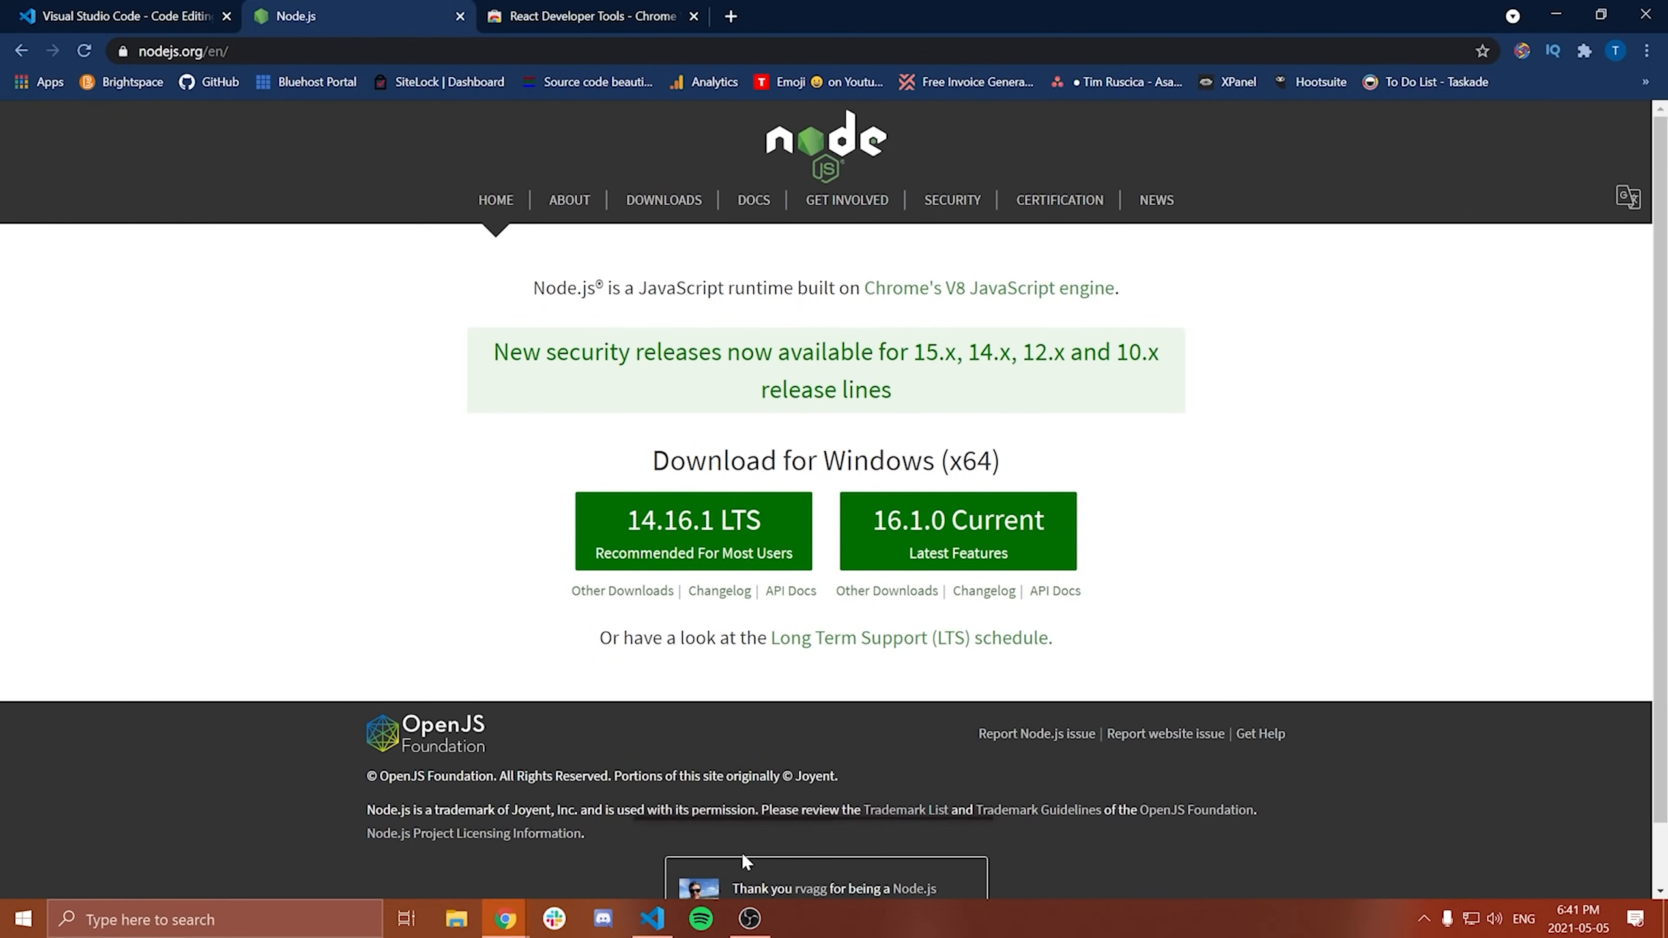
pyautogui.moveTo(956, 530)
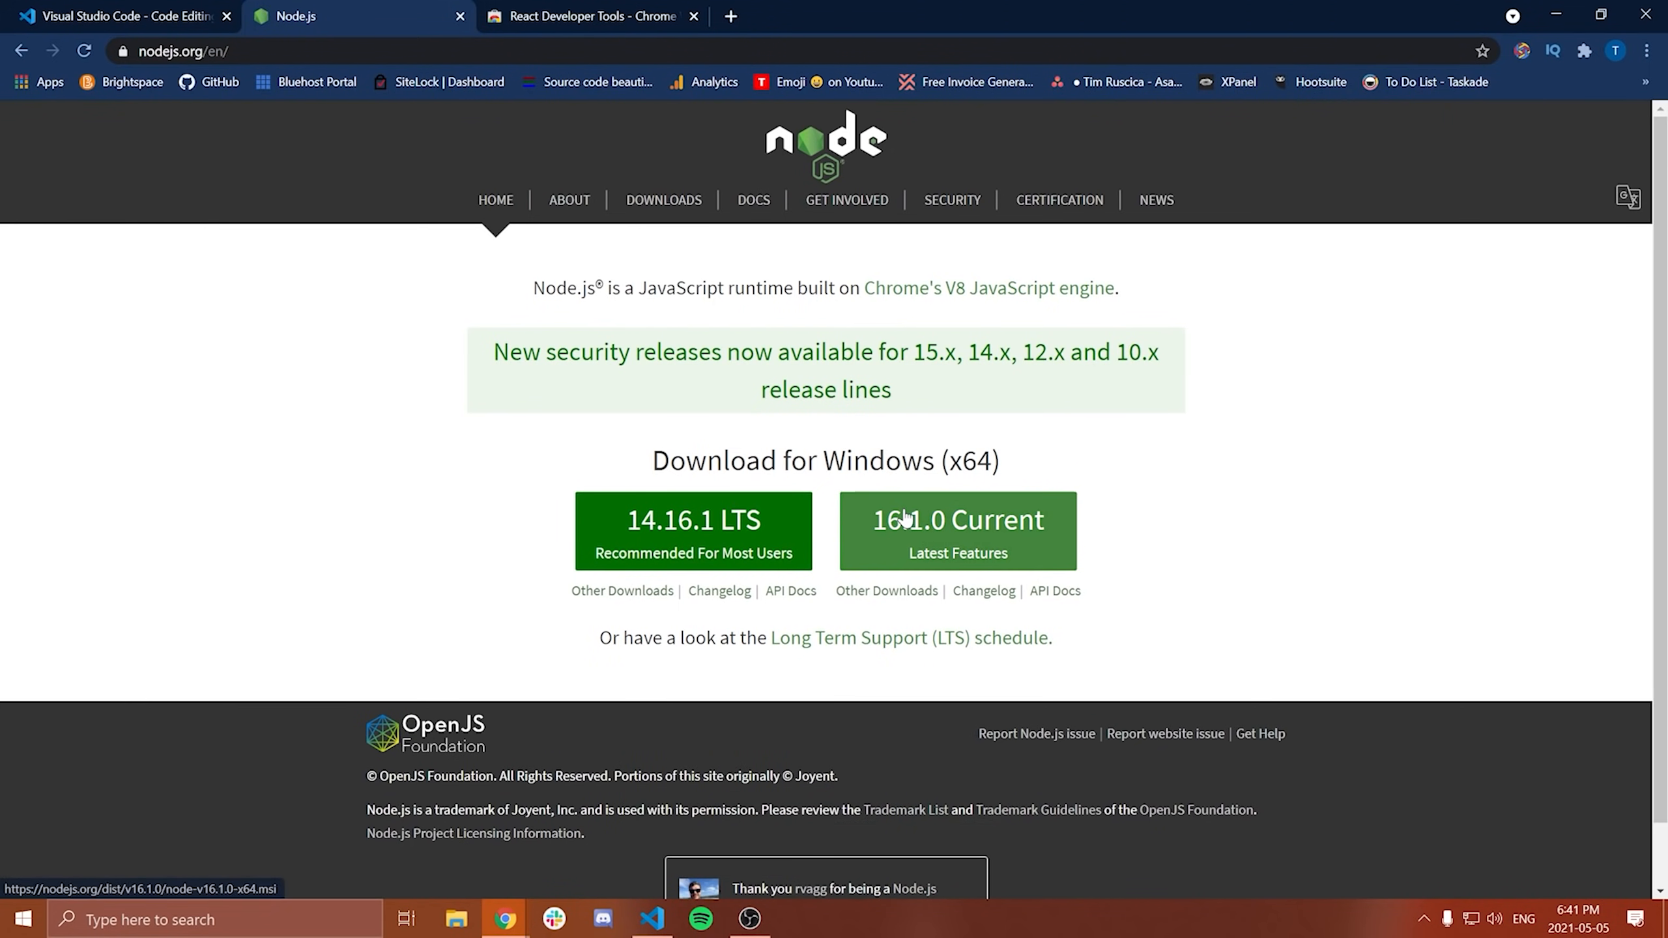
pyautogui.click(587, 16)
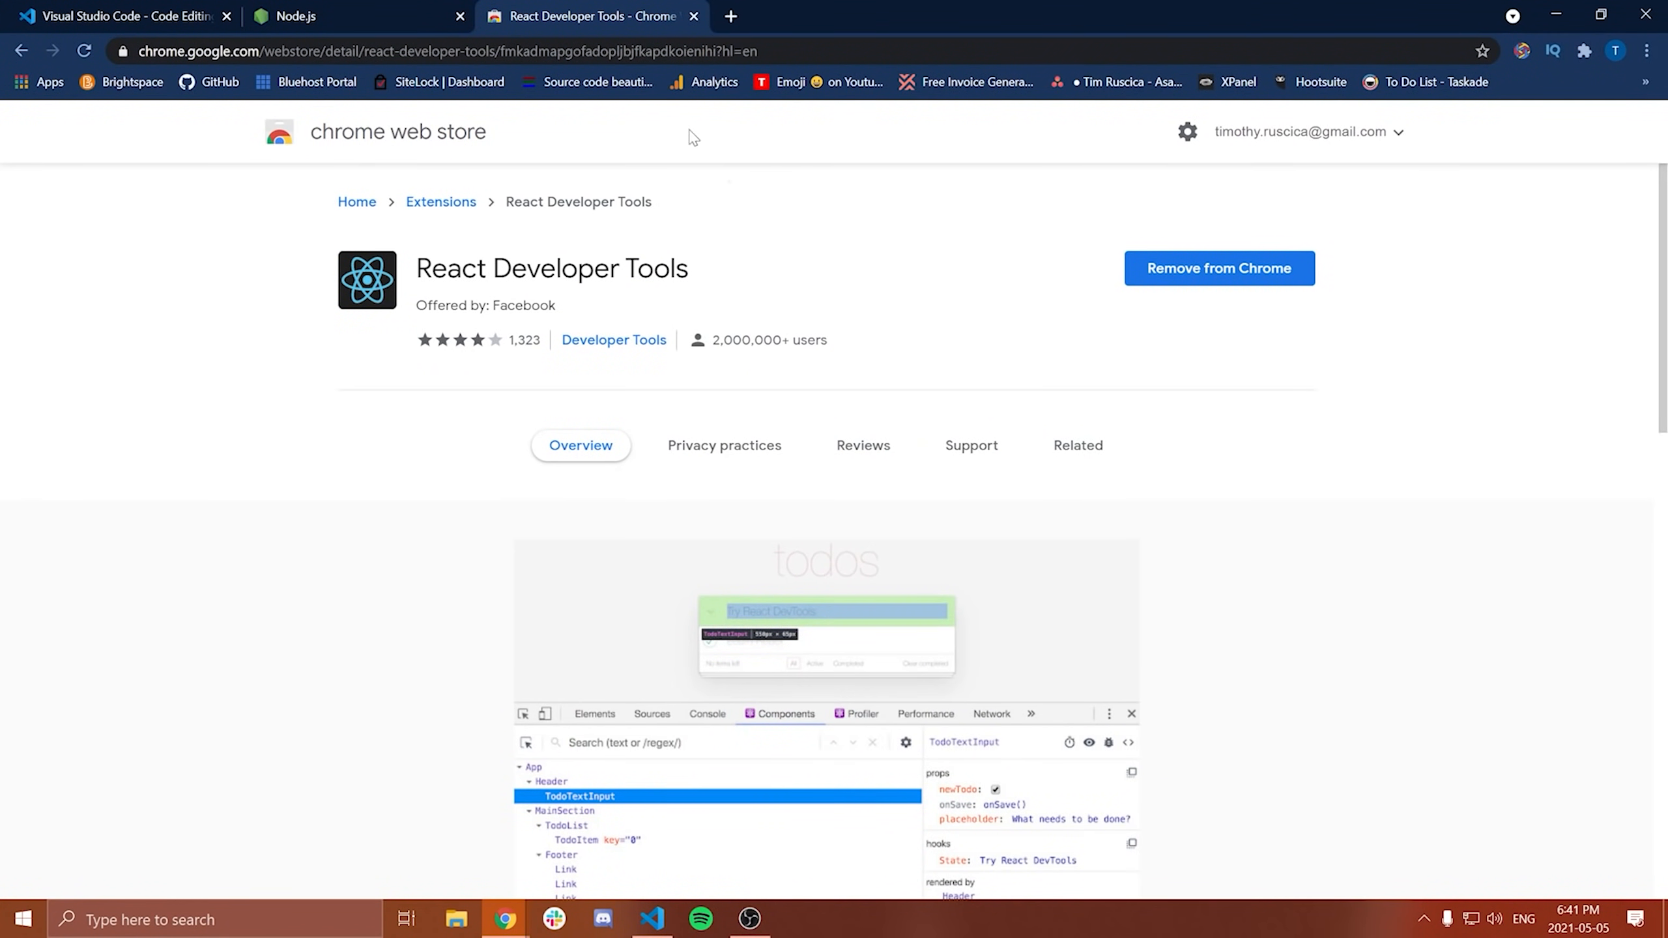
pyautogui.moveTo(883, 270)
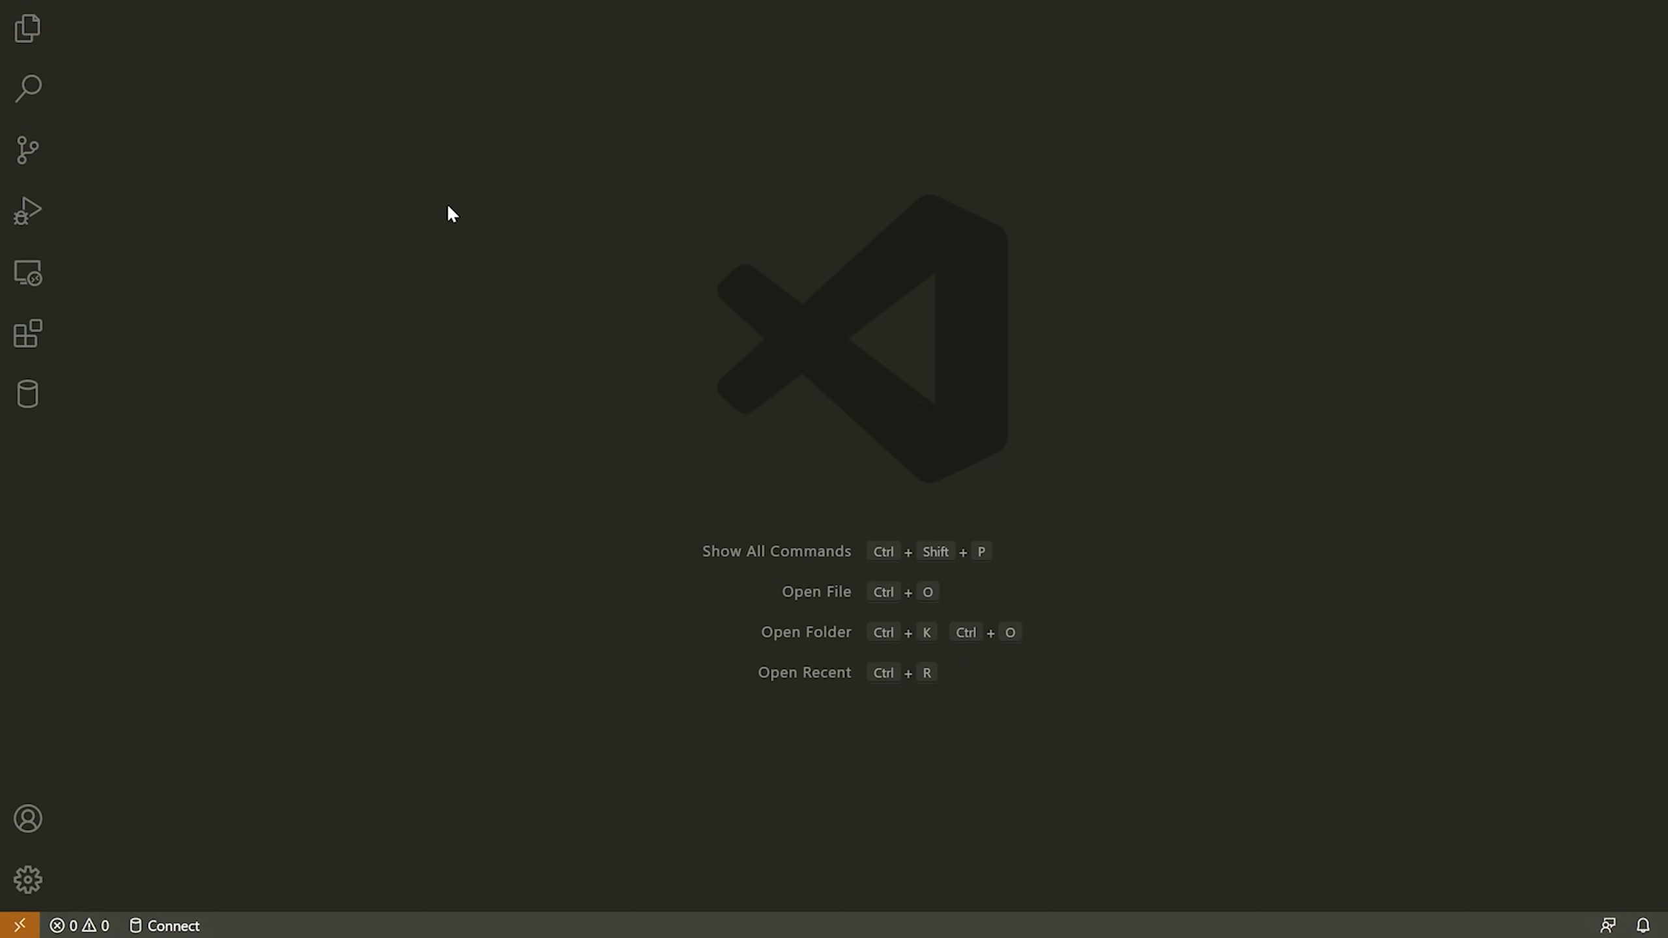
pyautogui.moveTo(305, 302)
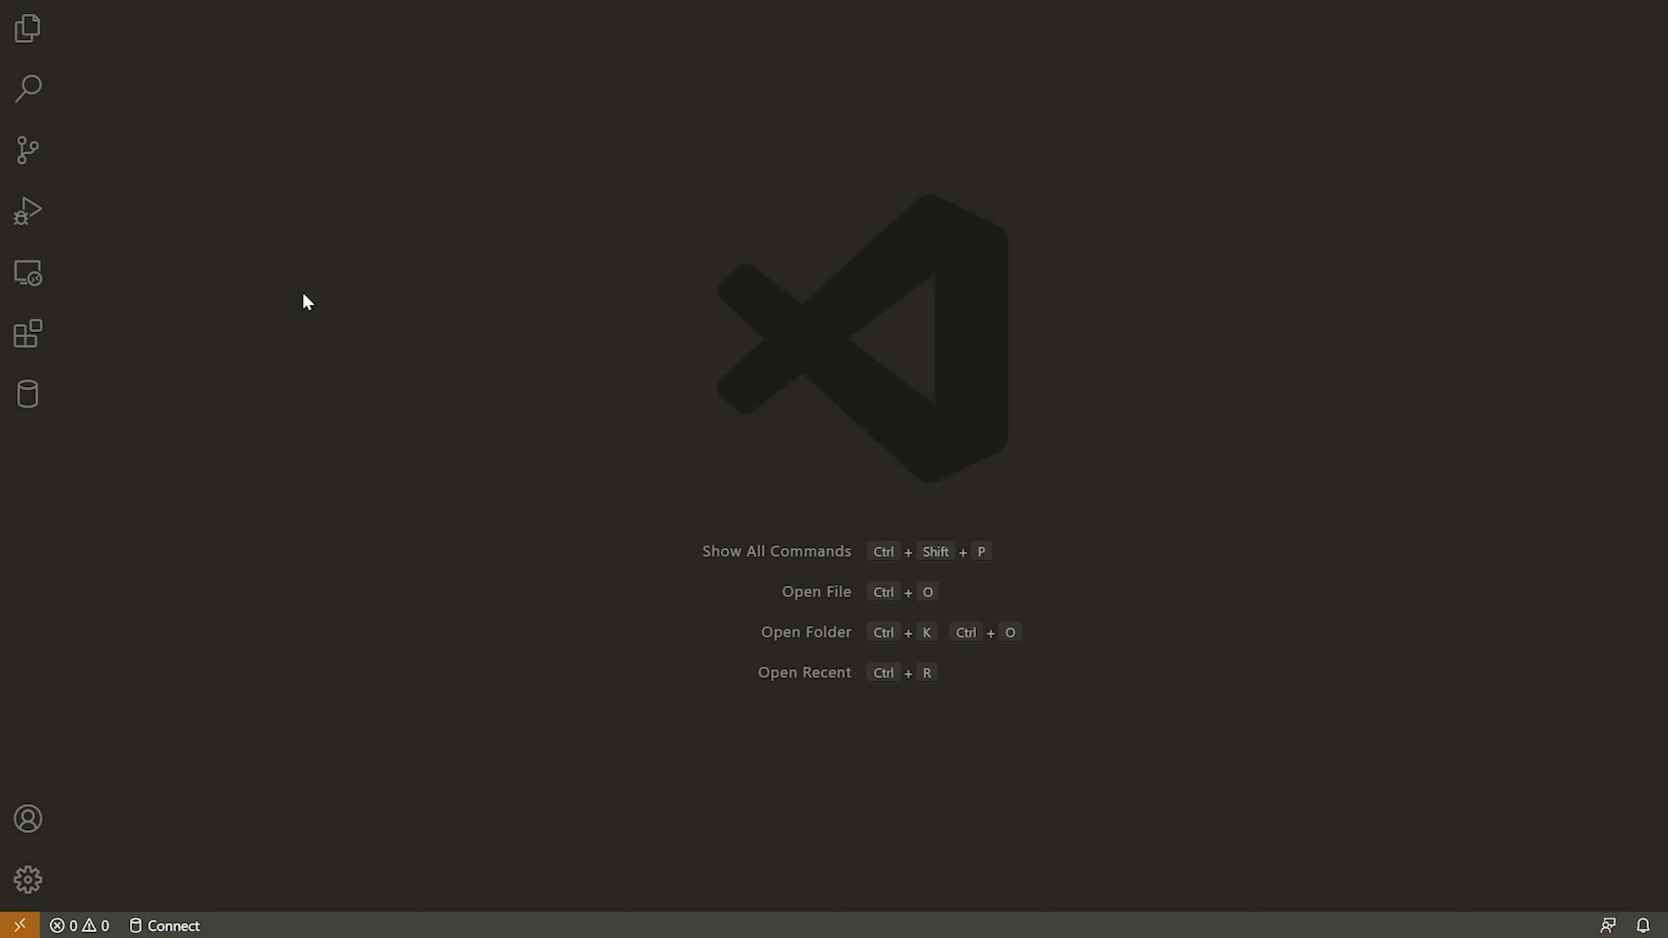
pyautogui.moveTo(132, 384)
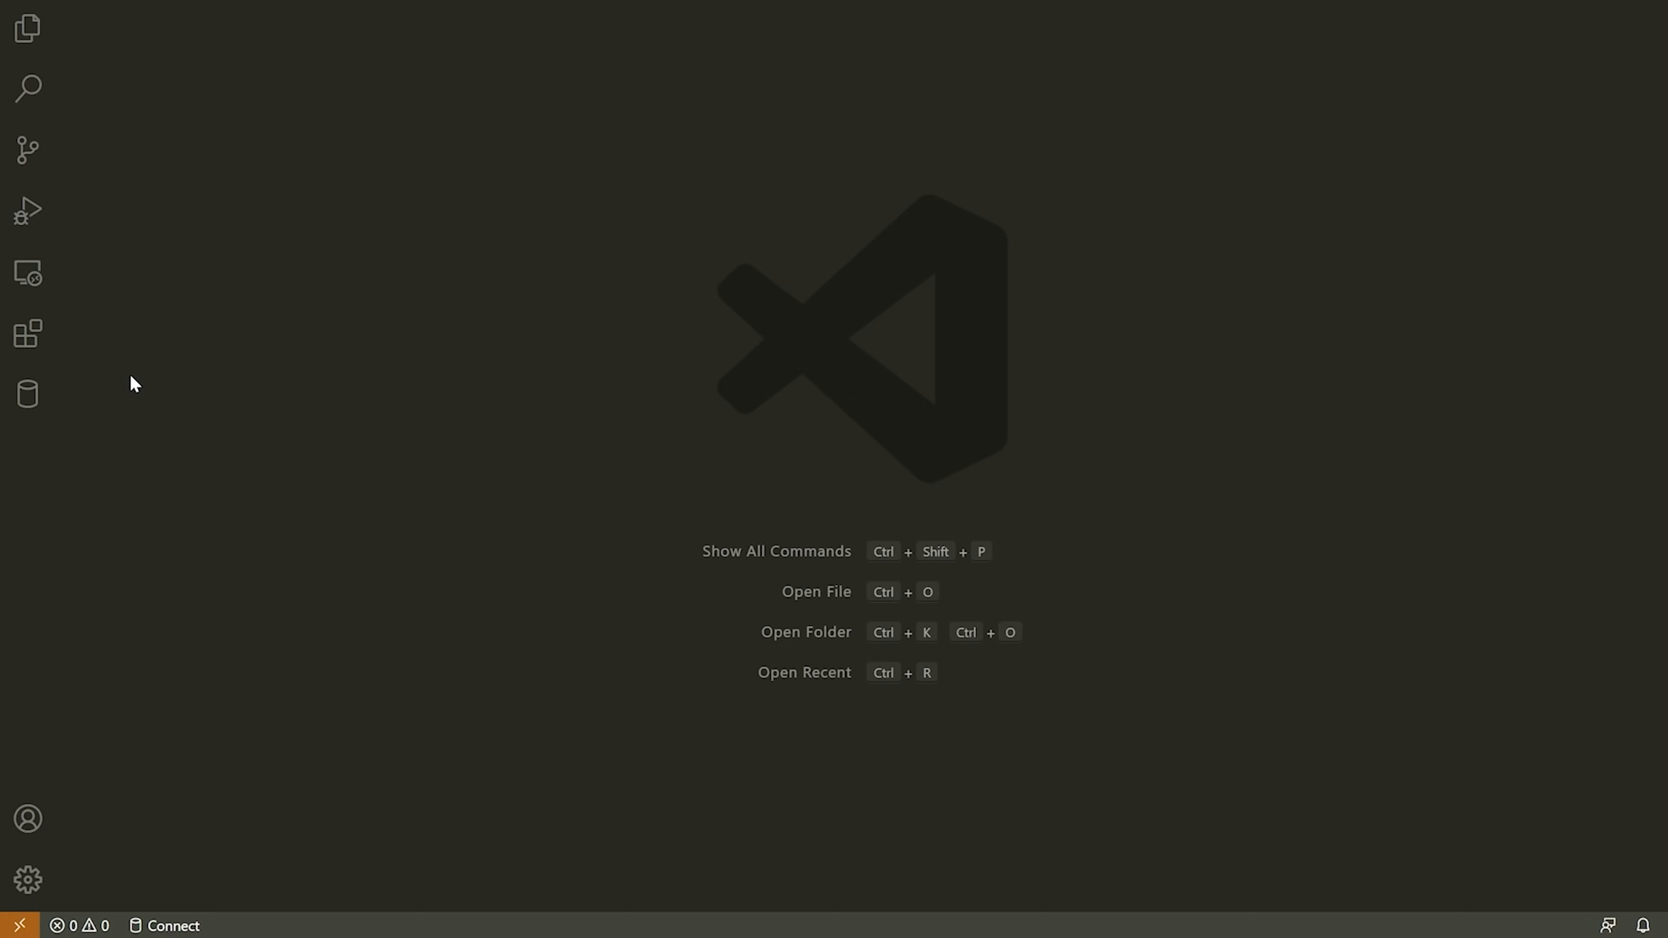
pyautogui.moveTo(27, 28)
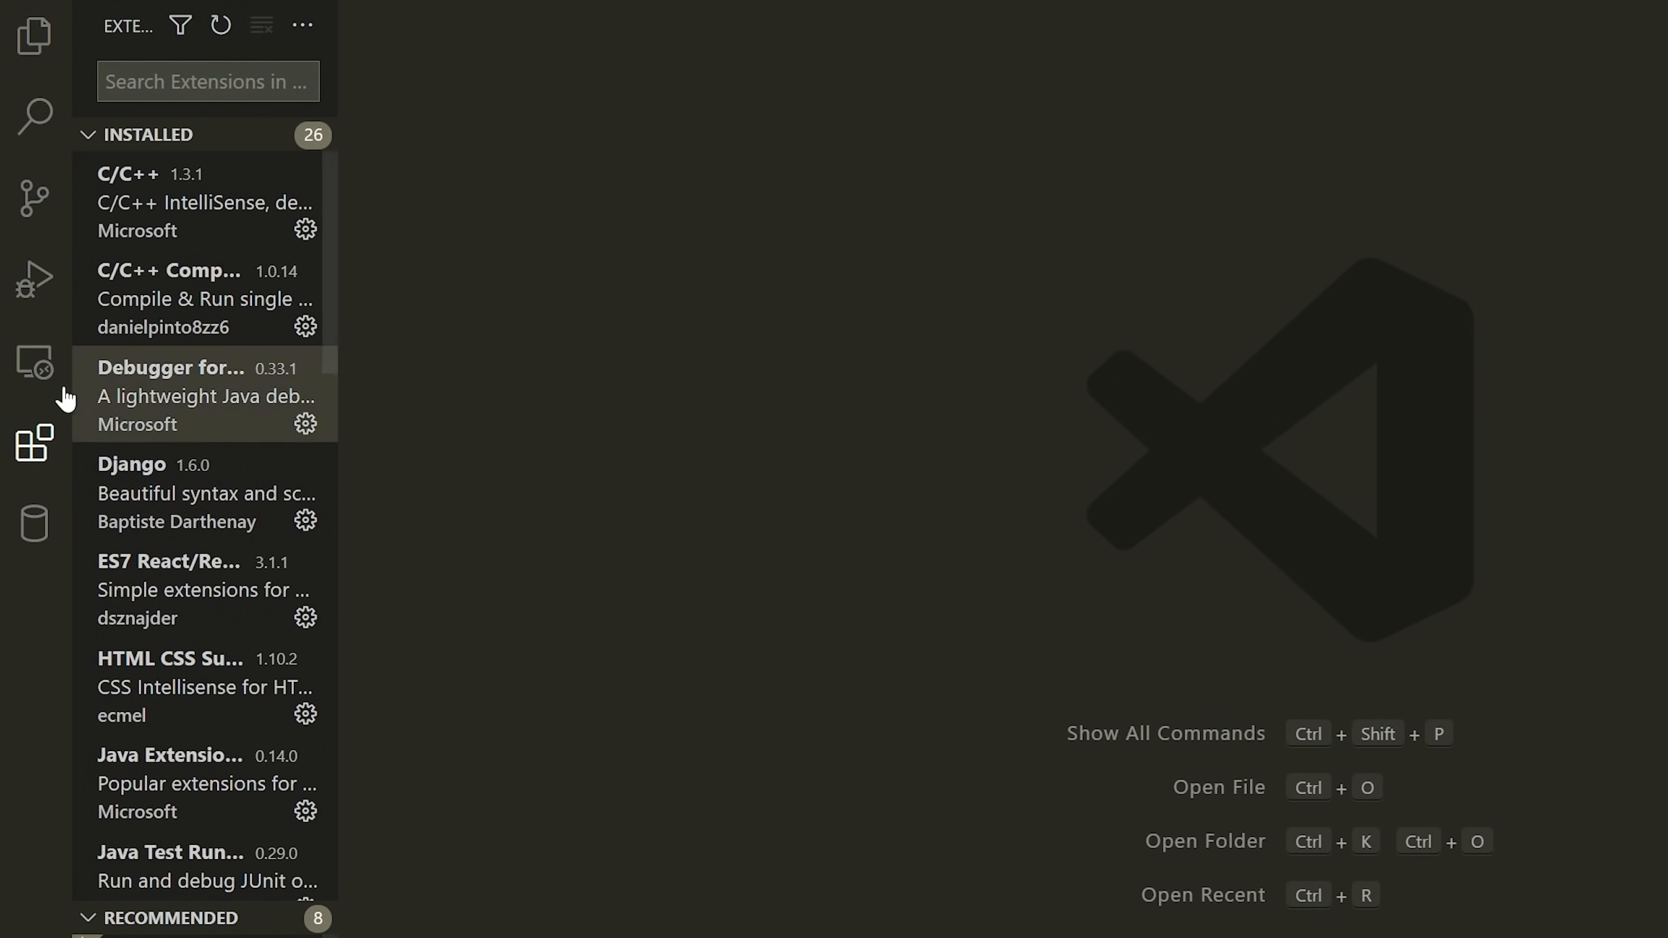
# Step: Widen the sidebar, search Extensions for 'react' and view the ES7 React snippets details
pyautogui.moveTo(340, 362); pyautogui.dragTo(505, 362)
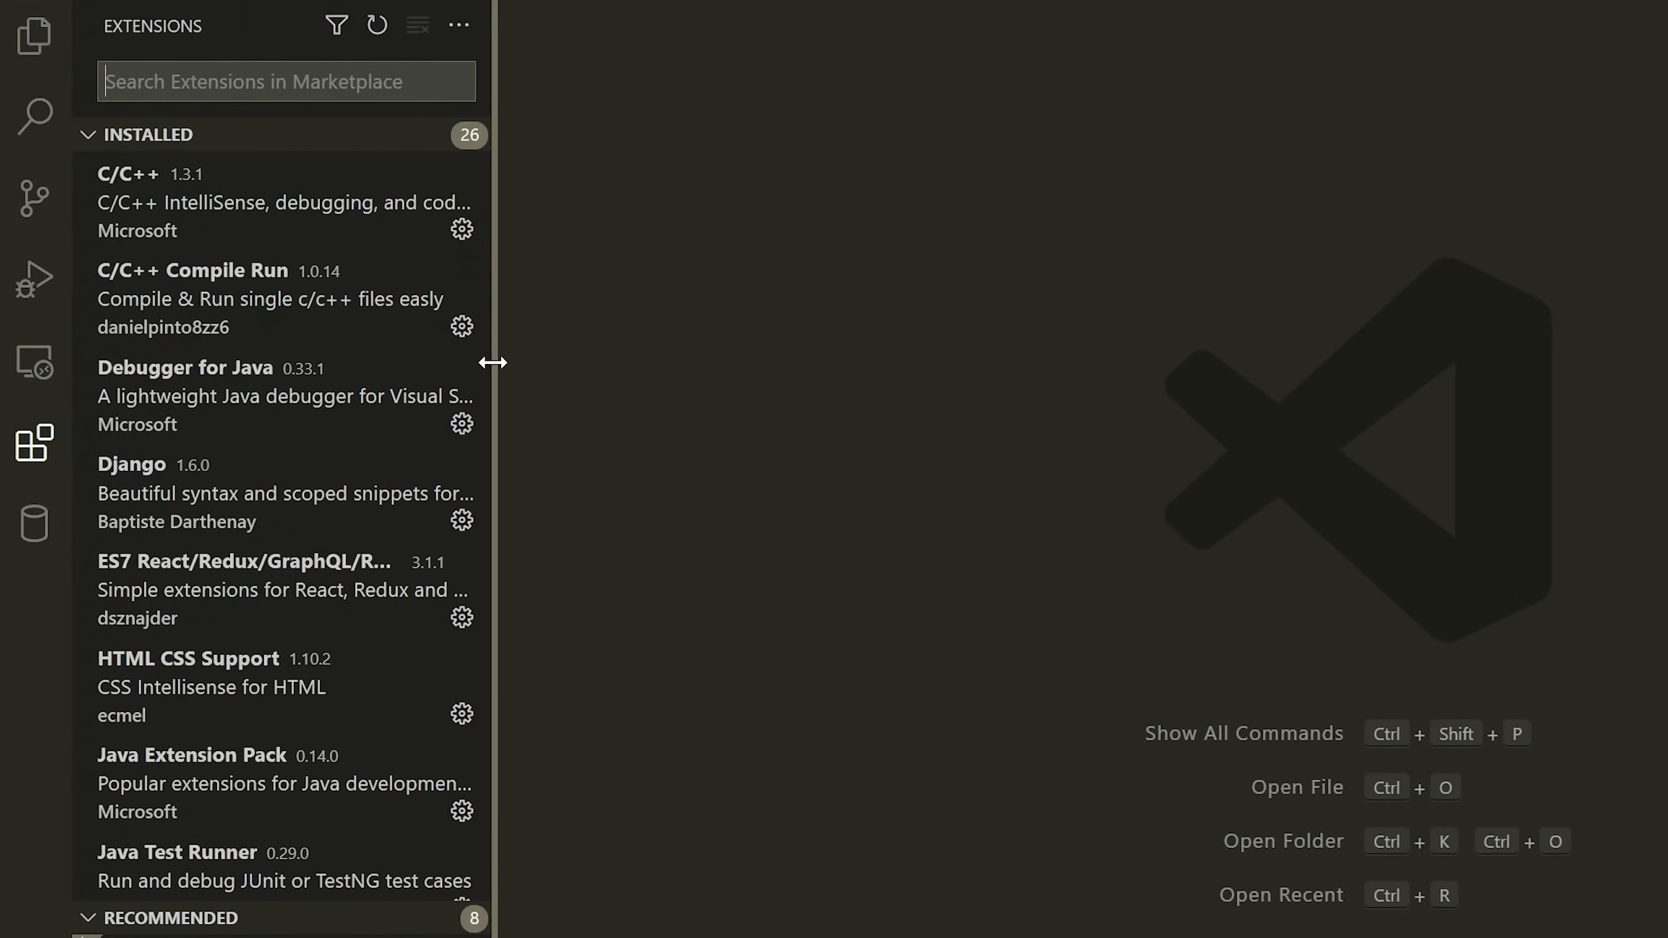
pyautogui.write('react')
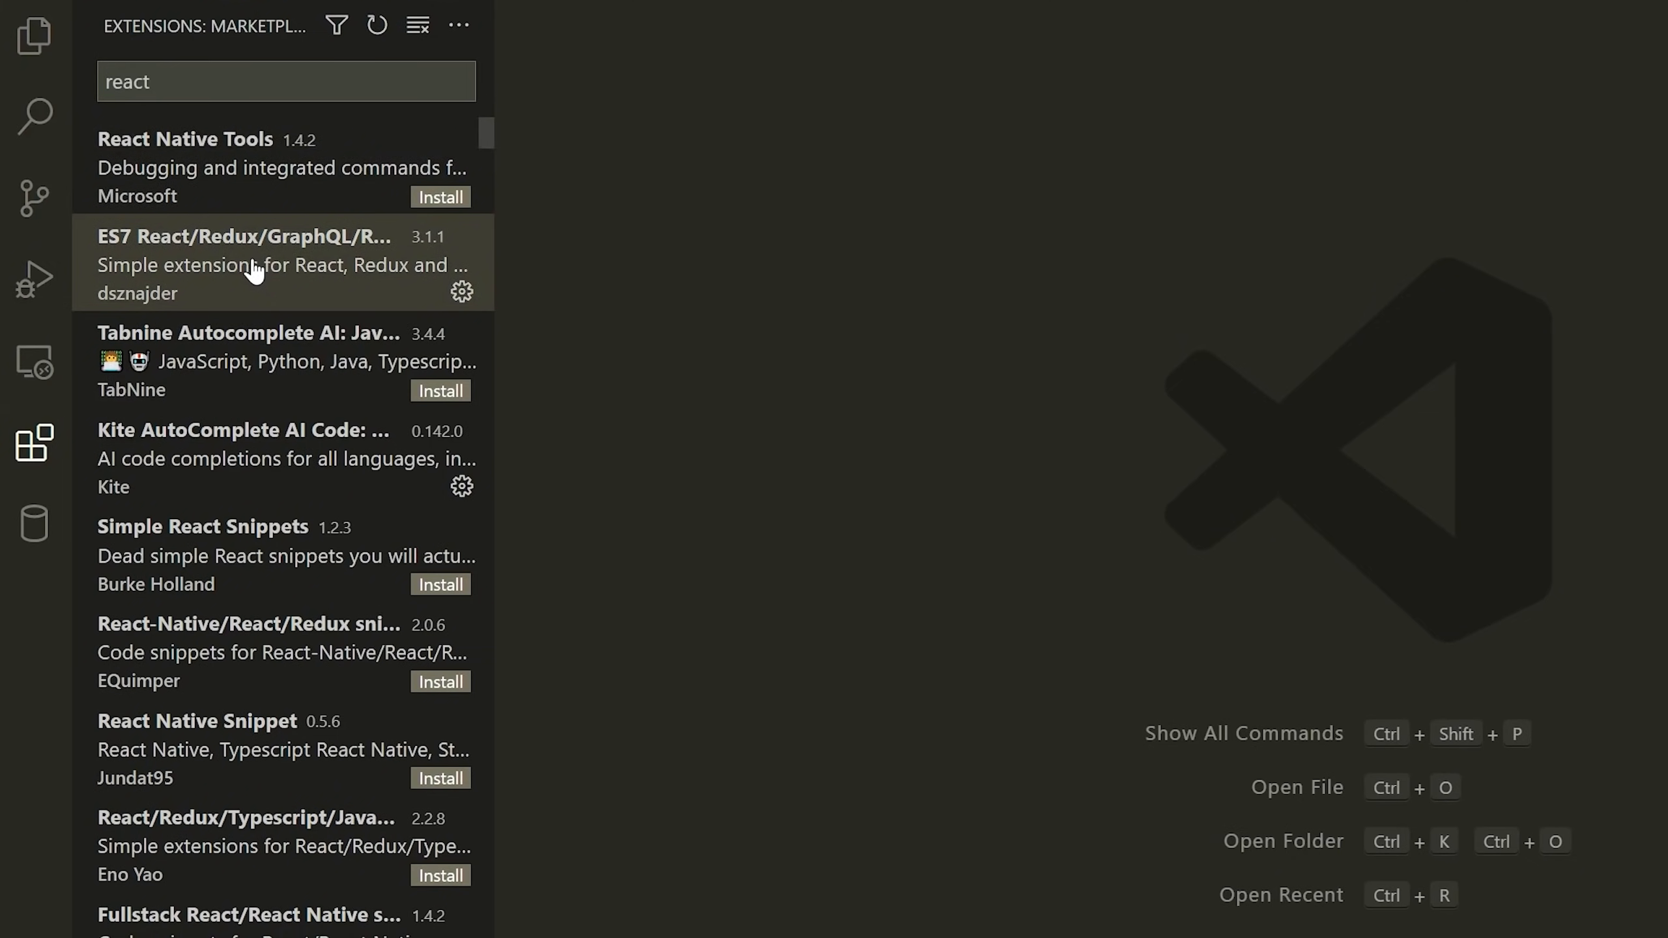
pyautogui.click(266, 263)
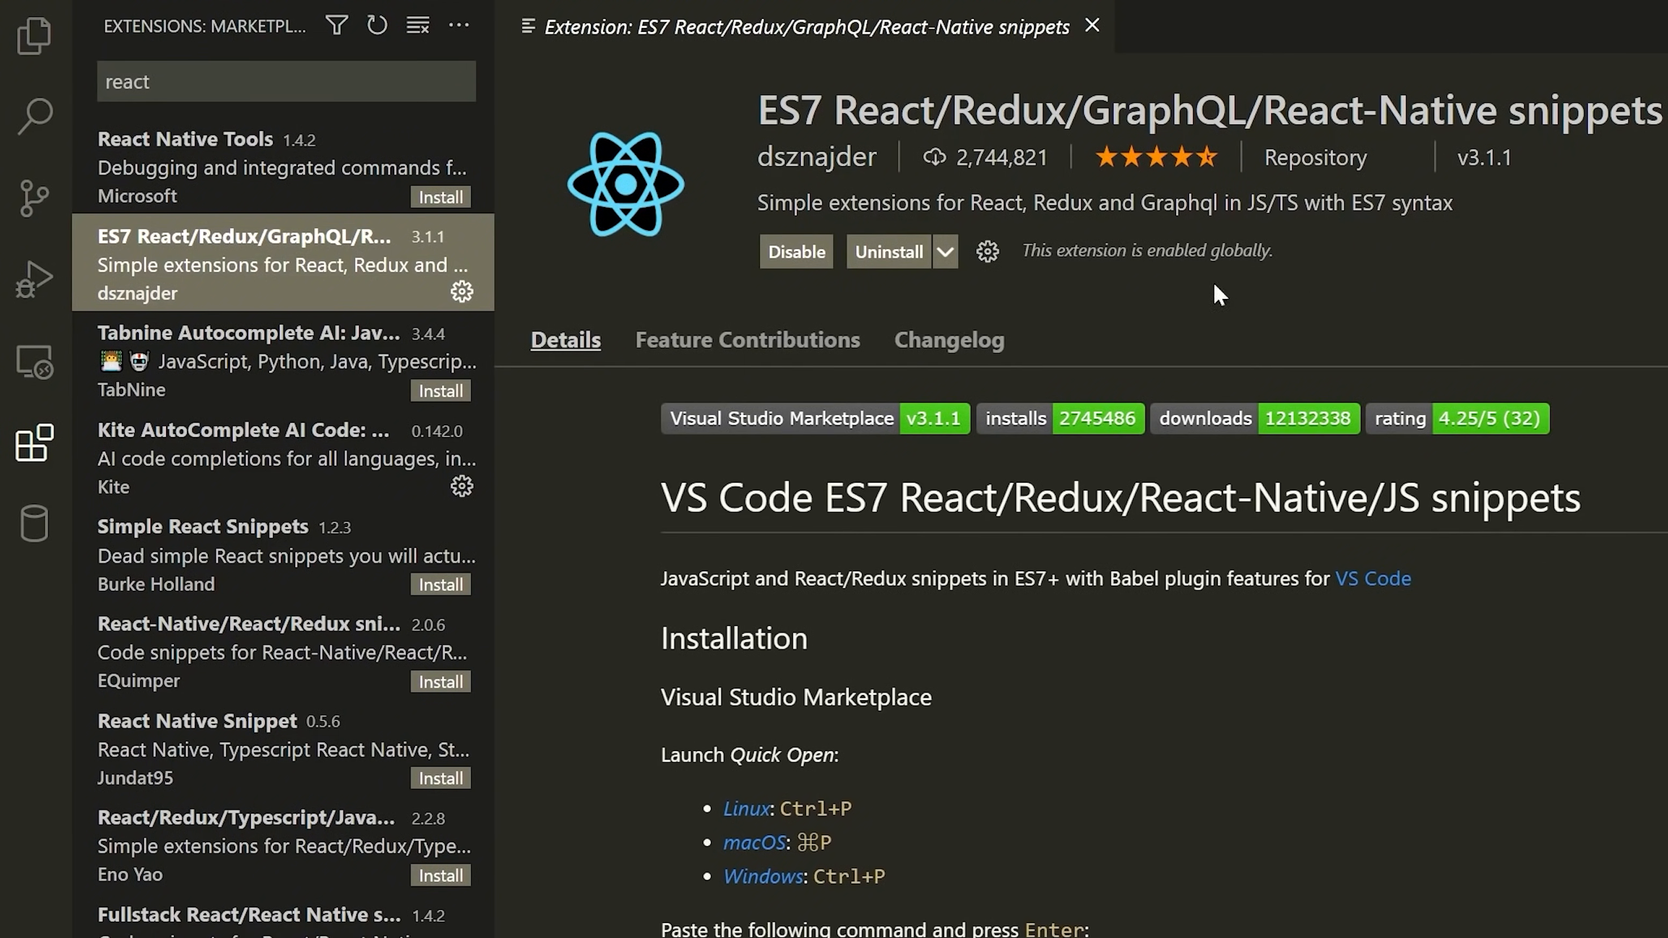
pyautogui.moveTo(978, 238)
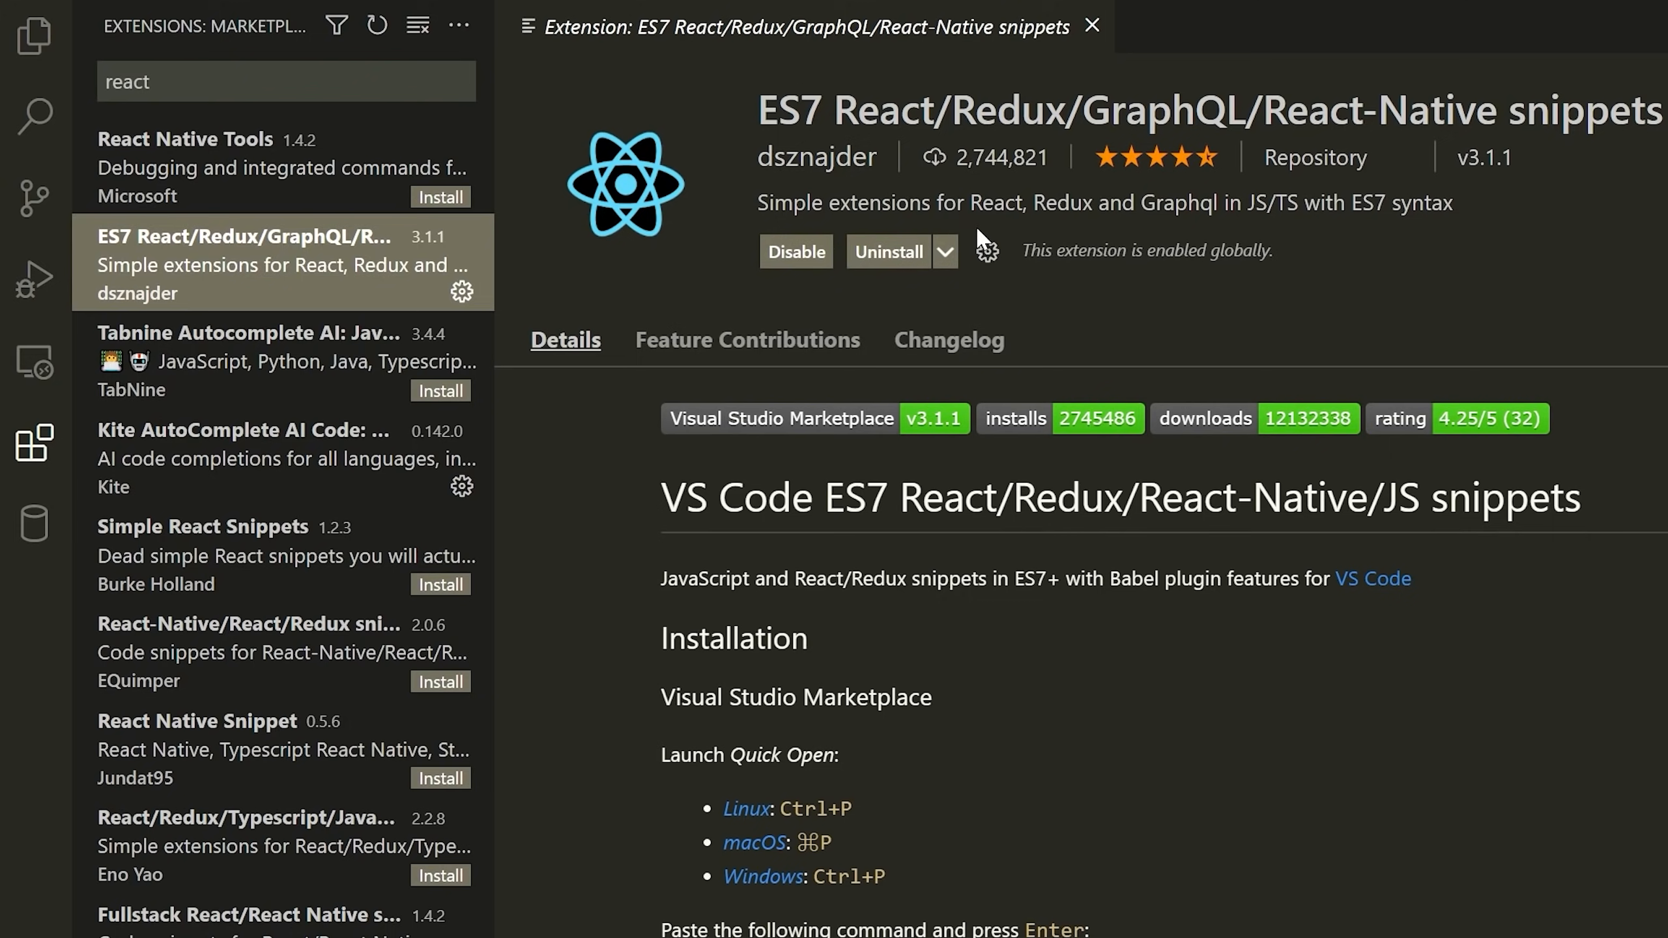
# Step: Scroll through the extension's details and return to the Explorer view
pyautogui.scroll(-3)
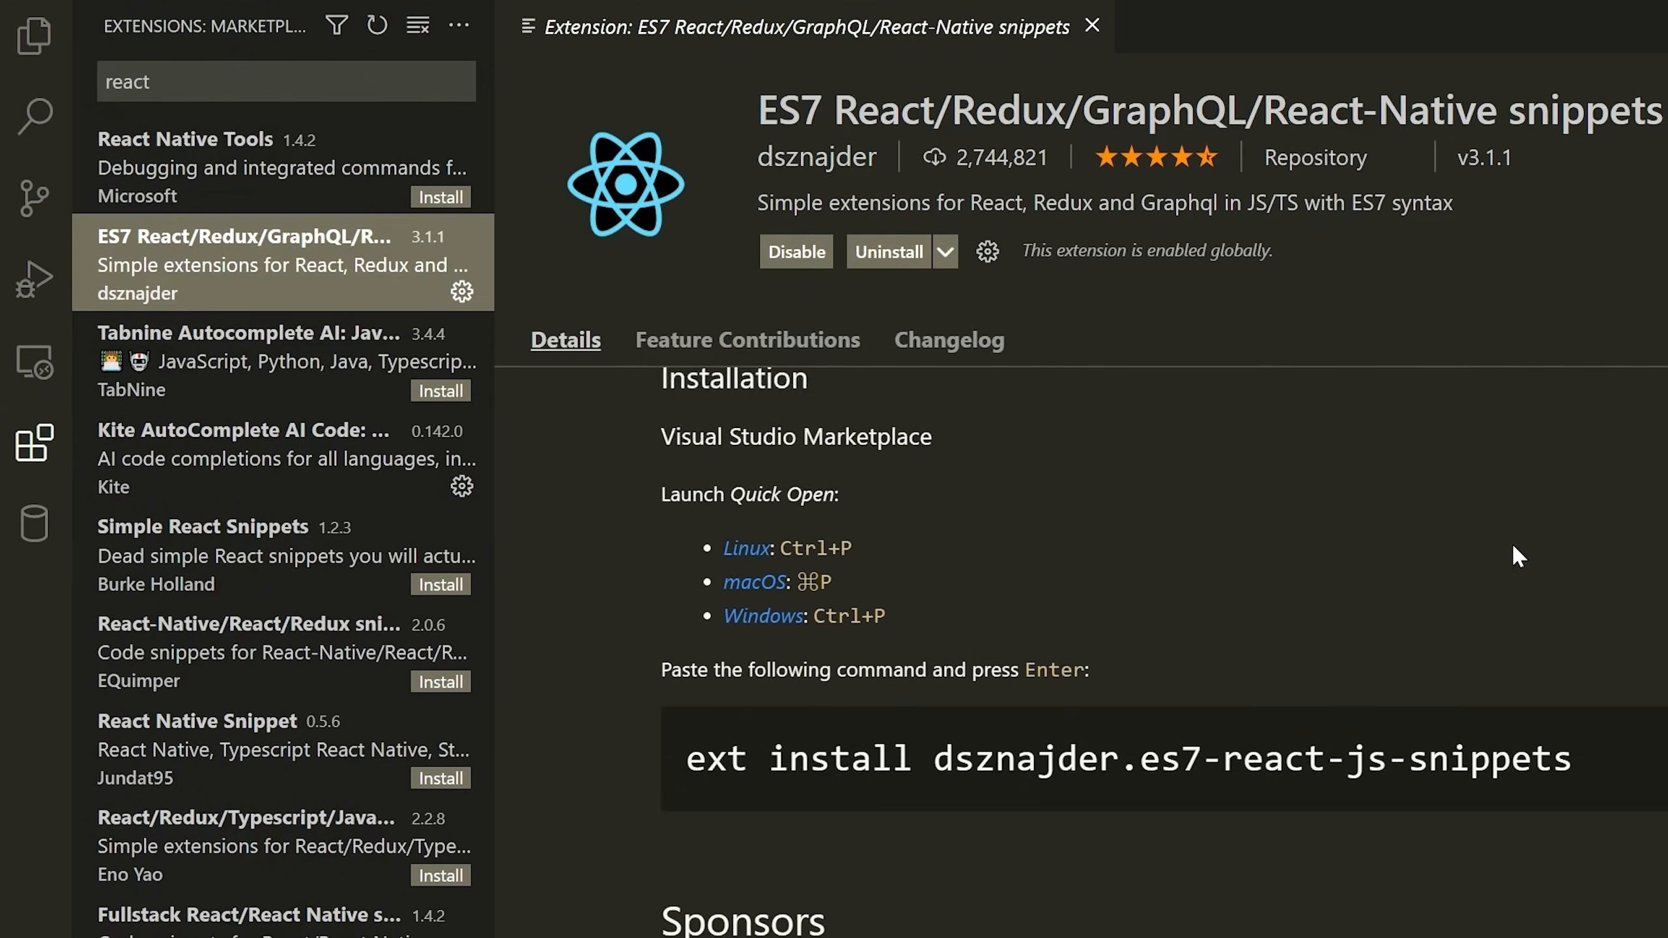
pyautogui.scroll(-3)
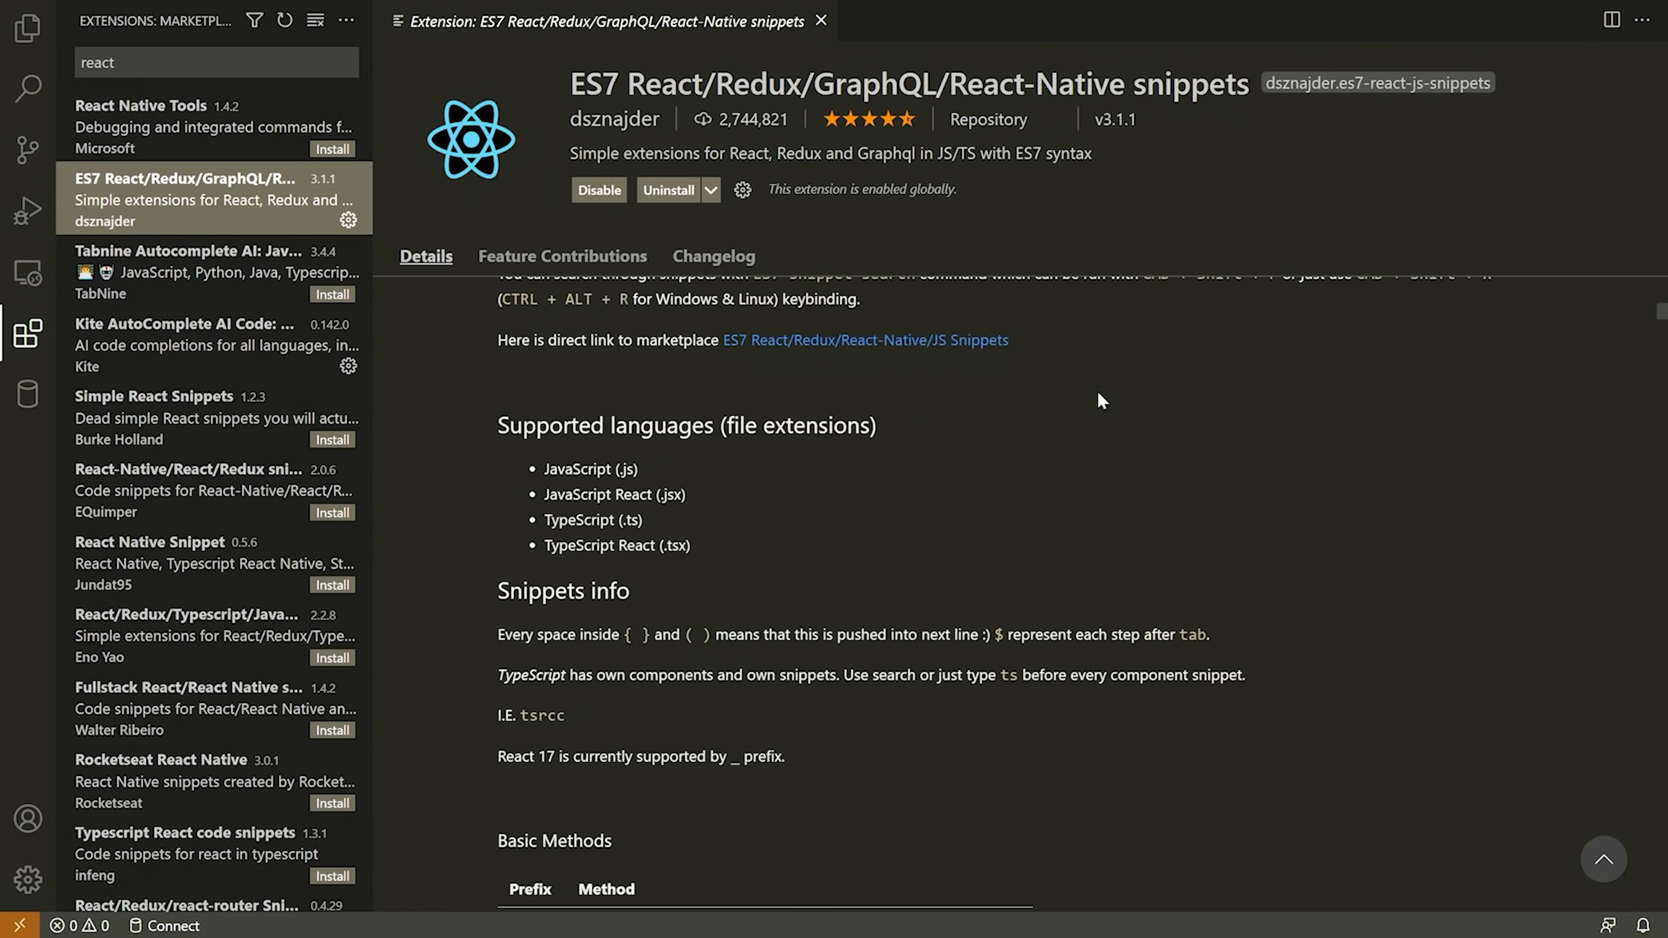
pyautogui.click(26, 28)
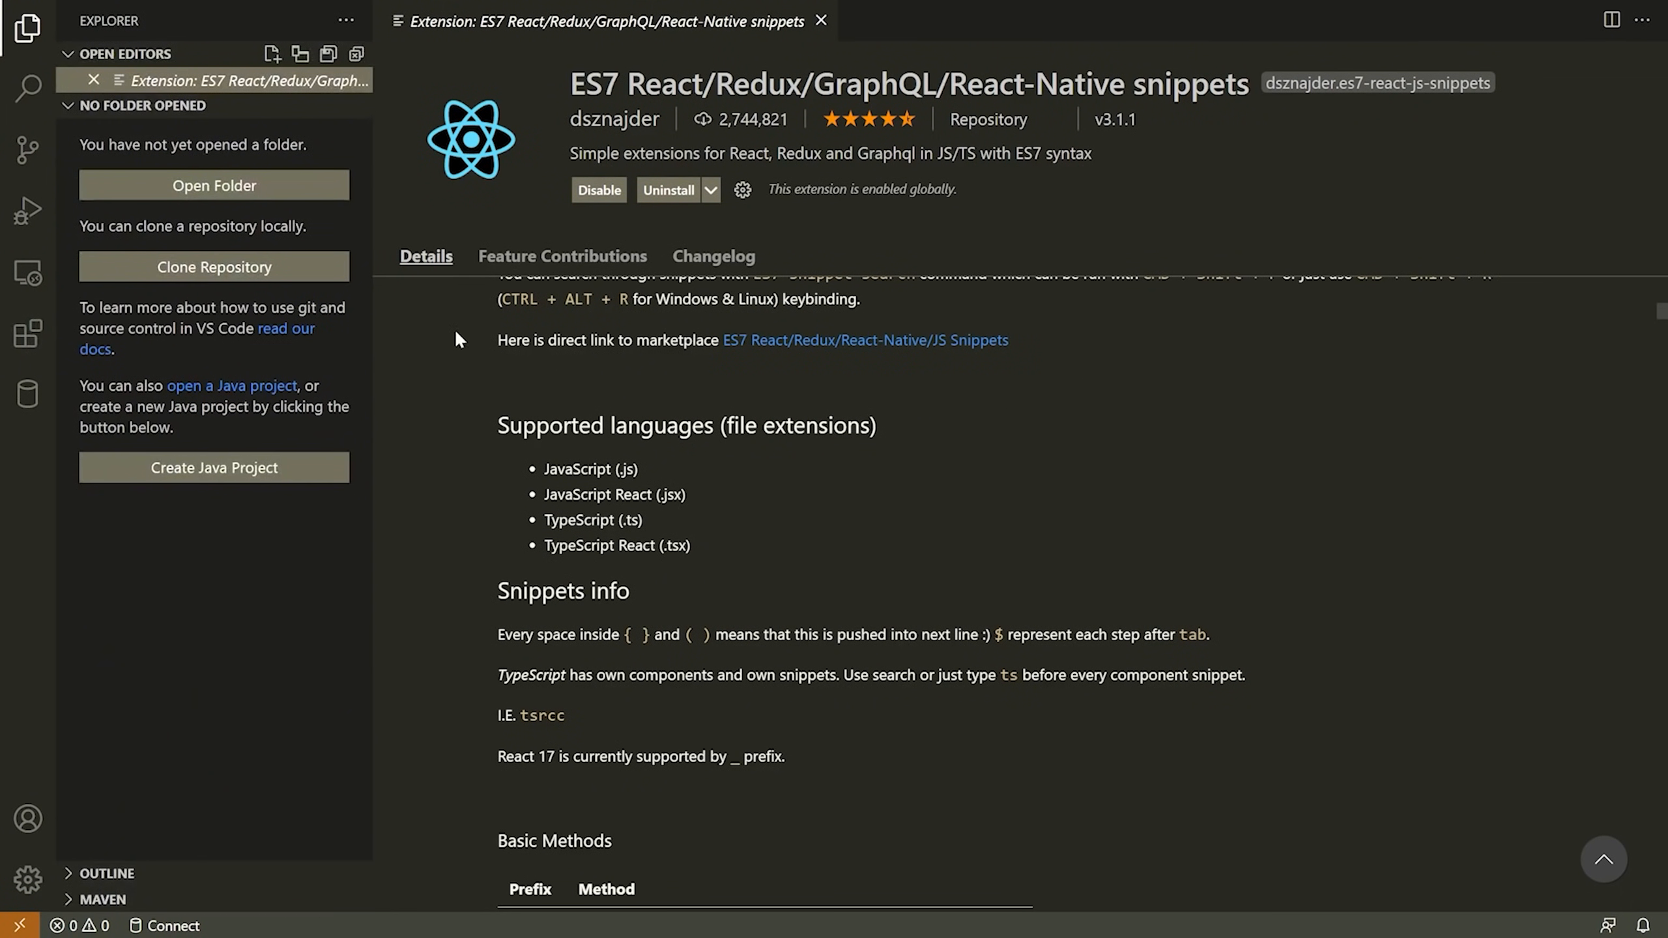
# Step: Create a Desktop folder named 'React Tutorial - Working' and select it as the workspace
pyautogui.click(819, 21)
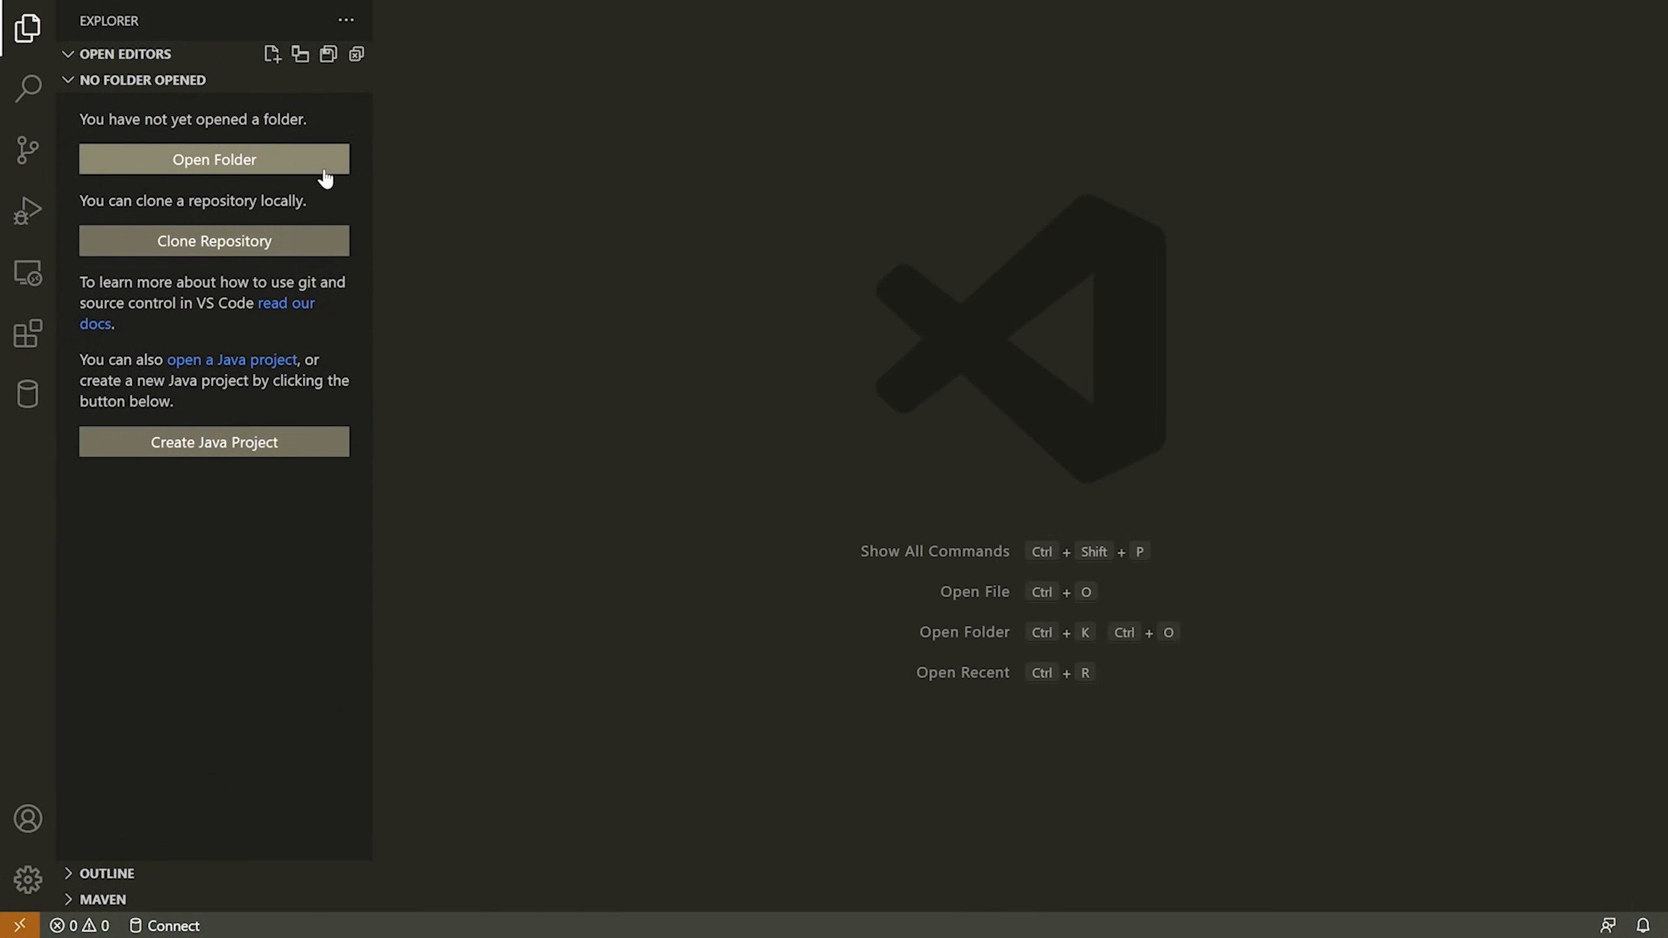
pyautogui.moveTo(609, 266)
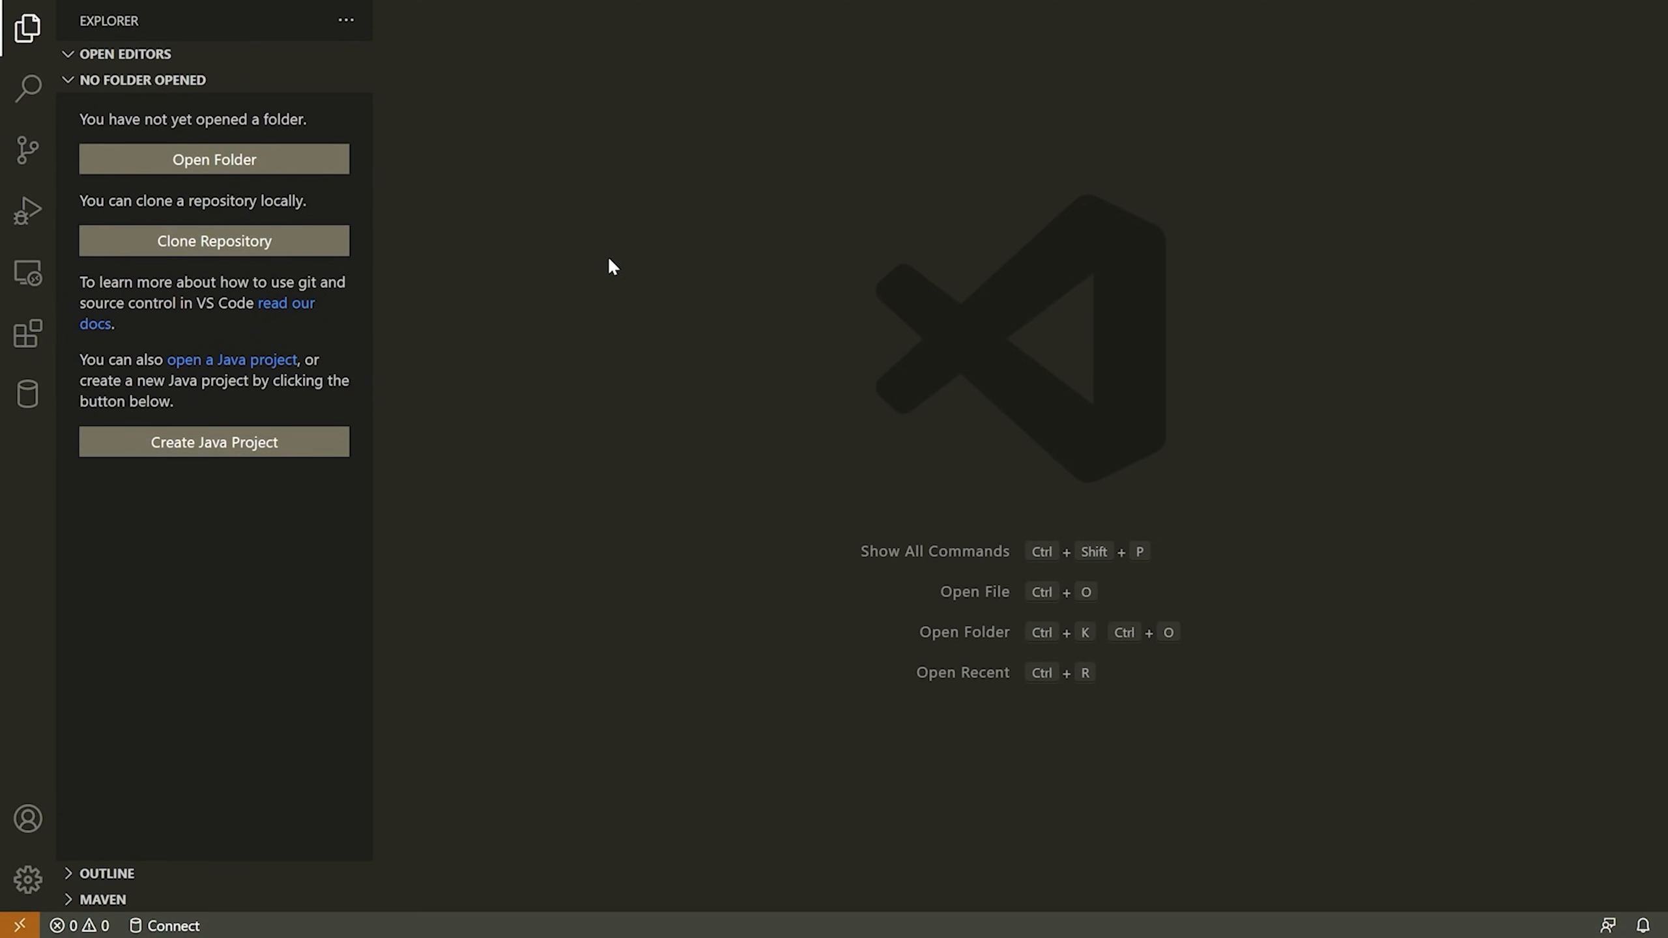
pyautogui.moveTo(560, 192)
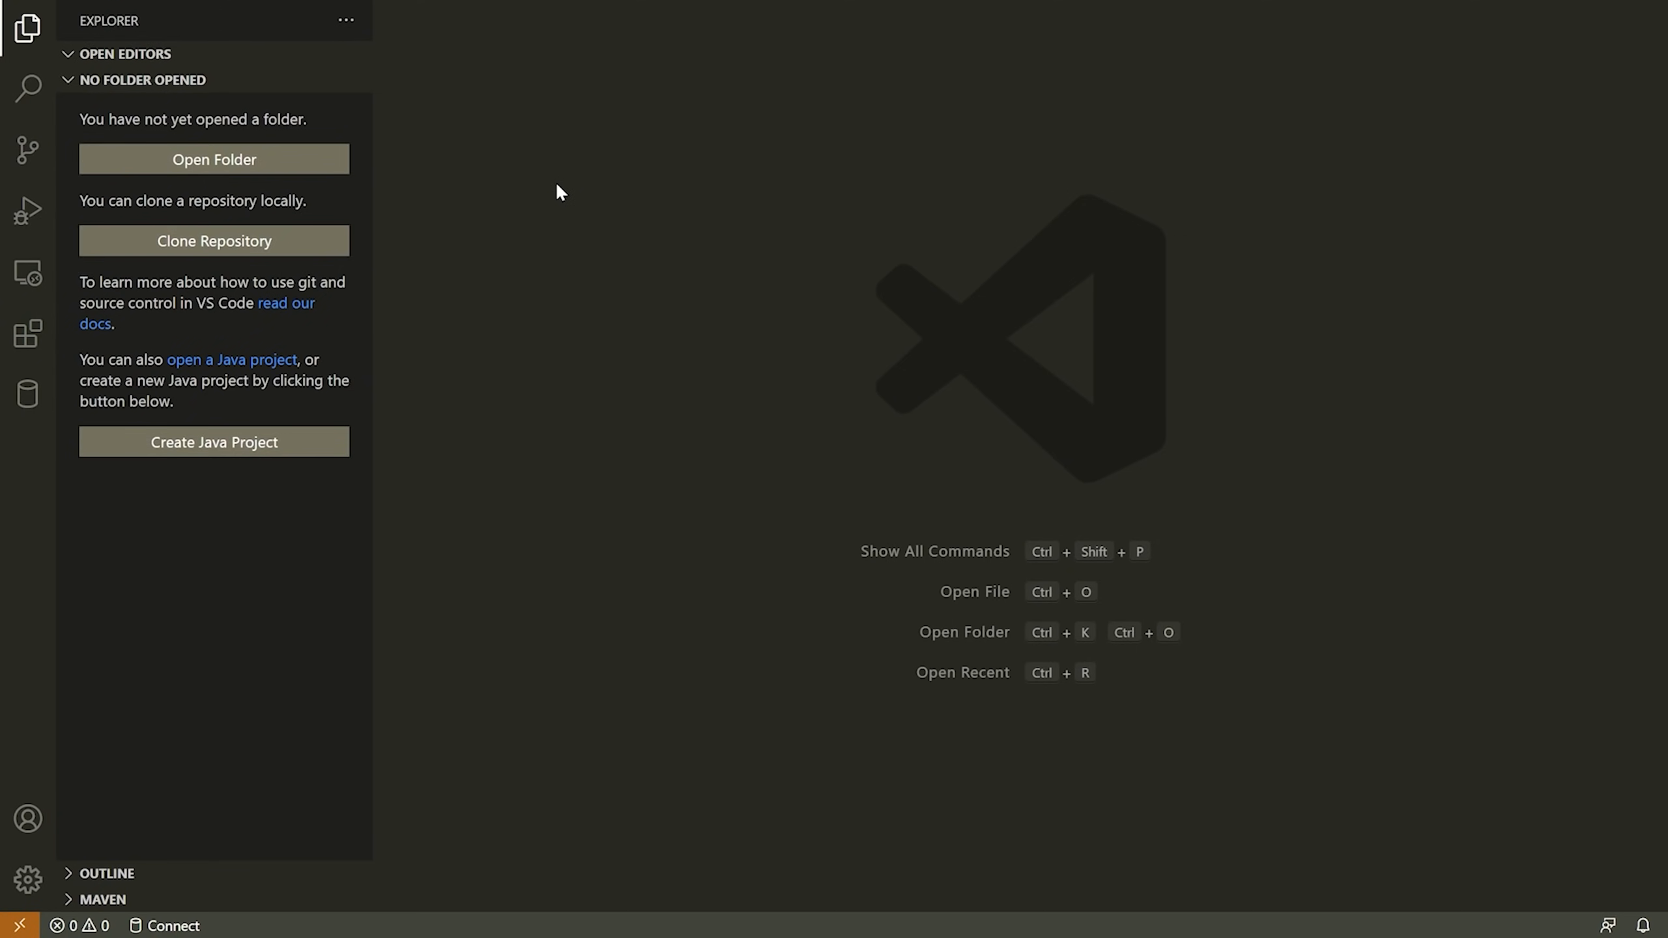
pyautogui.moveTo(357, 178)
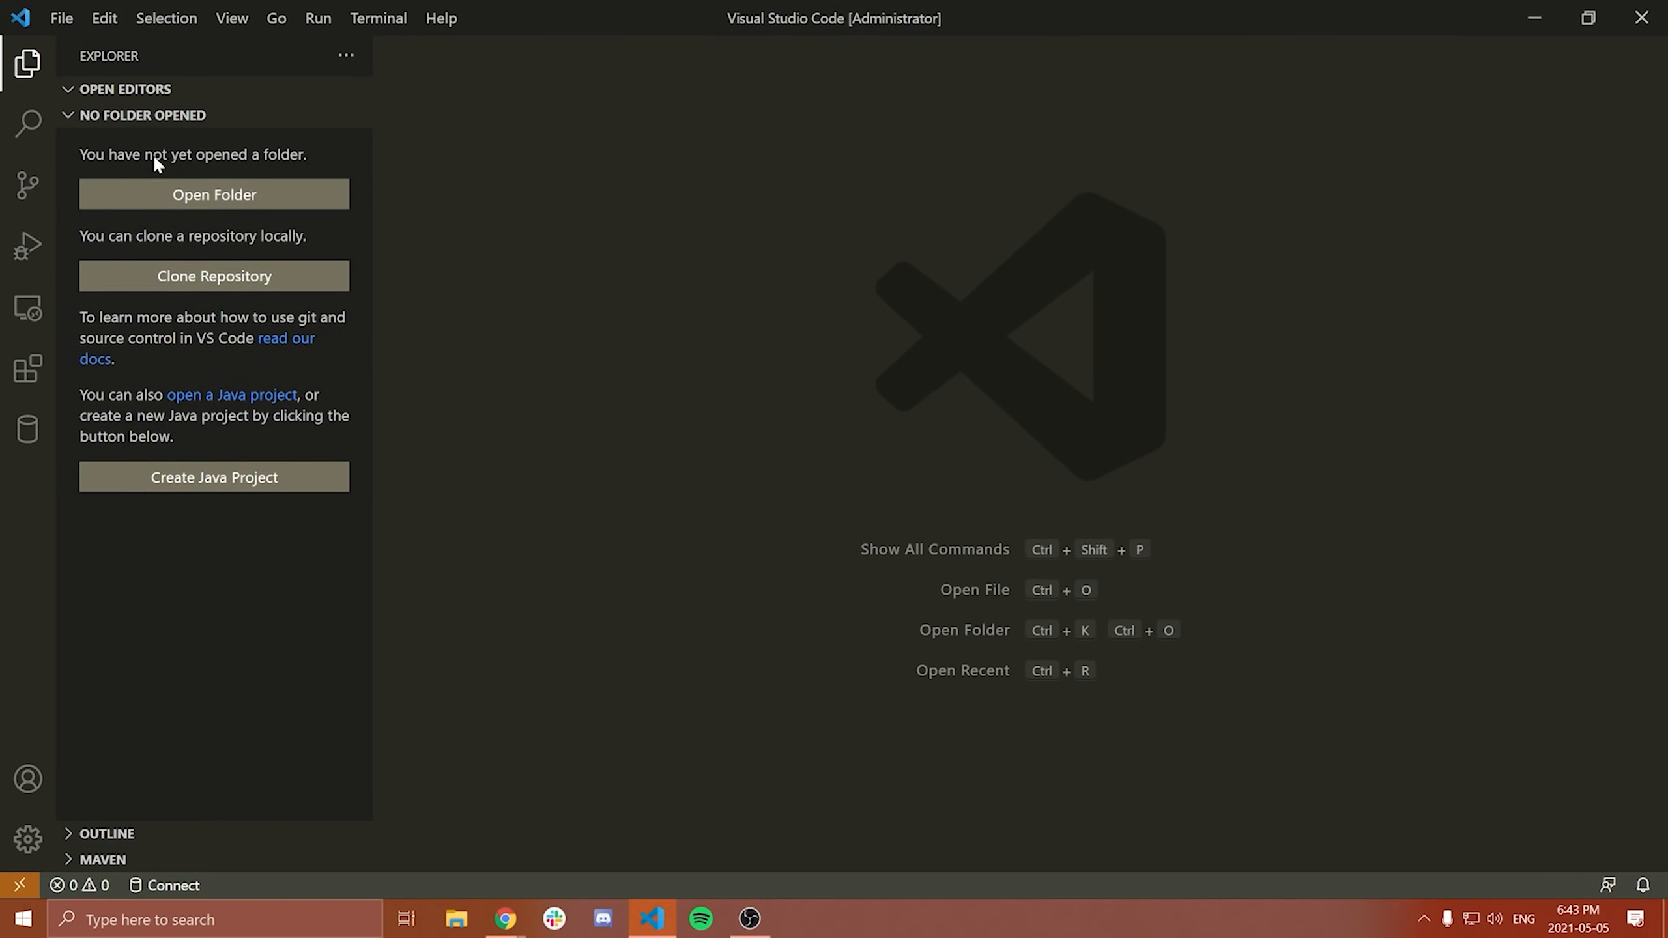
pyautogui.moveTo(26, 61)
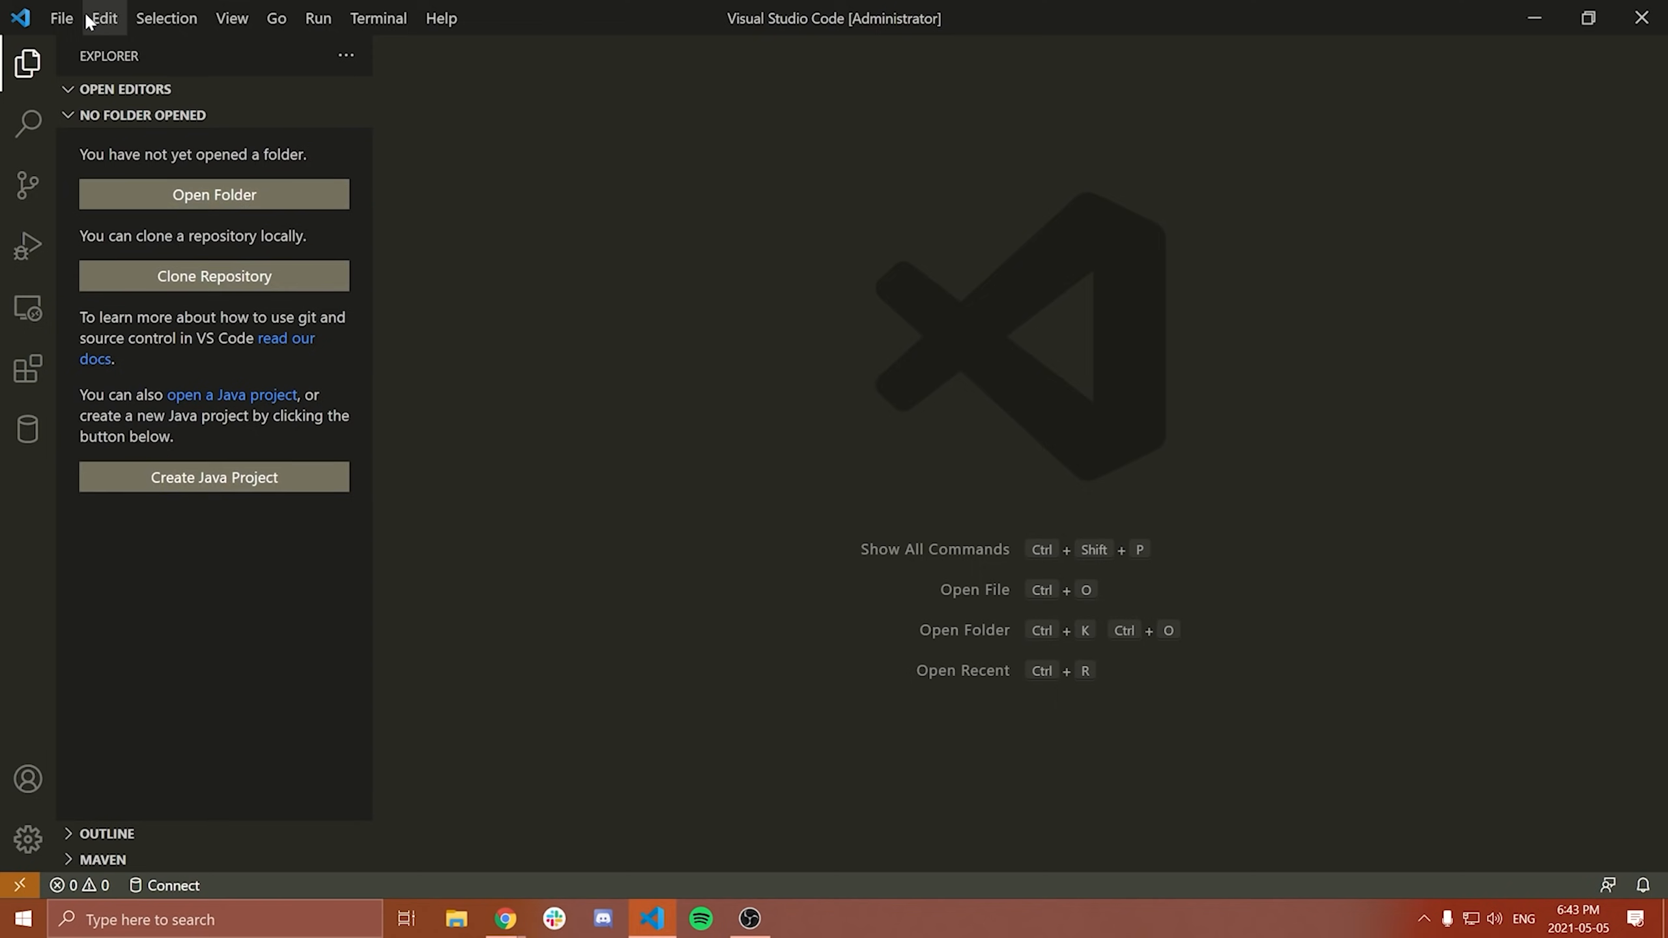
pyautogui.moveTo(135, 154)
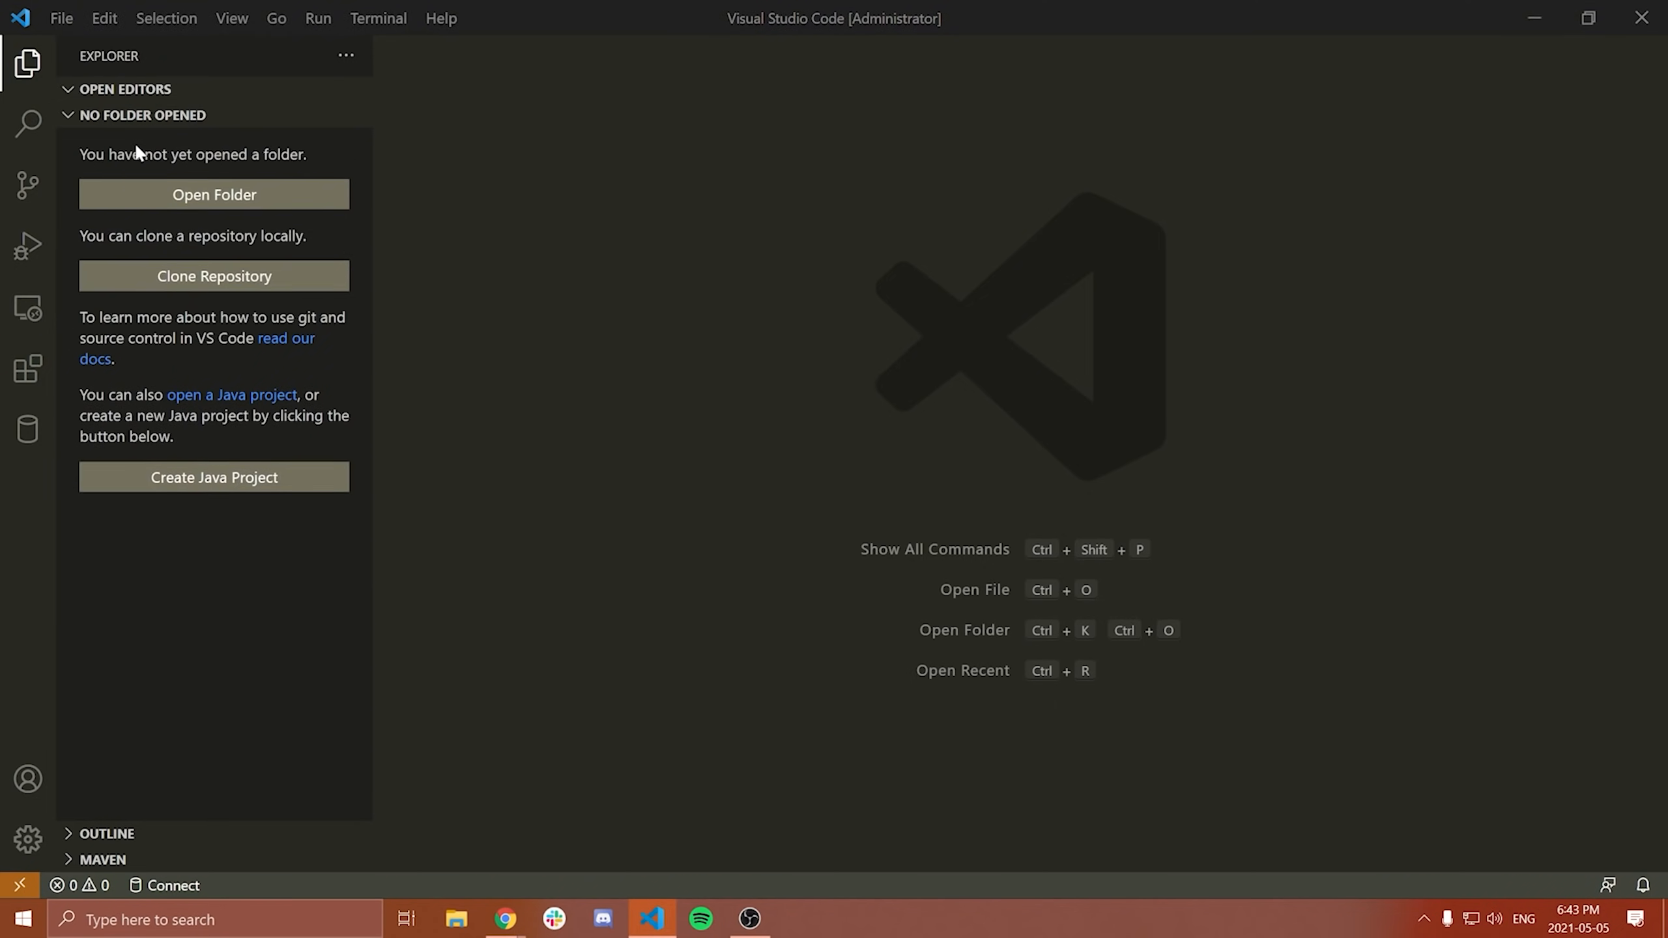
pyautogui.click(212, 194)
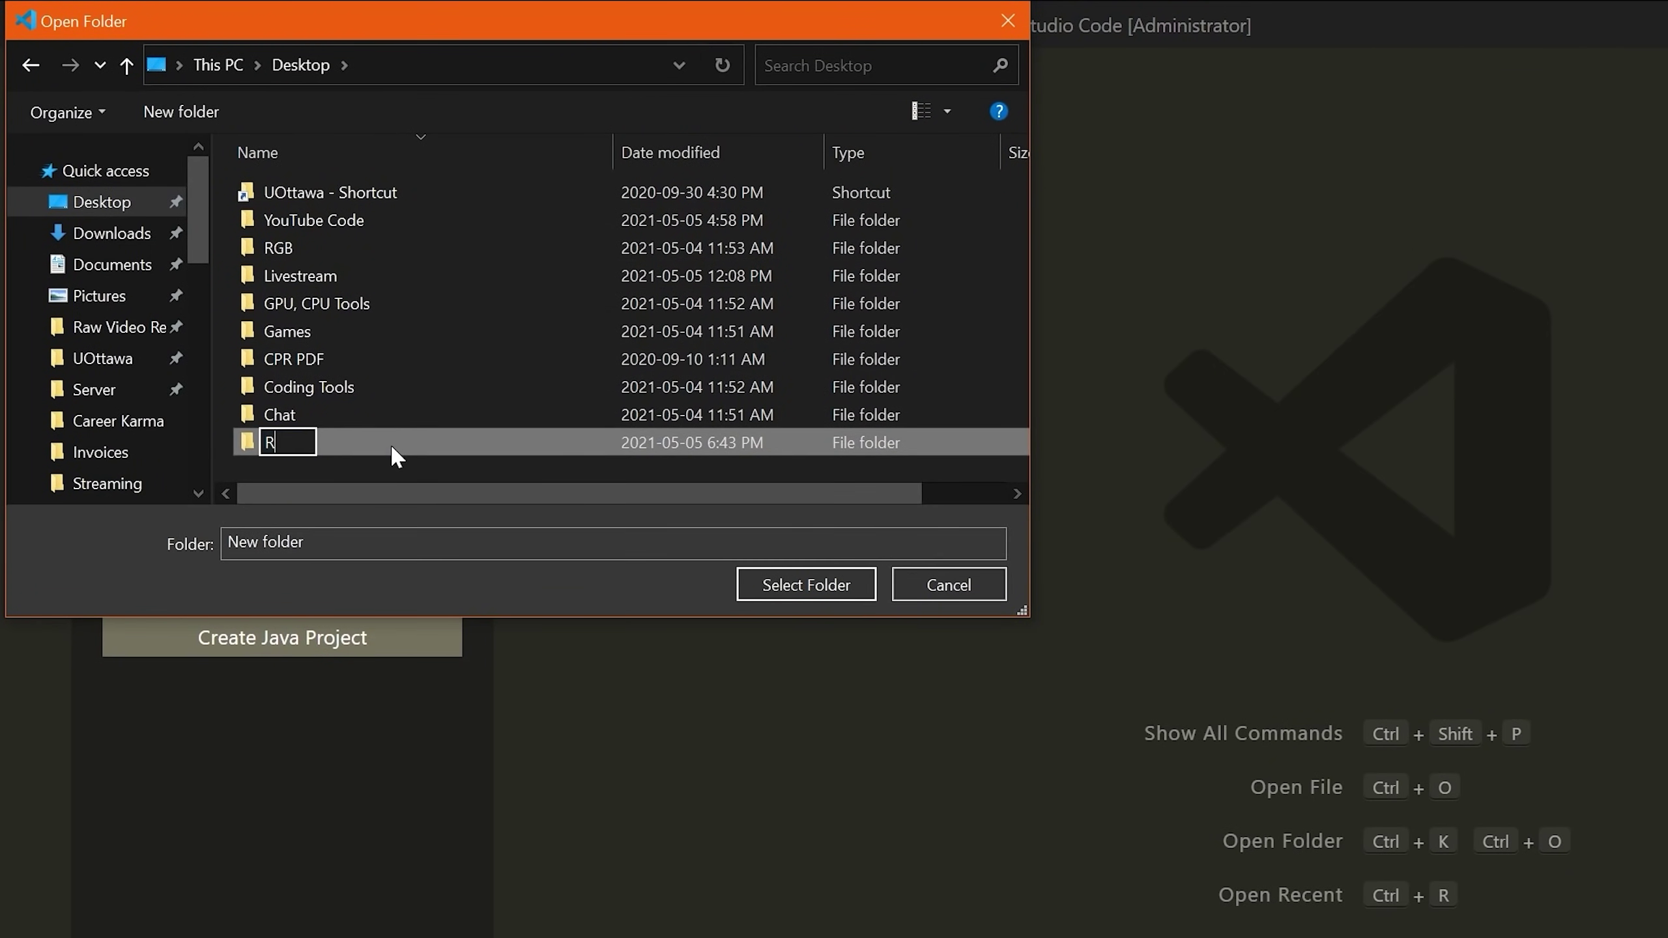
pyautogui.write('React Tutorial')
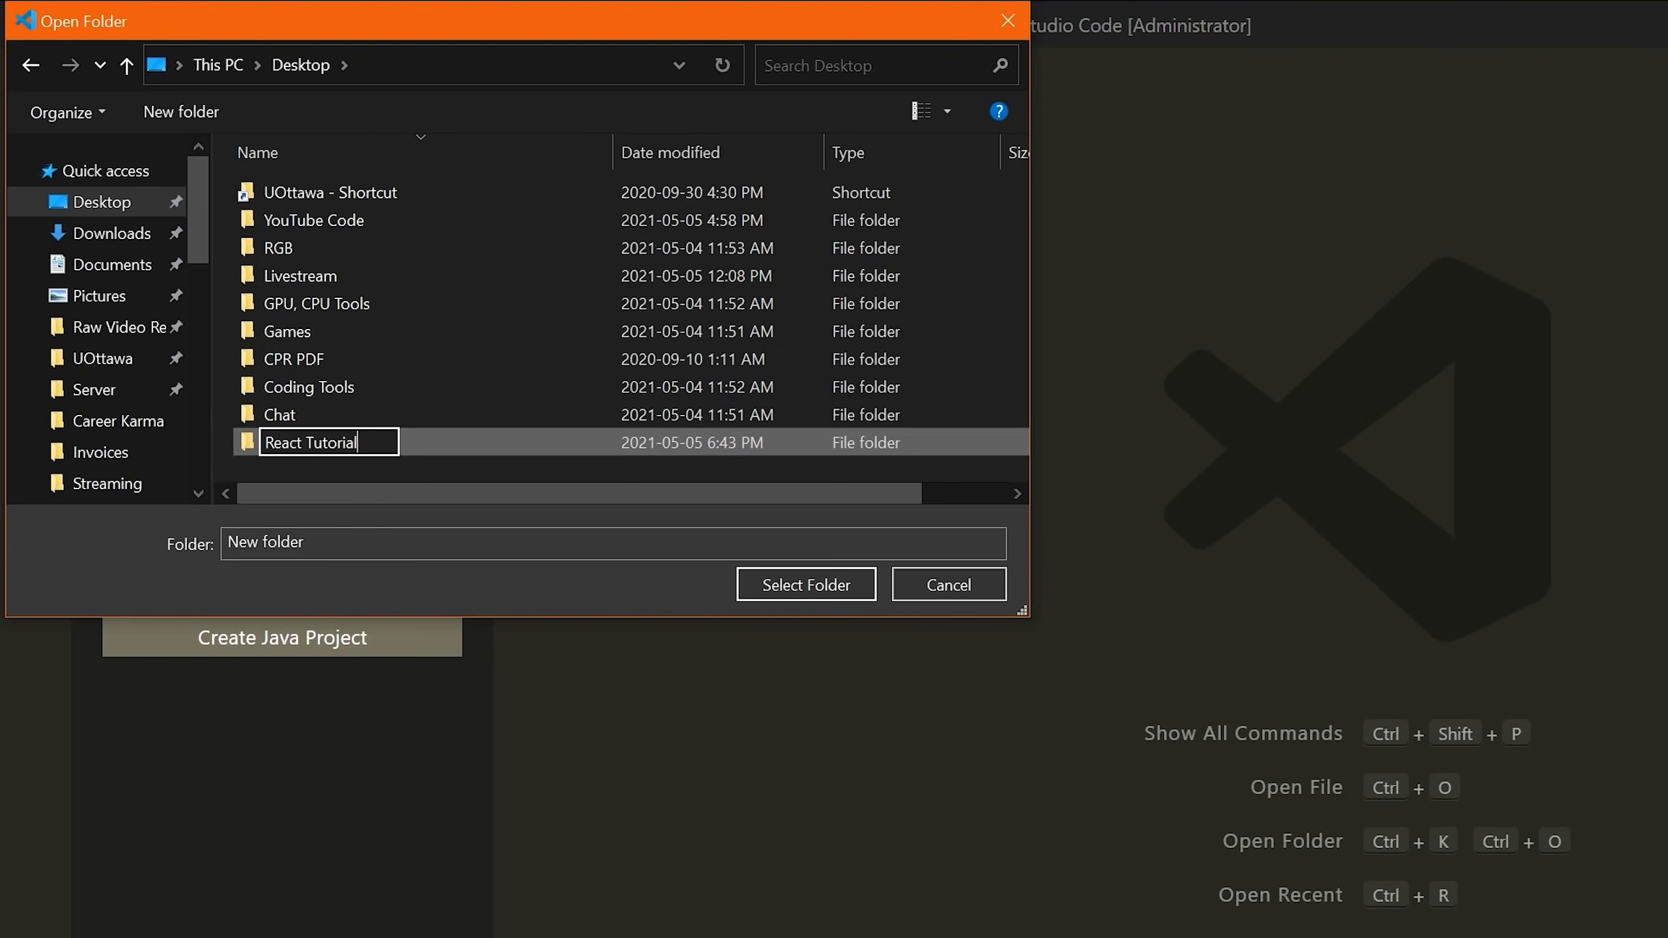
pyautogui.write('- Working')
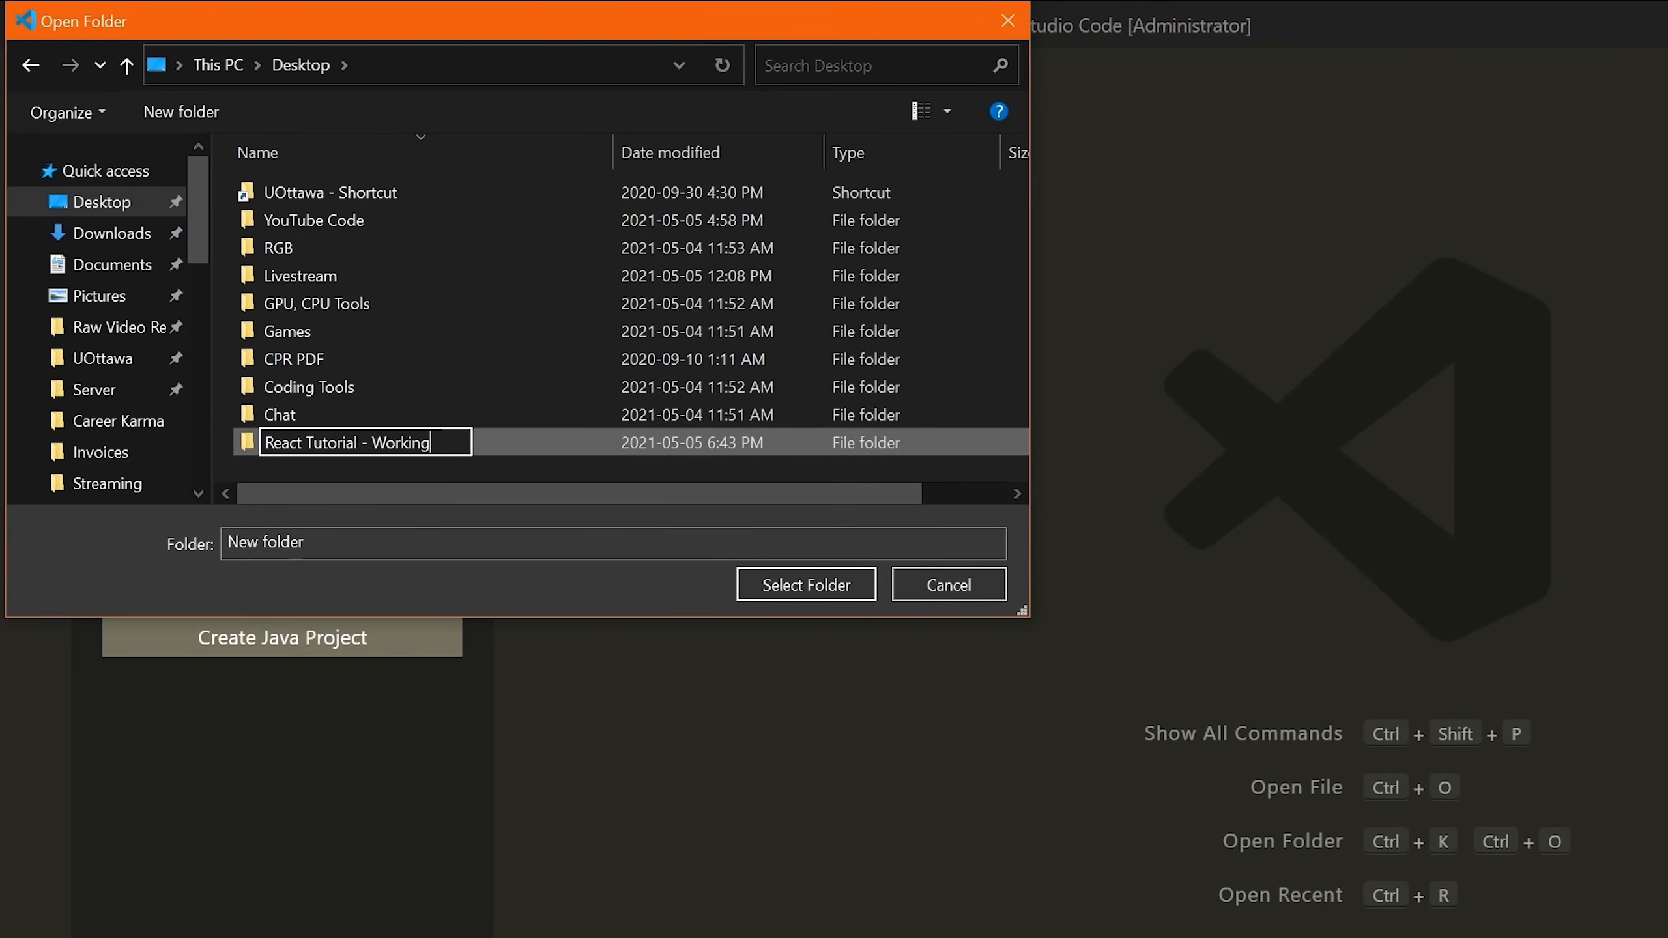
pyautogui.moveTo(591, 585)
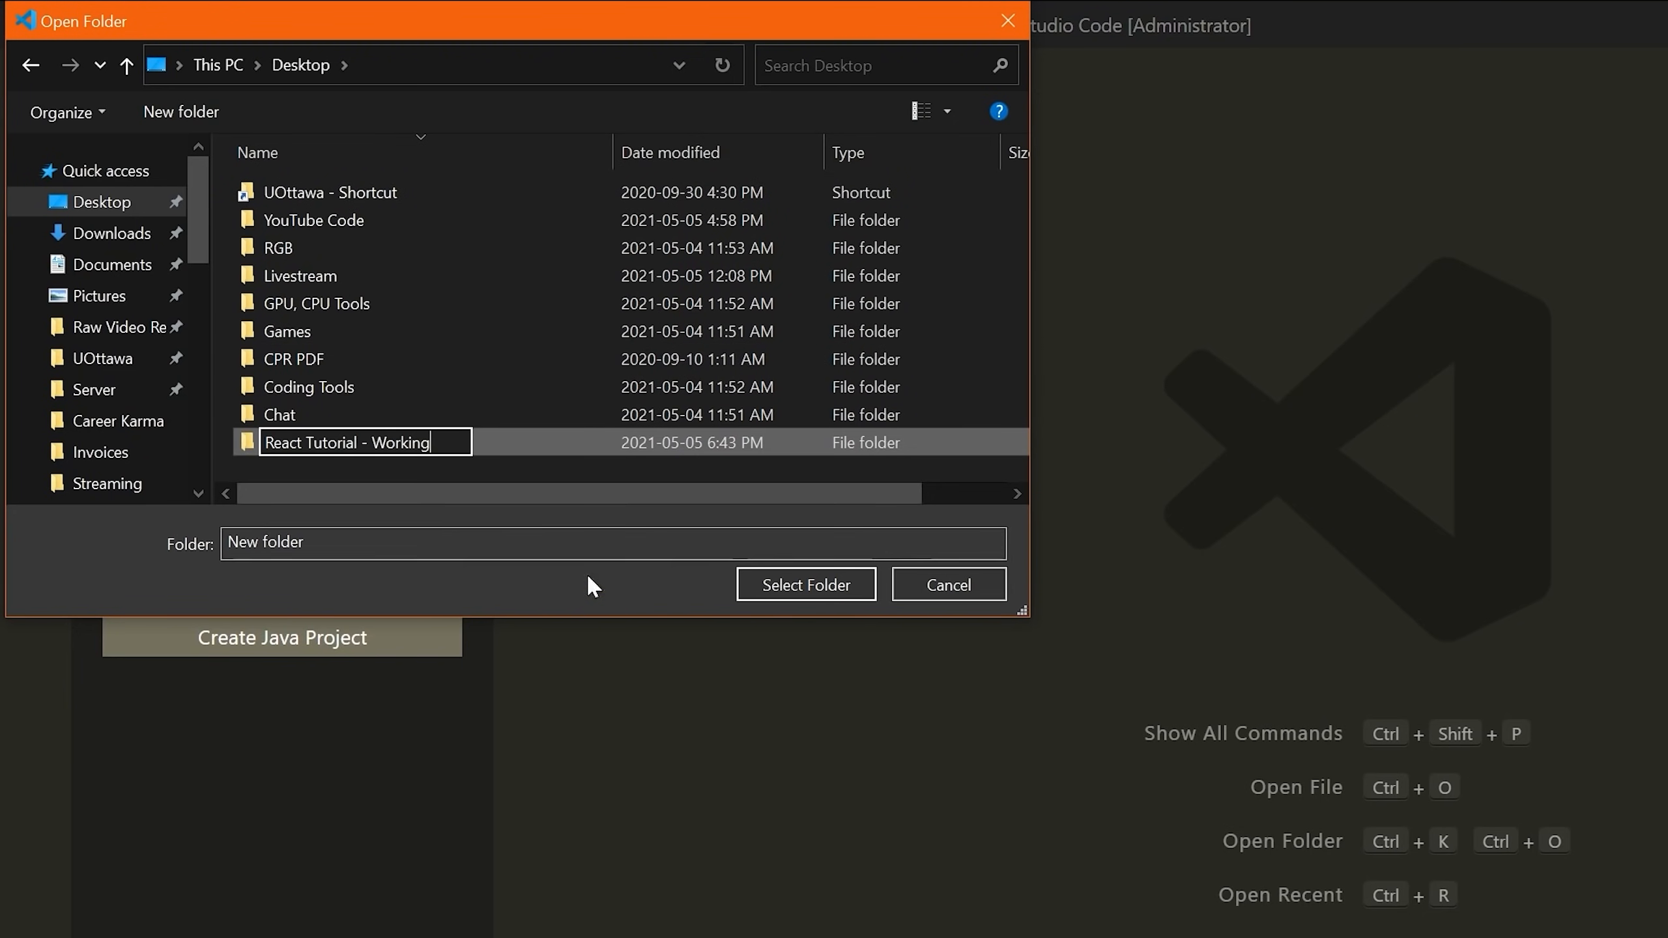
pyautogui.moveTo(807, 584)
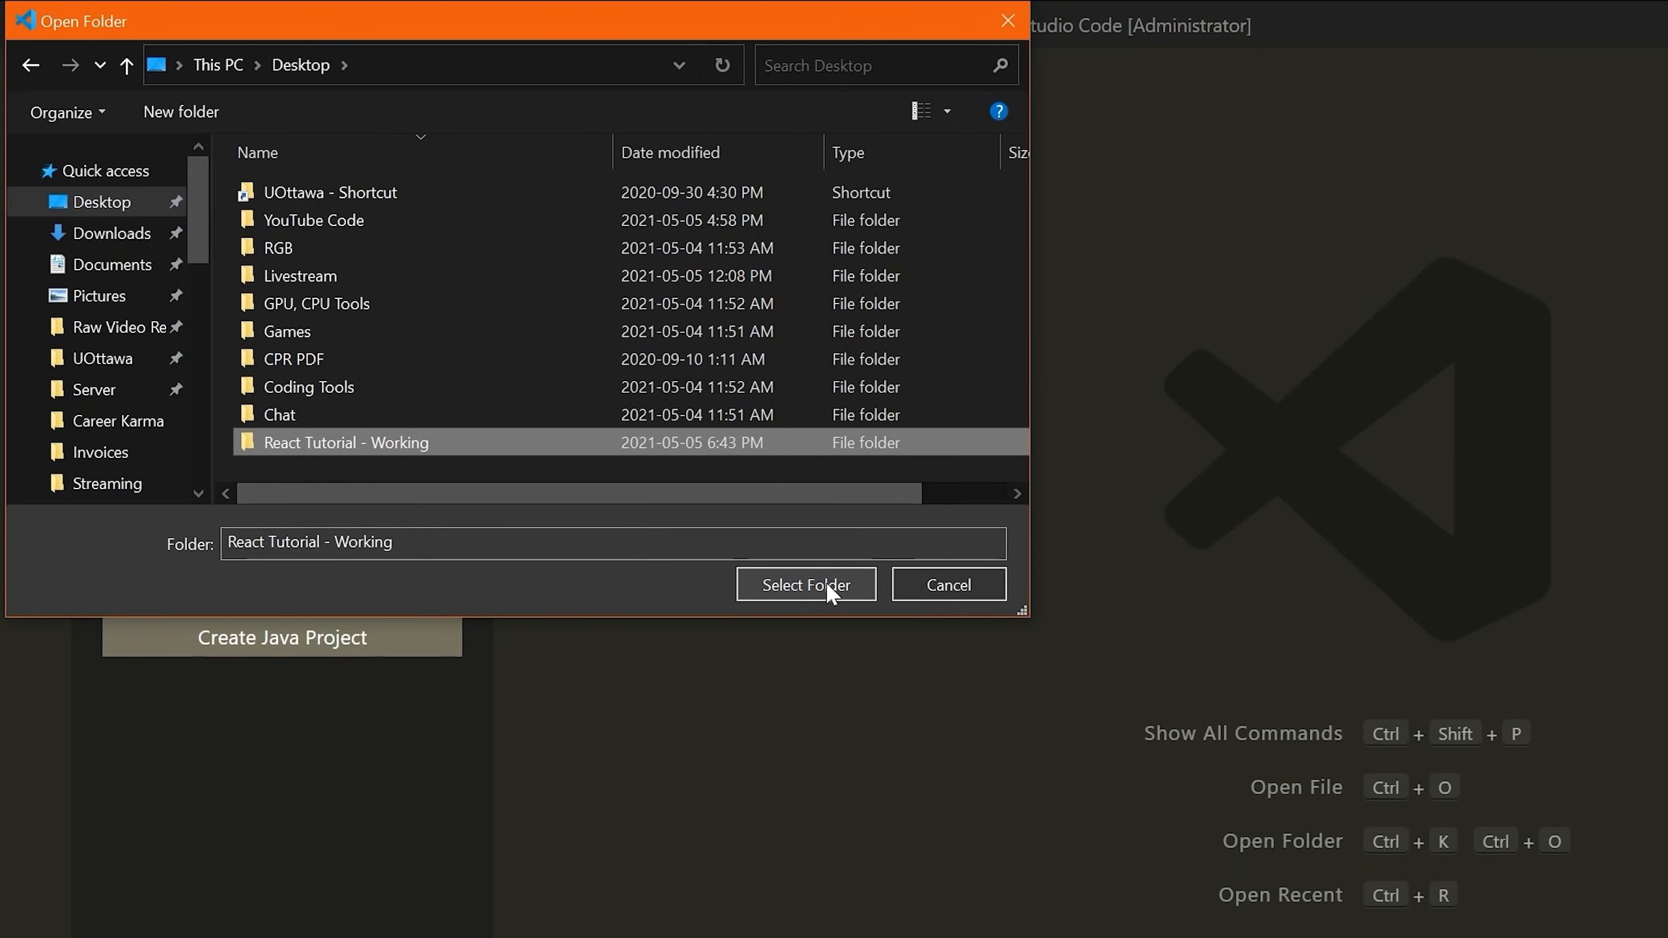
pyautogui.click(805, 585)
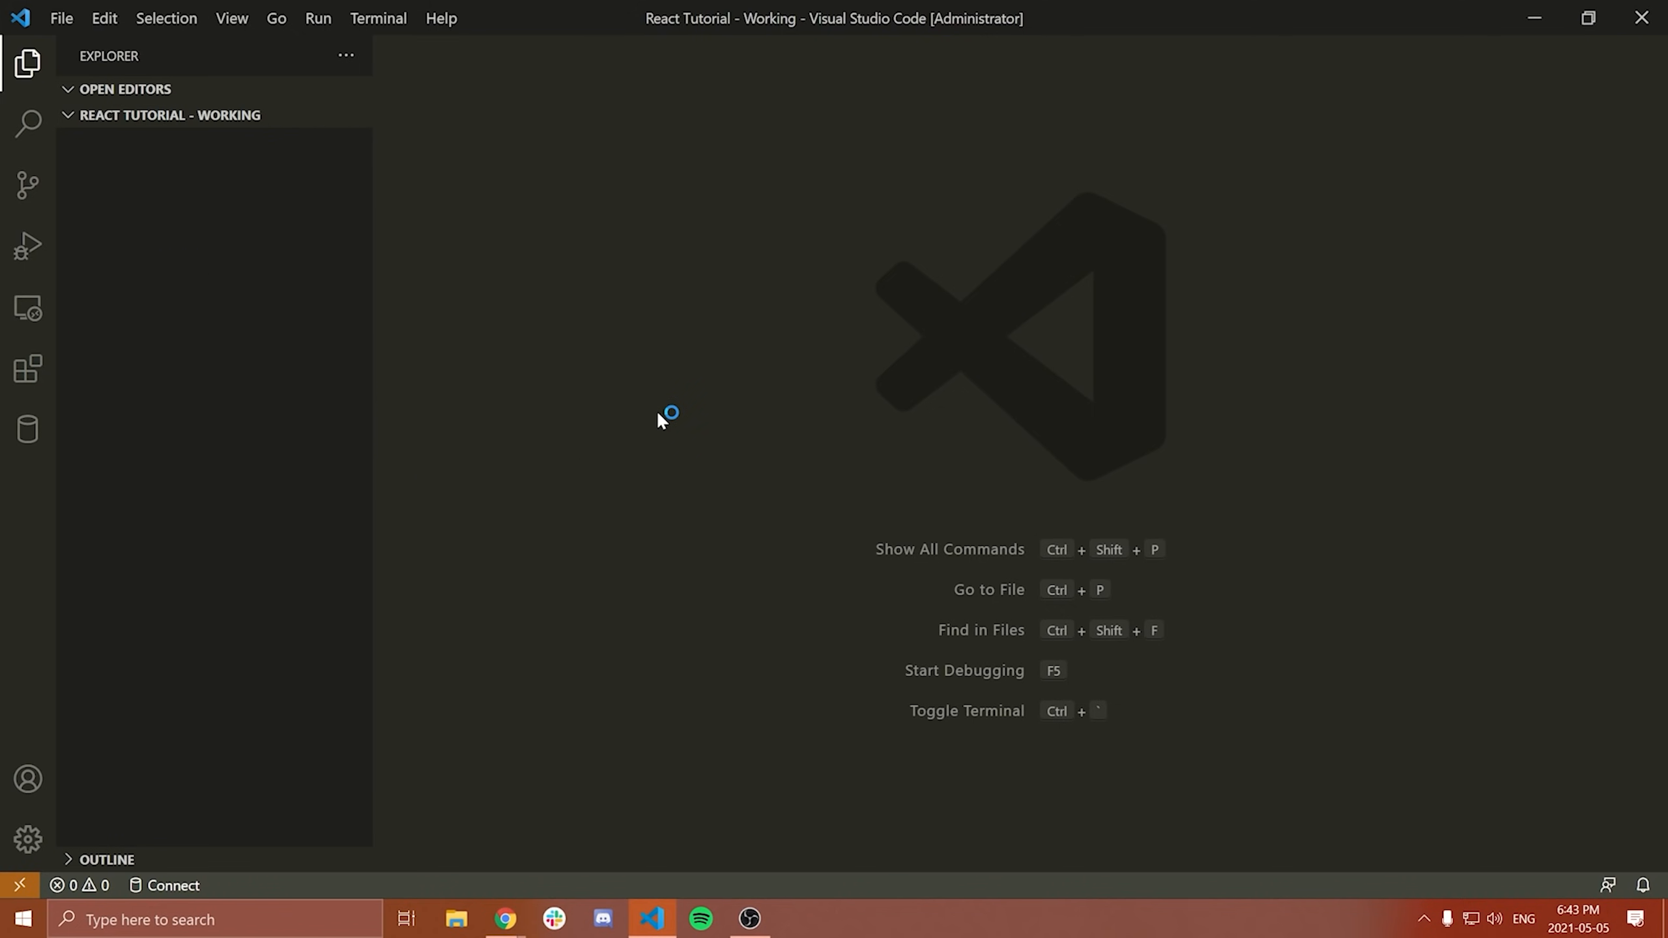
pyautogui.moveTo(641, 877)
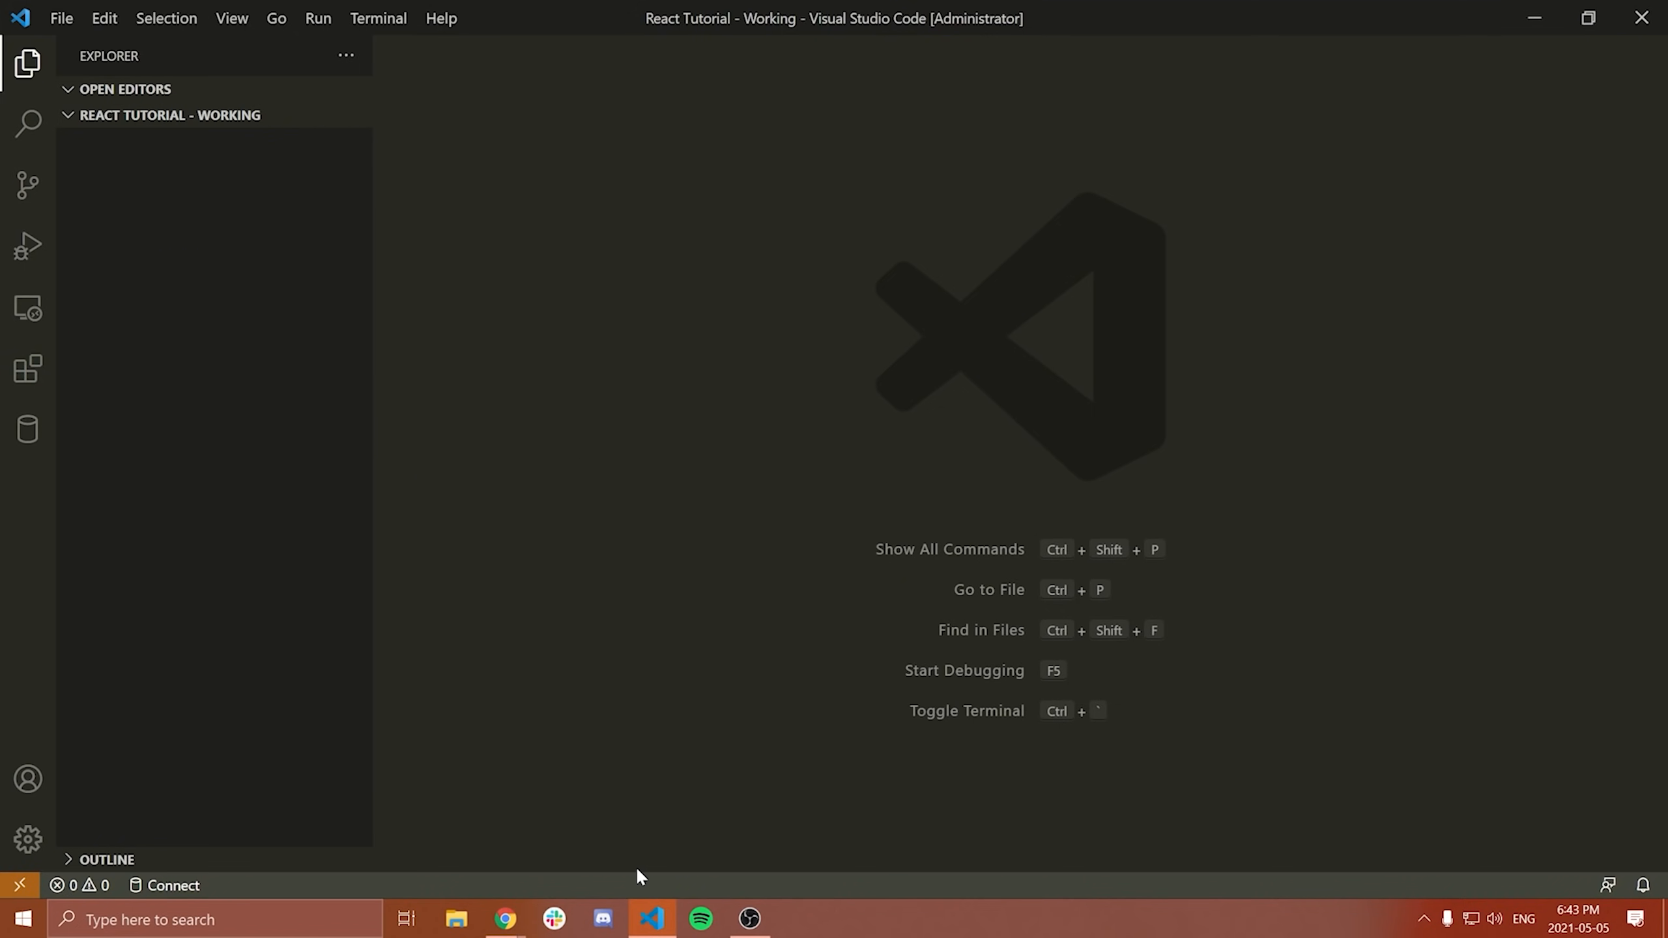
pyautogui.moveTo(642, 797)
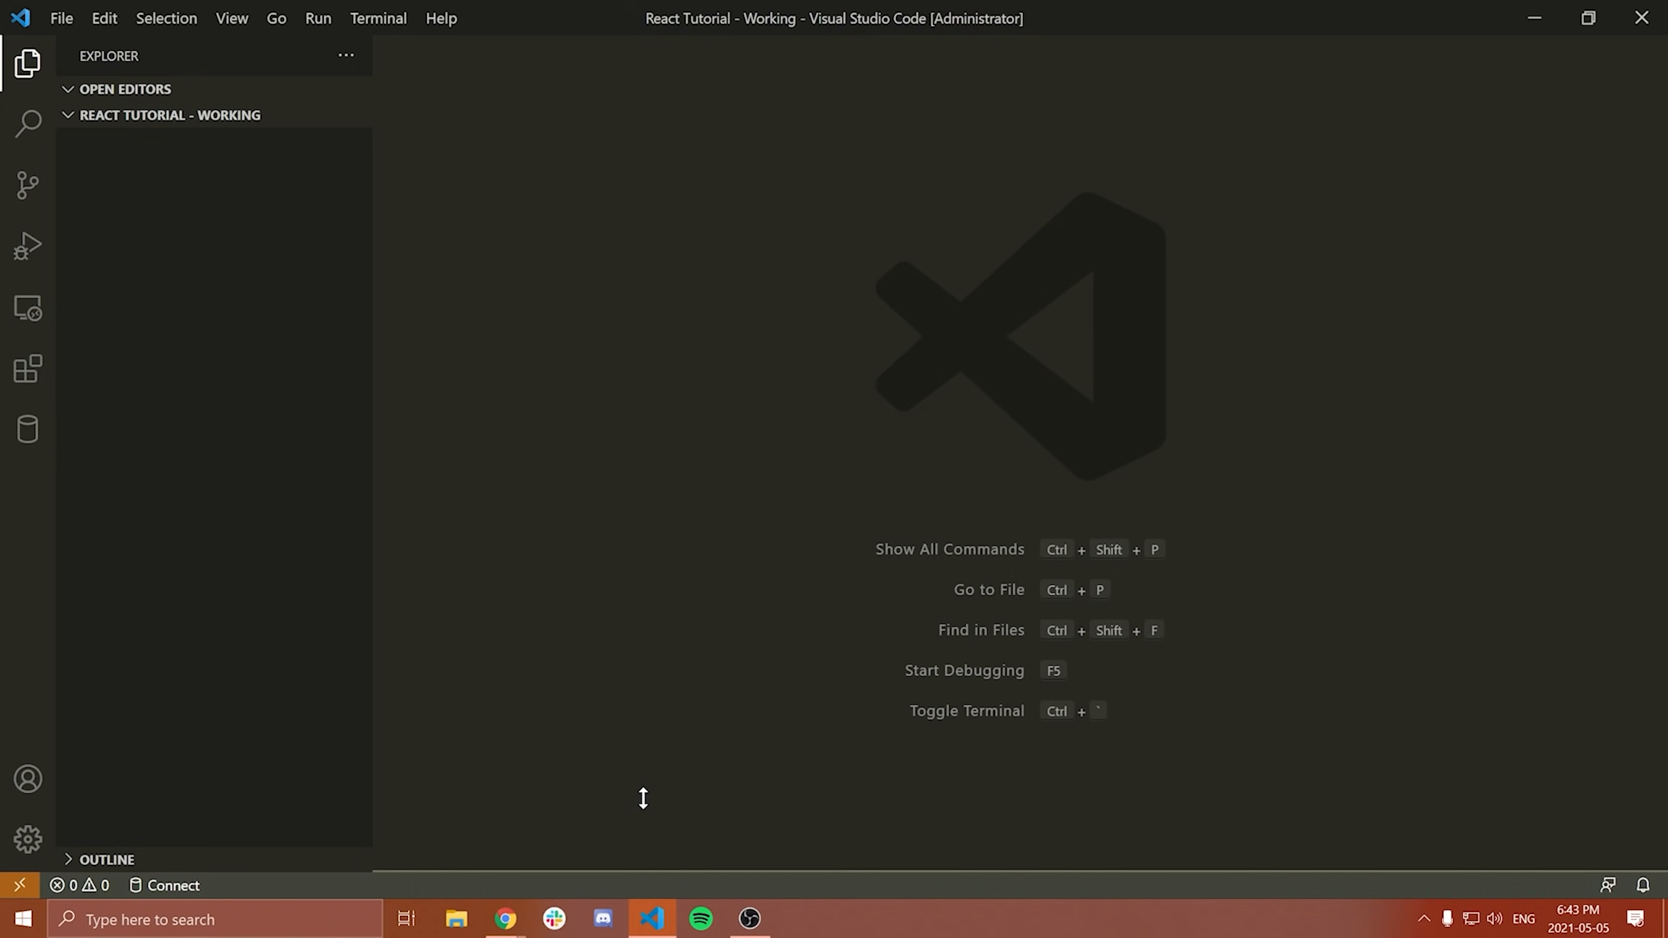
# Step: In the integrated terminal, run 'npx' to confirm it is installed
pyautogui.press('Ctrl+`')
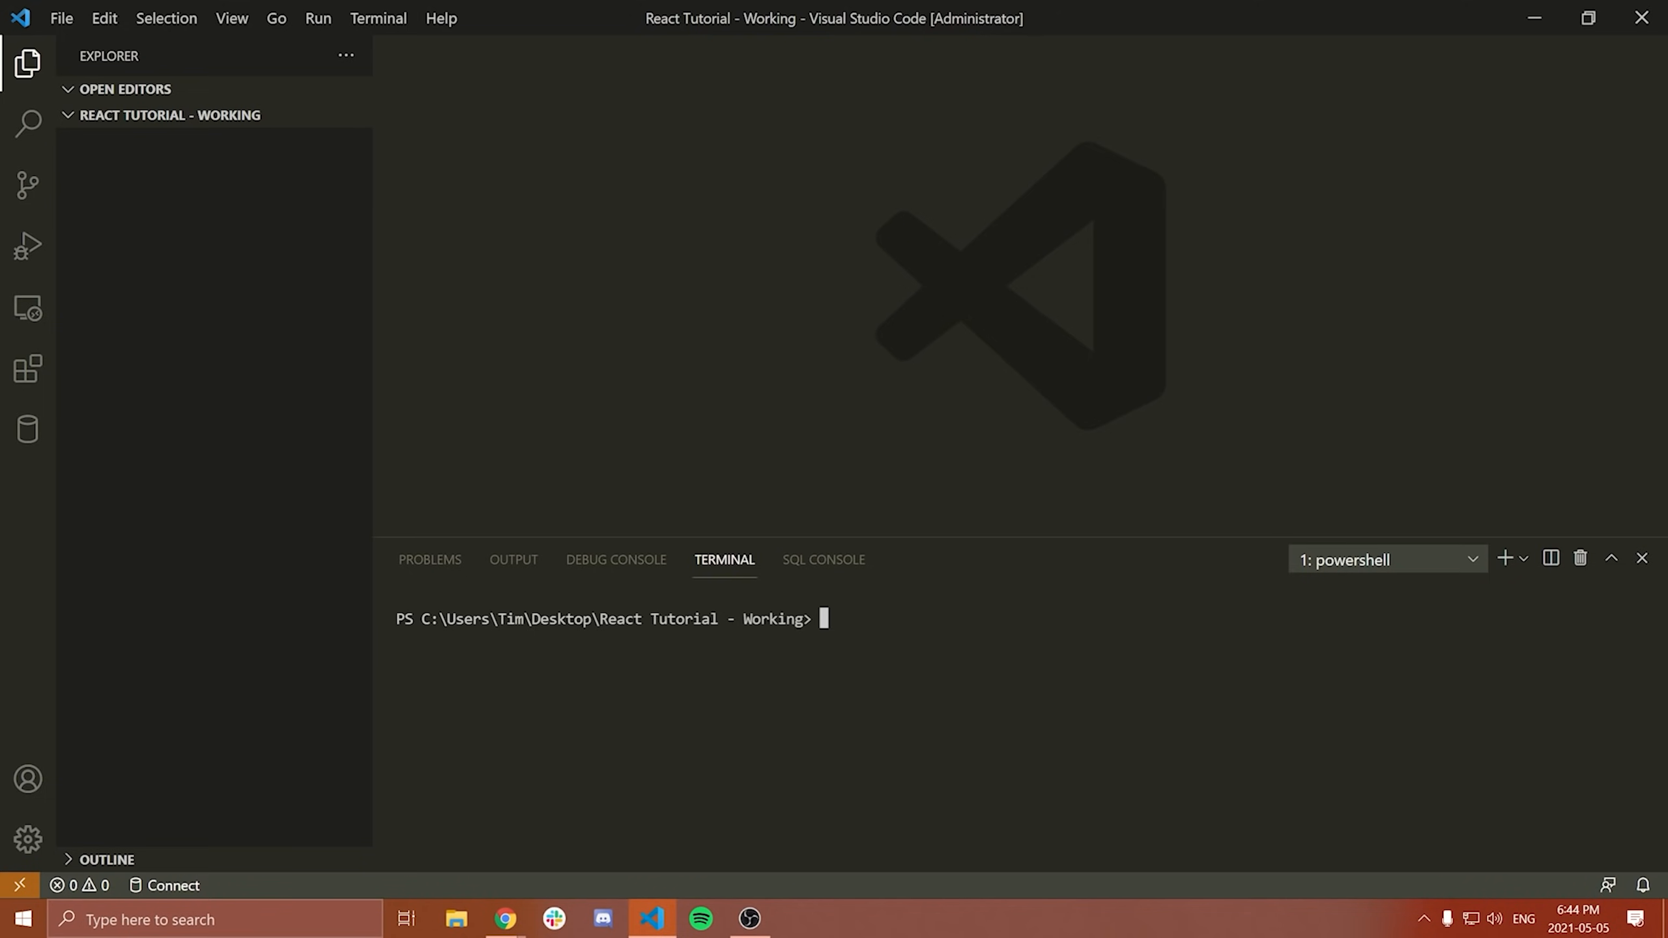
pyautogui.write('npx')
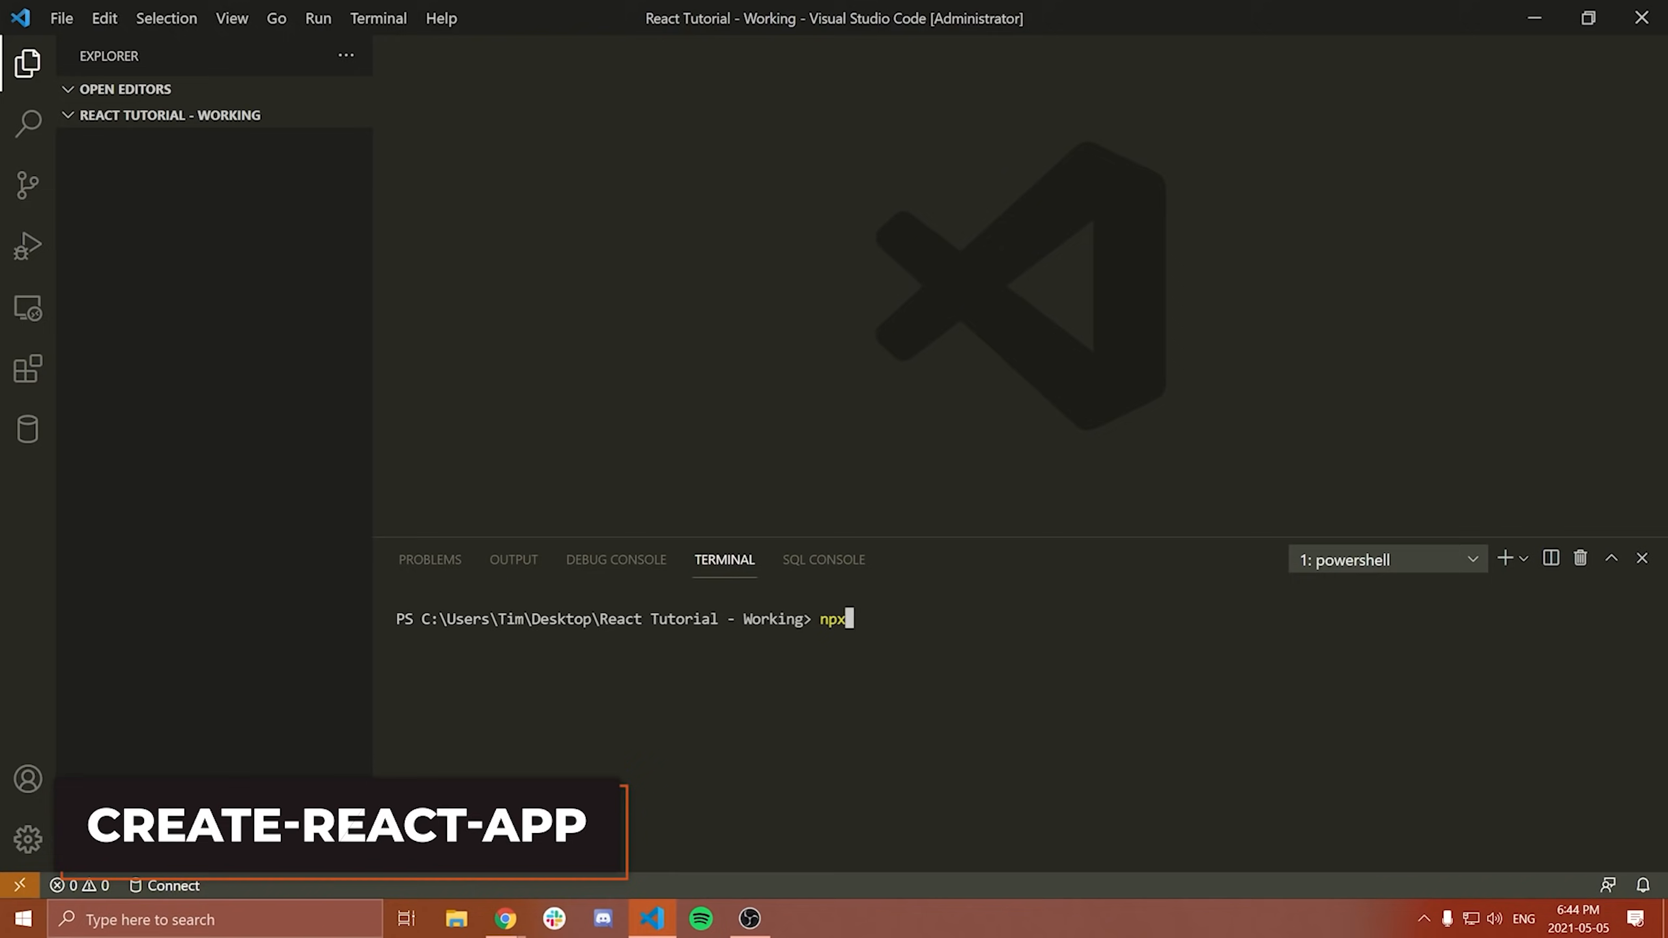
pyautogui.press('Return')
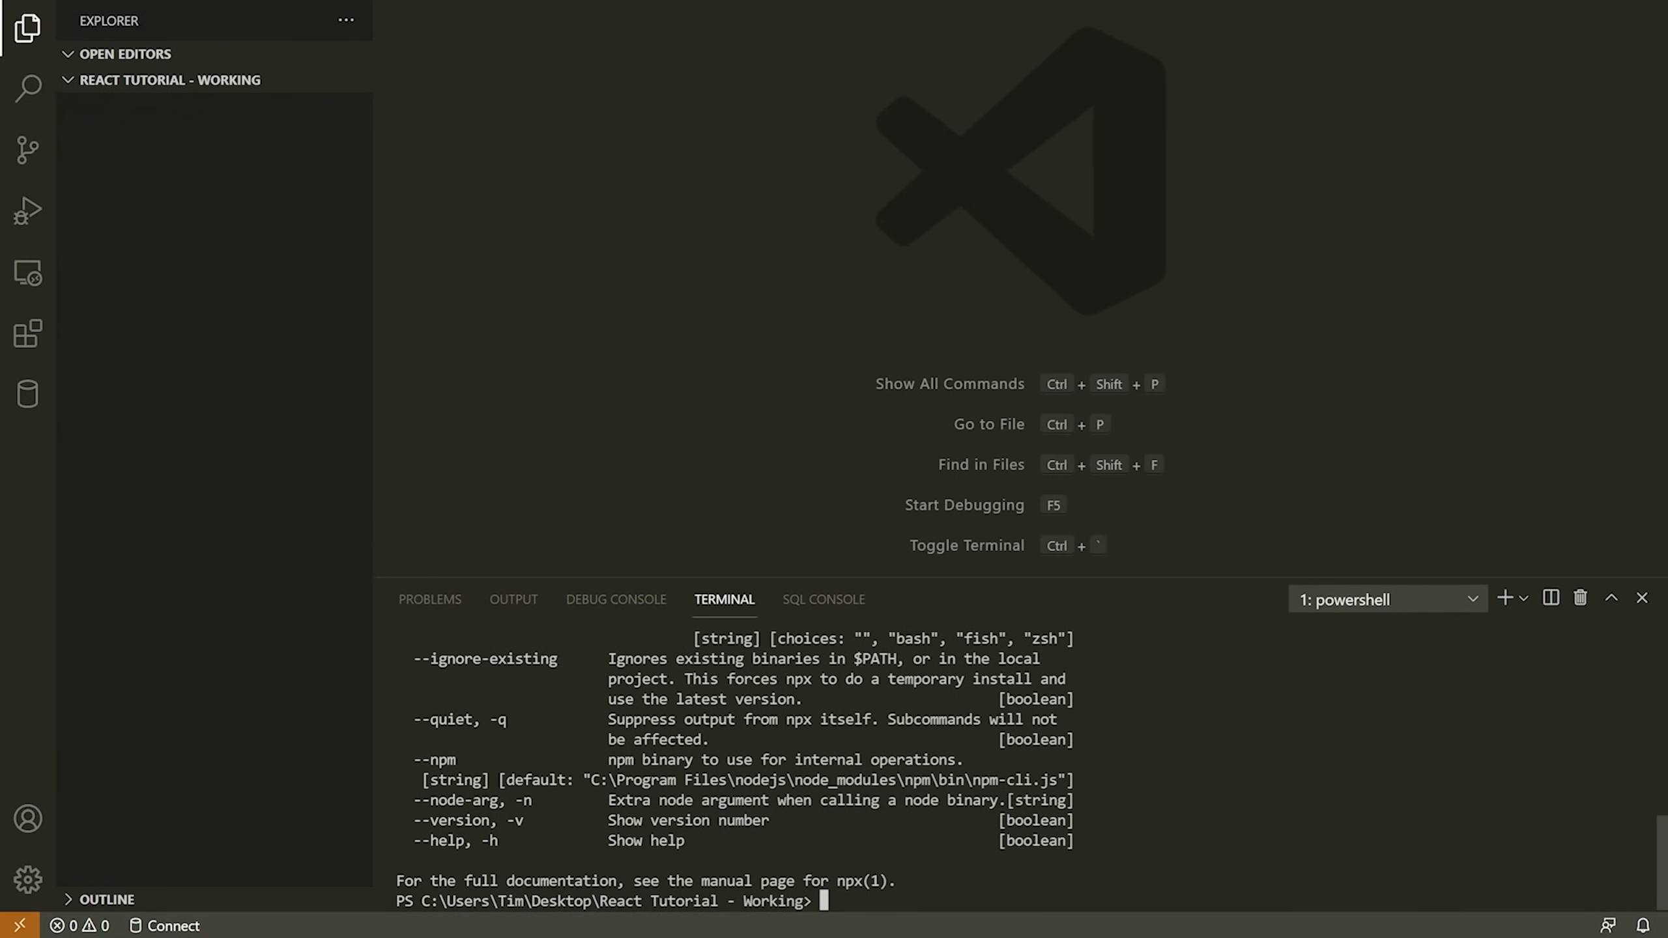
# Step: Run 'npx create-react-app inventory' and wait for the project to generate
pyautogui.write('npx')
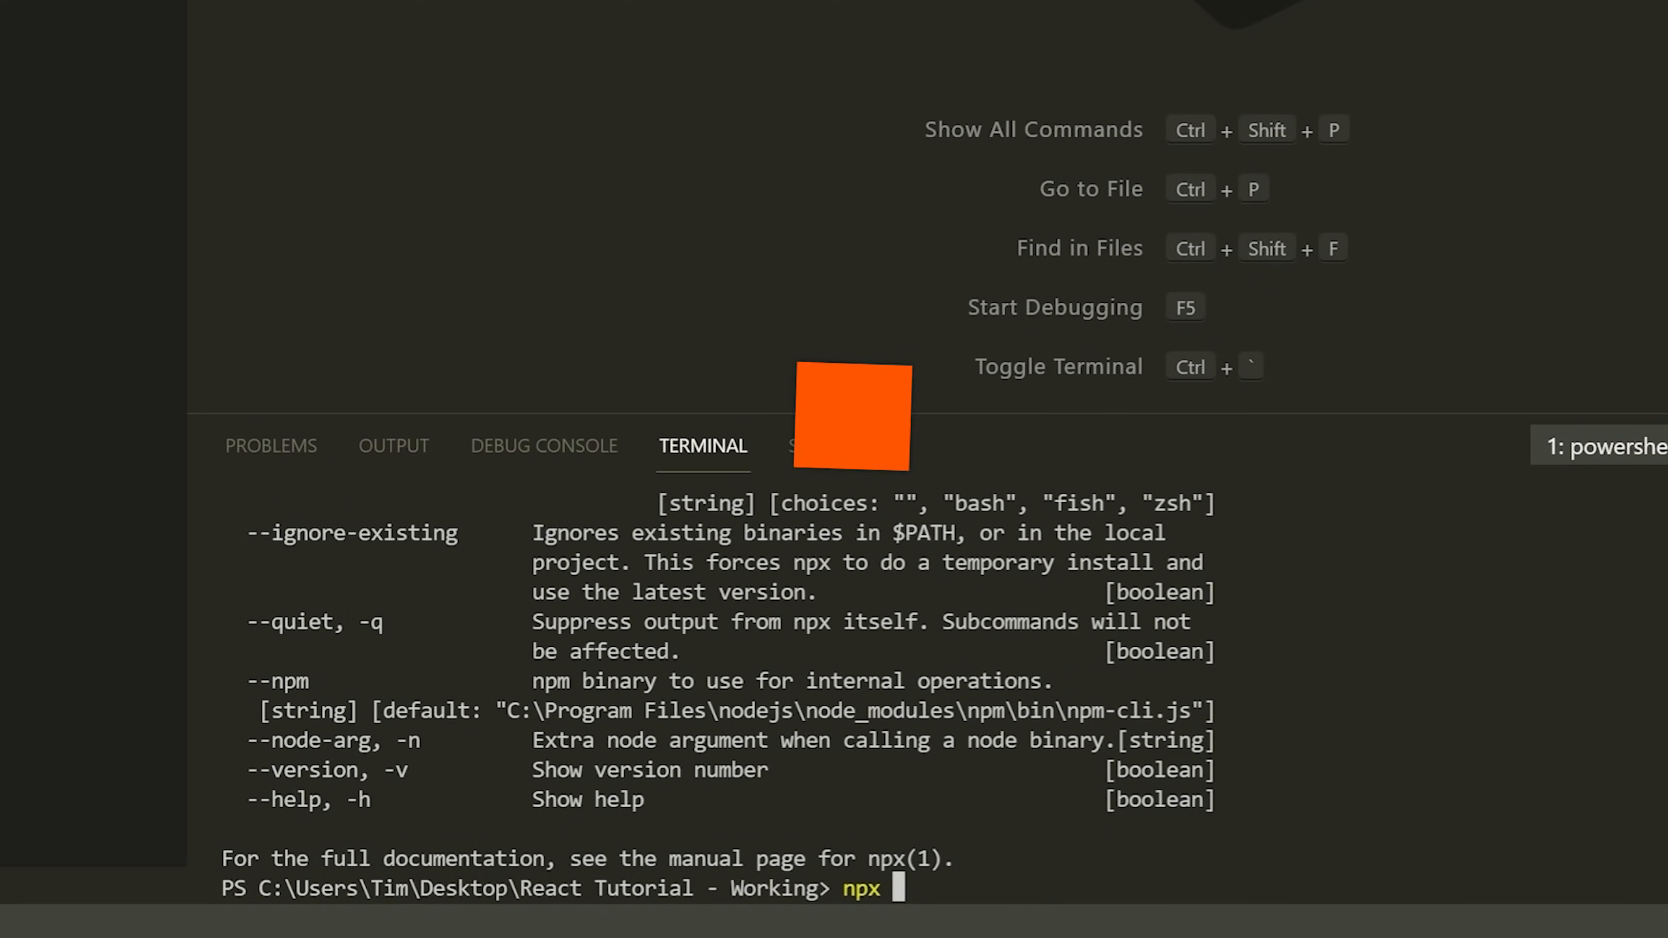
pyautogui.write('create-react-a')
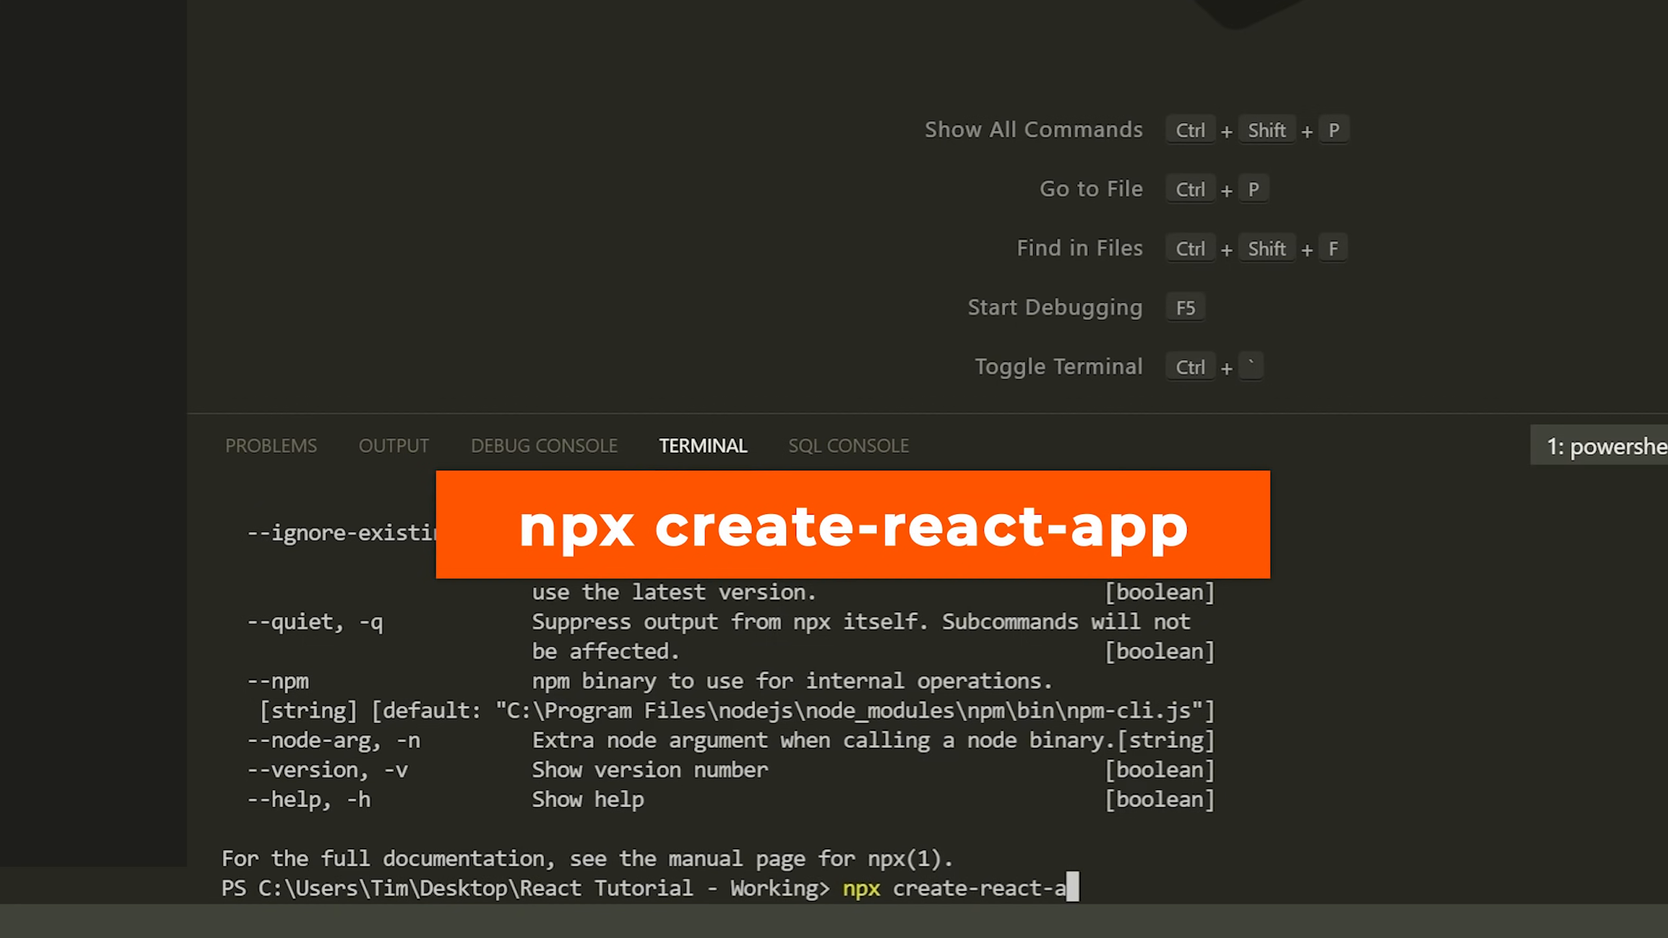
pyautogui.write('pp')
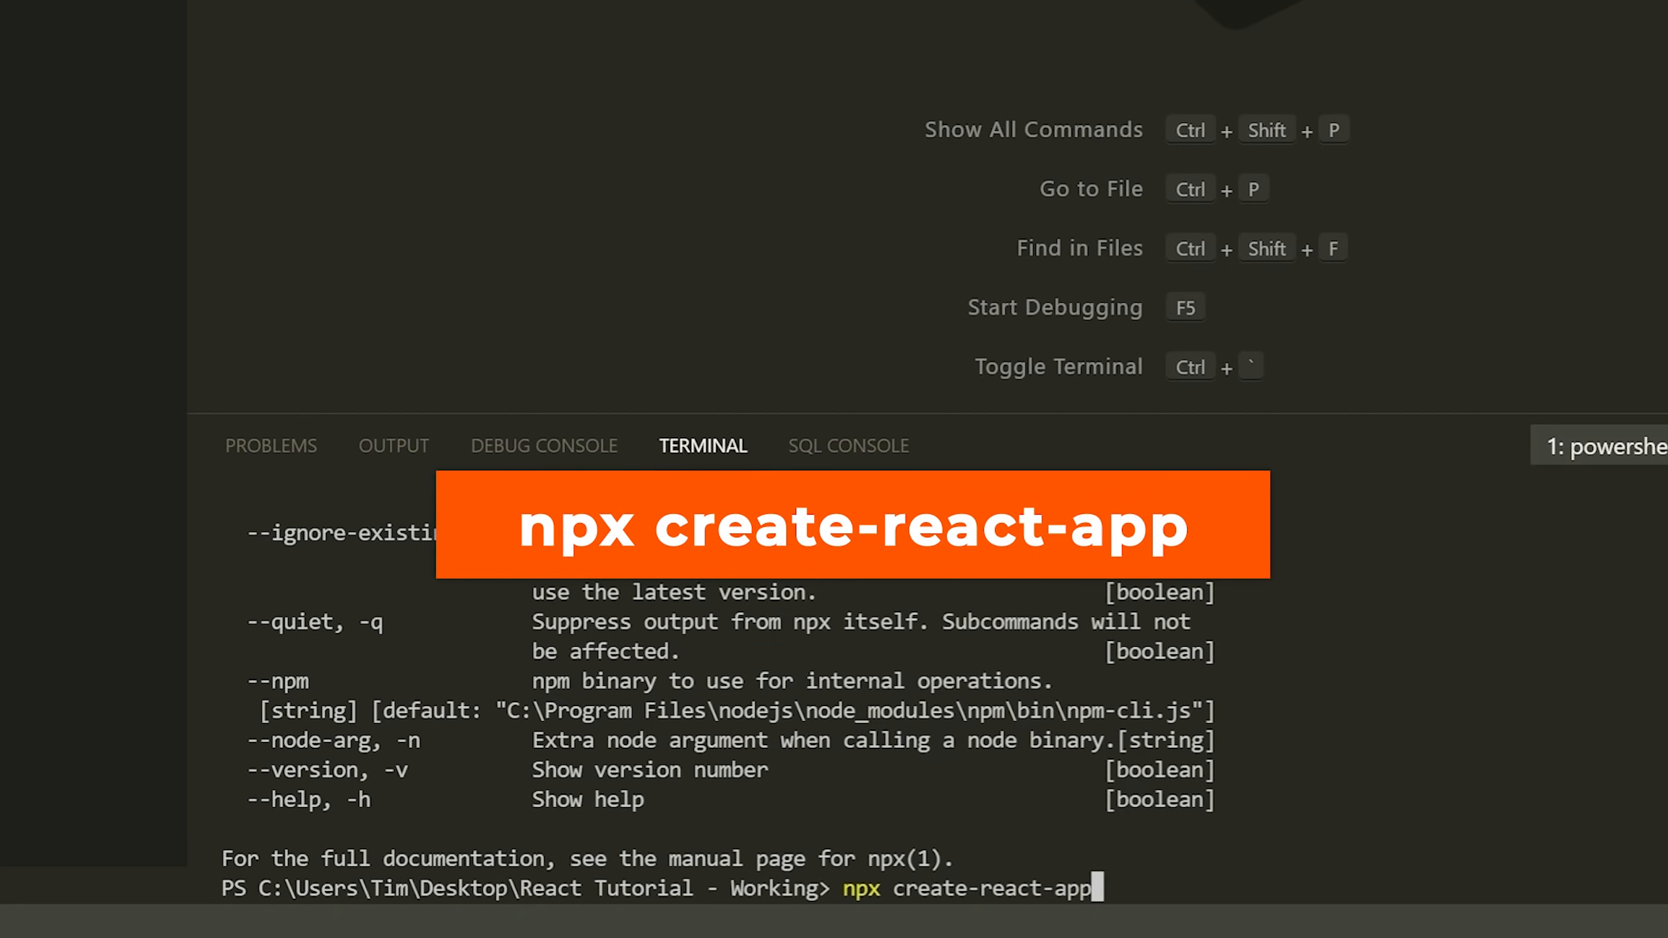
pyautogui.write('inv')
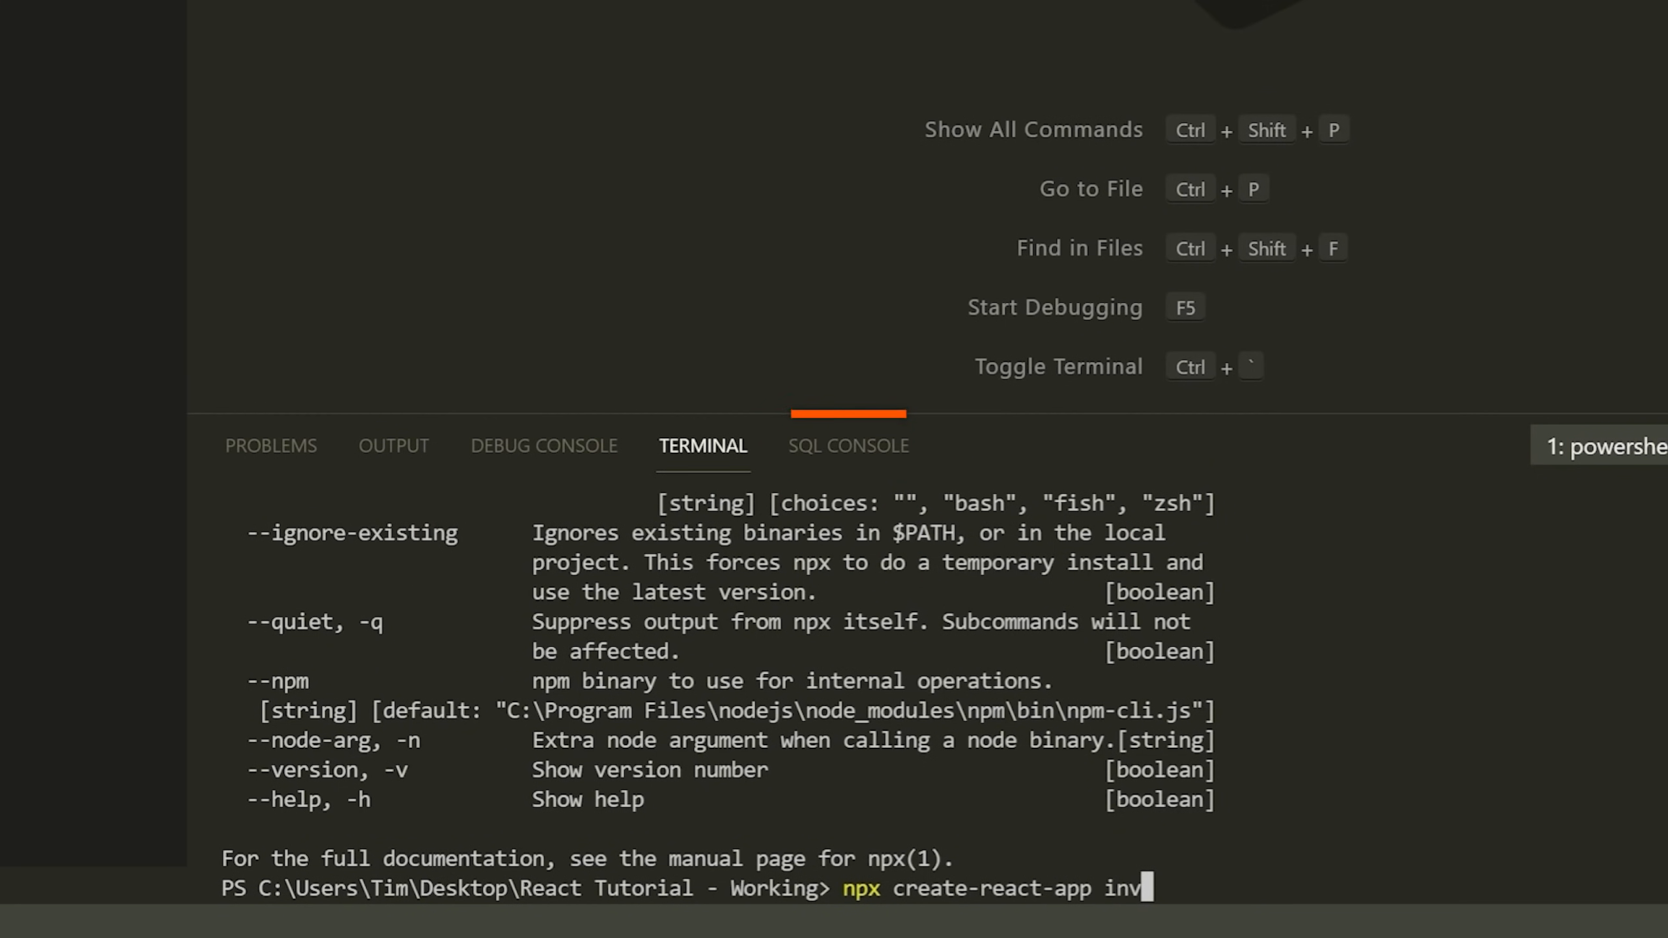
pyautogui.write('entor')
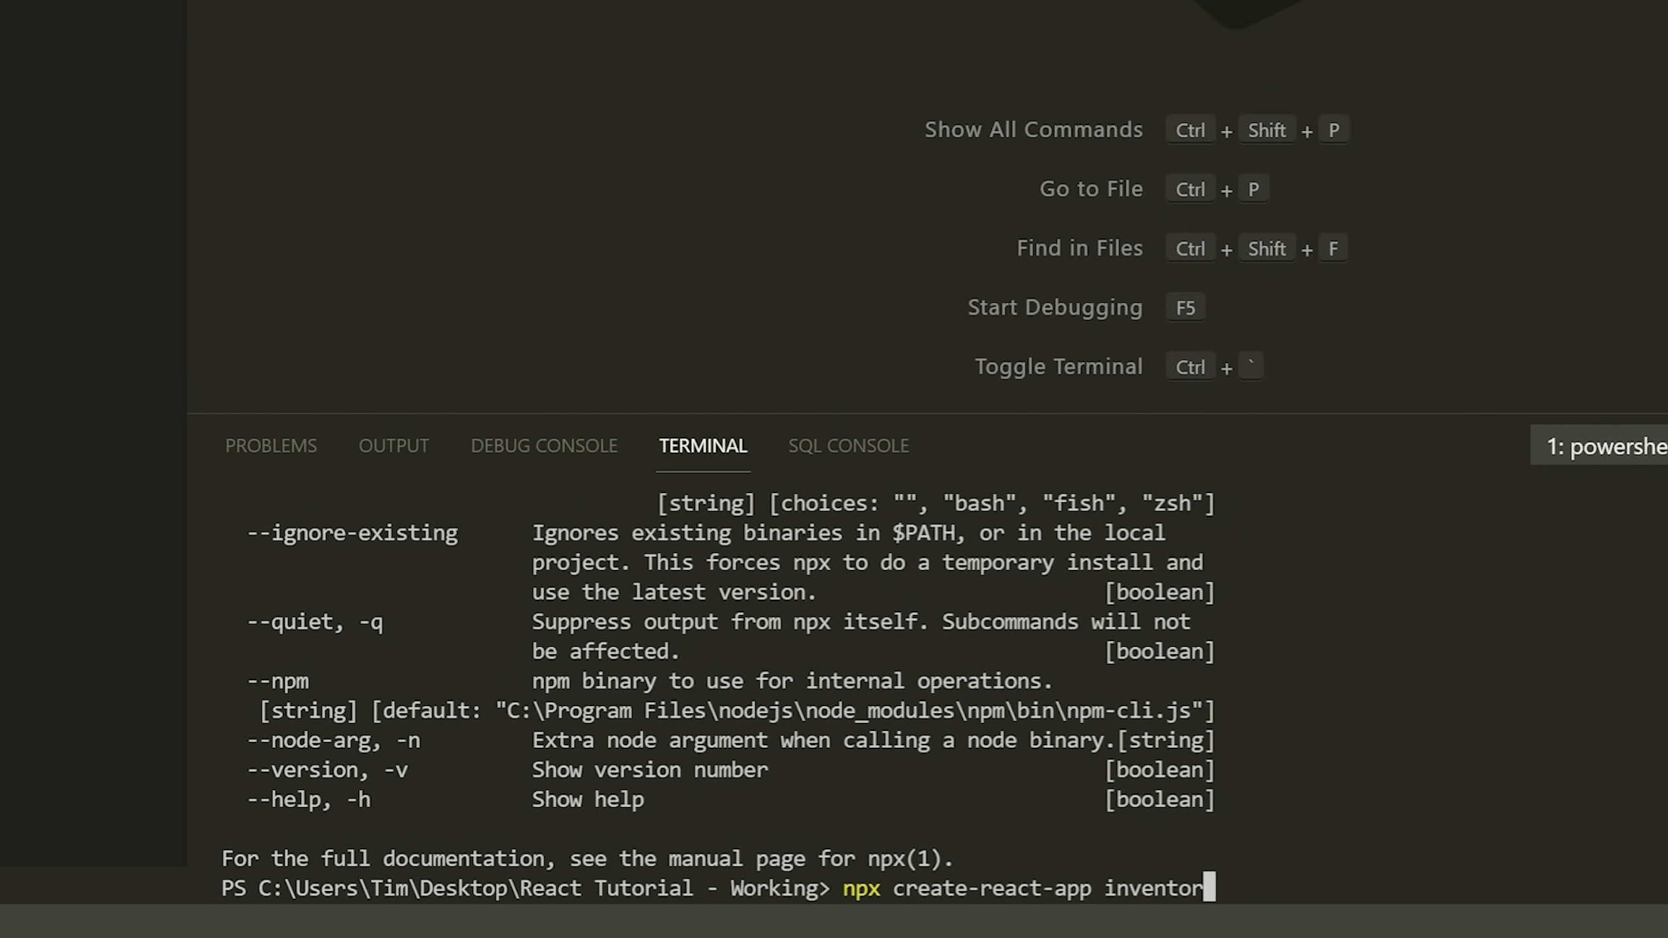
pyautogui.write('y-')
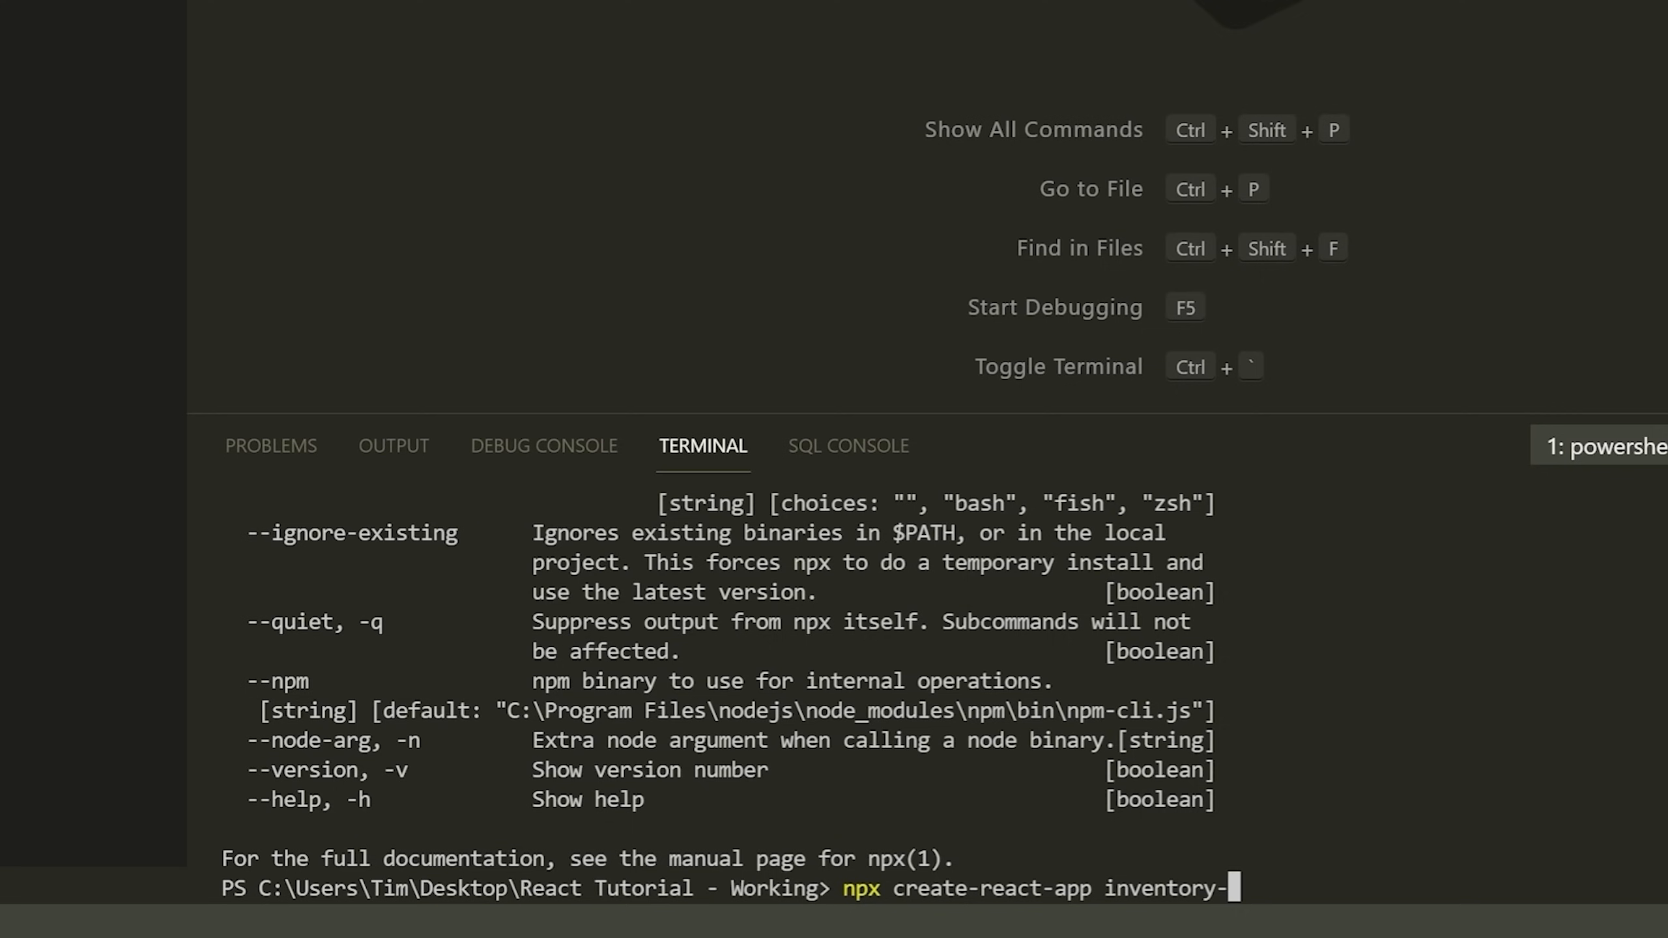
pyautogui.press('Backspace')
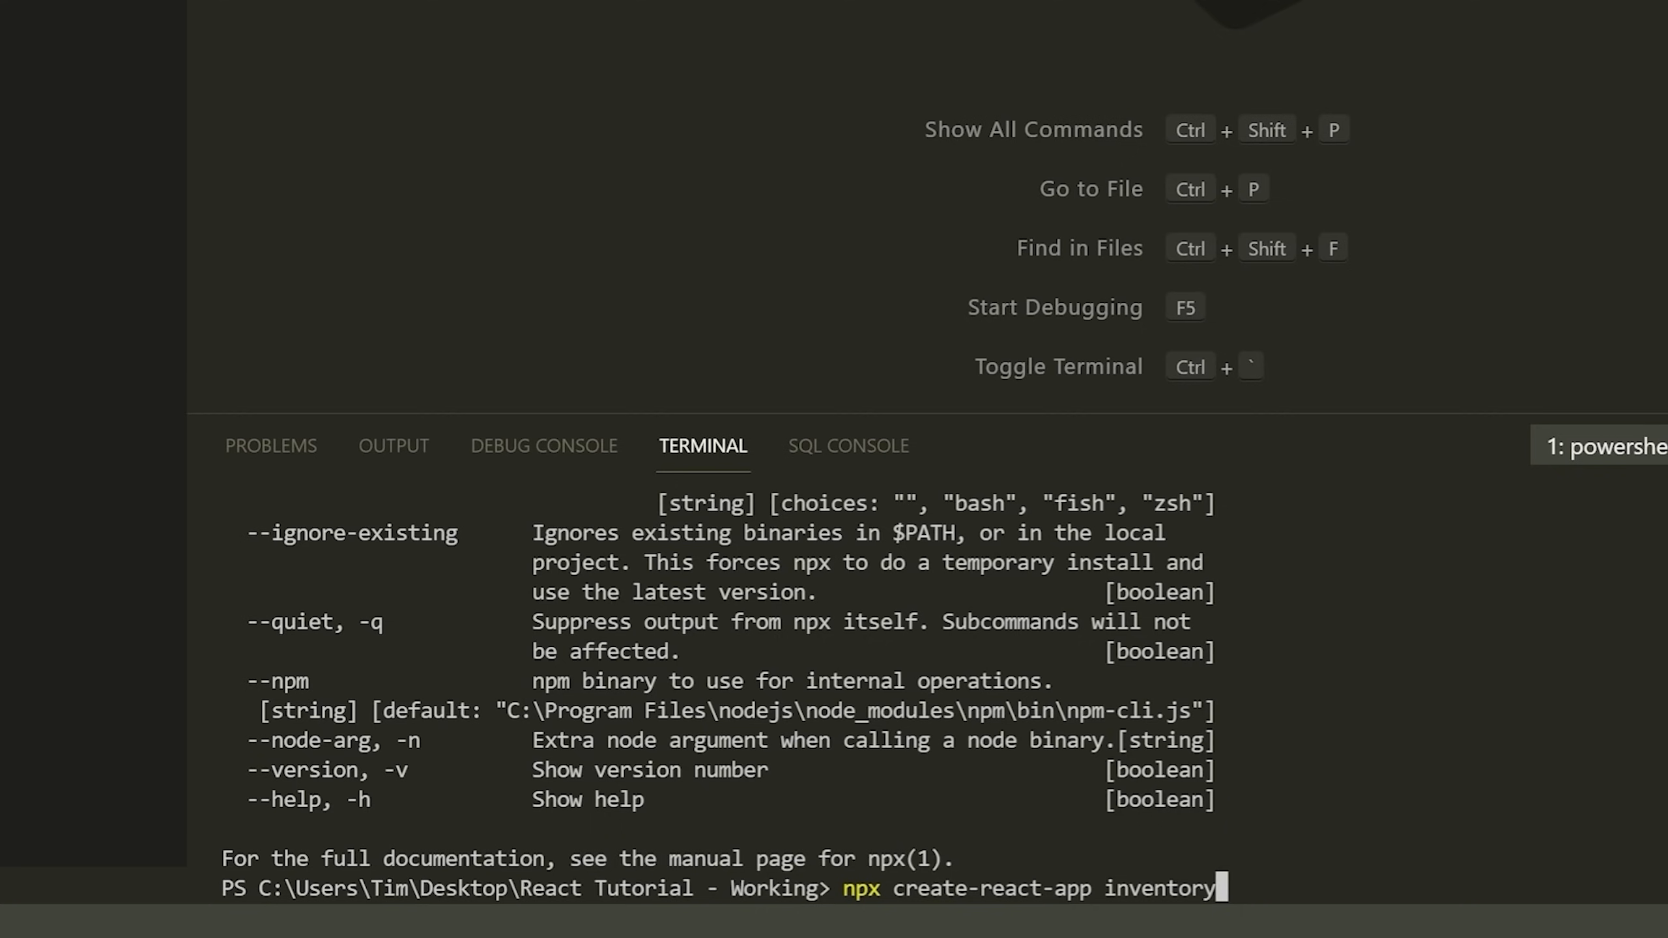
pyautogui.doubleClick(606, 889)
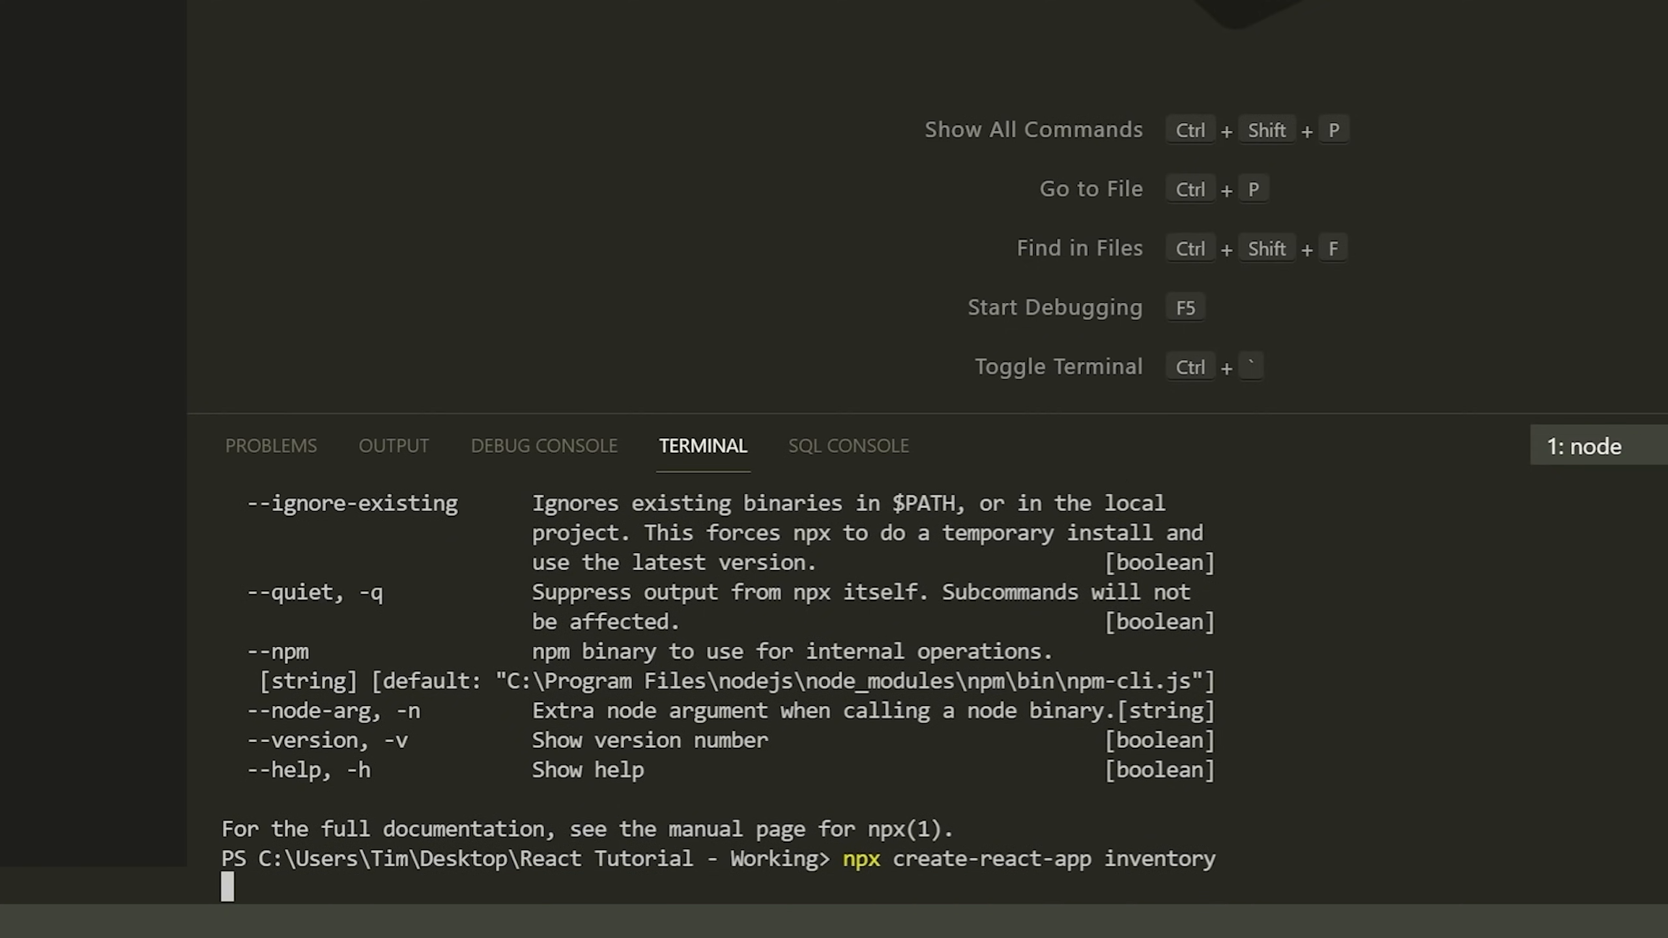
pyautogui.press('Return')
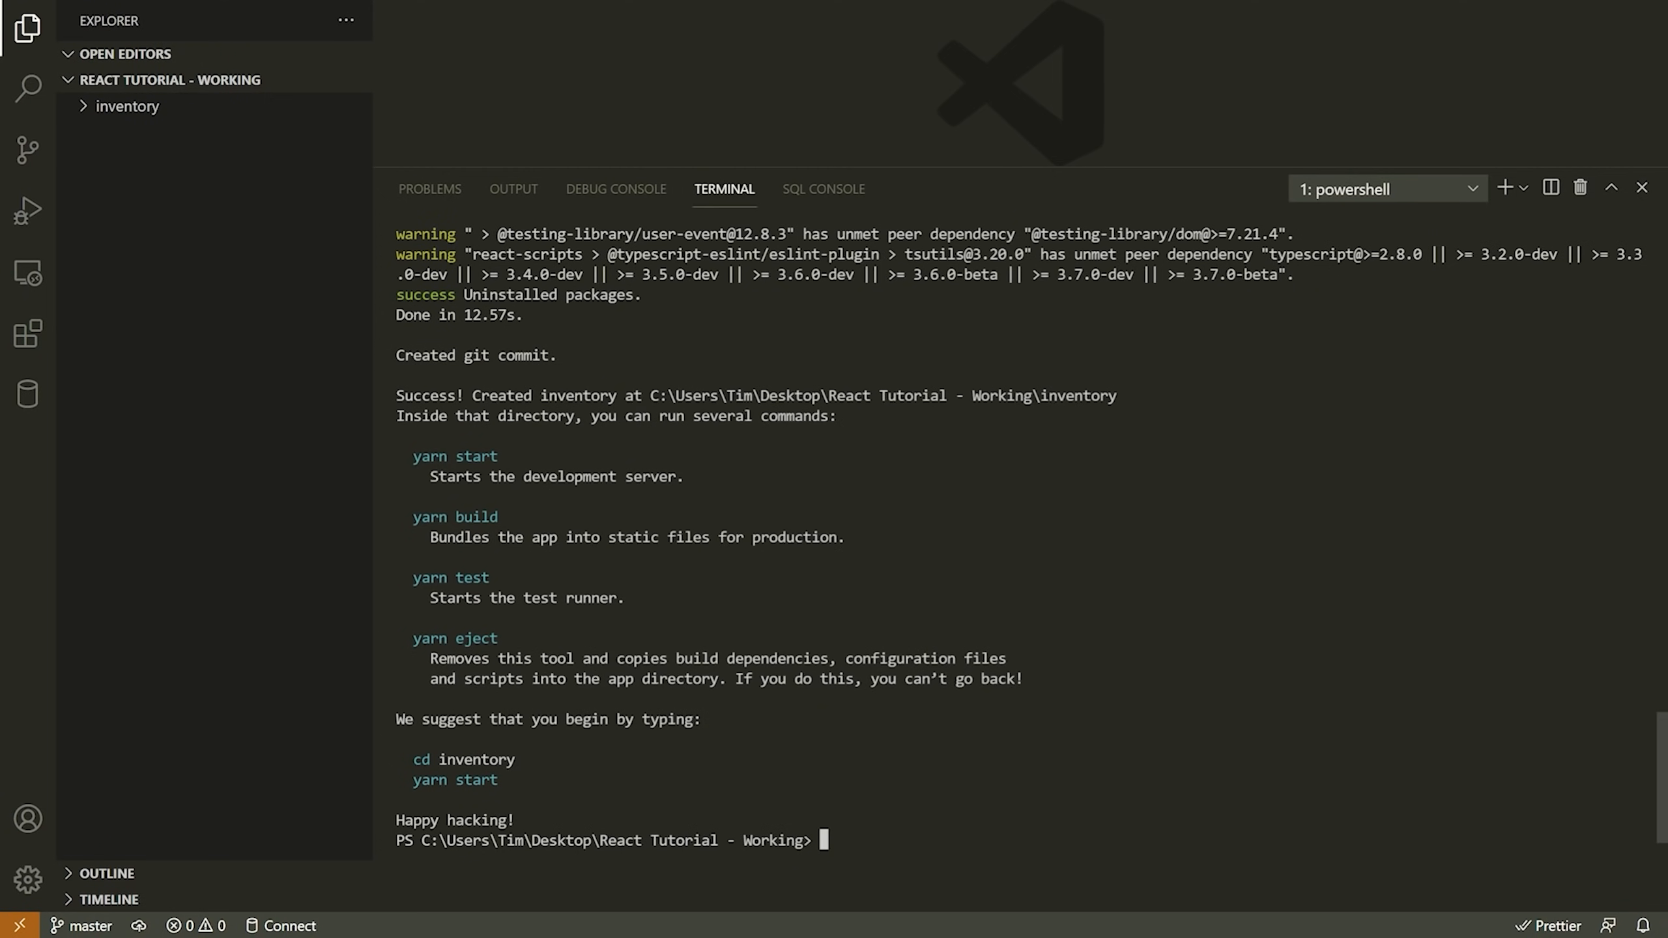
# Step: Shrink the terminal and browse the inventory project's public and src folders in the Explorer
pyautogui.doubleClick(639, 416)
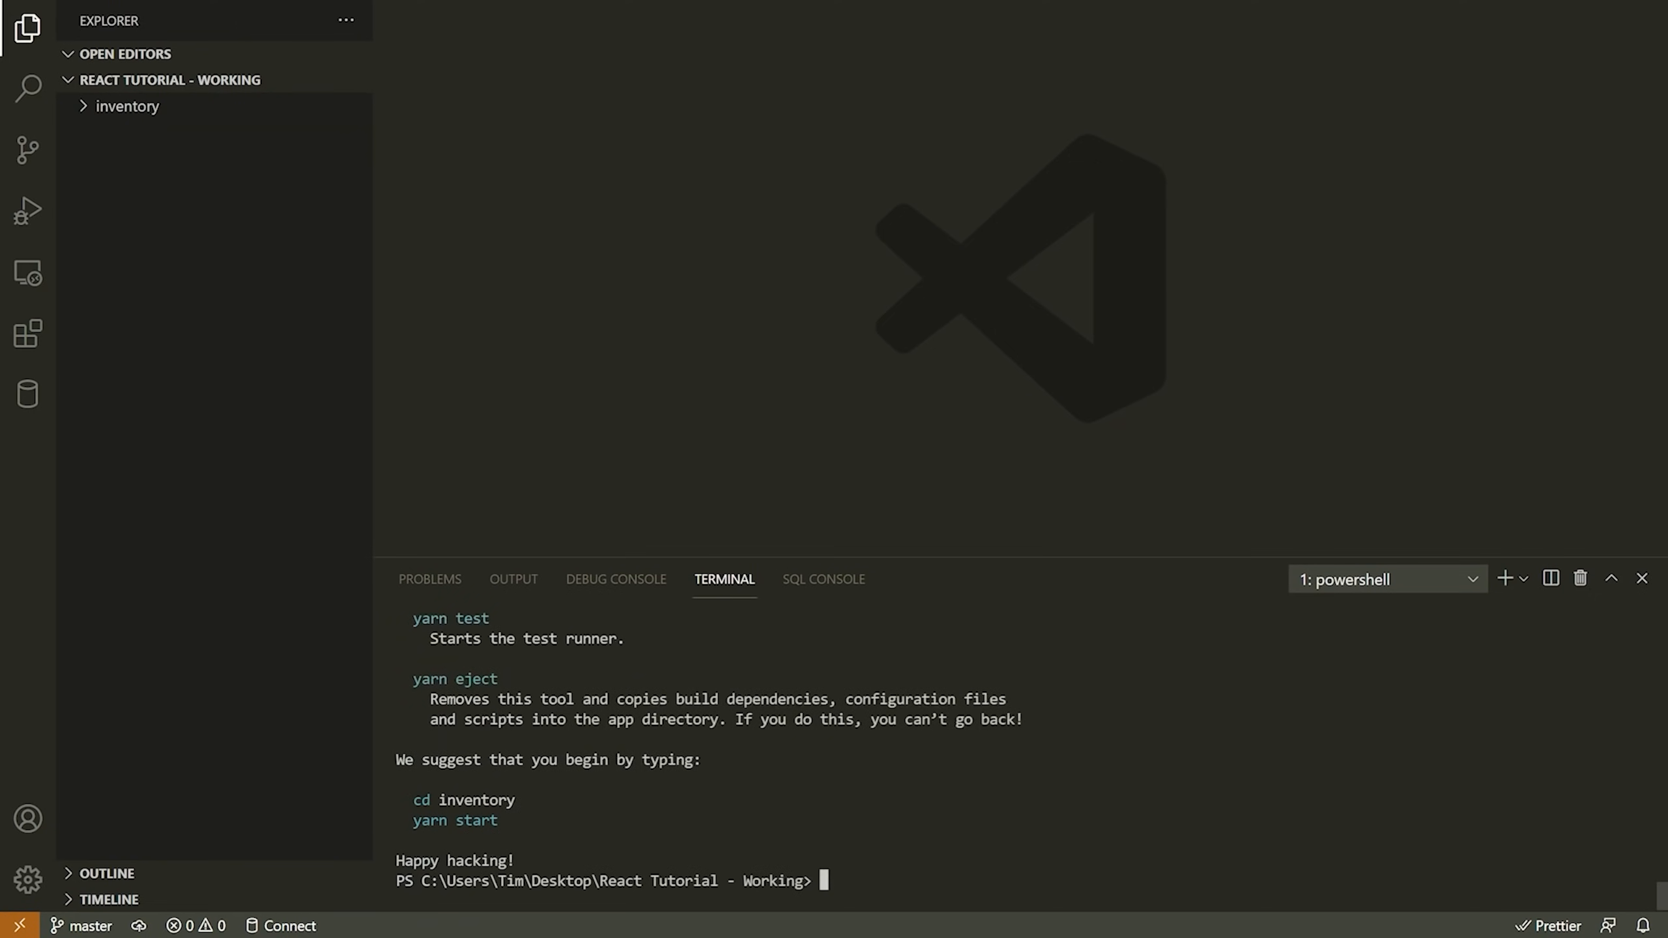
pyautogui.click(129, 105)
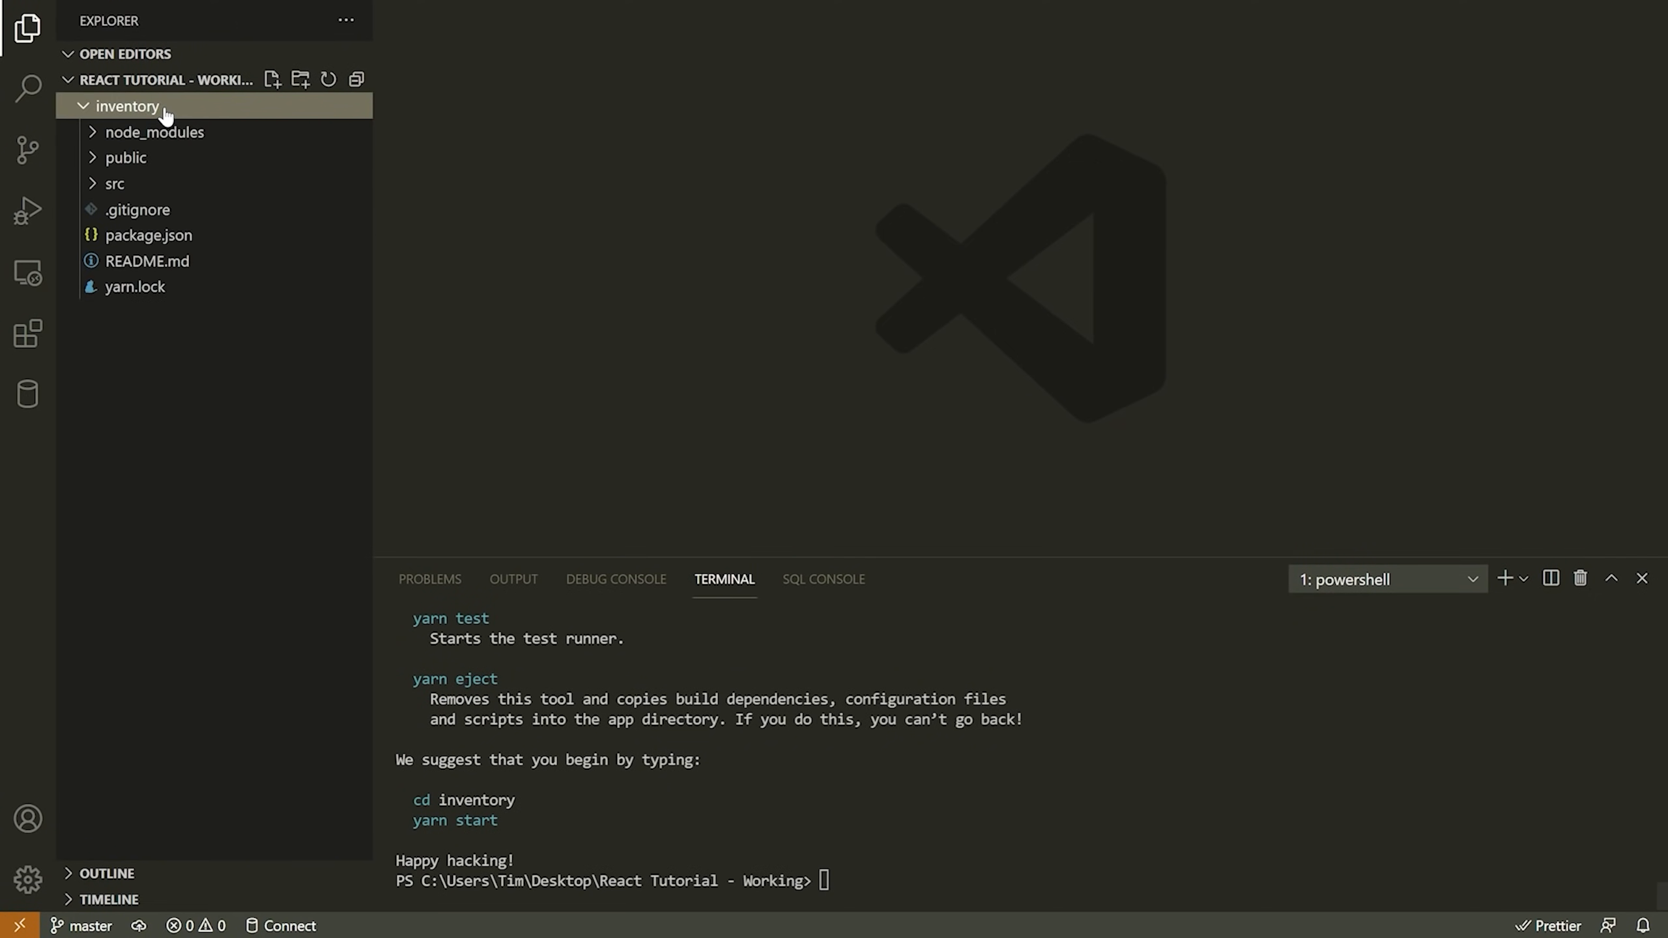
pyautogui.moveTo(130, 112)
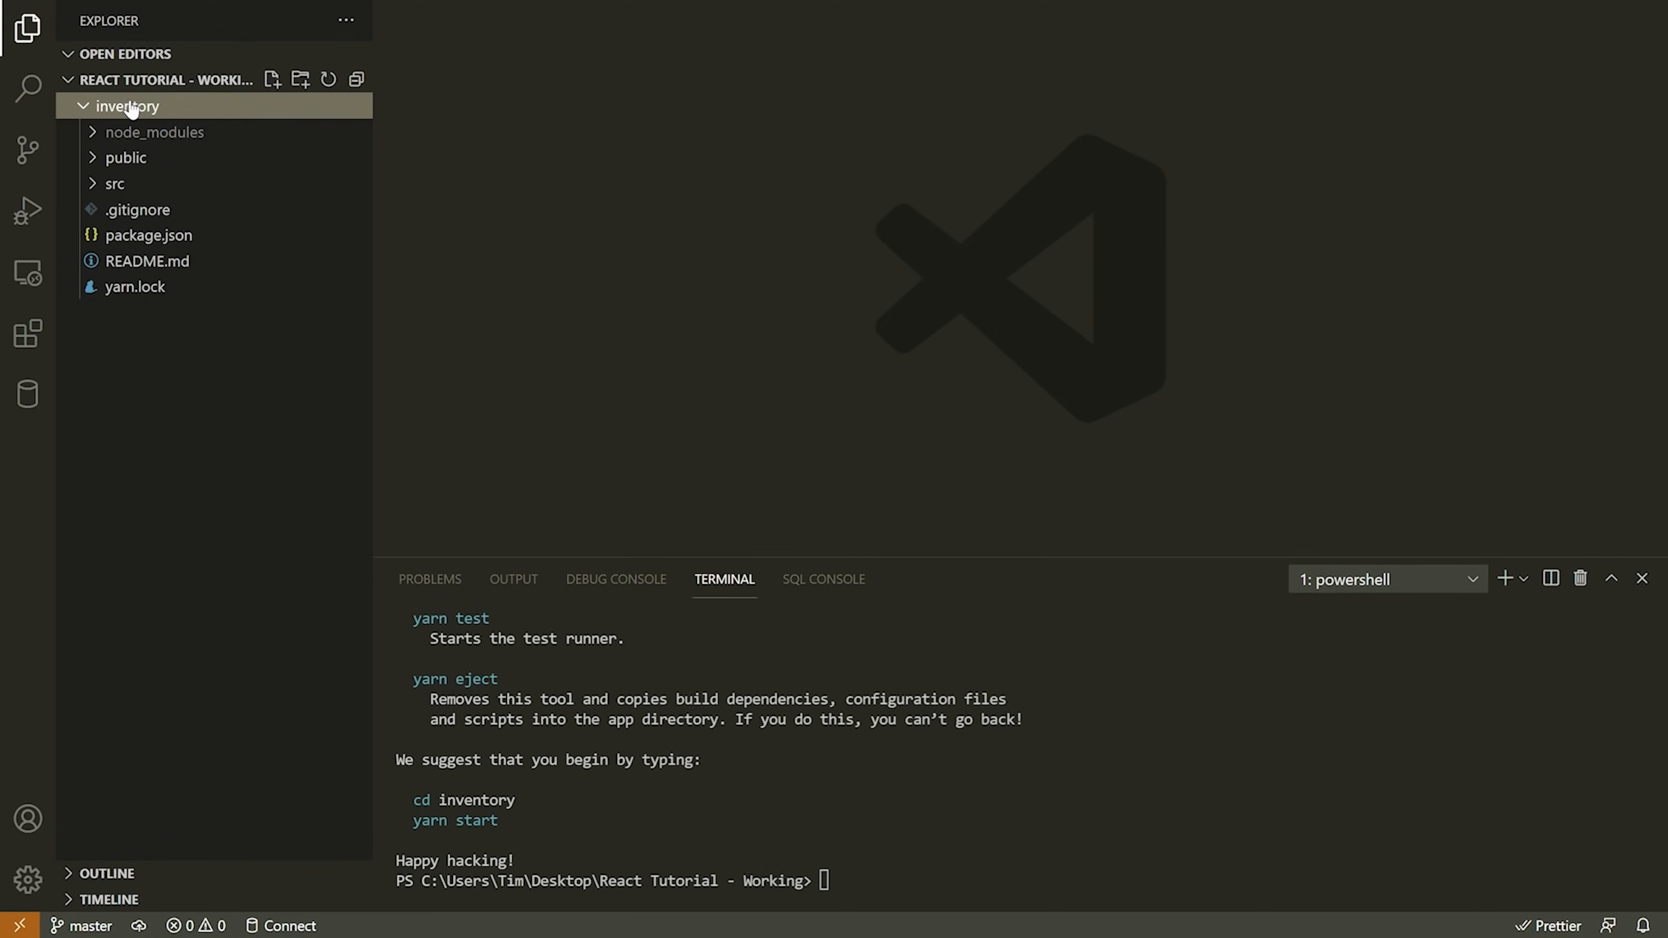
pyautogui.moveTo(149, 131)
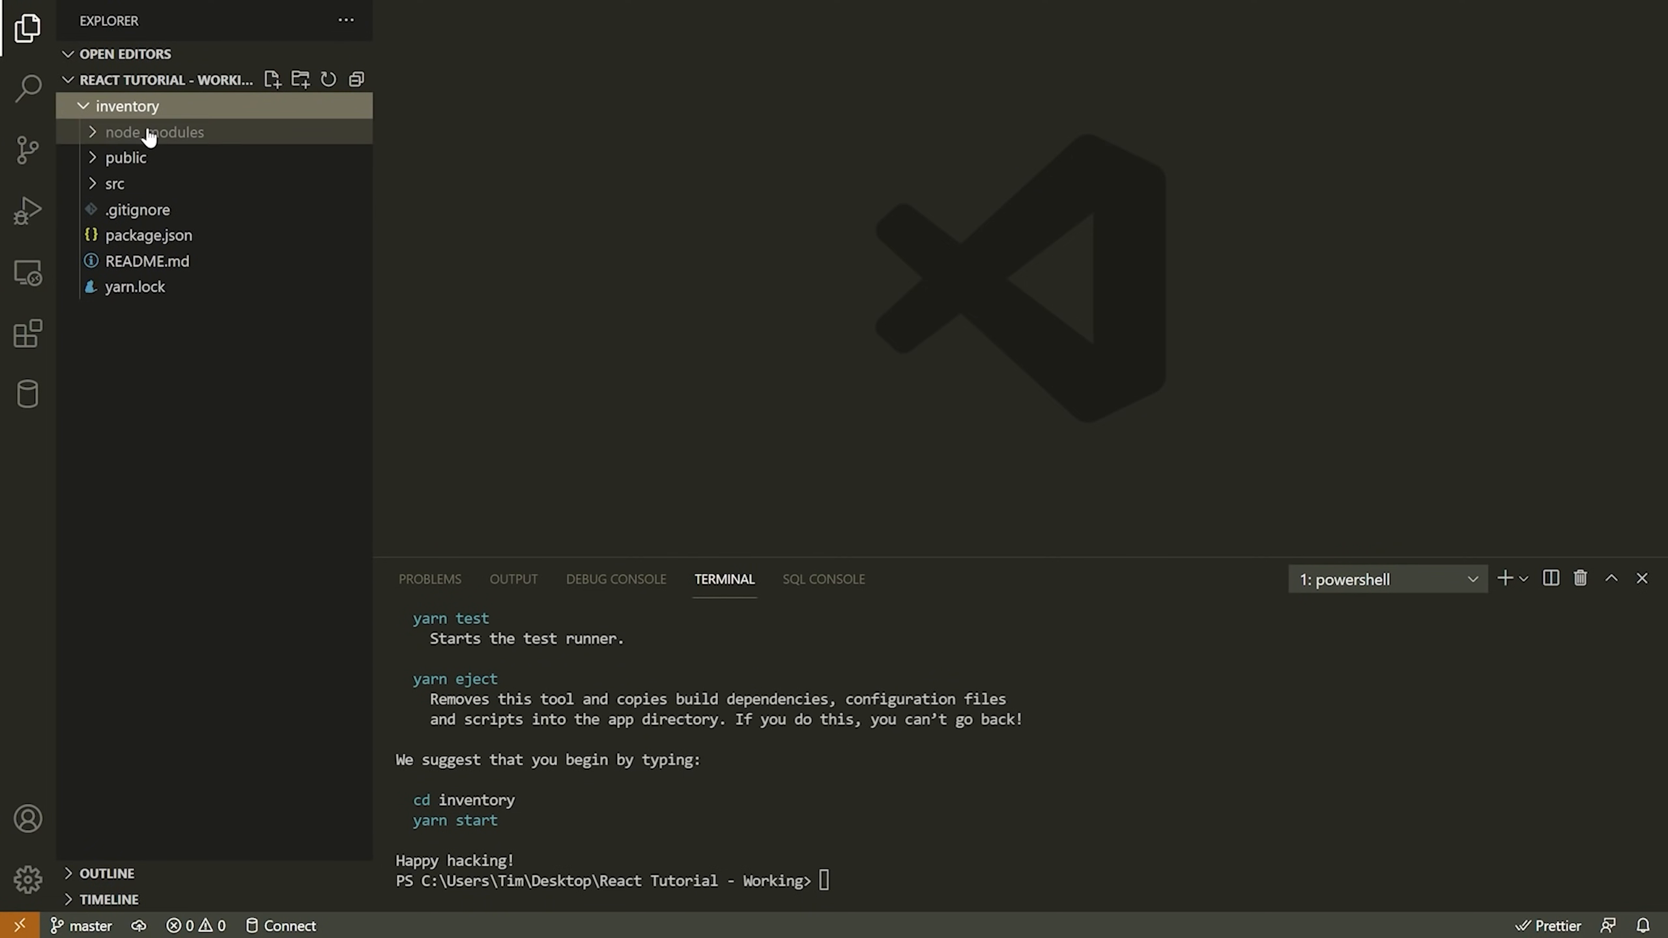
pyautogui.moveTo(114, 182)
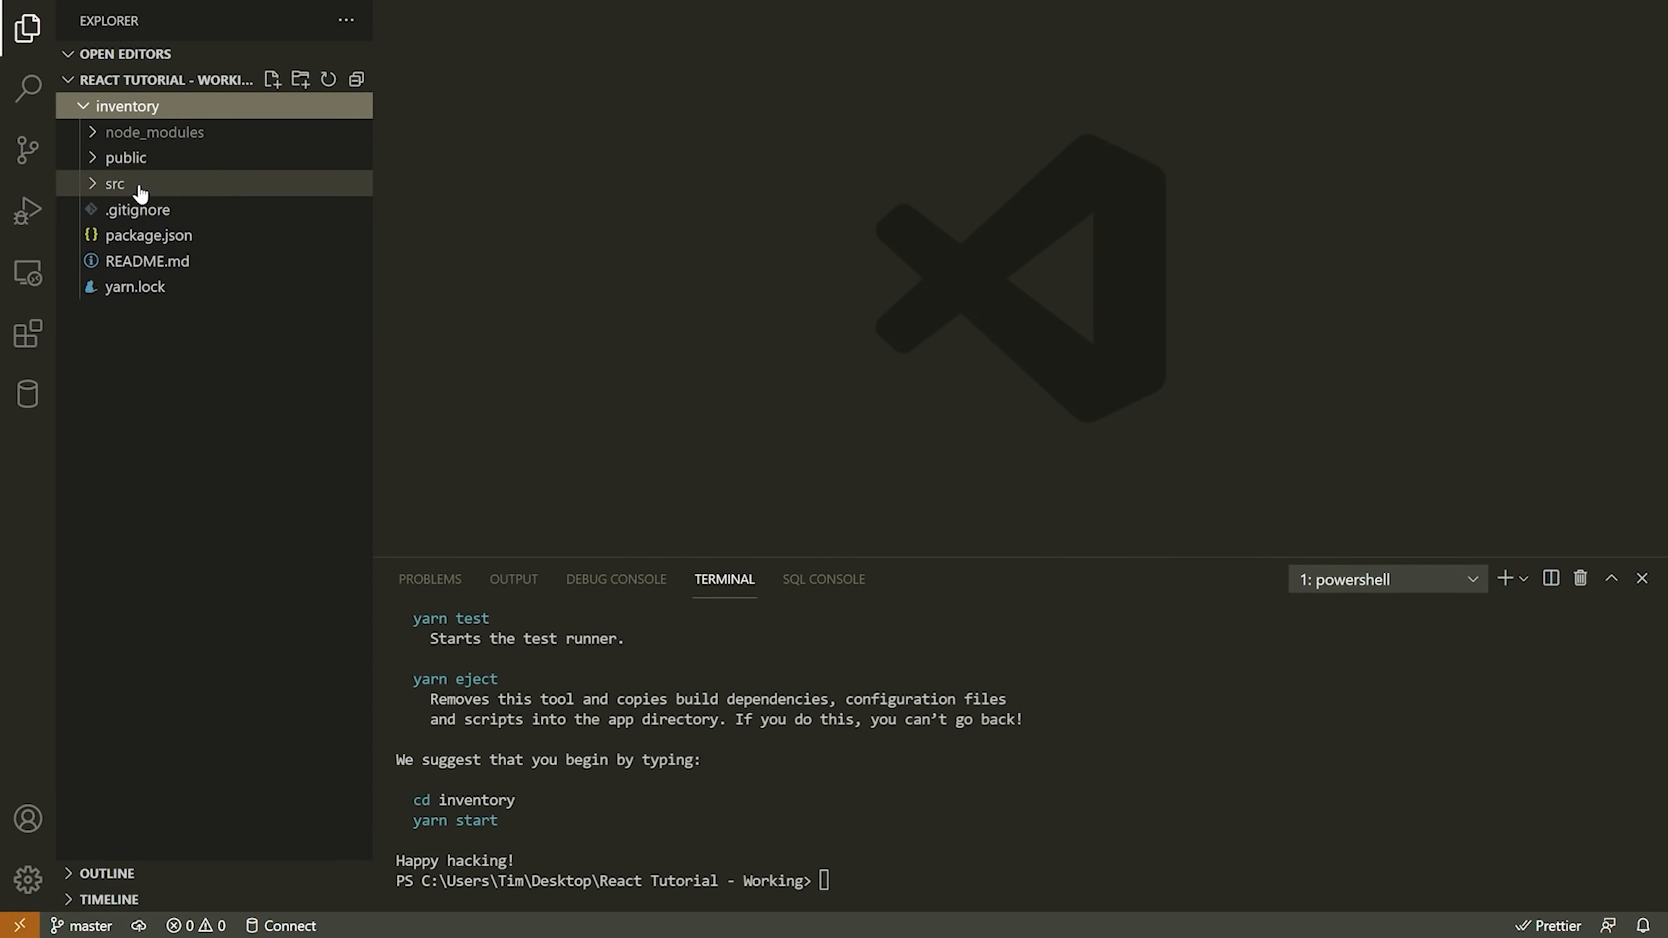
pyautogui.moveTo(186, 286)
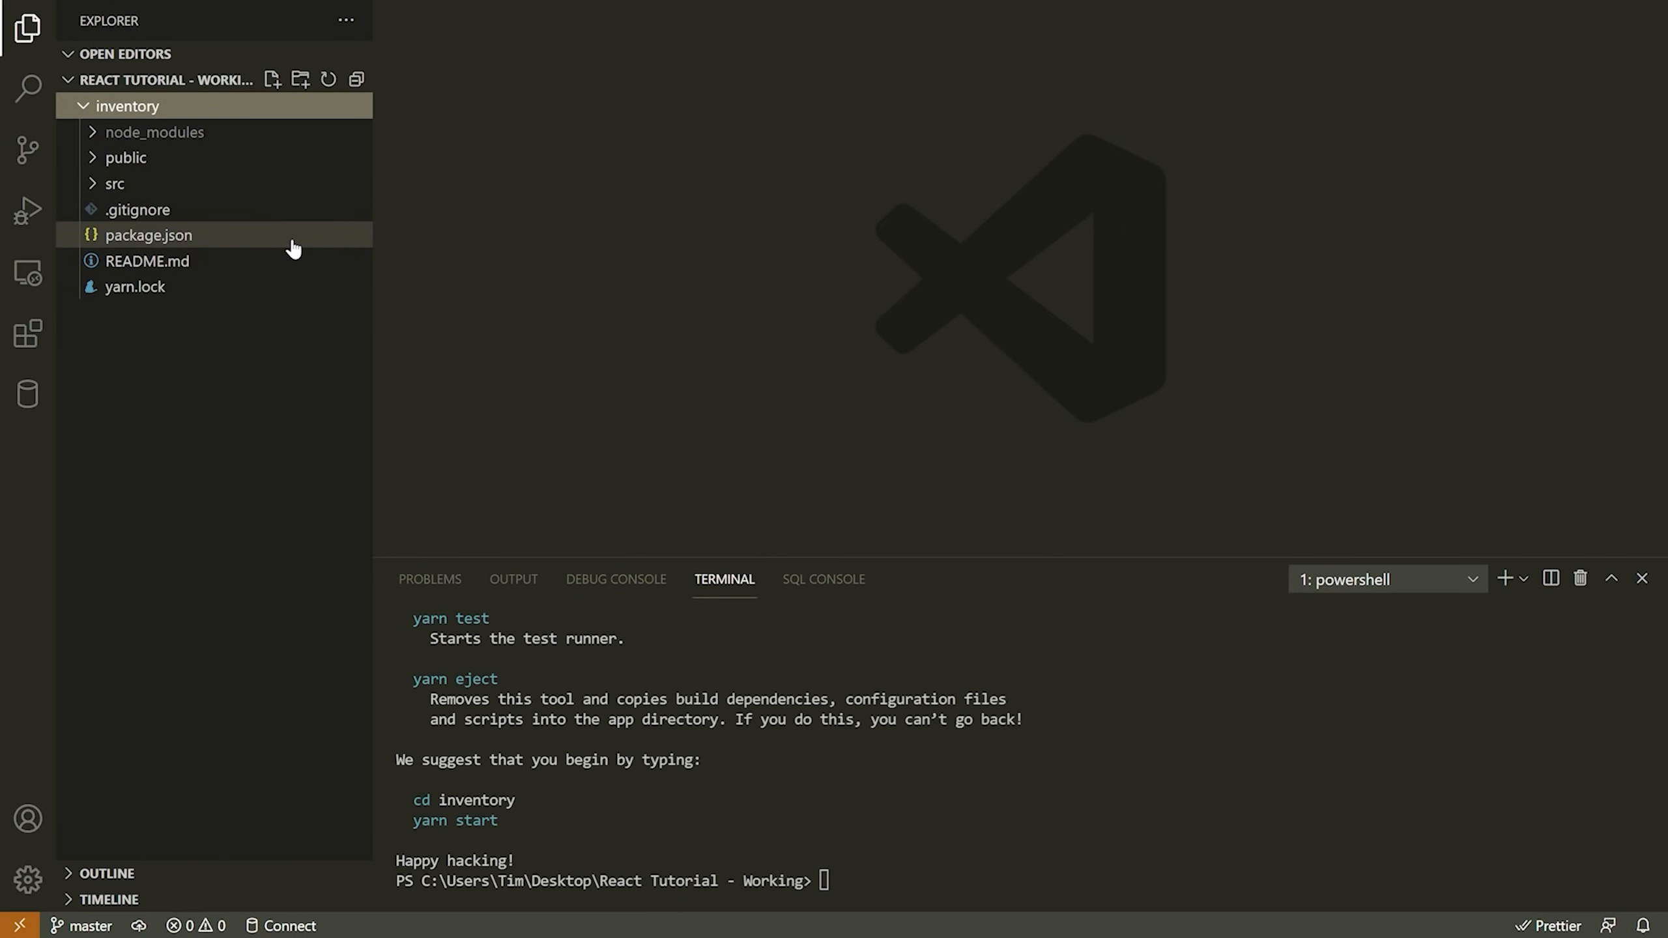
pyautogui.moveTo(187, 130)
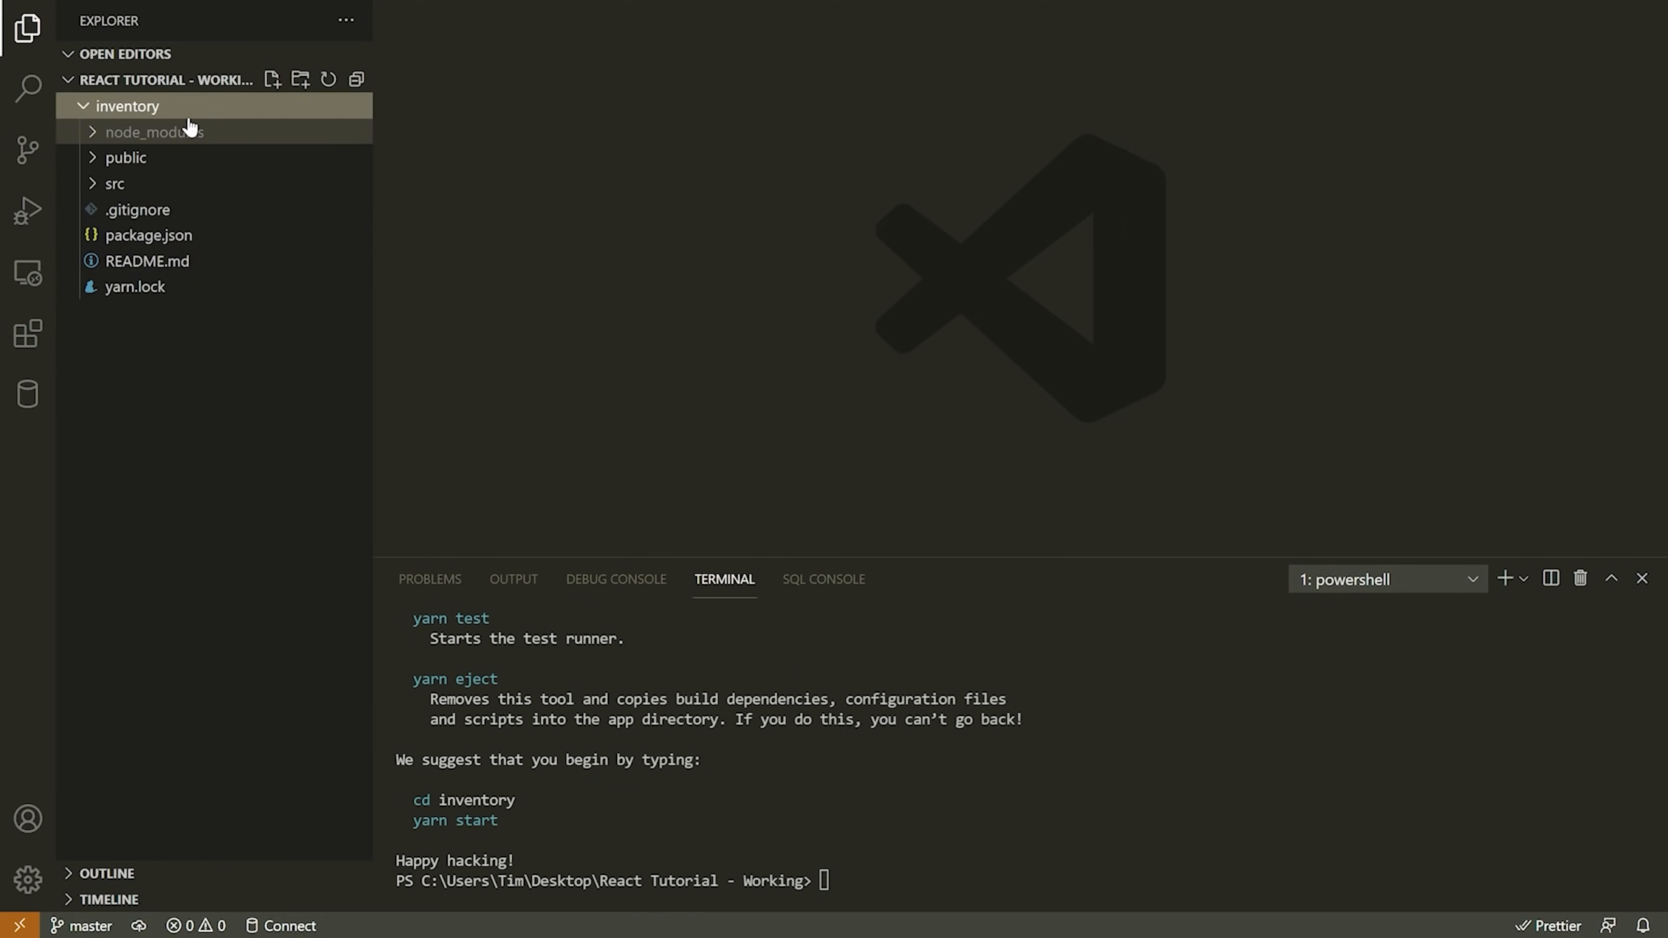
pyautogui.click(125, 157)
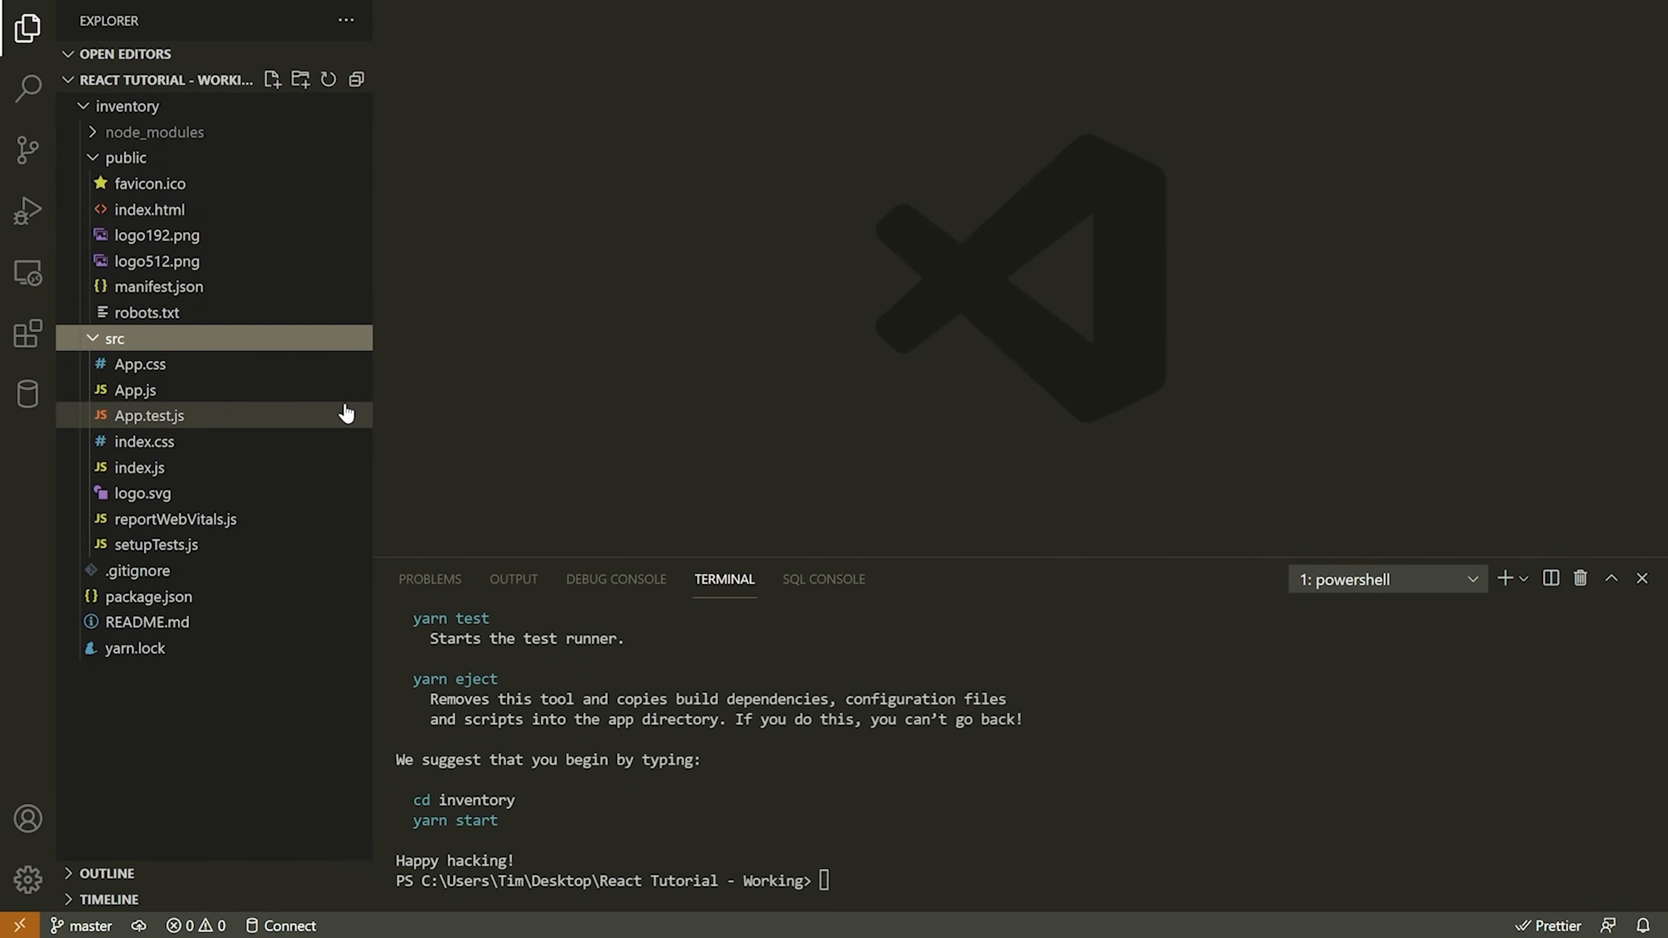
pyautogui.click(113, 338)
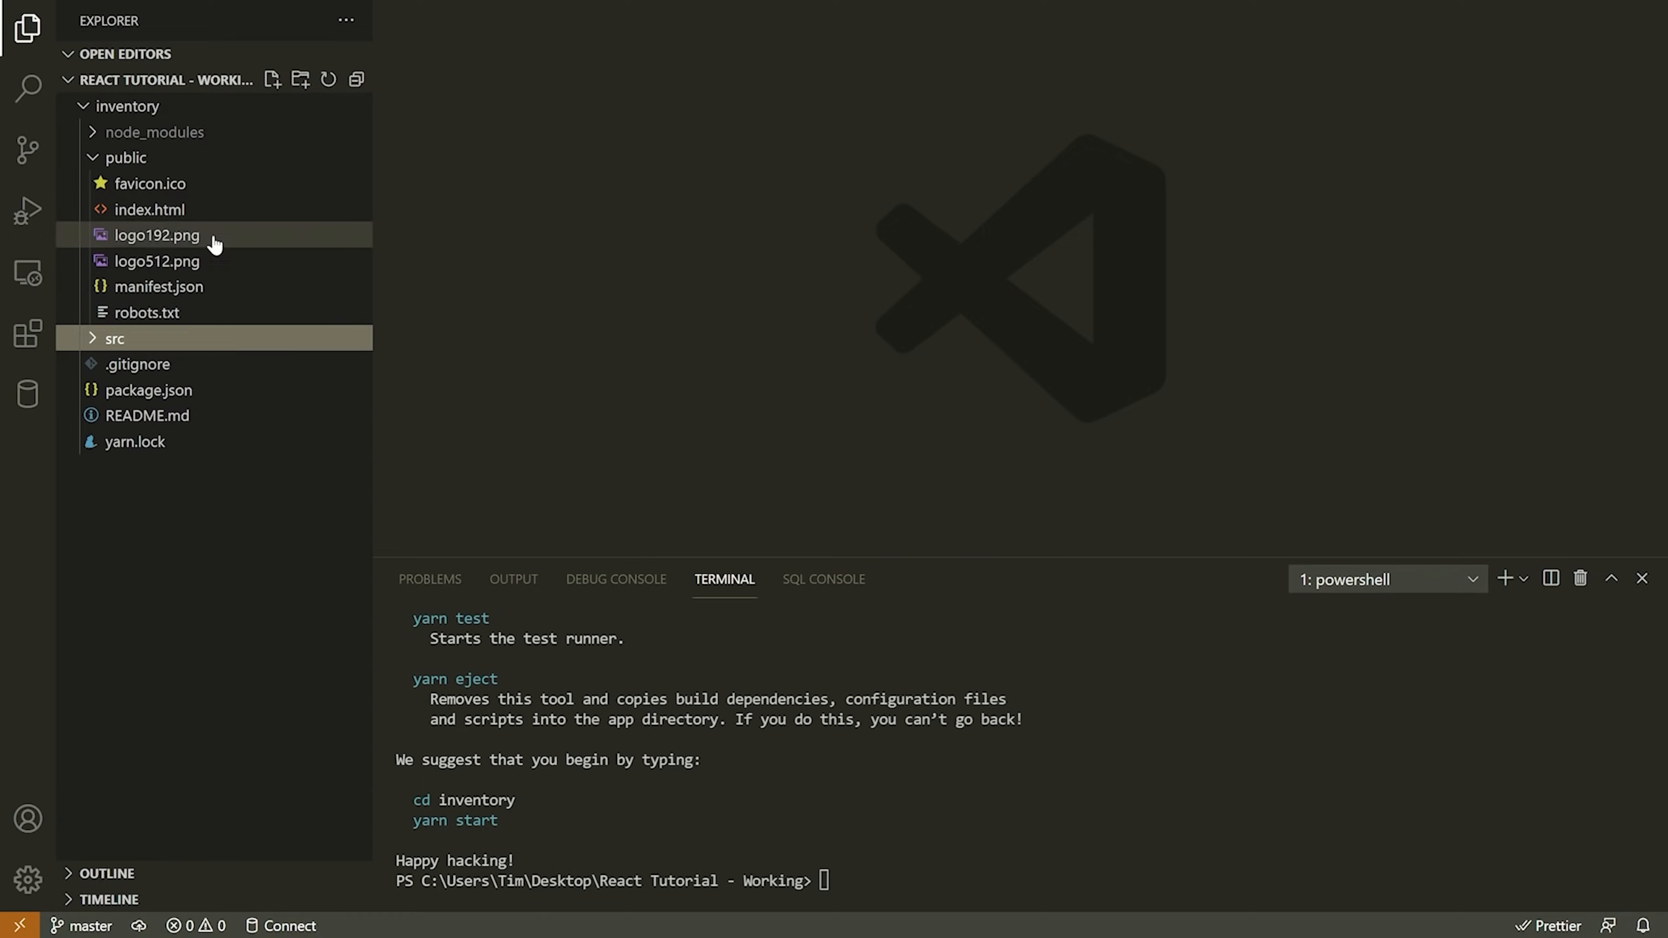
pyautogui.click(125, 158)
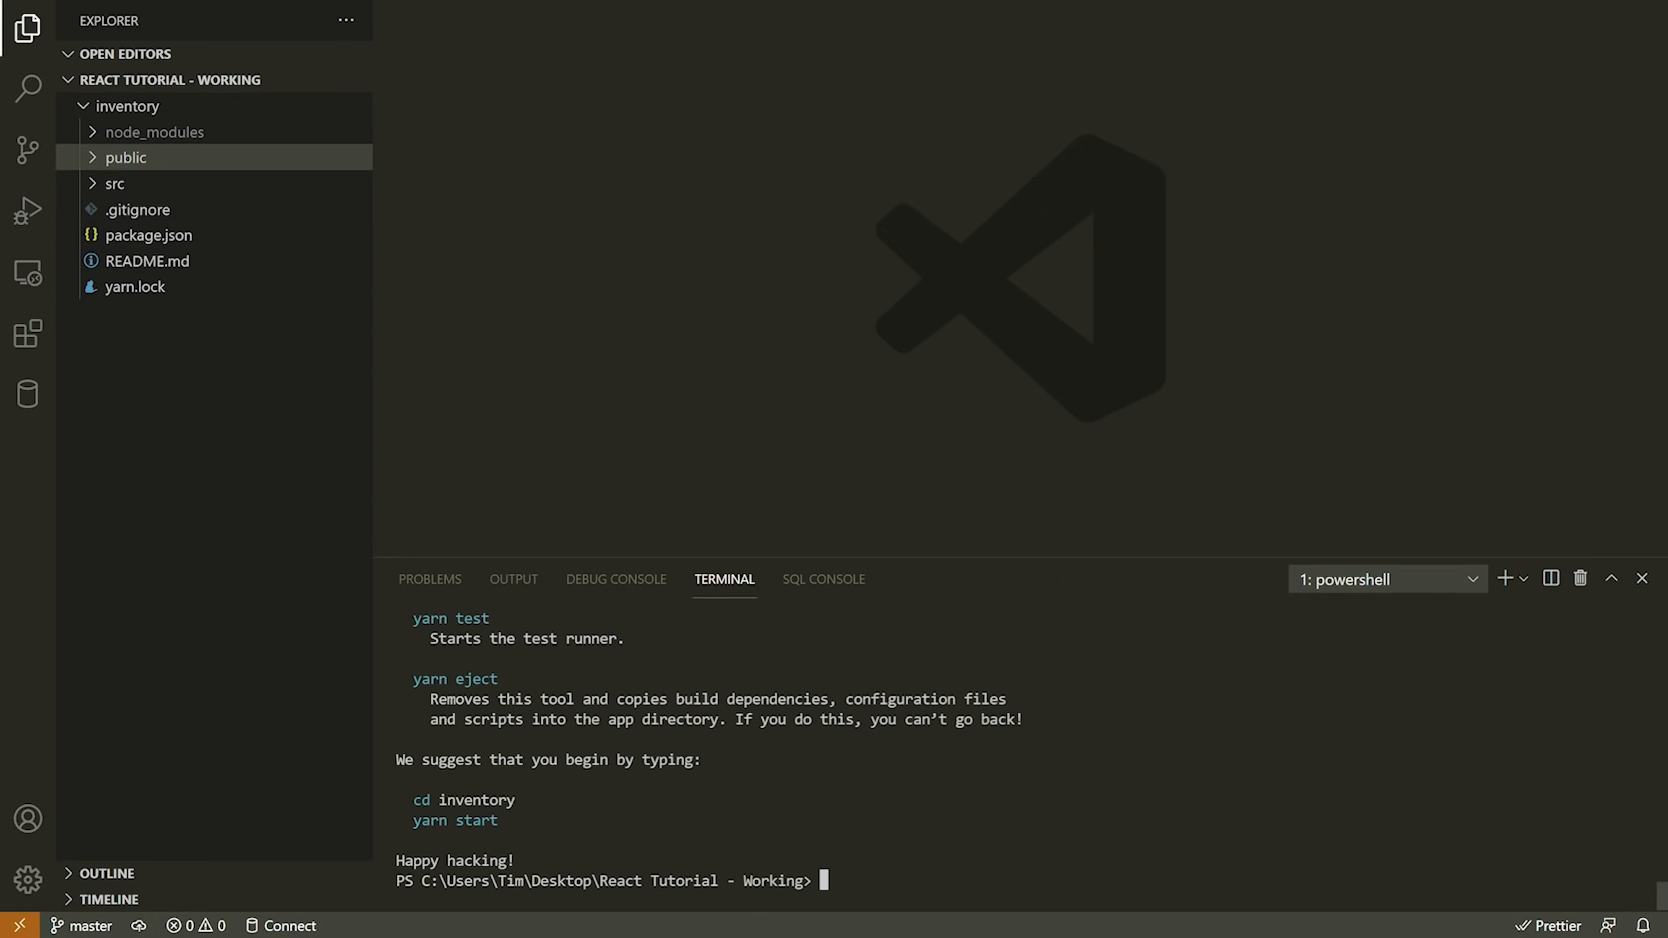
# Step: Run 'cd .\inventory\' and then 'yarn start' to launch the development server
pyautogui.write('cd .\\inventory\\')
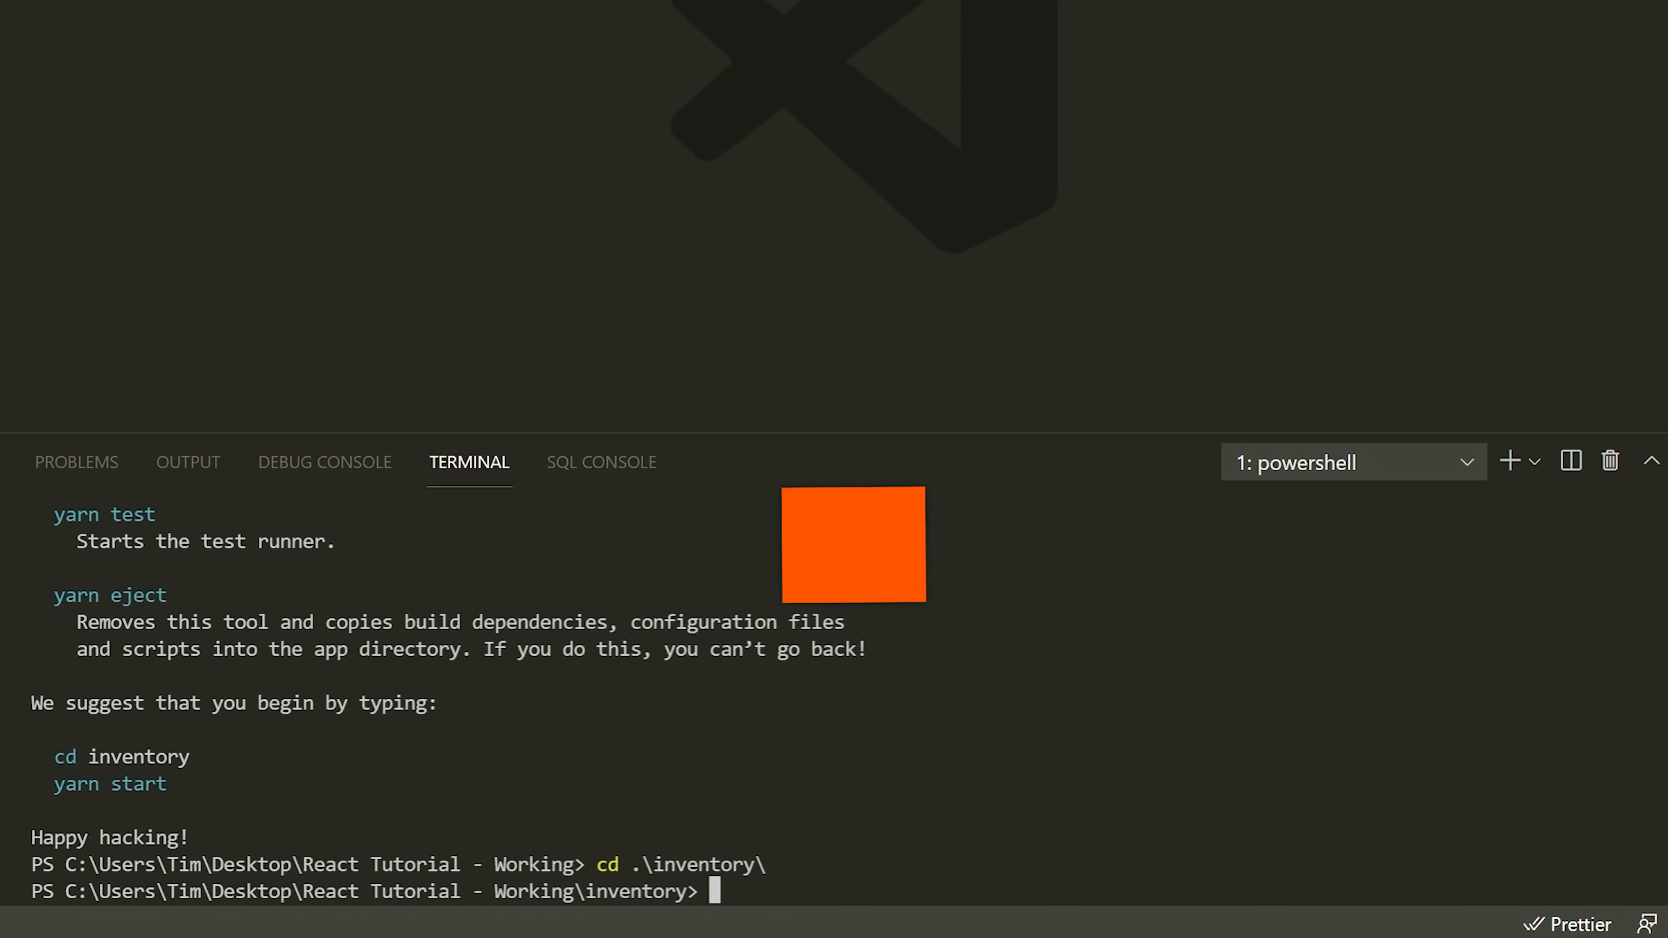
pyautogui.write('yarn sta')
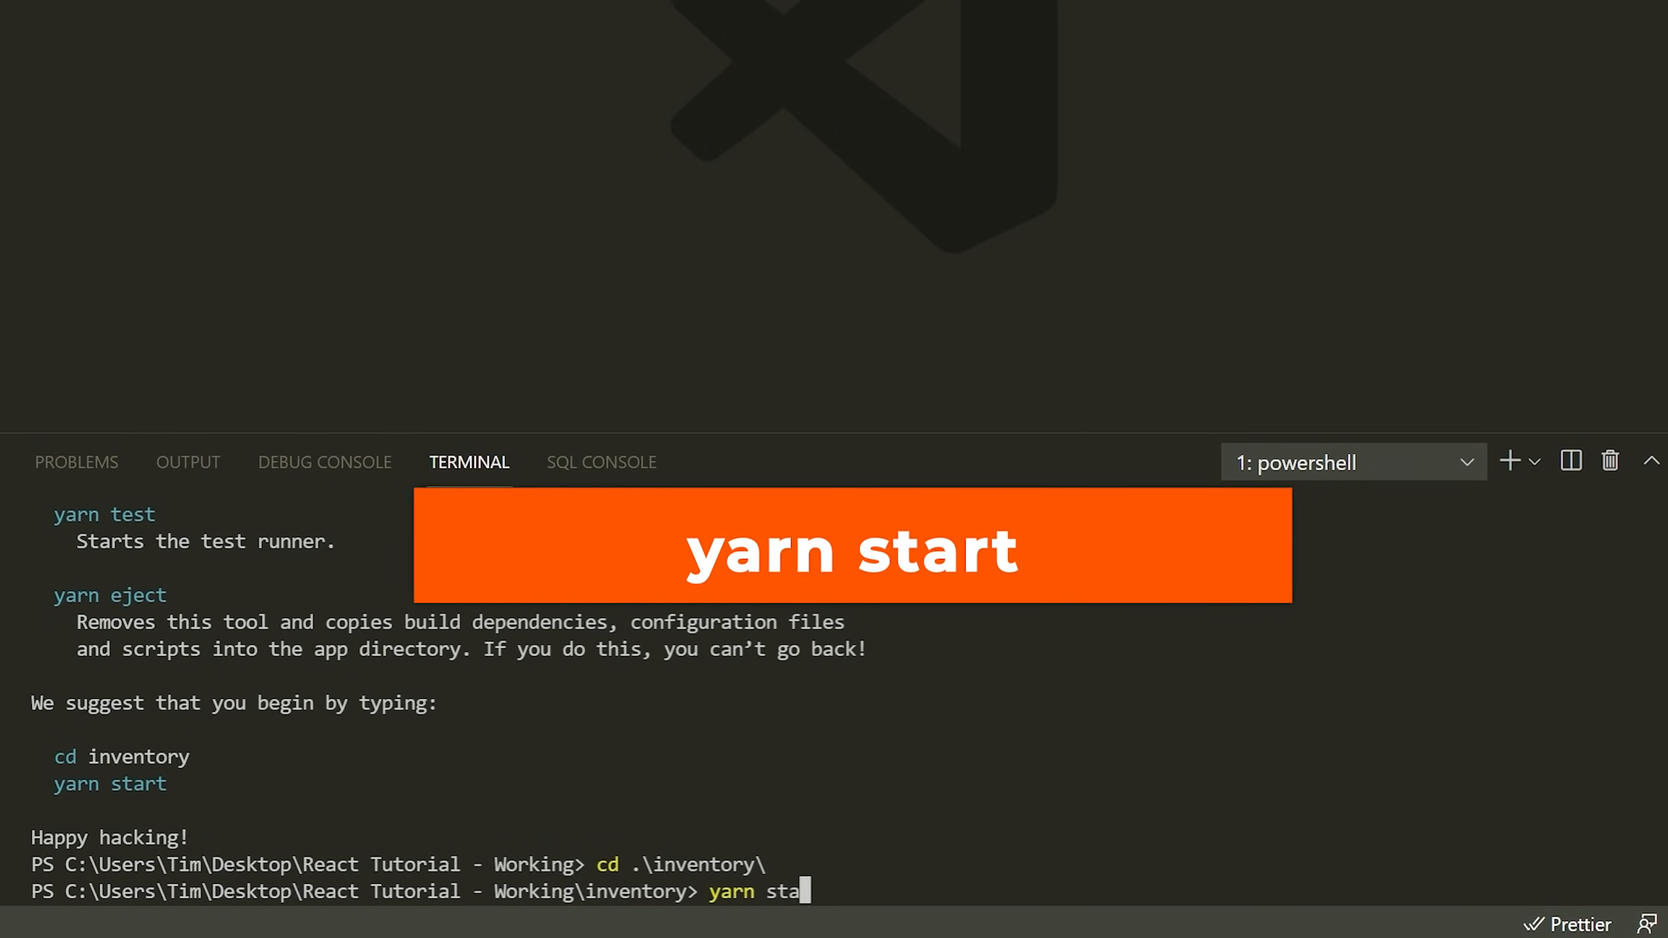
pyautogui.press('Return')
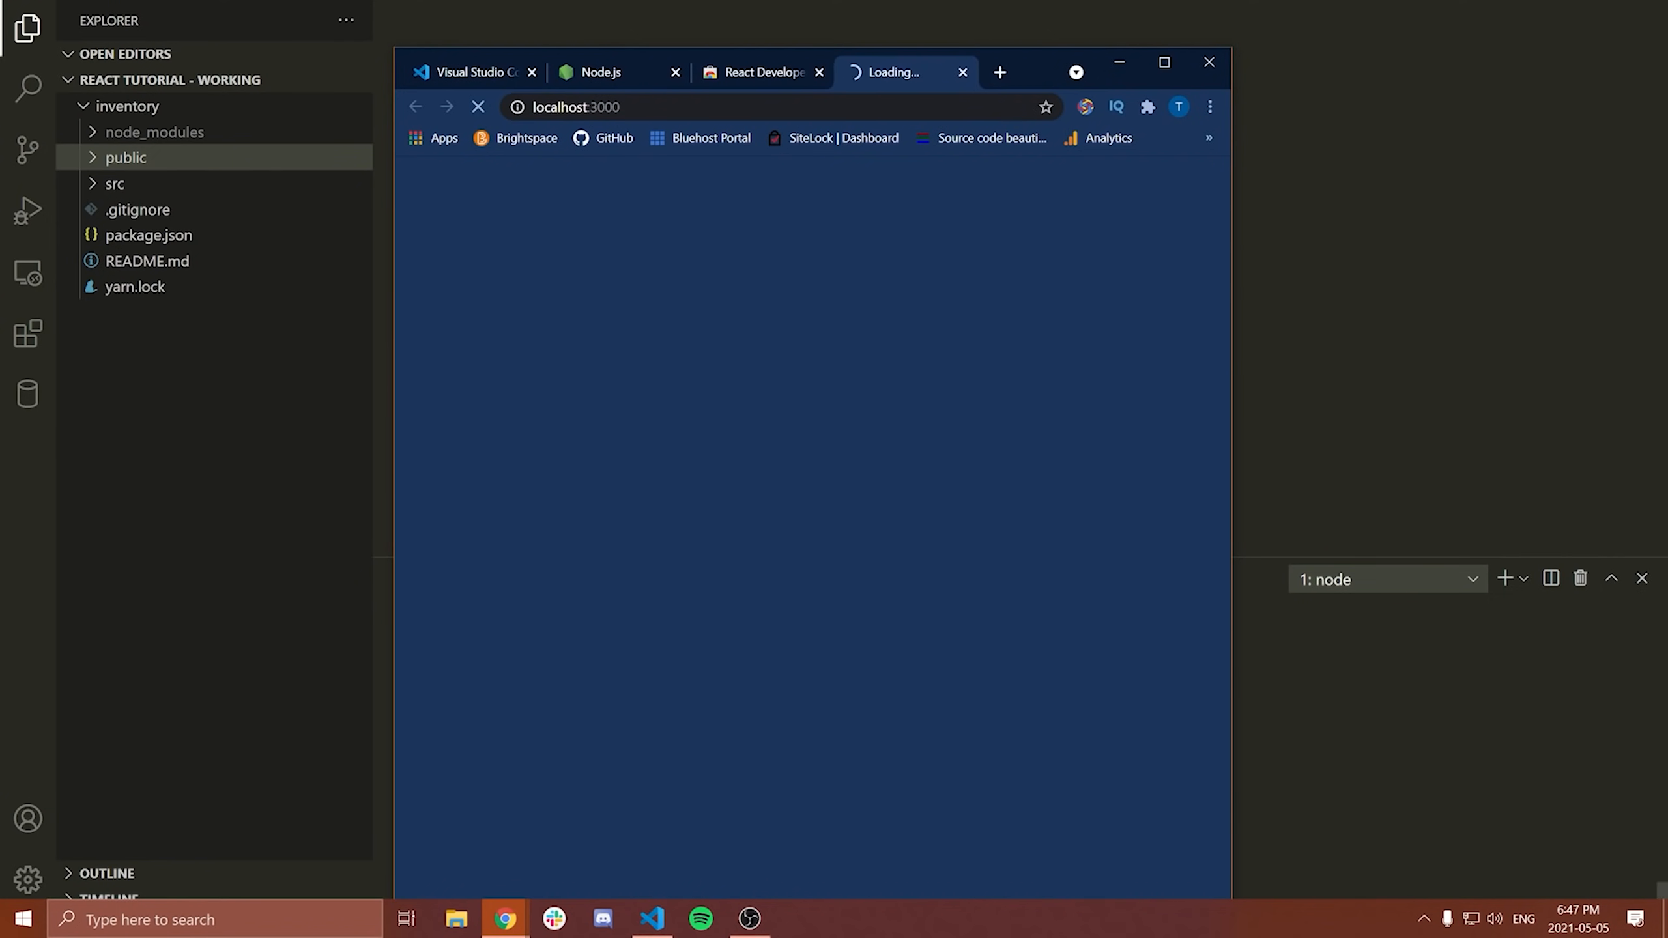
pyautogui.moveTo(1117, 209)
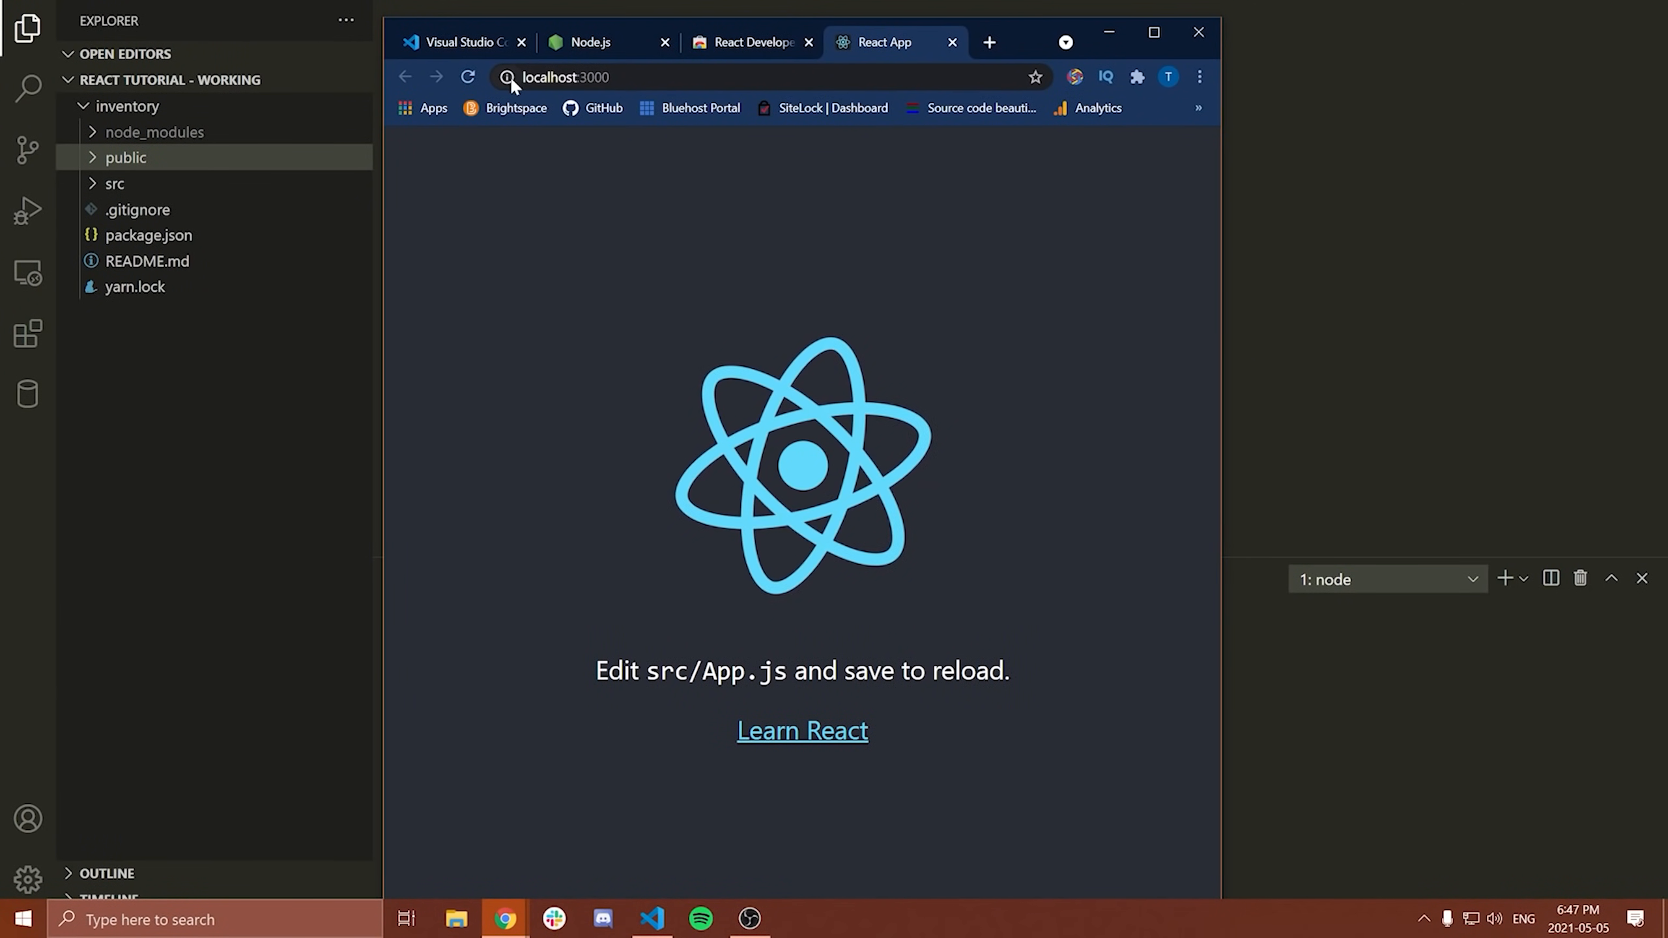
# Step: Load localhost:3000 in Chrome and wait for the React starter page
pyautogui.click(565, 77)
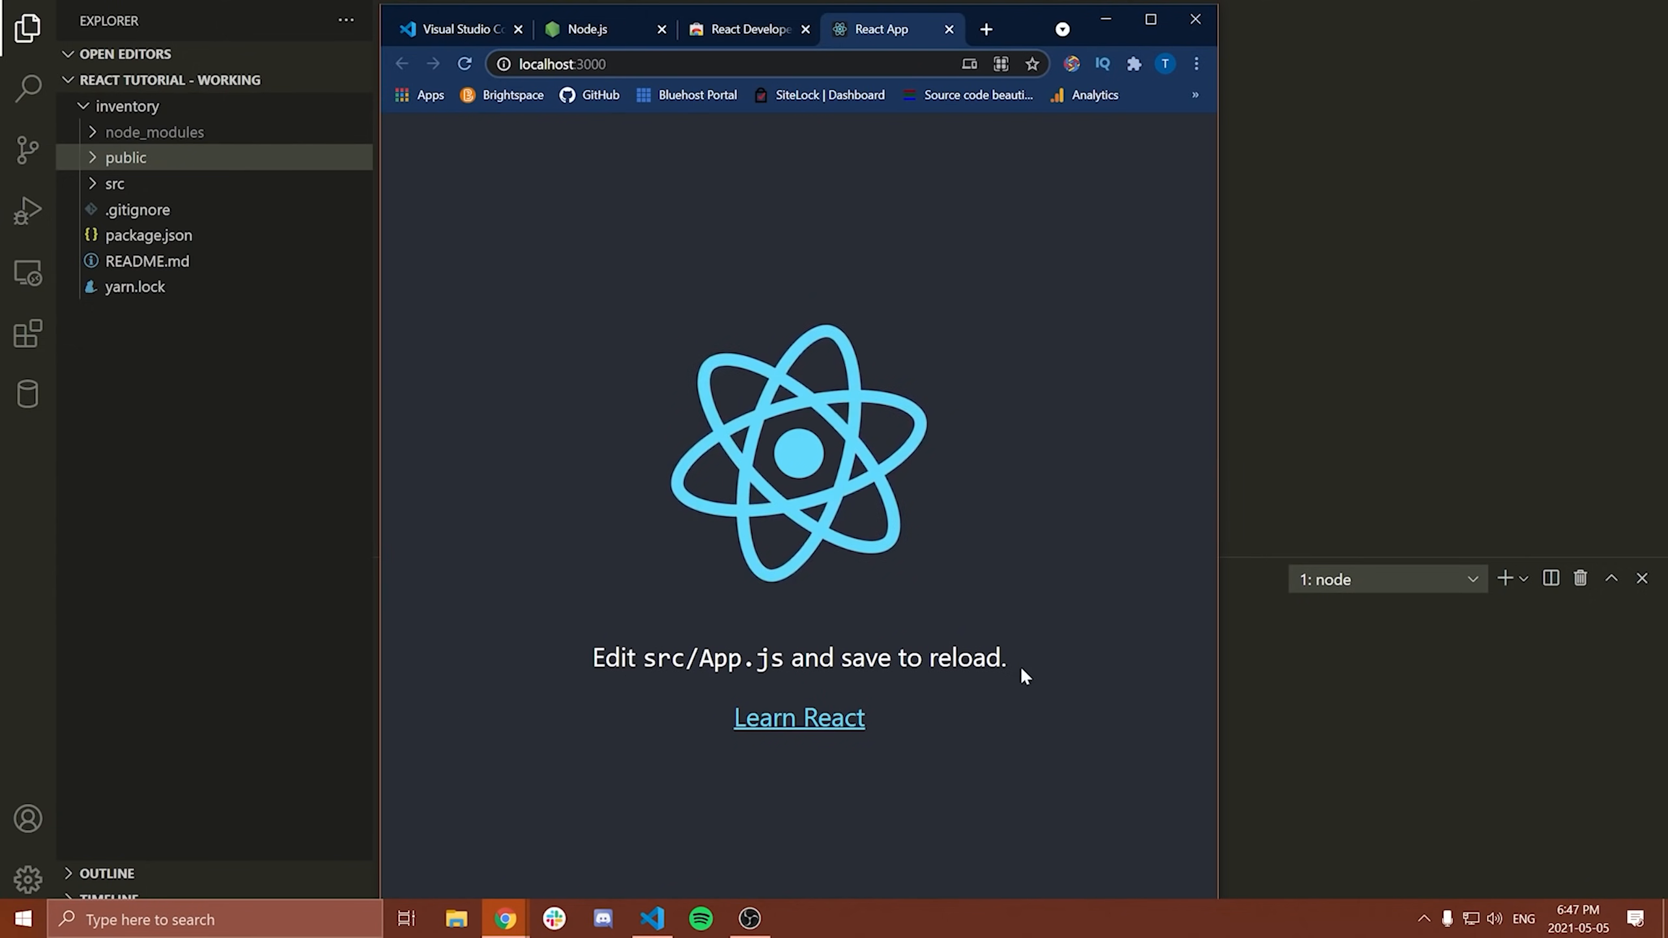
pyautogui.moveTo(779, 295)
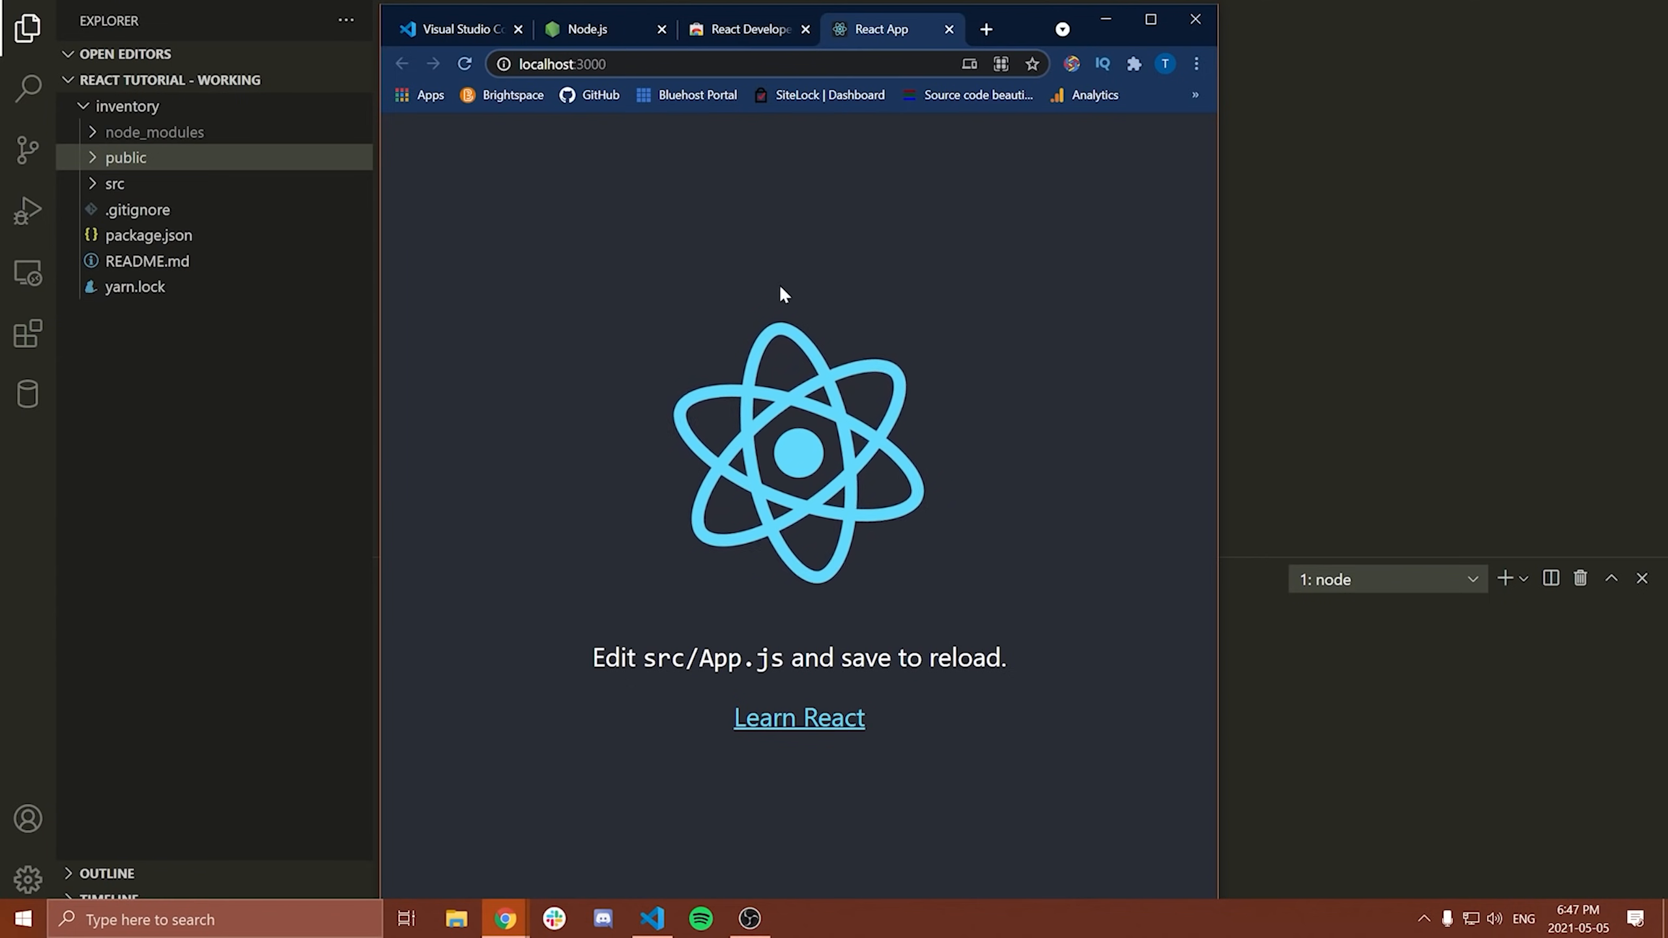
pyautogui.moveTo(805, 449)
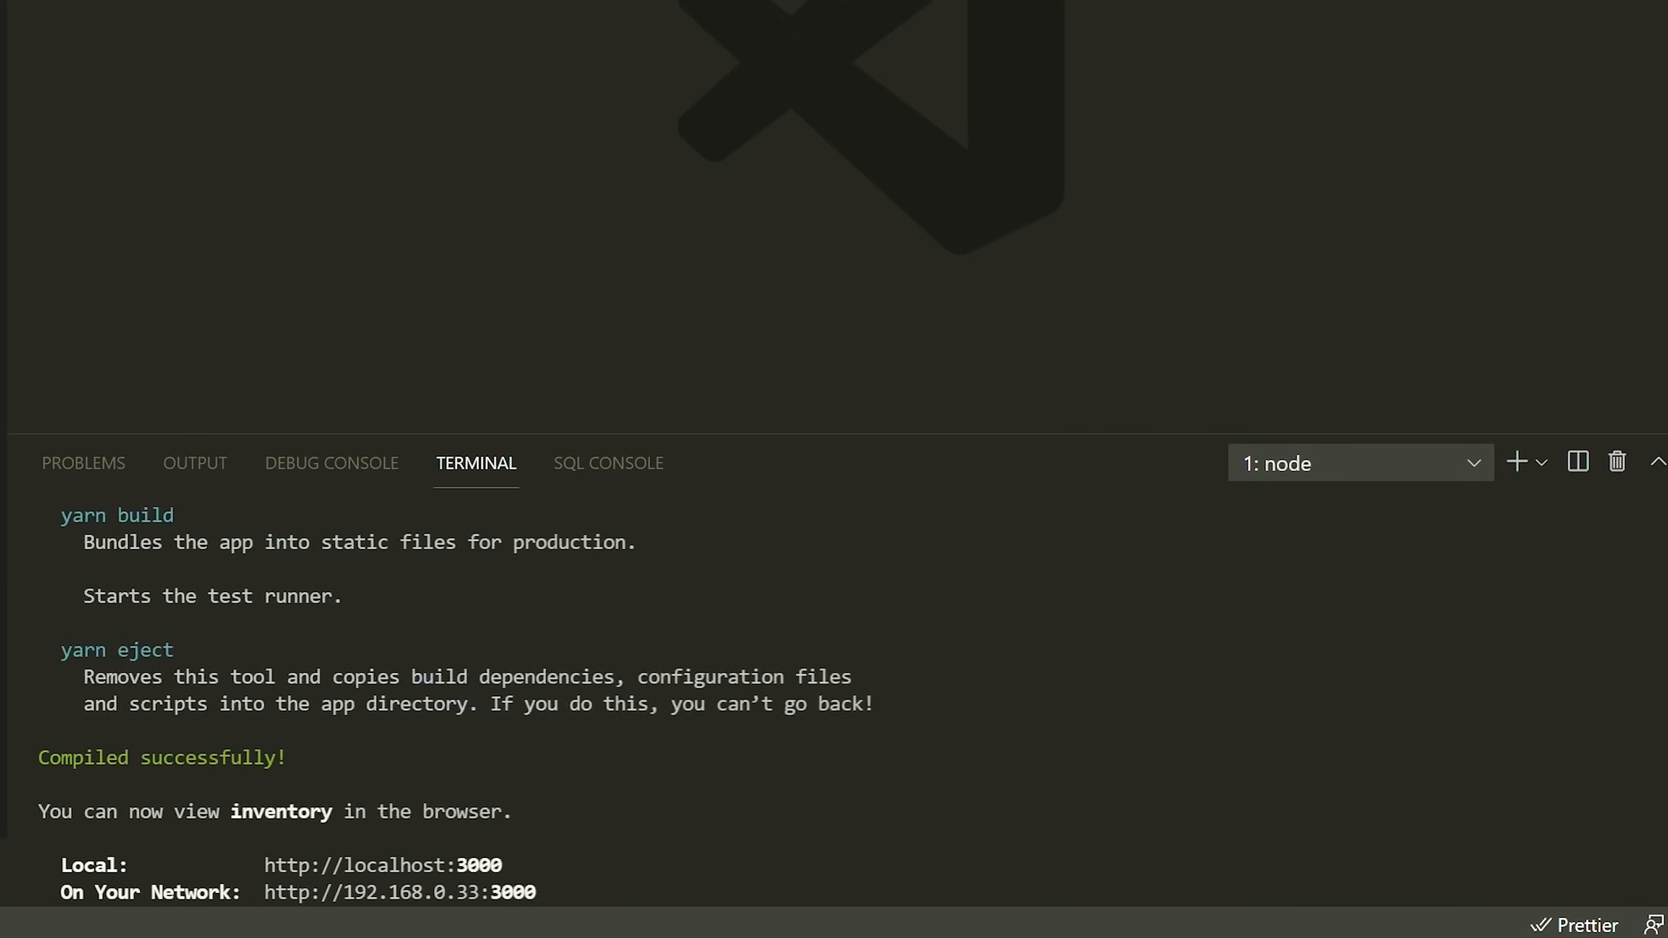
# Step: Snap VS Code to the left half of the screen with Chrome on the right
pyautogui.click(26, 26)
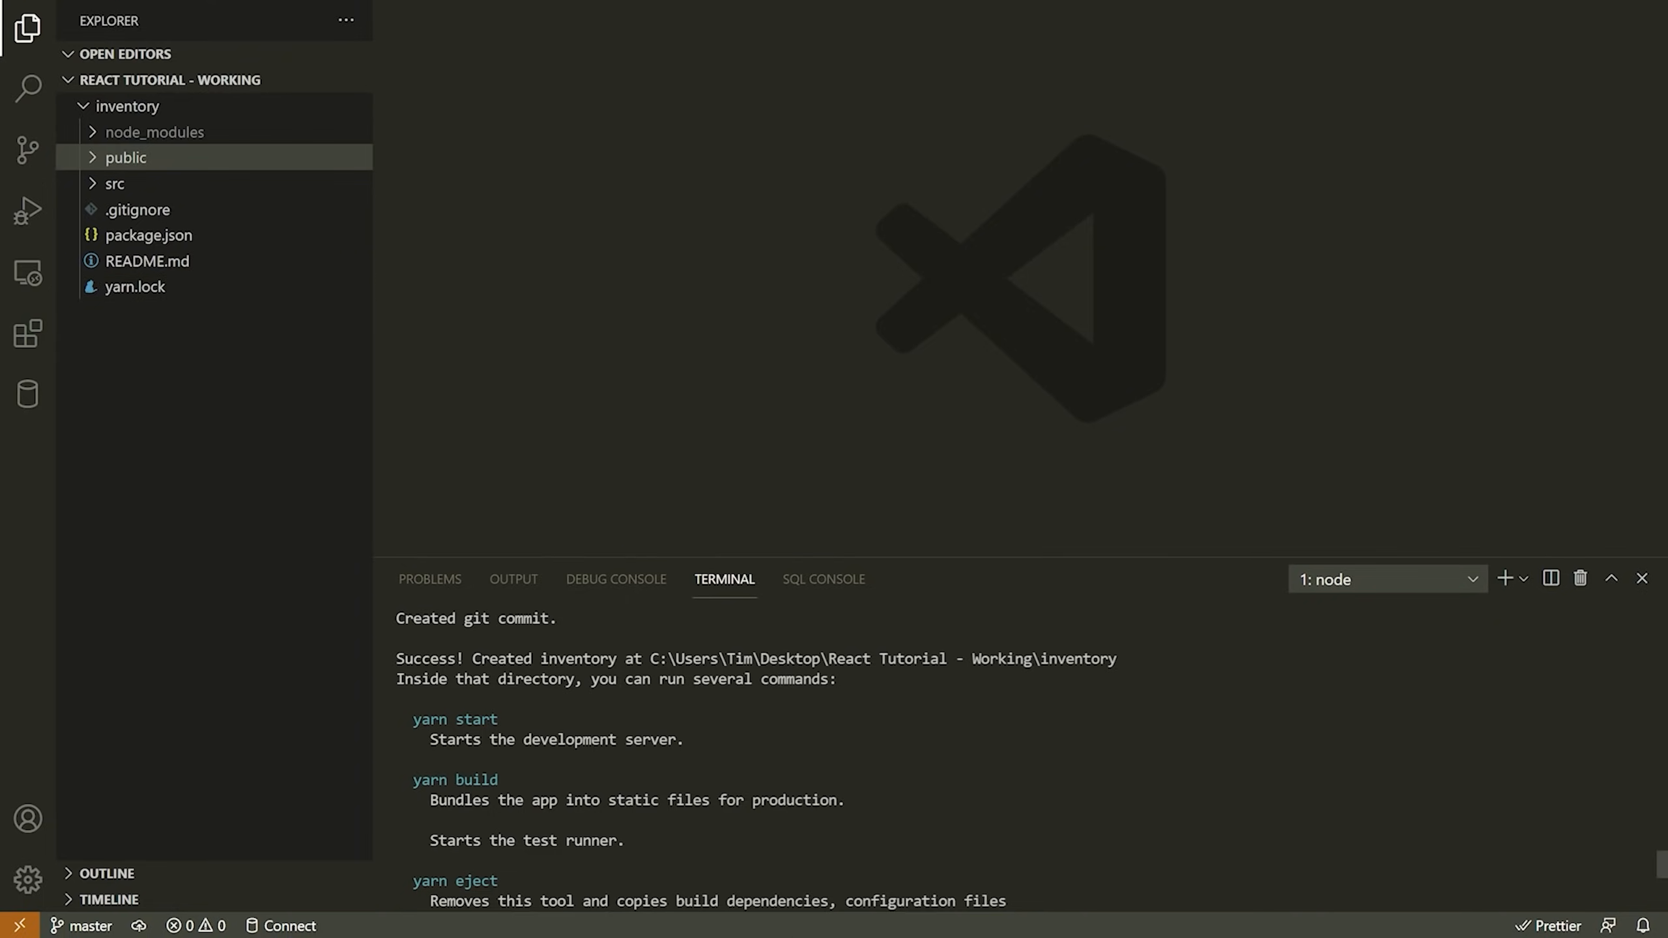
pyautogui.click(505, 918)
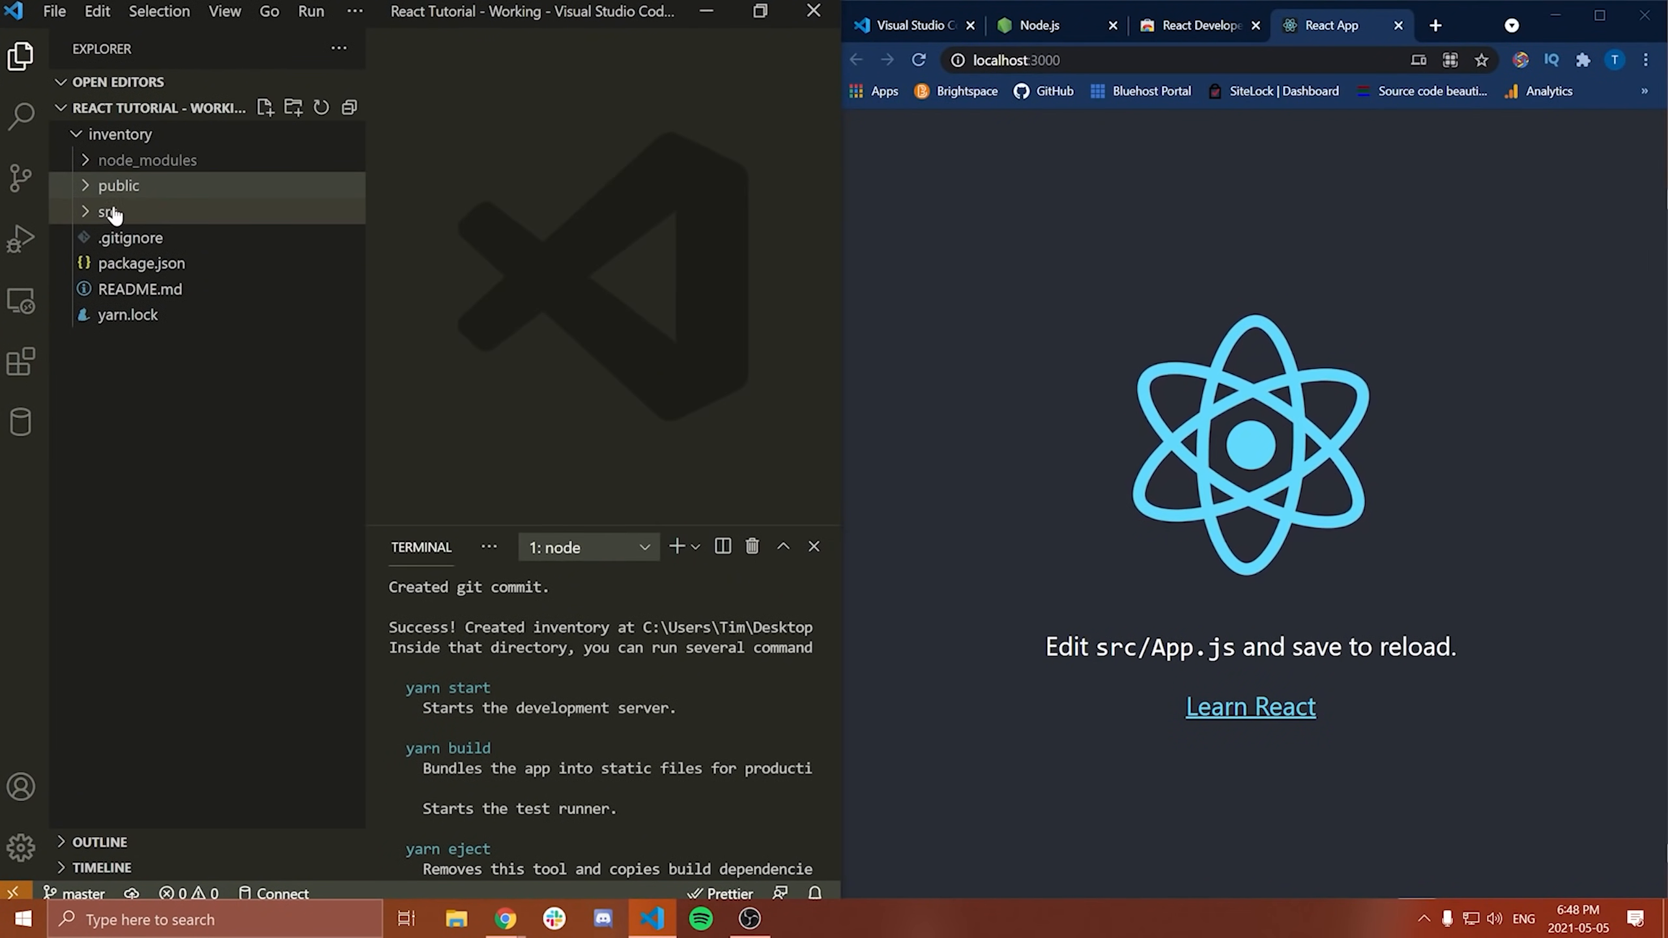
# Step: In src/App.js, replace the <p> contents with 'My website is running!' and save
pyautogui.click(108, 211)
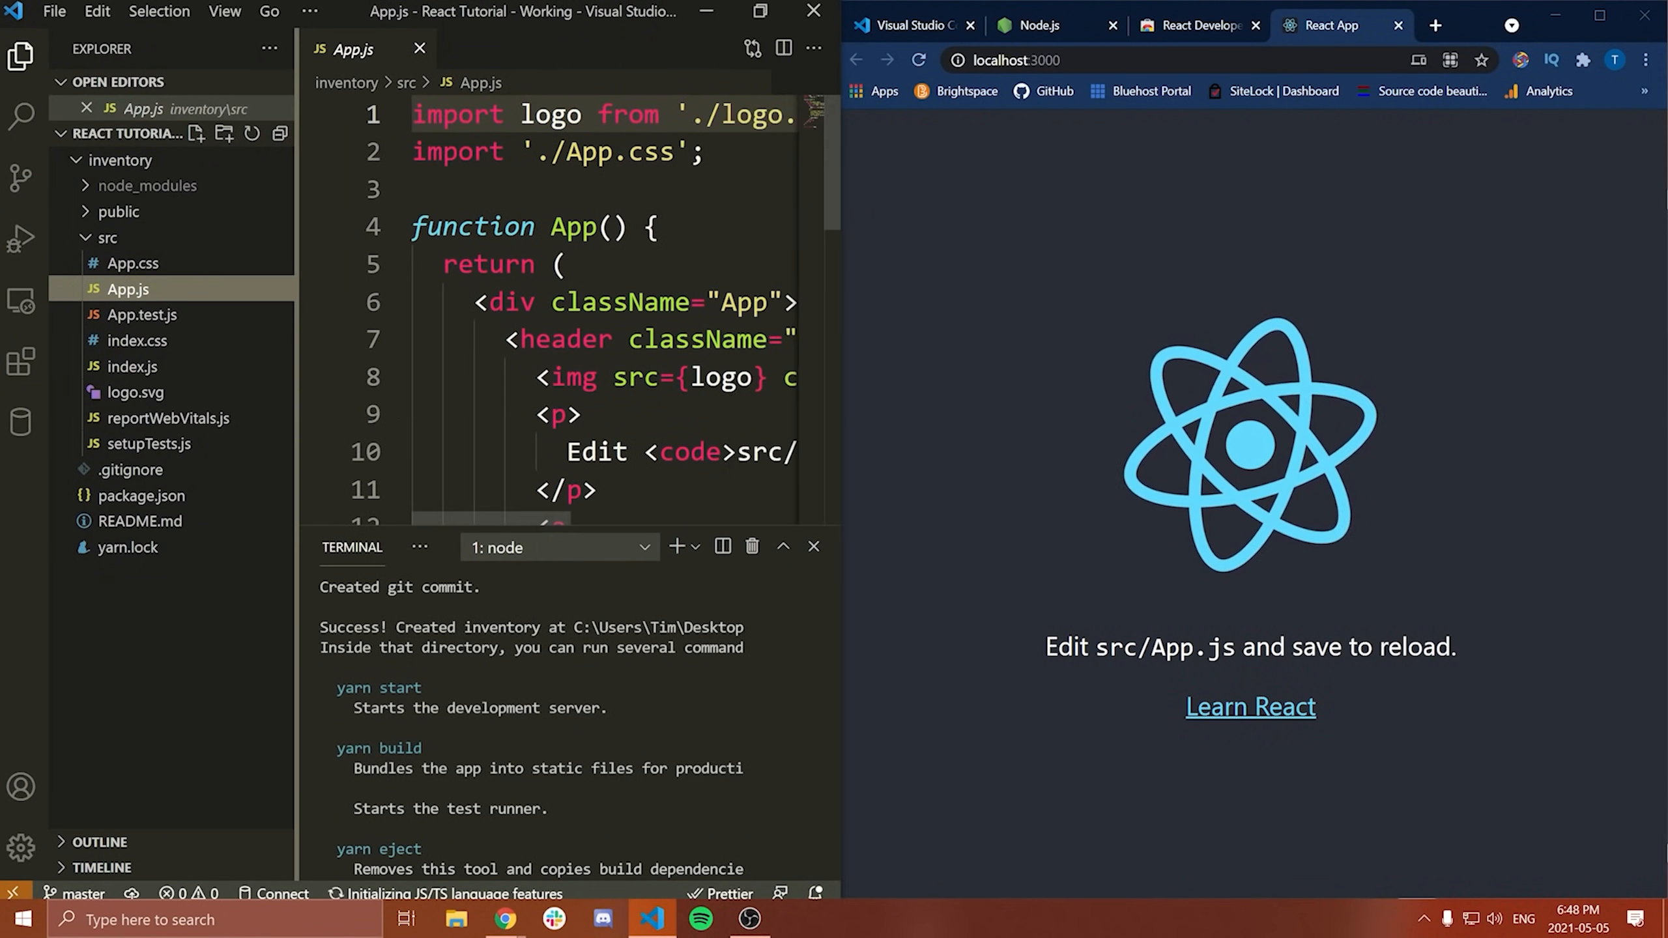
pyautogui.click(813, 547)
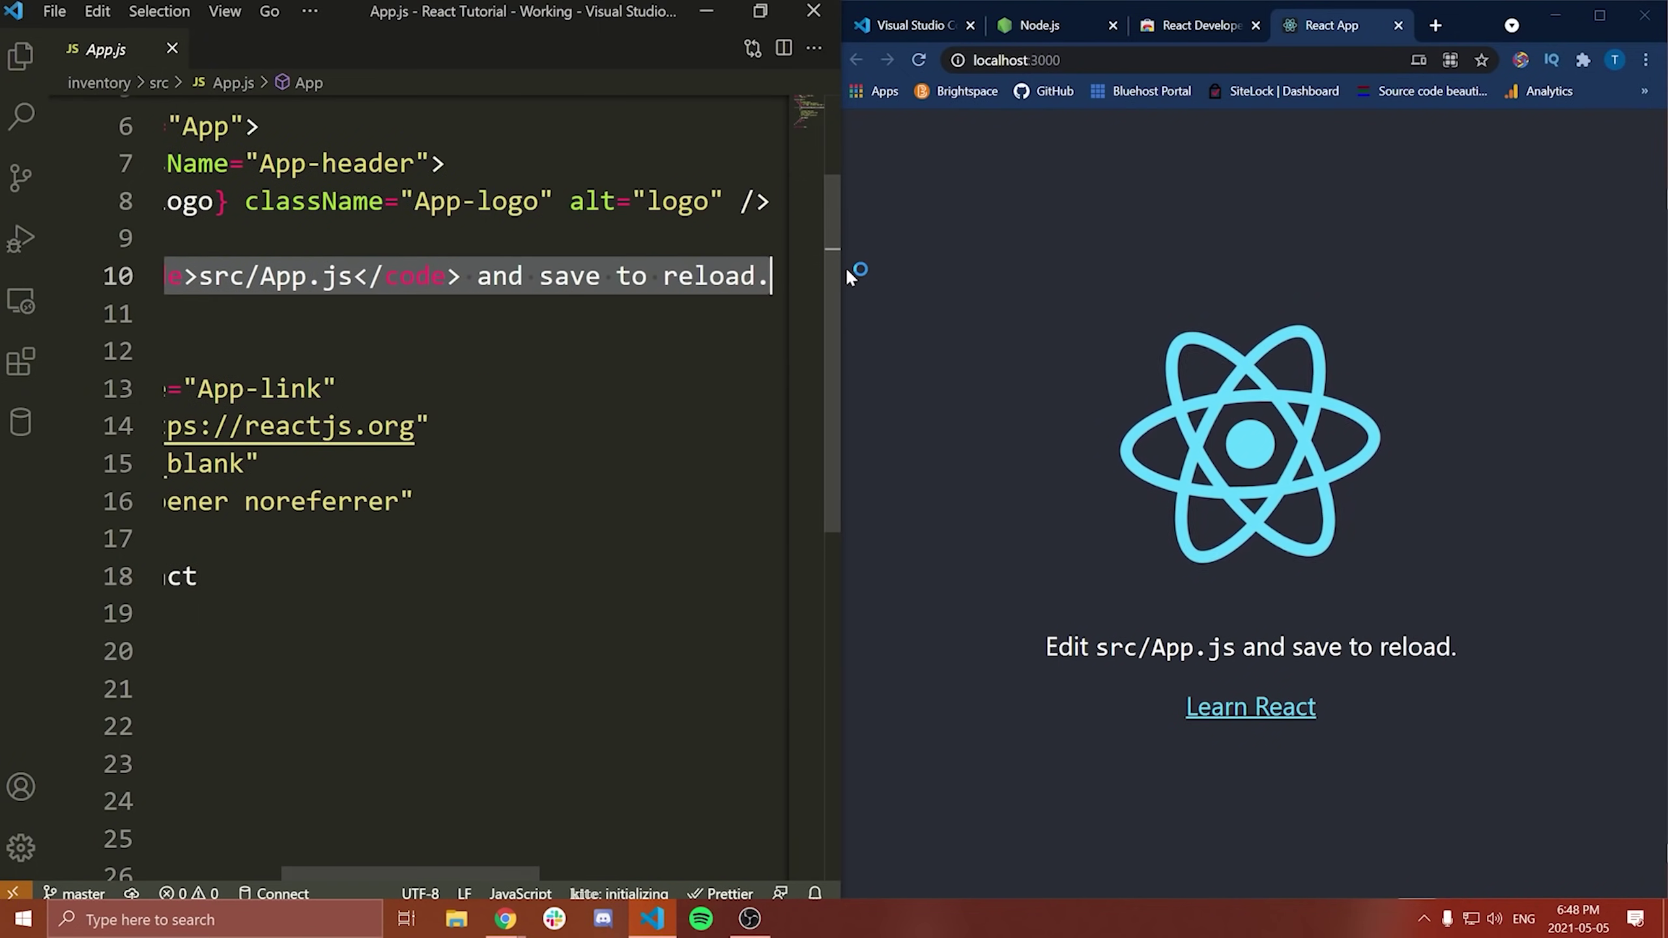
pyautogui.scroll(3)
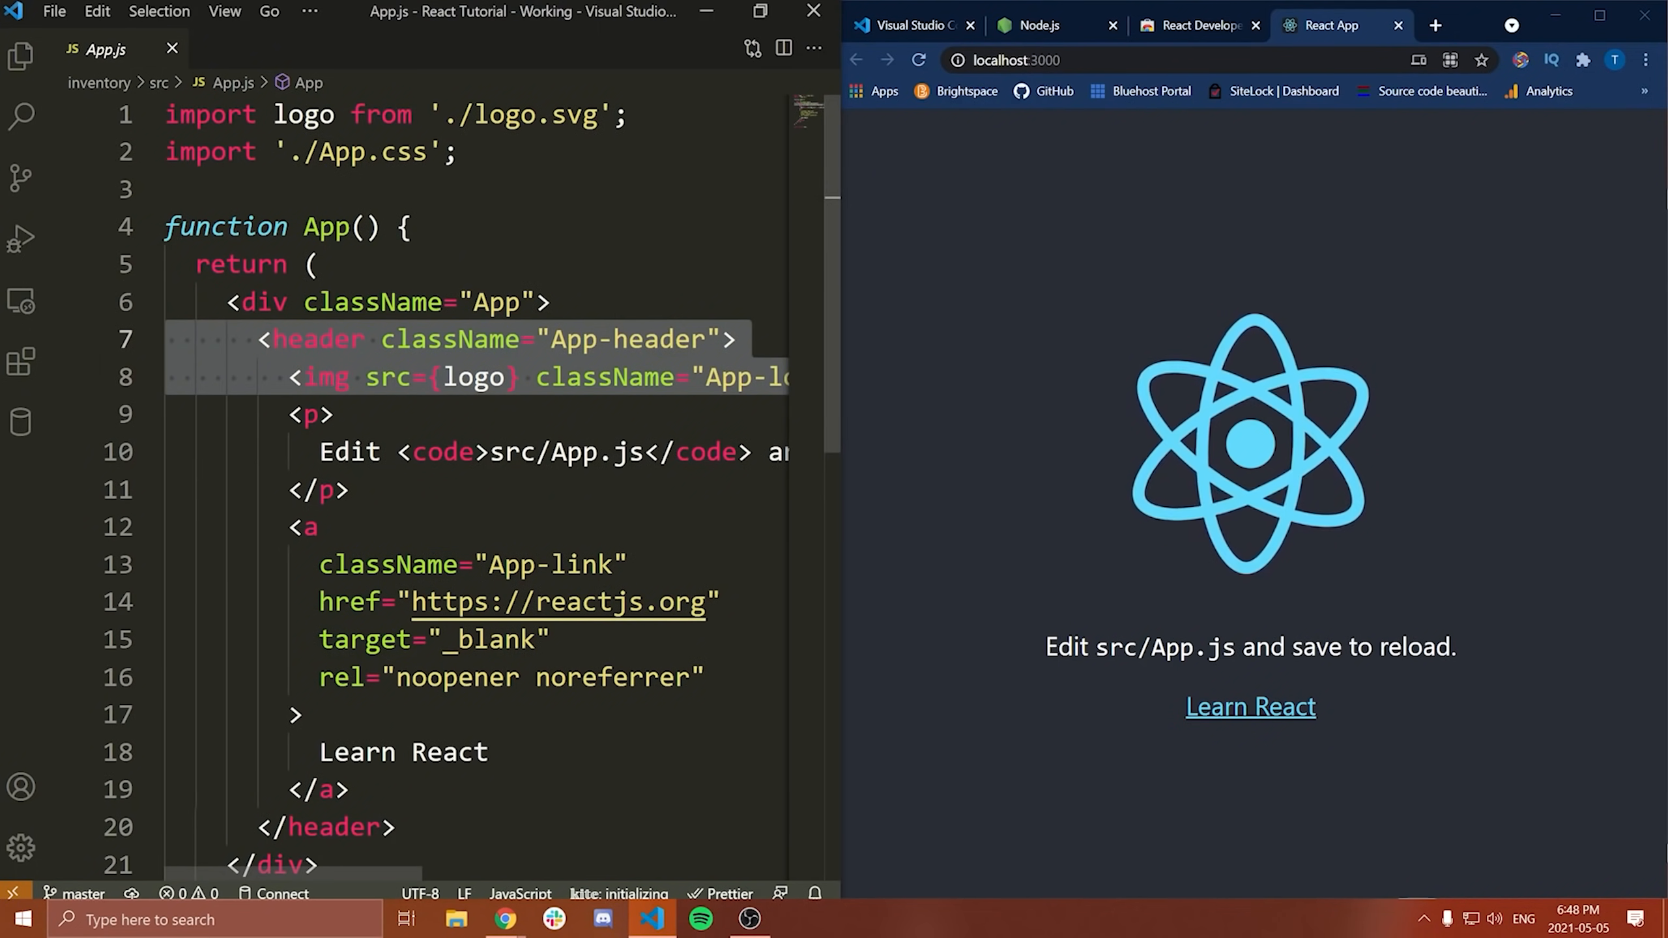
pyautogui.scroll(-3)
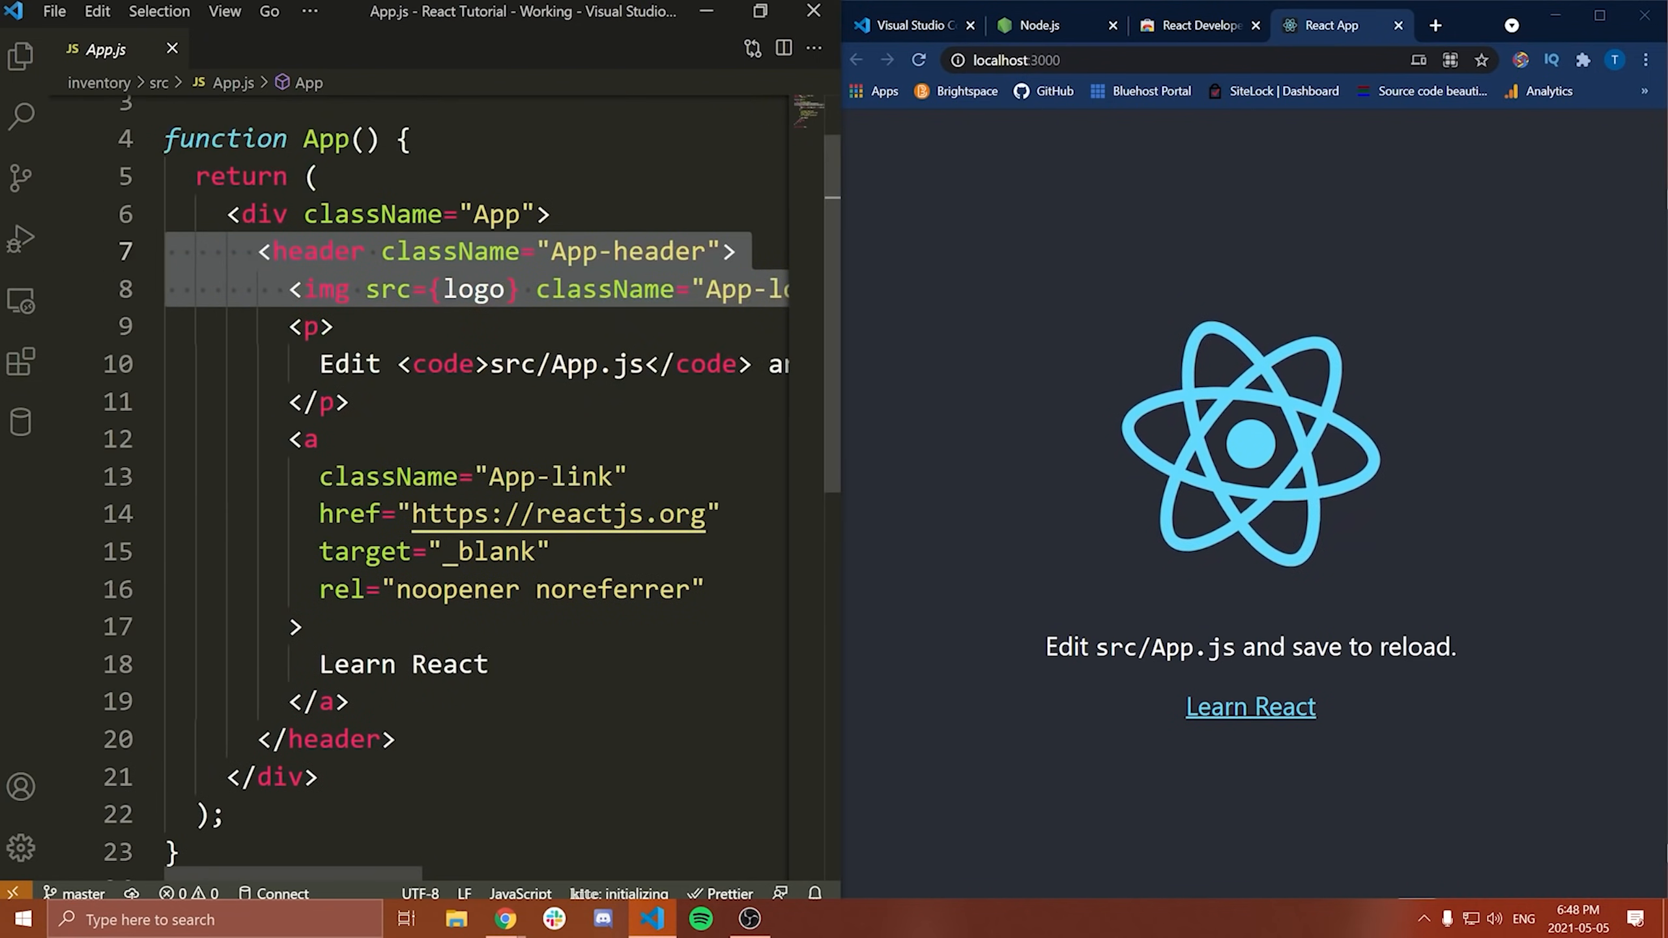
pyautogui.scroll(3)
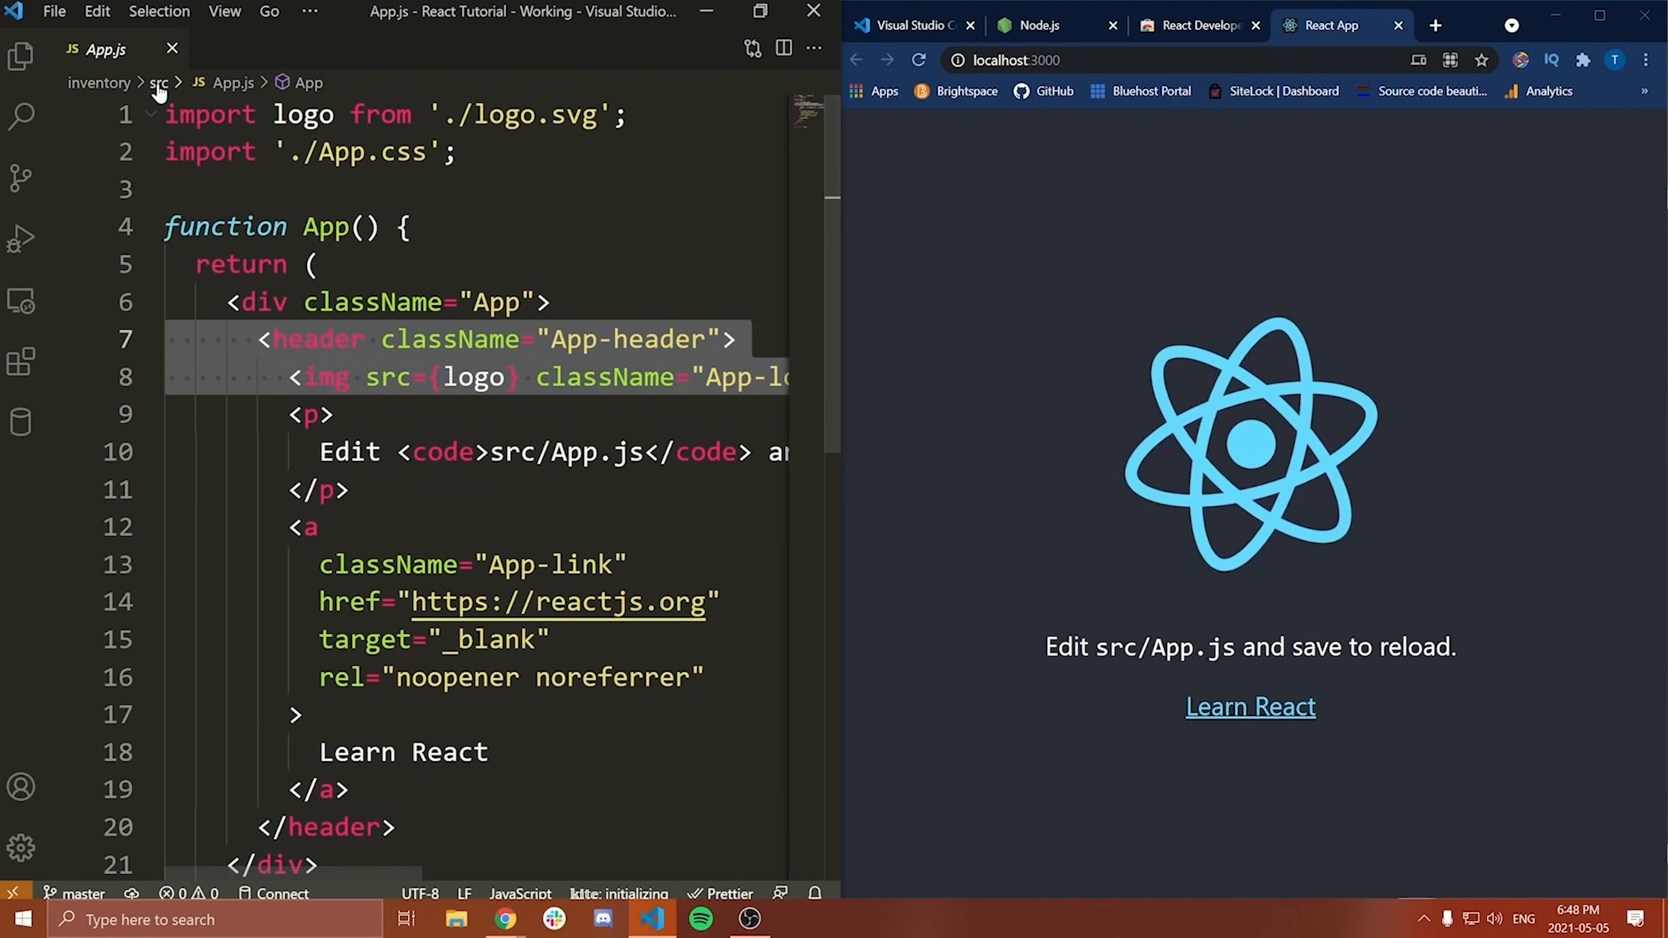
pyautogui.scroll(-3)
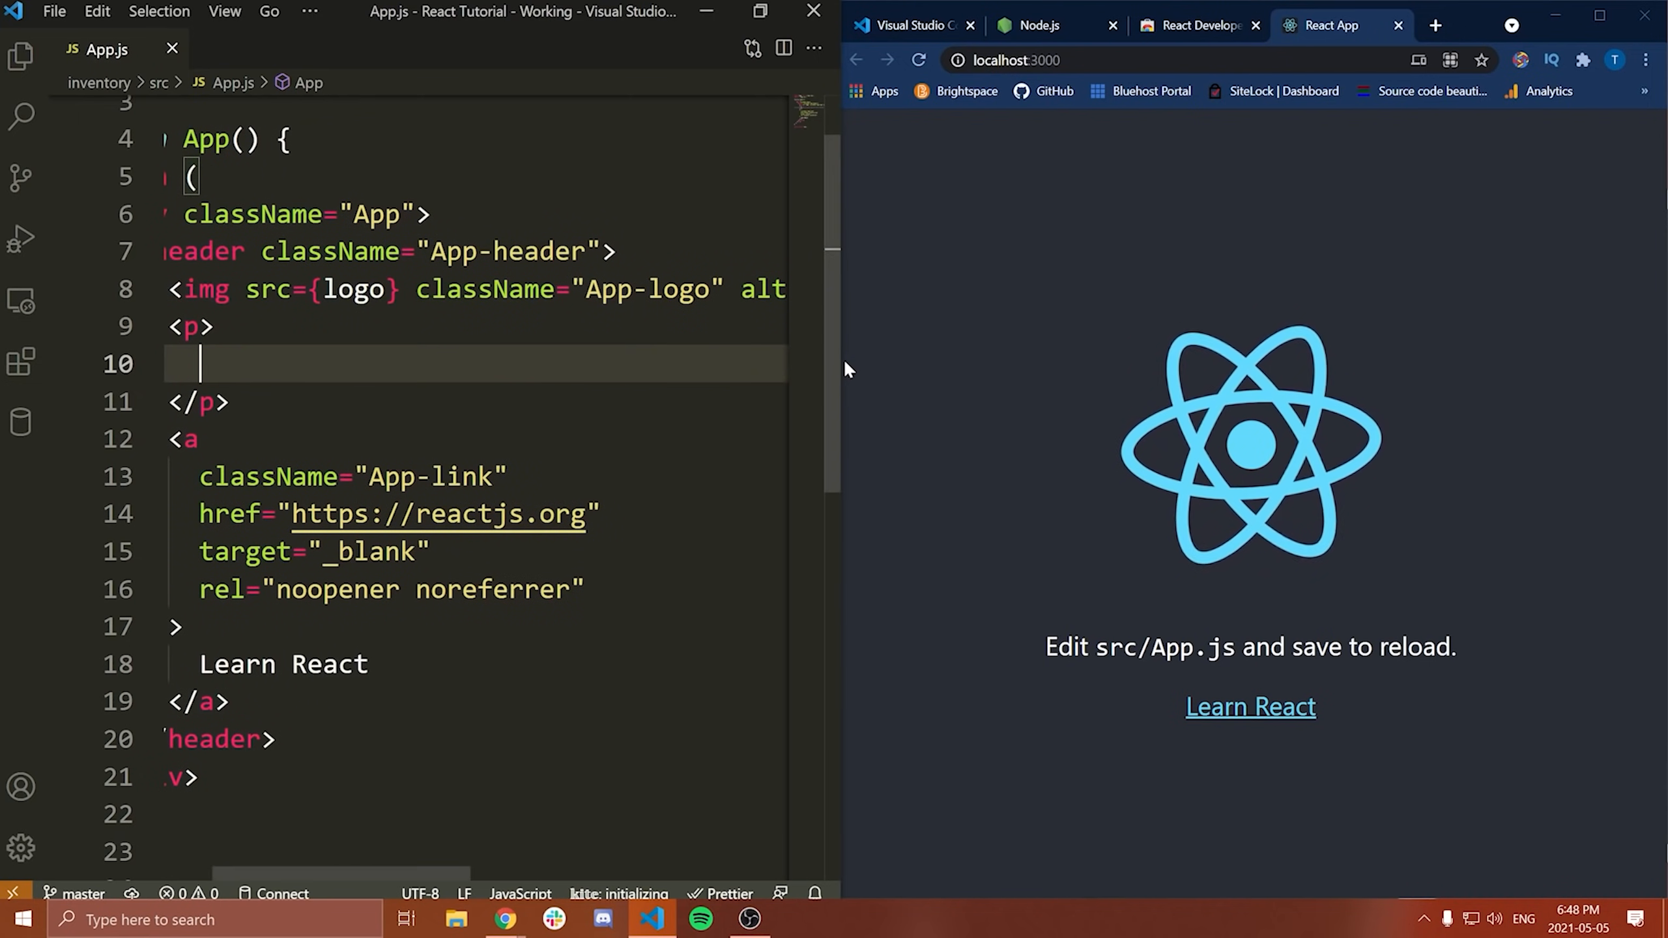
pyautogui.write('My website i')
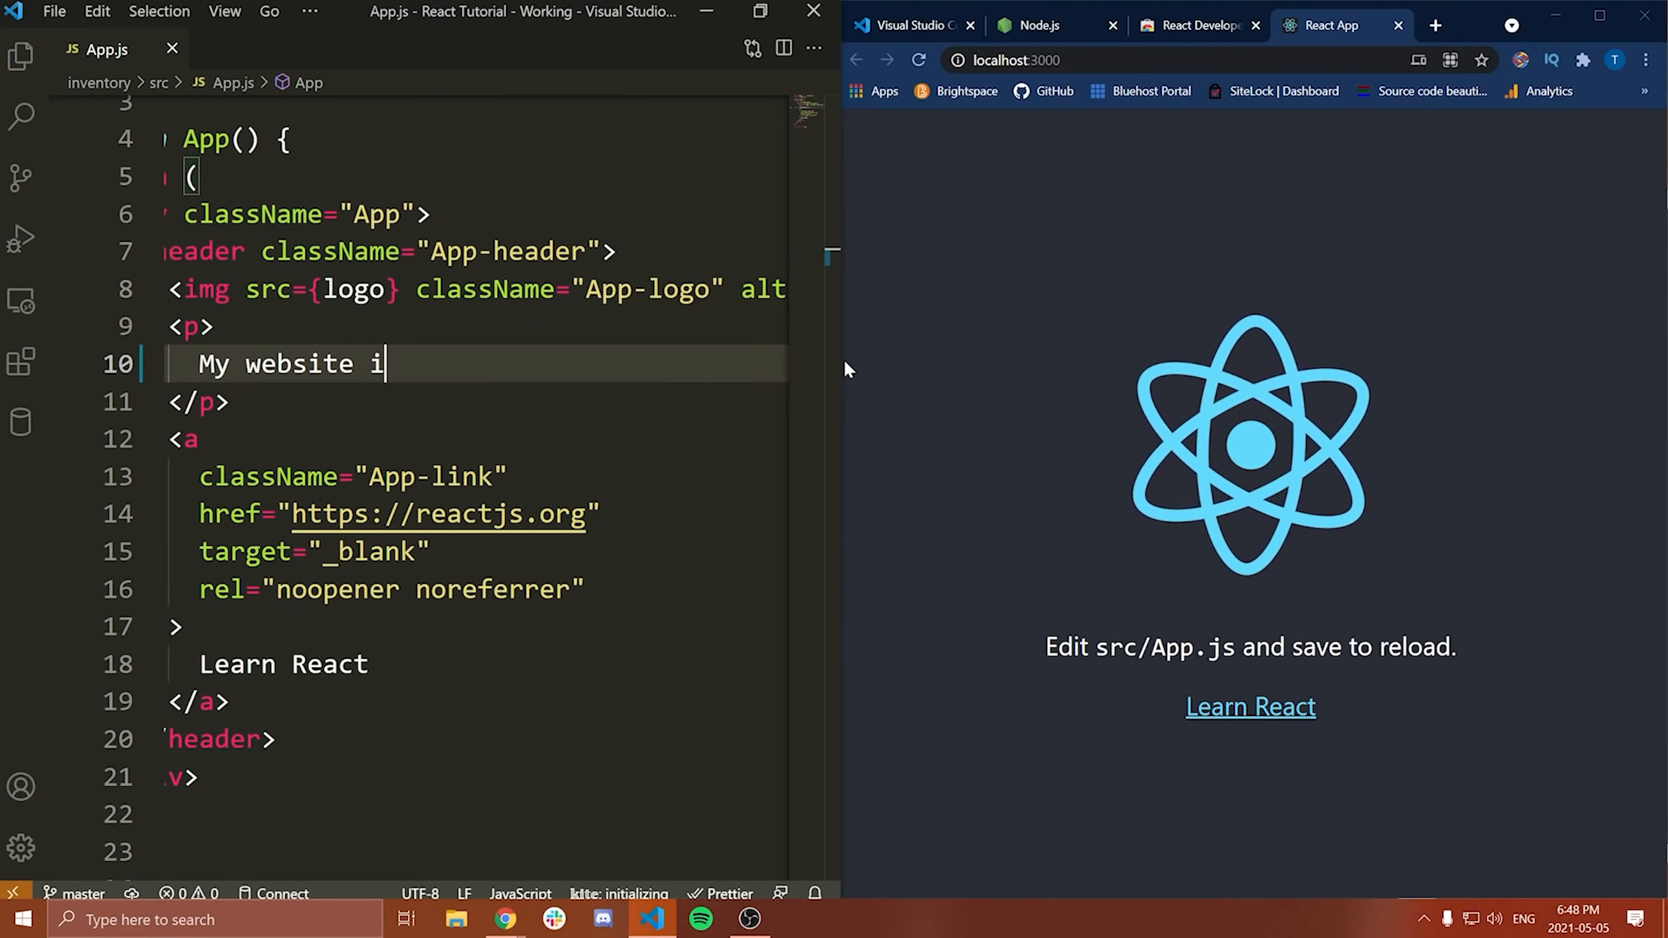
pyautogui.write('s running!</p>')
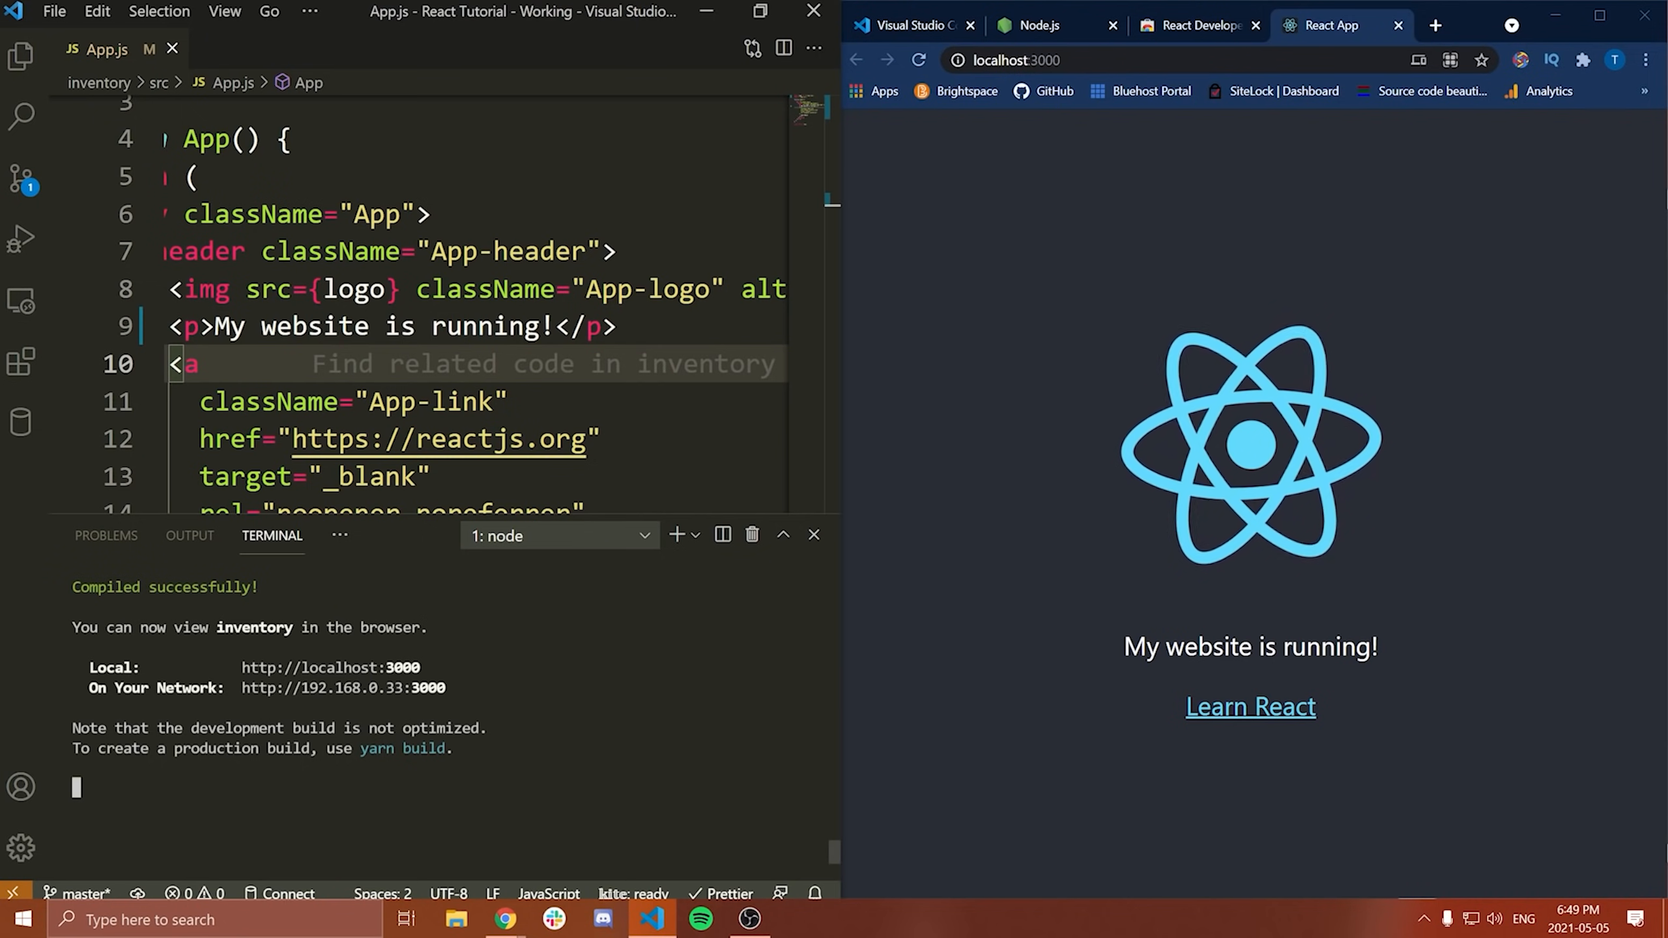
pyautogui.moveTo(1089, 416)
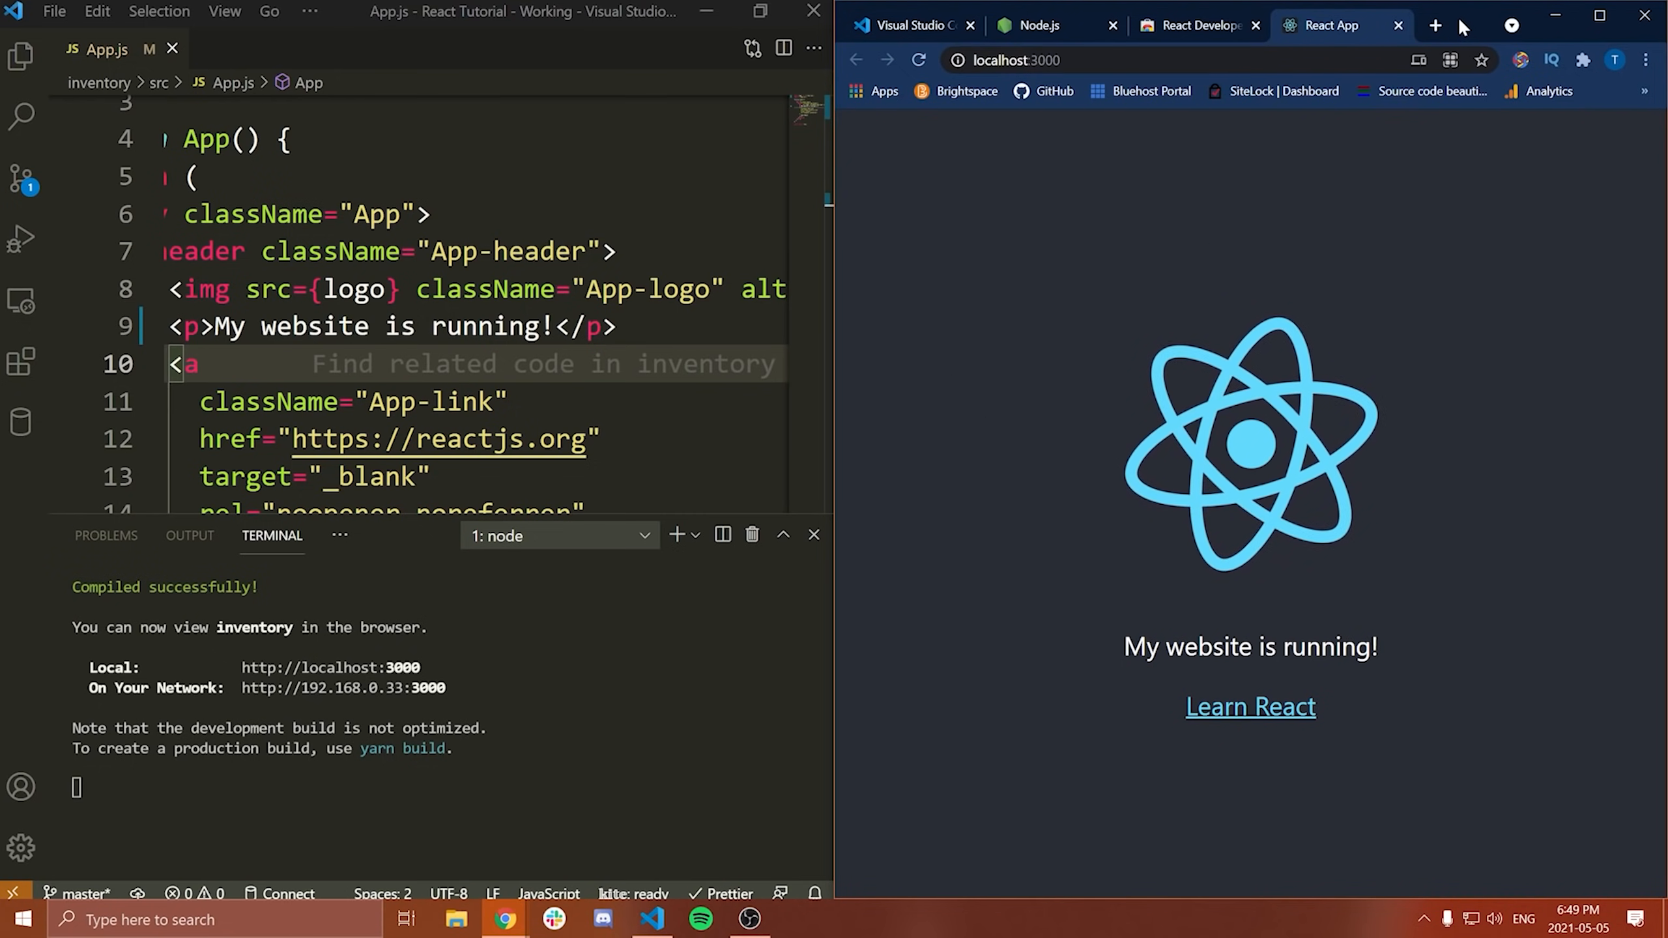
# Step: Check the React Developer Tools tab, return to the React App tab and maximize Chrome
pyautogui.click(1193, 24)
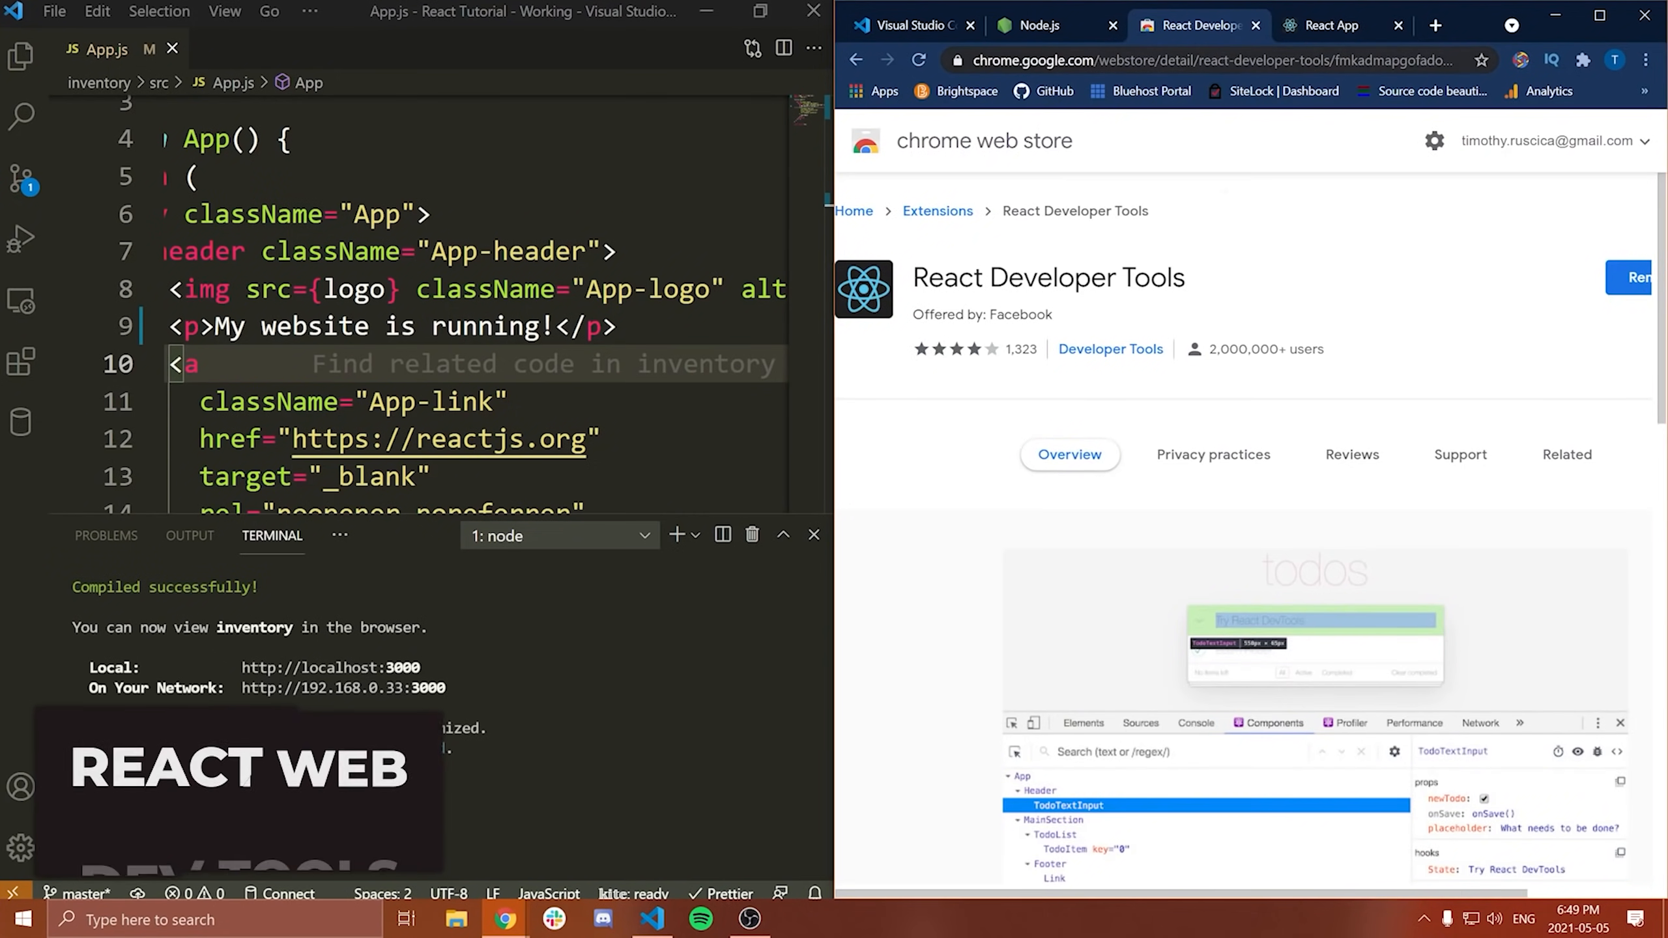
pyautogui.click(1334, 25)
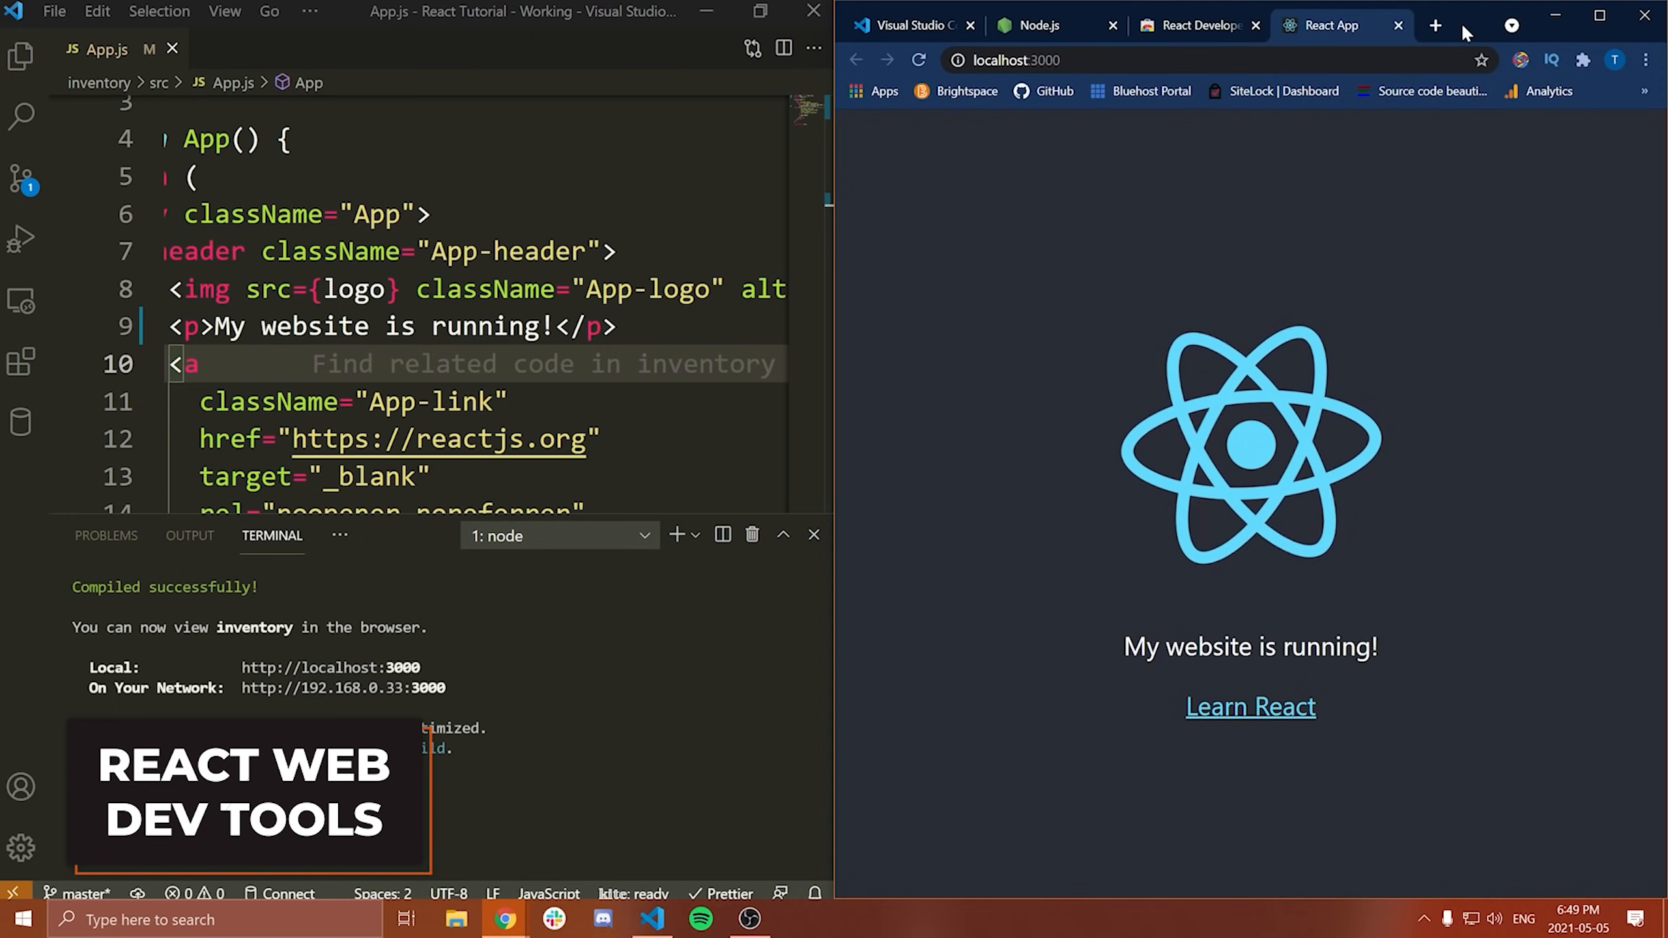
pyautogui.click(1599, 27)
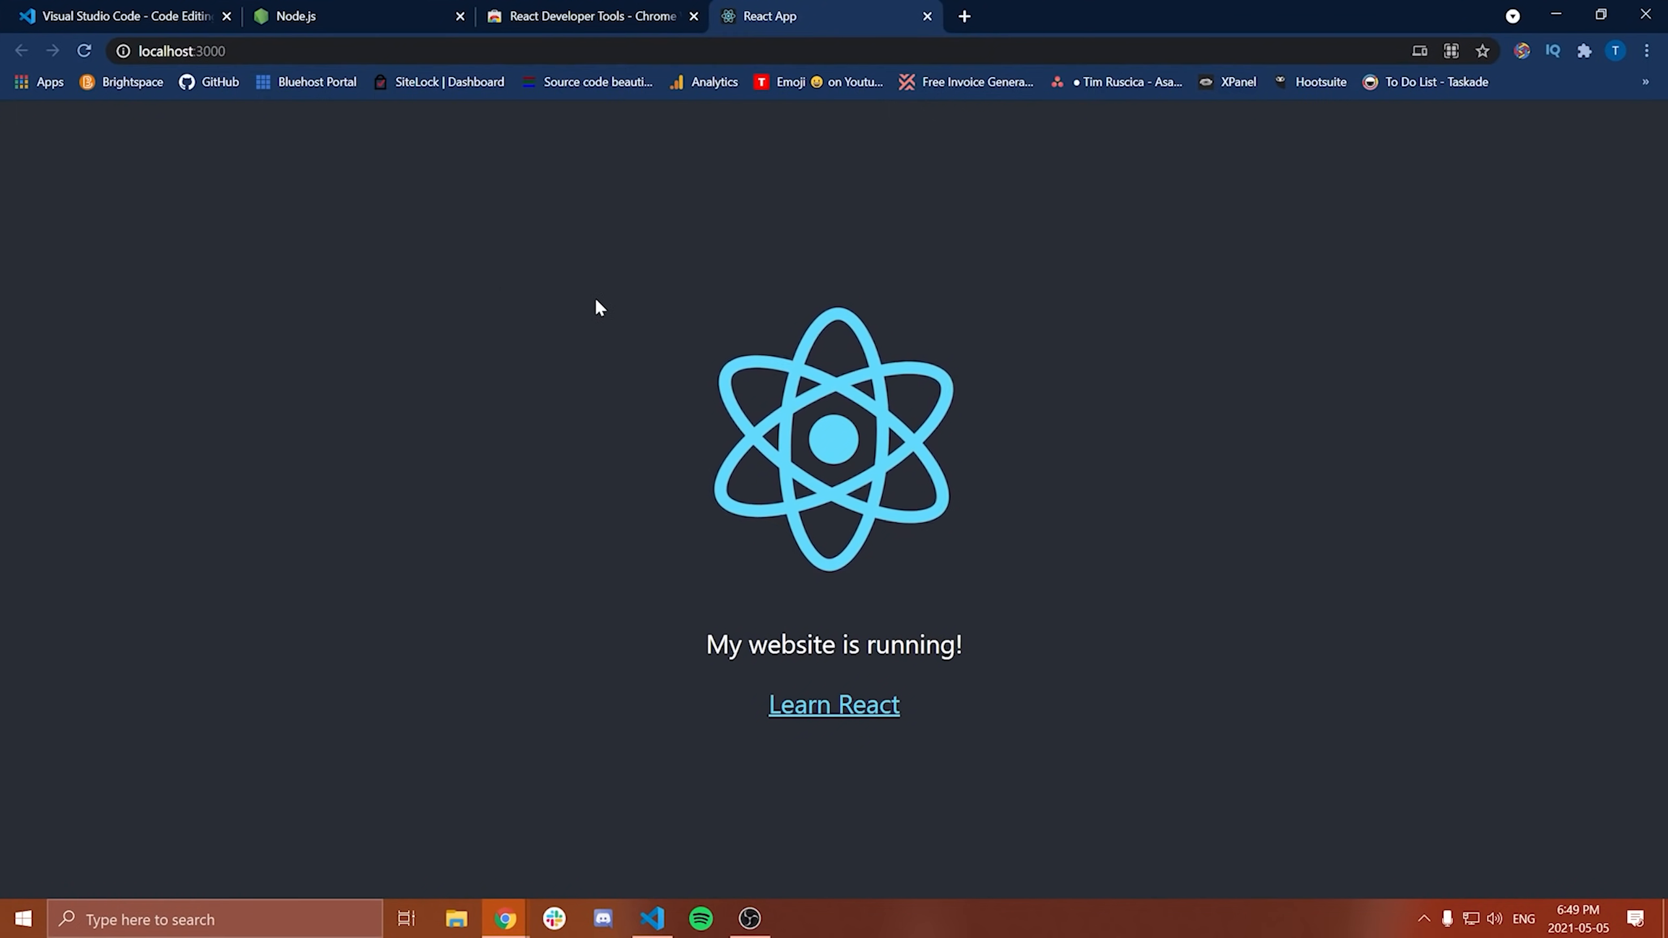
# Step: Inspect localhost:3000 and show the React Components panel with the App component tree
pyautogui.rightClick(610, 319)
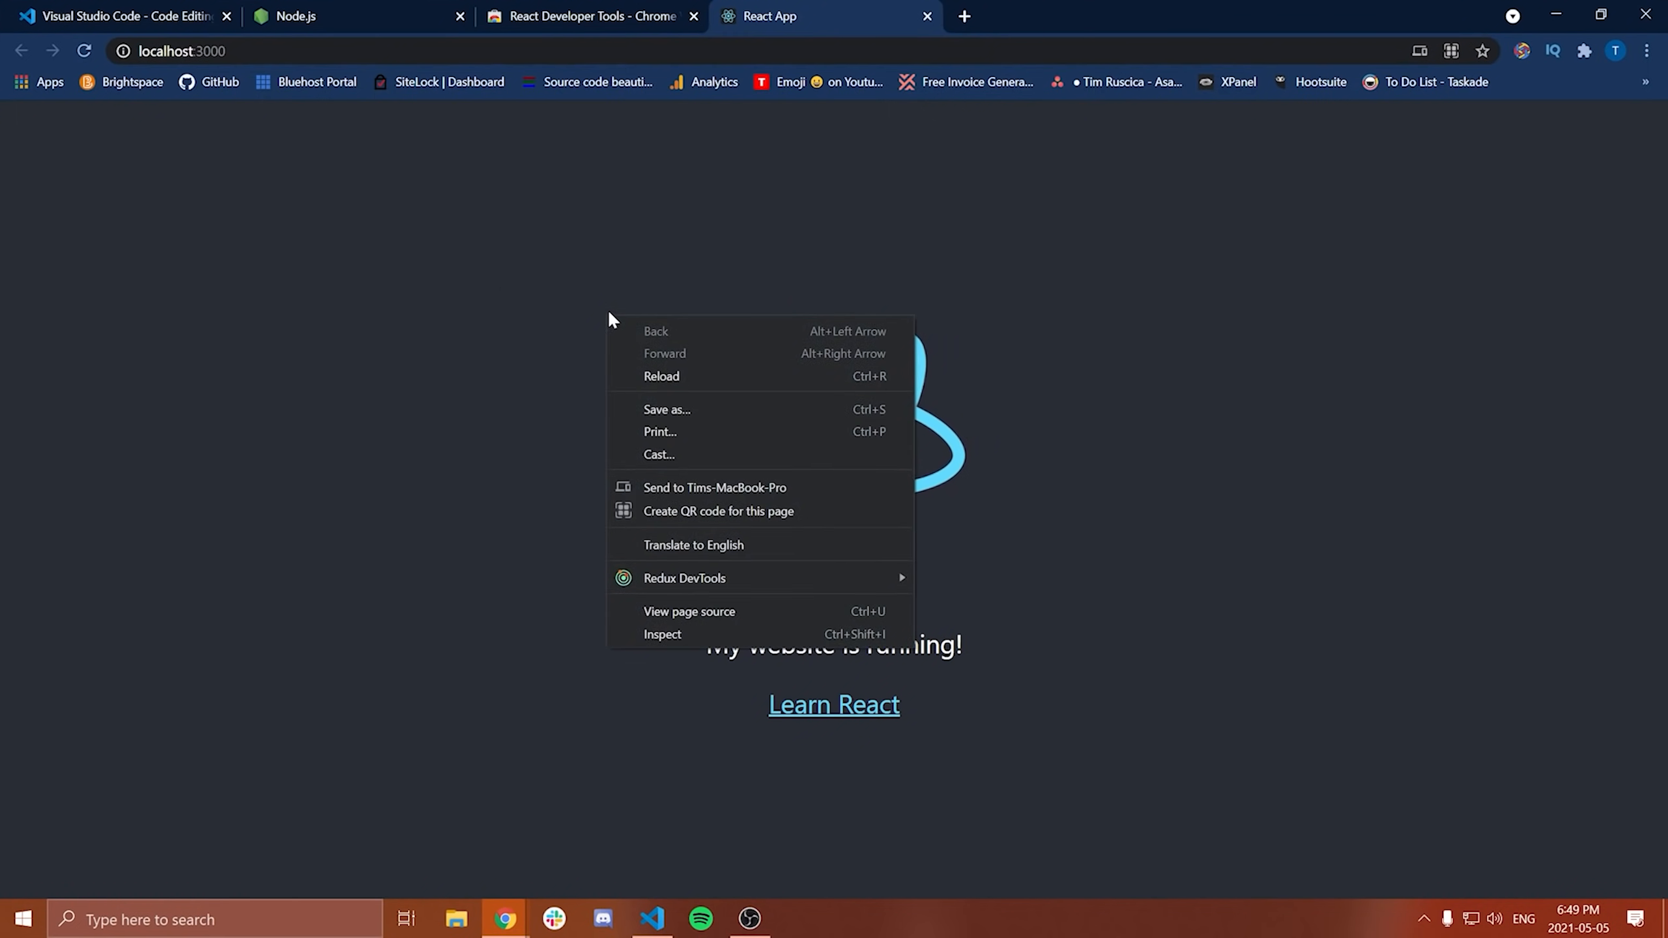
pyautogui.click(680, 643)
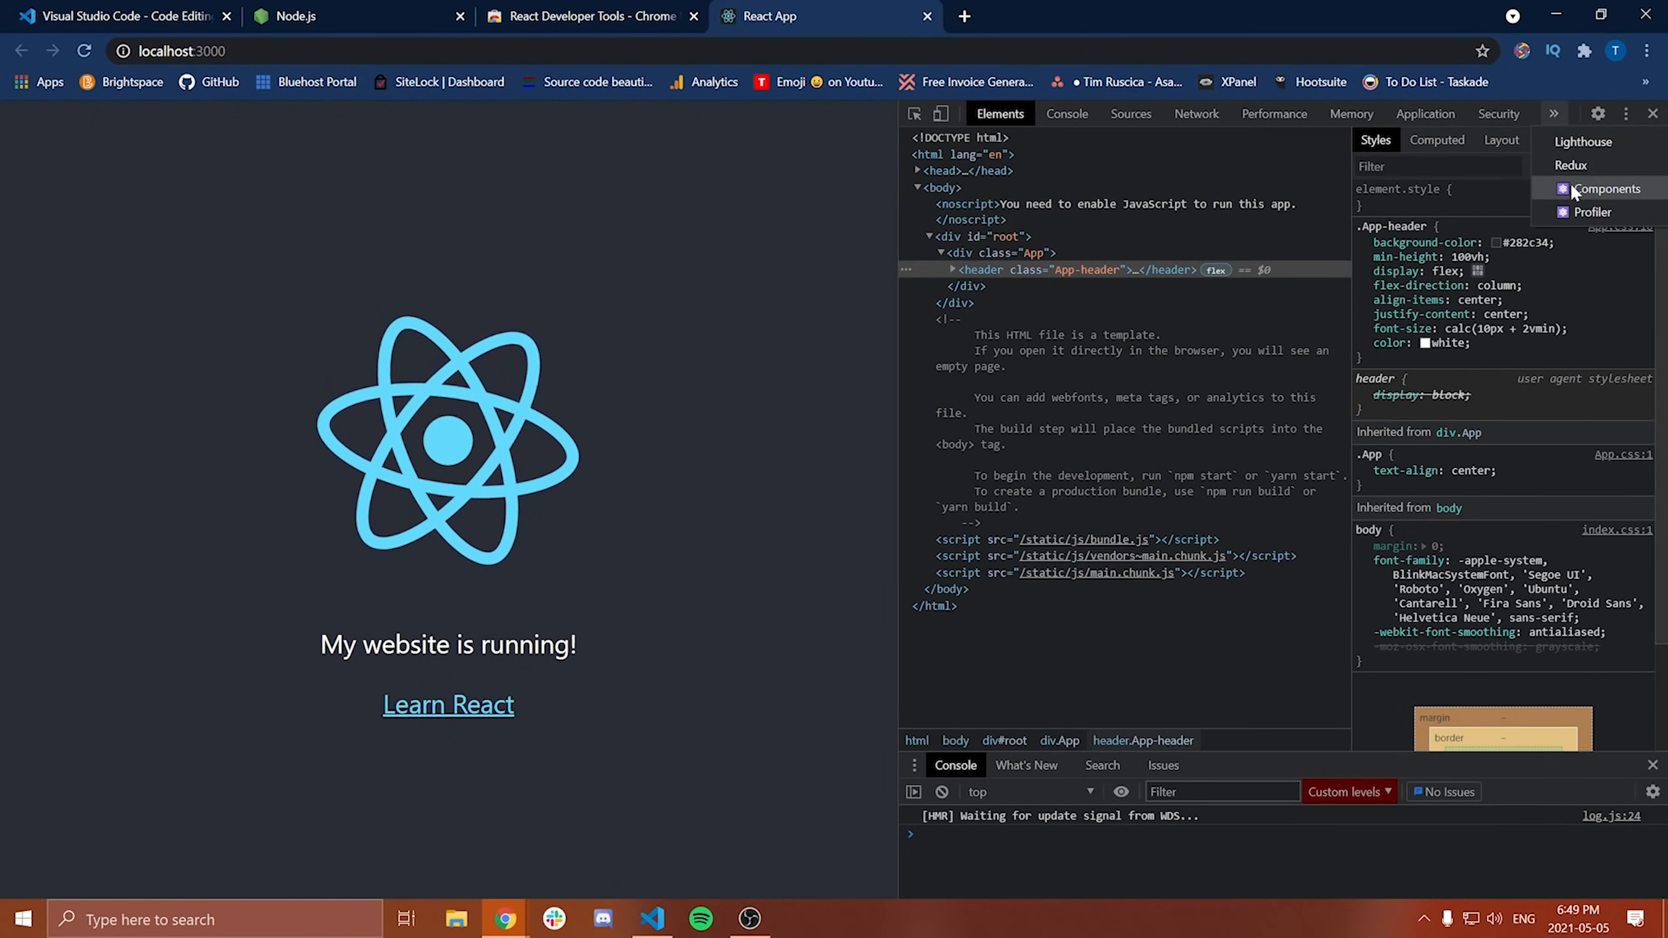
pyautogui.moveTo(1592, 211)
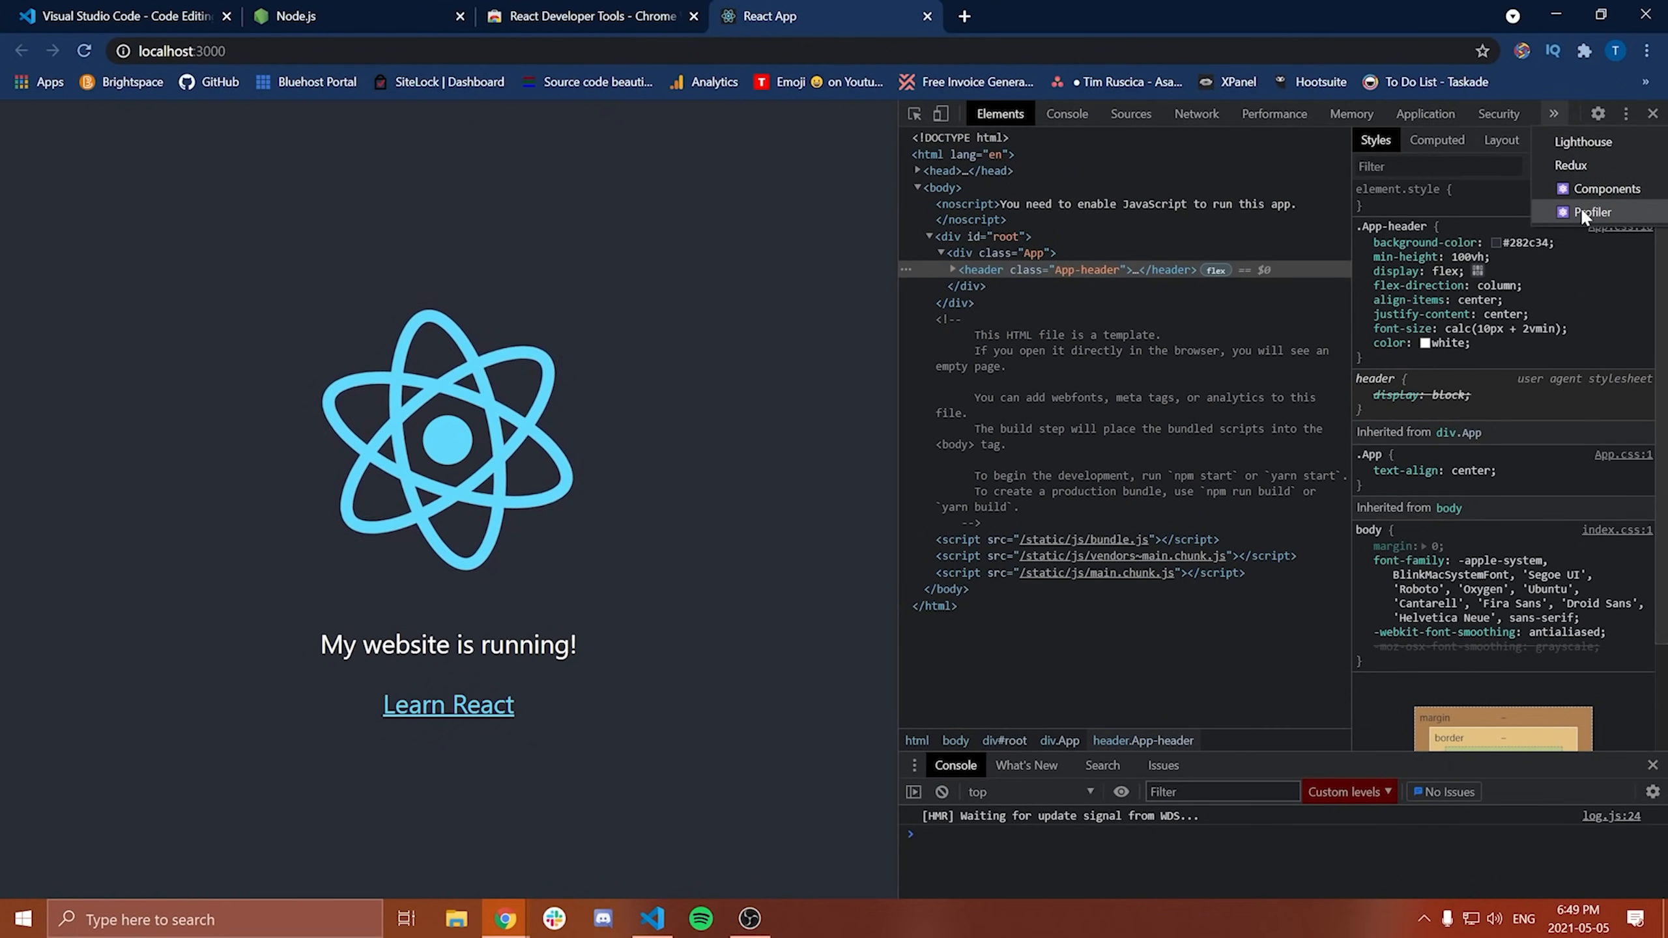
pyautogui.moveTo(1606, 188)
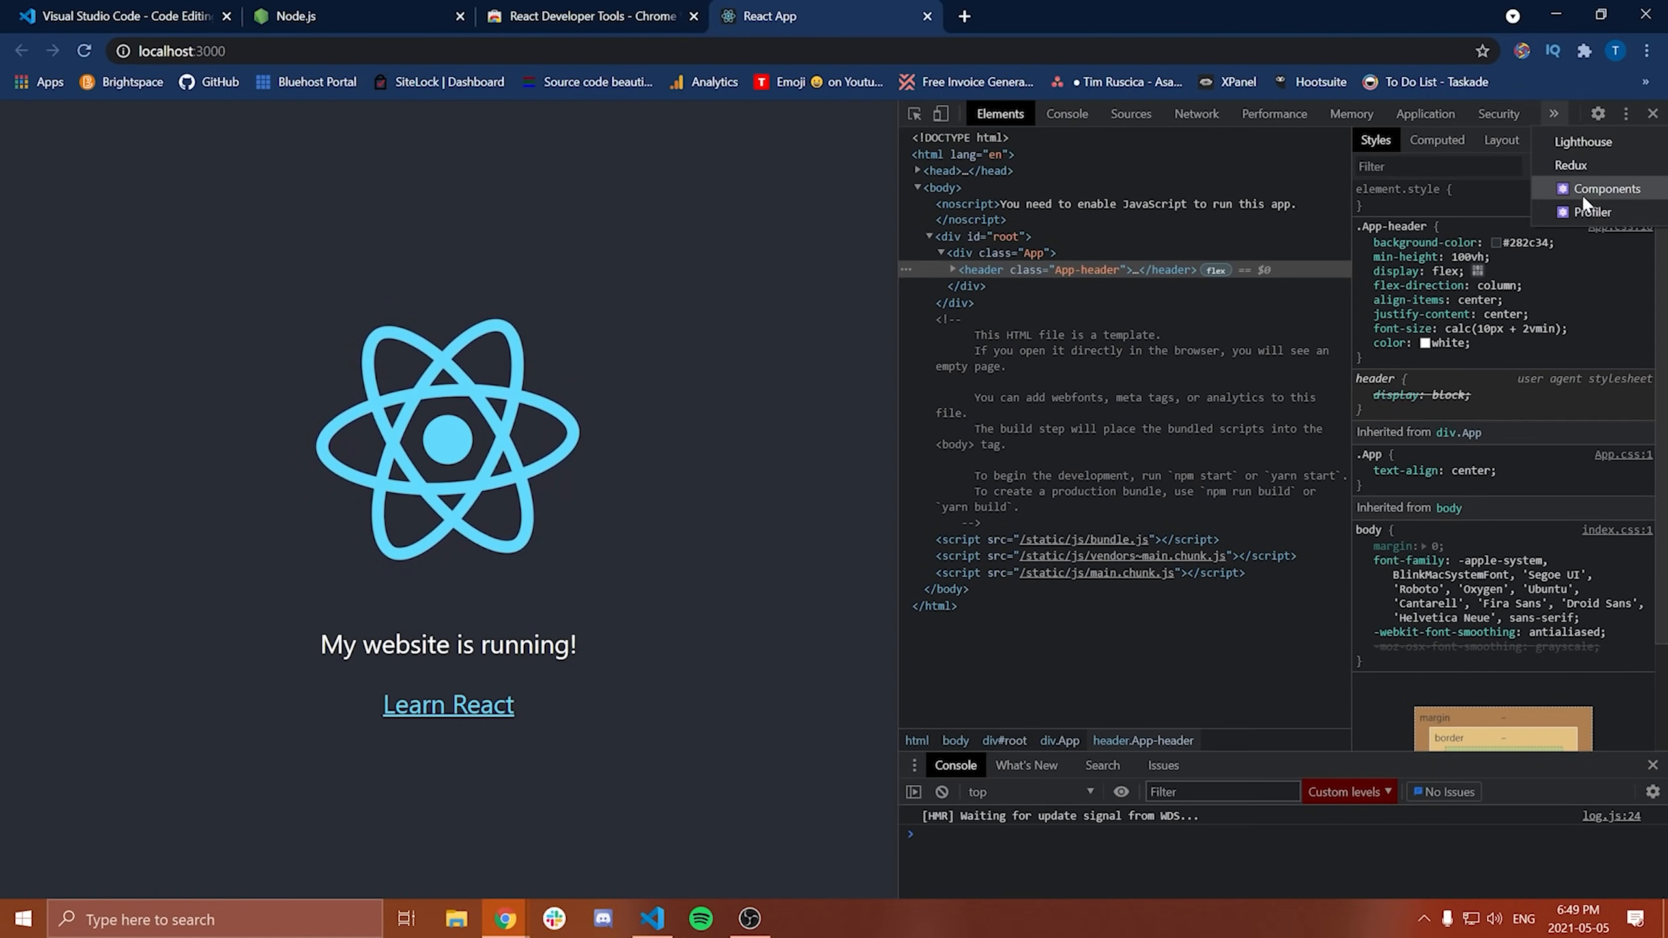
pyautogui.click(1607, 188)
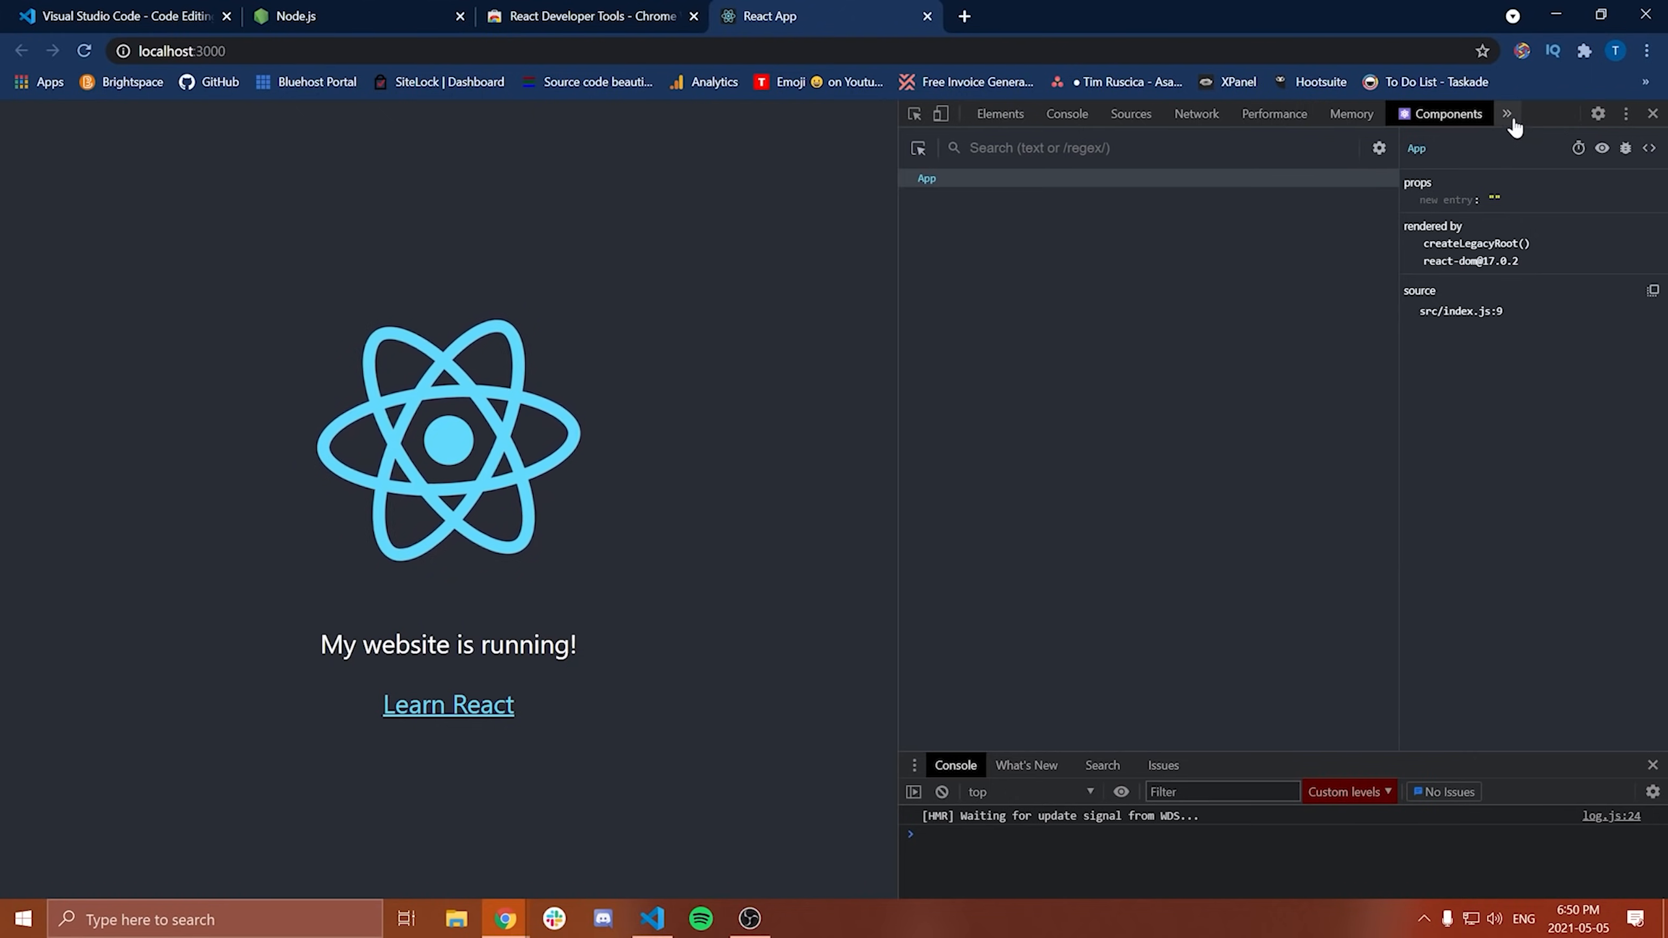
pyautogui.moveTo(1199, 471)
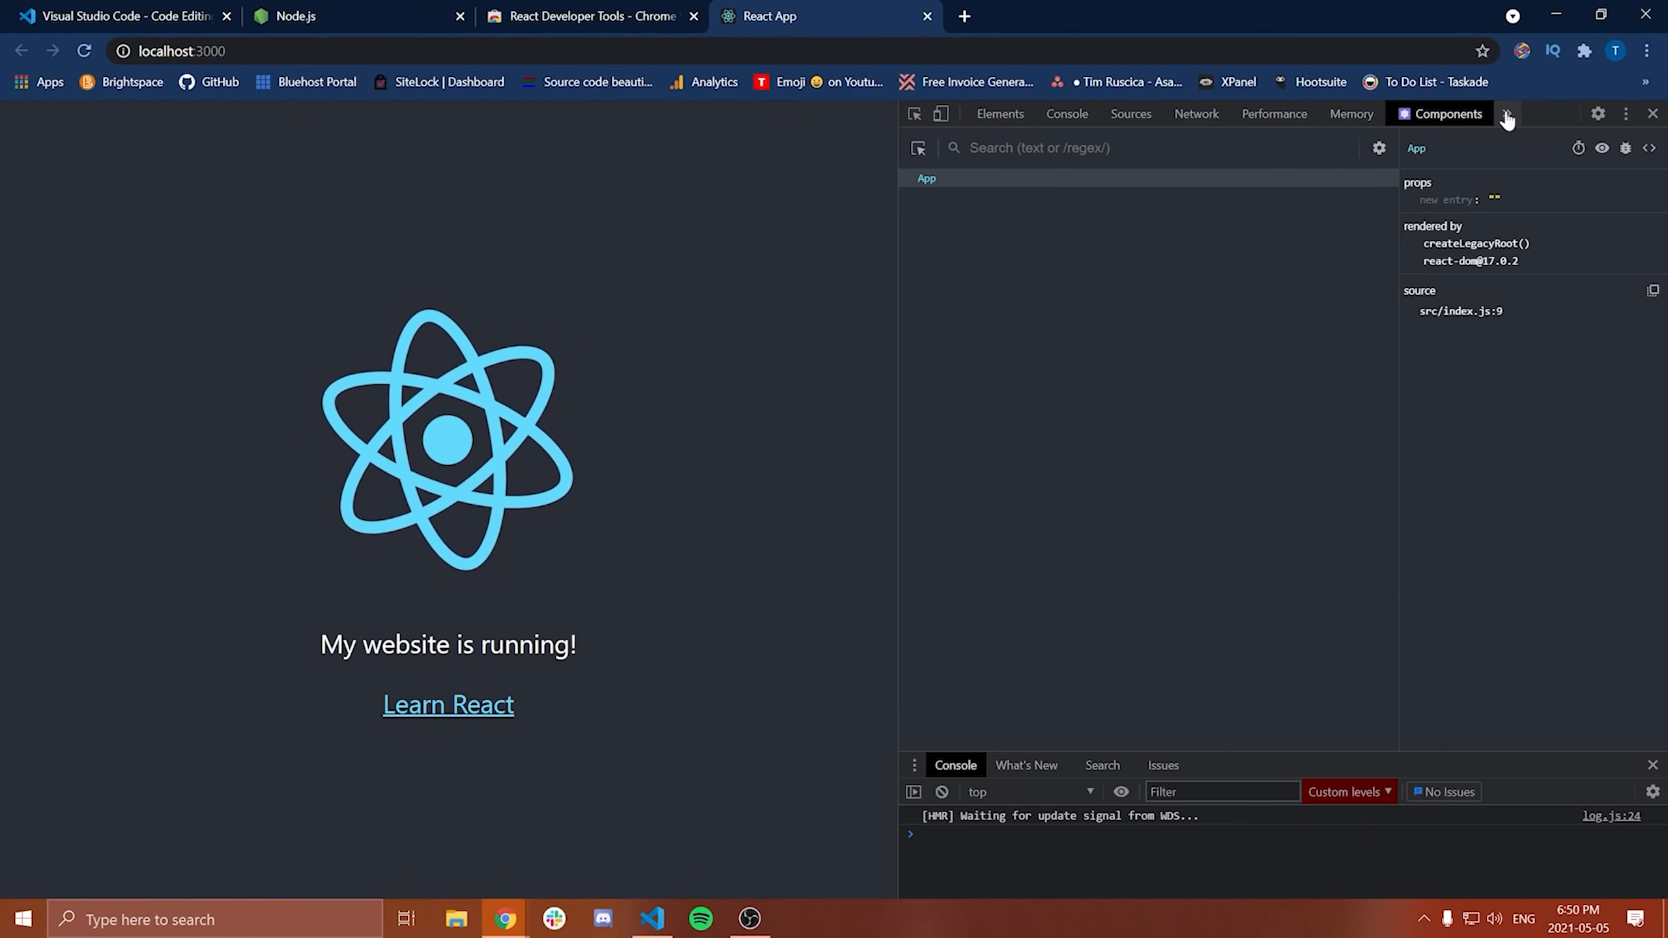
# Step: Switch DevTools to the React Profiler panel and restore Chrome beside VS Code
pyautogui.click(1514, 113)
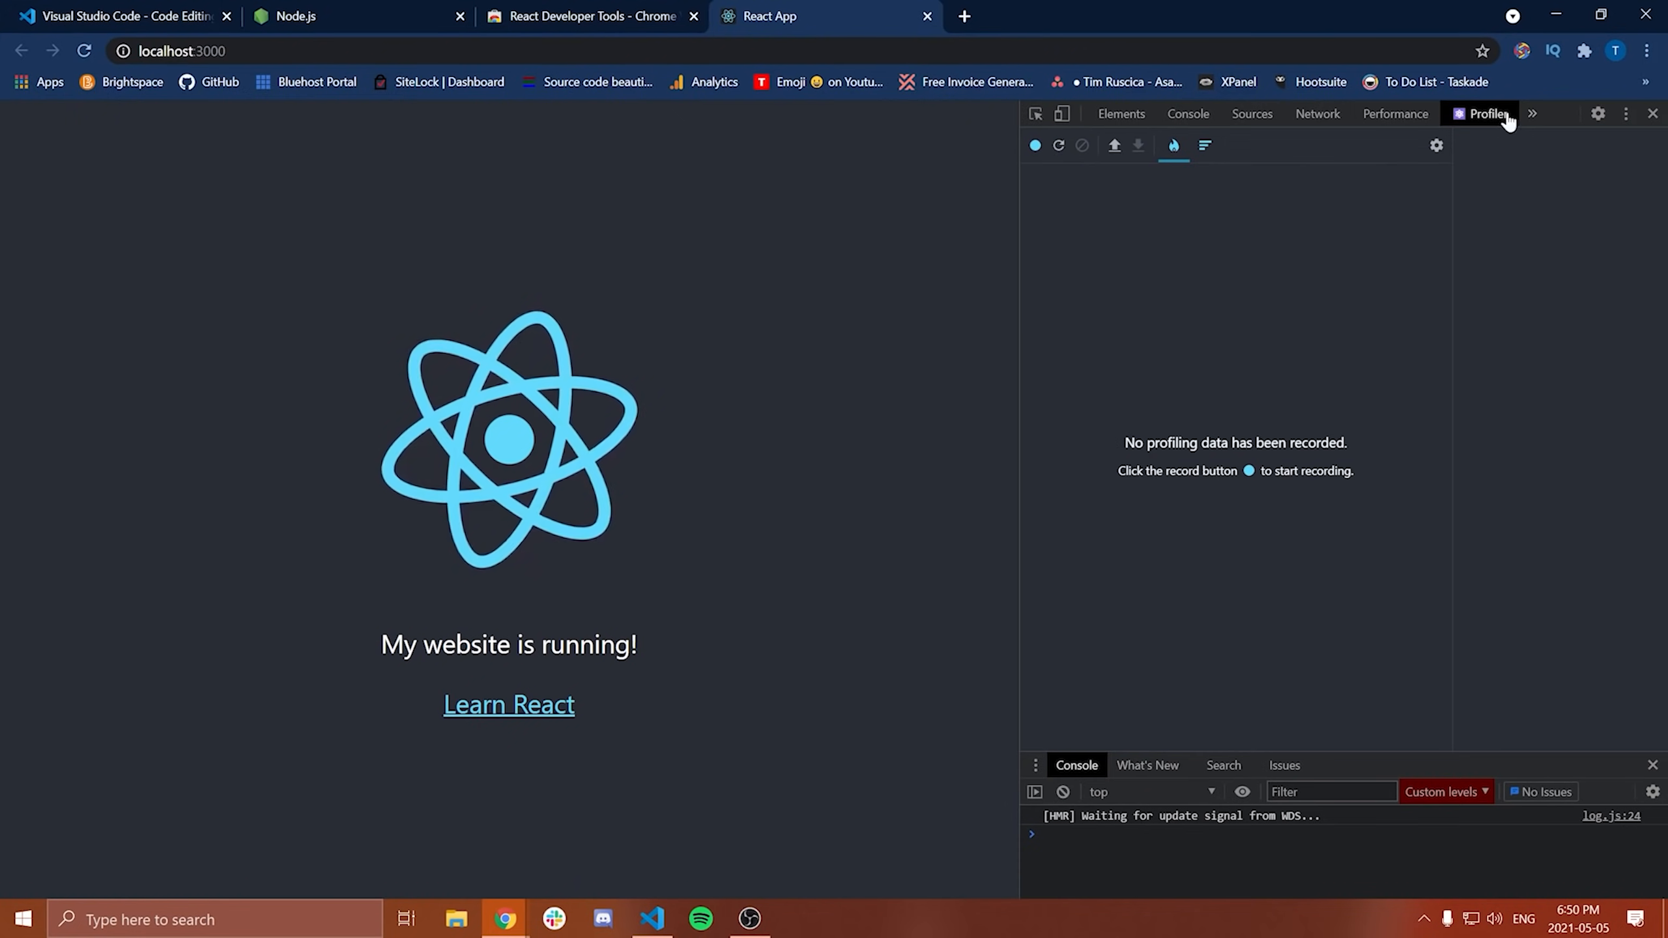
pyautogui.click(1532, 113)
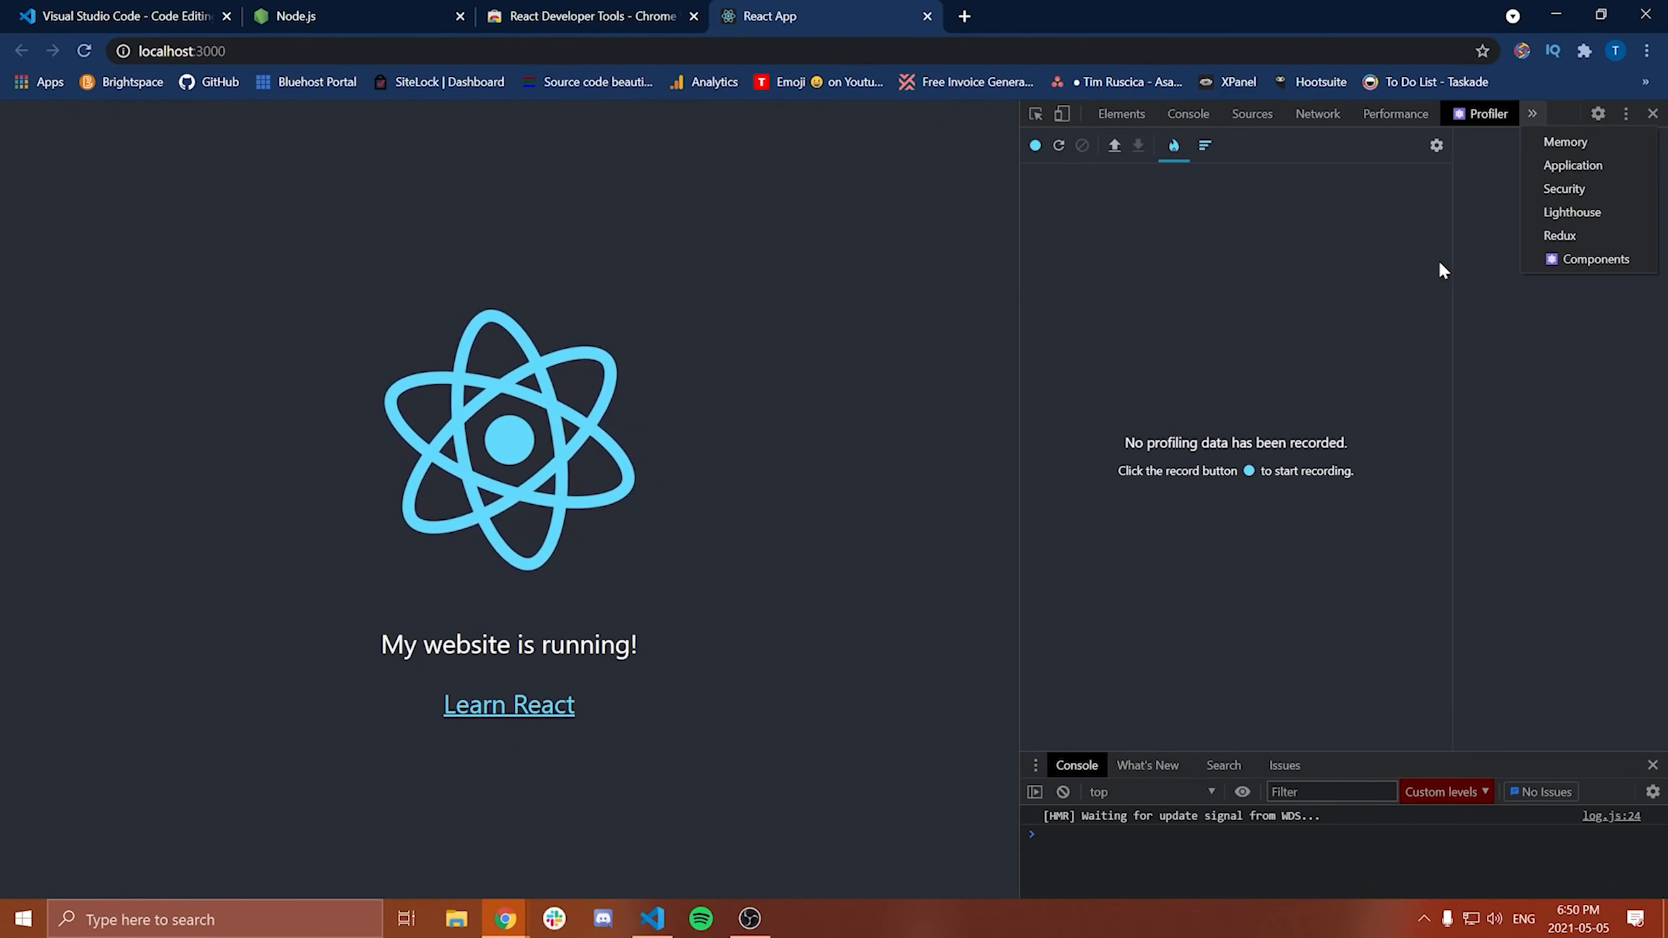
pyautogui.click(585, 16)
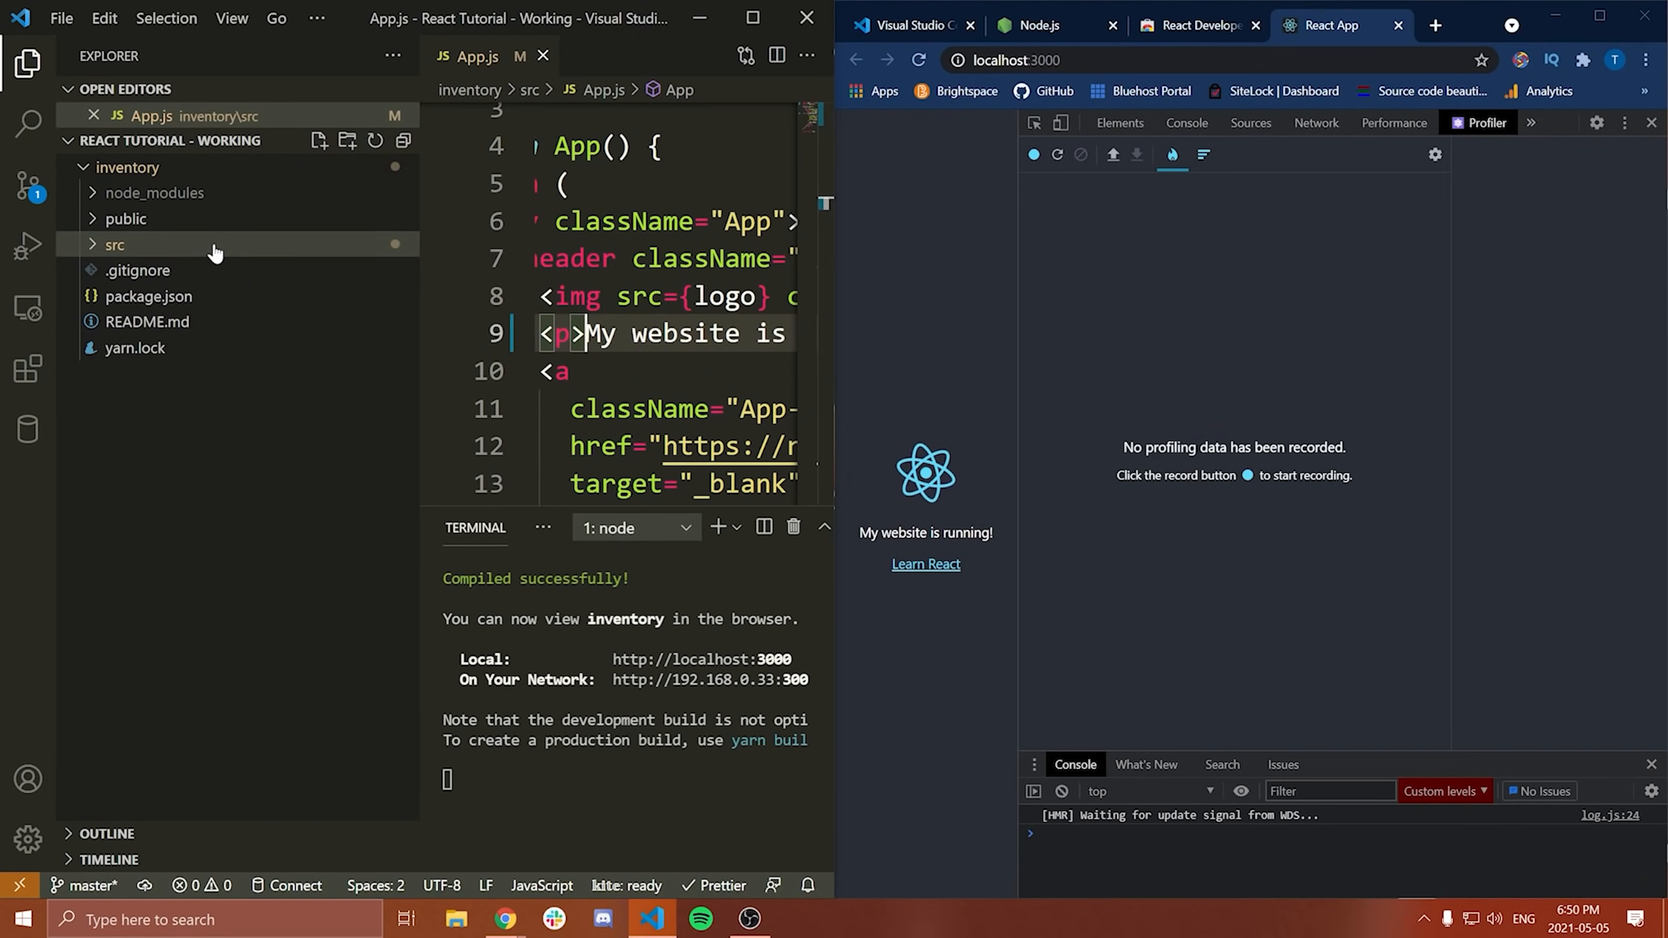
pyautogui.moveTo(163, 248)
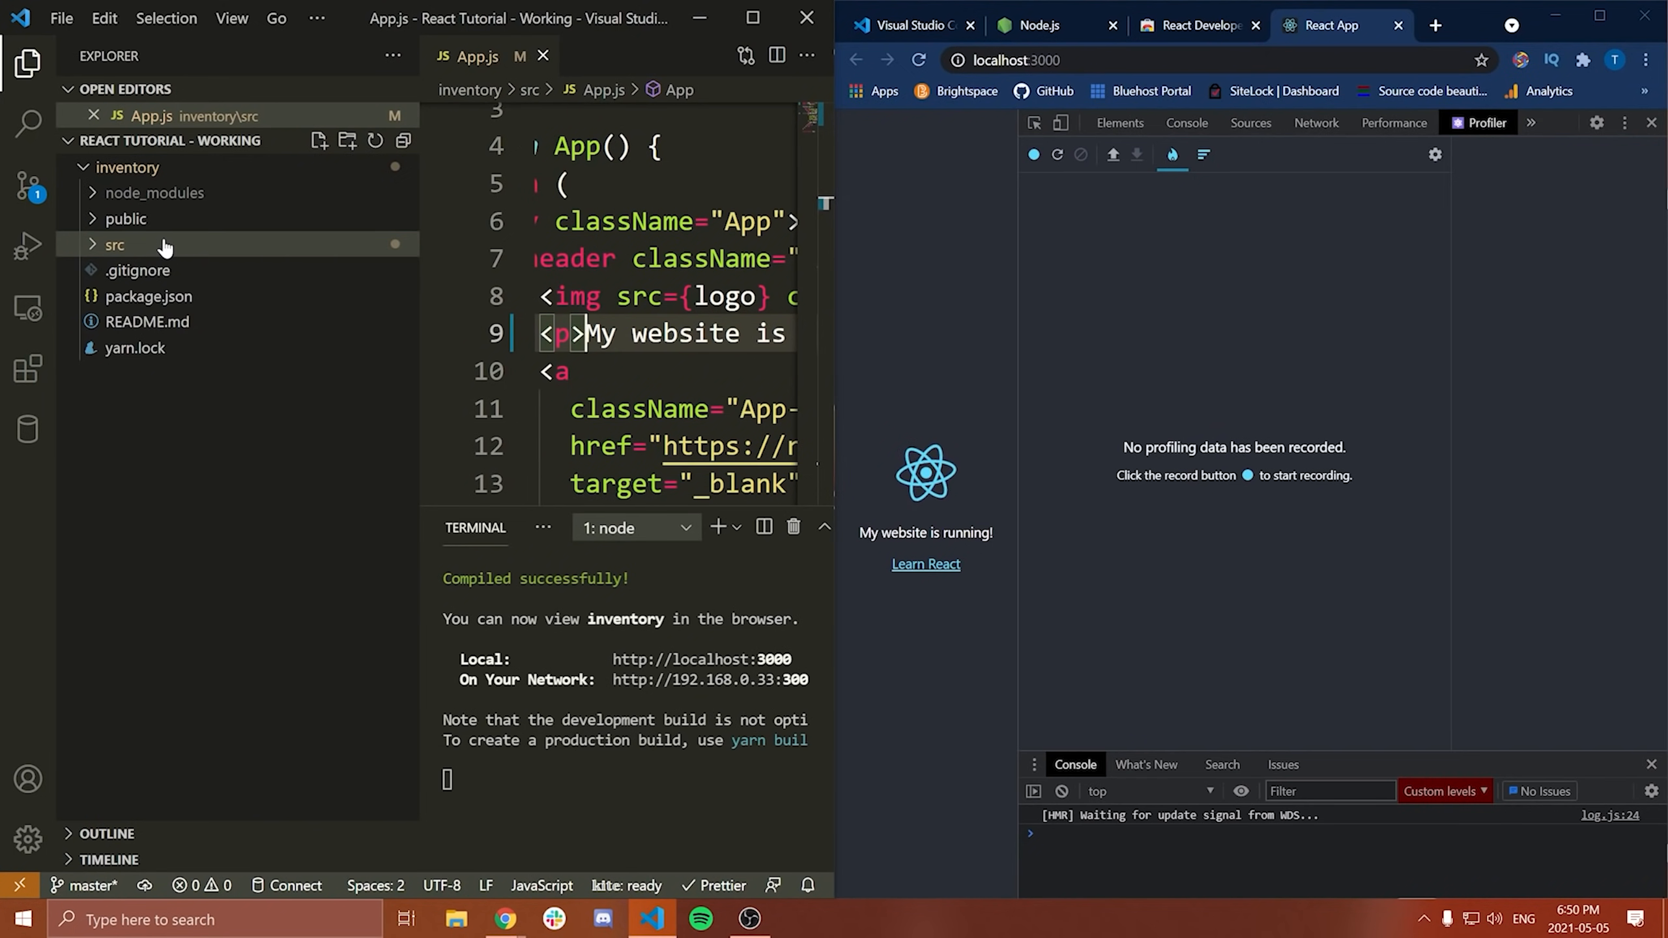